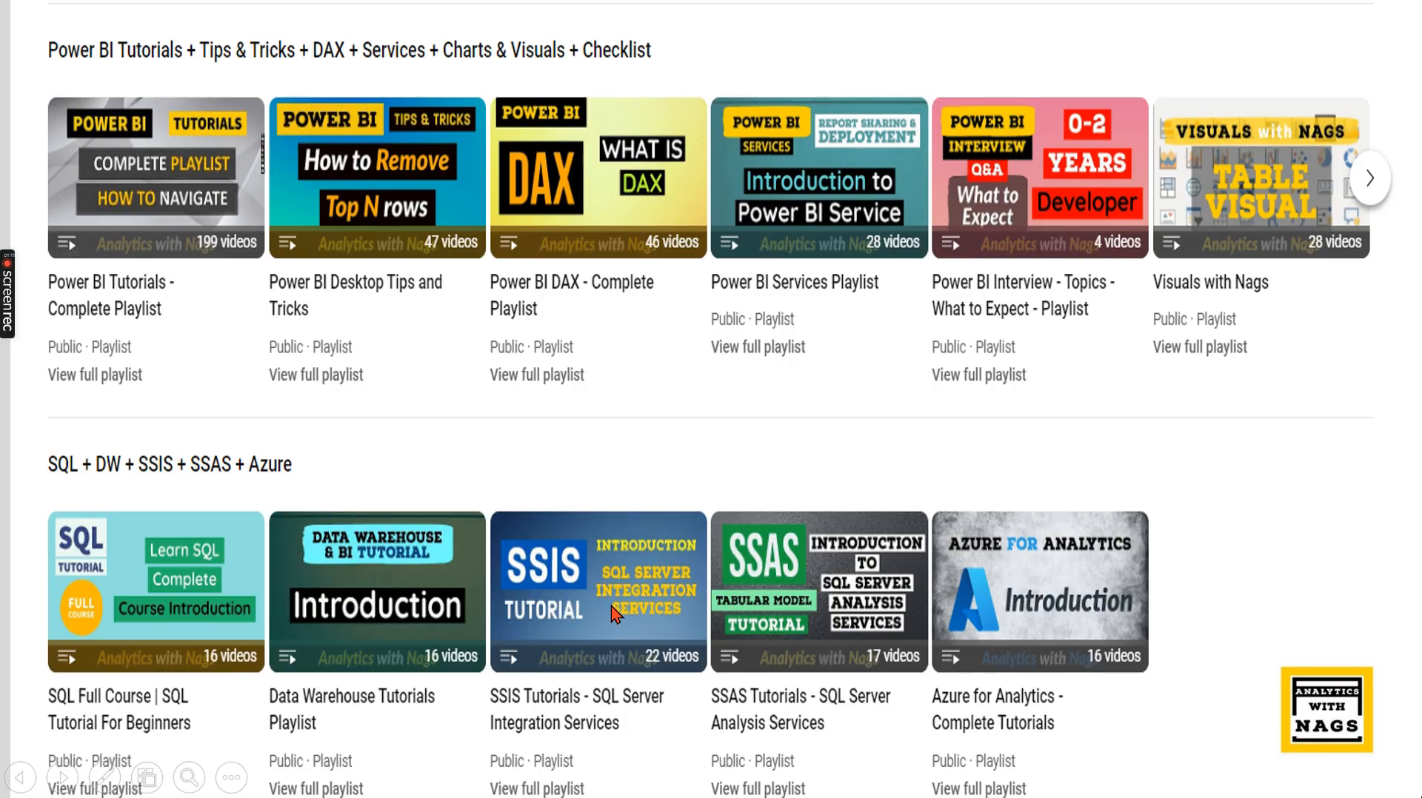
pyautogui.moveTo(210, 200)
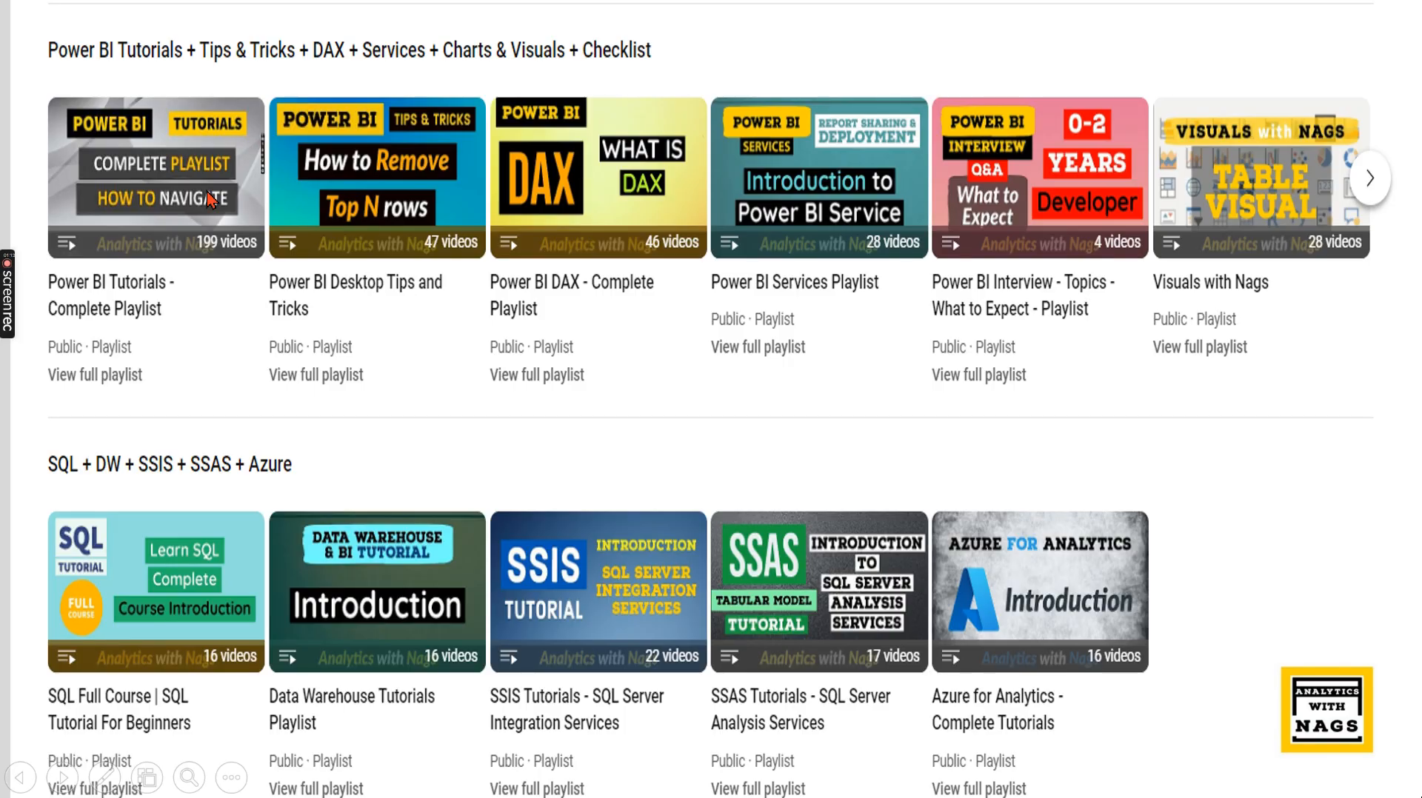
pyautogui.moveTo(453, 469)
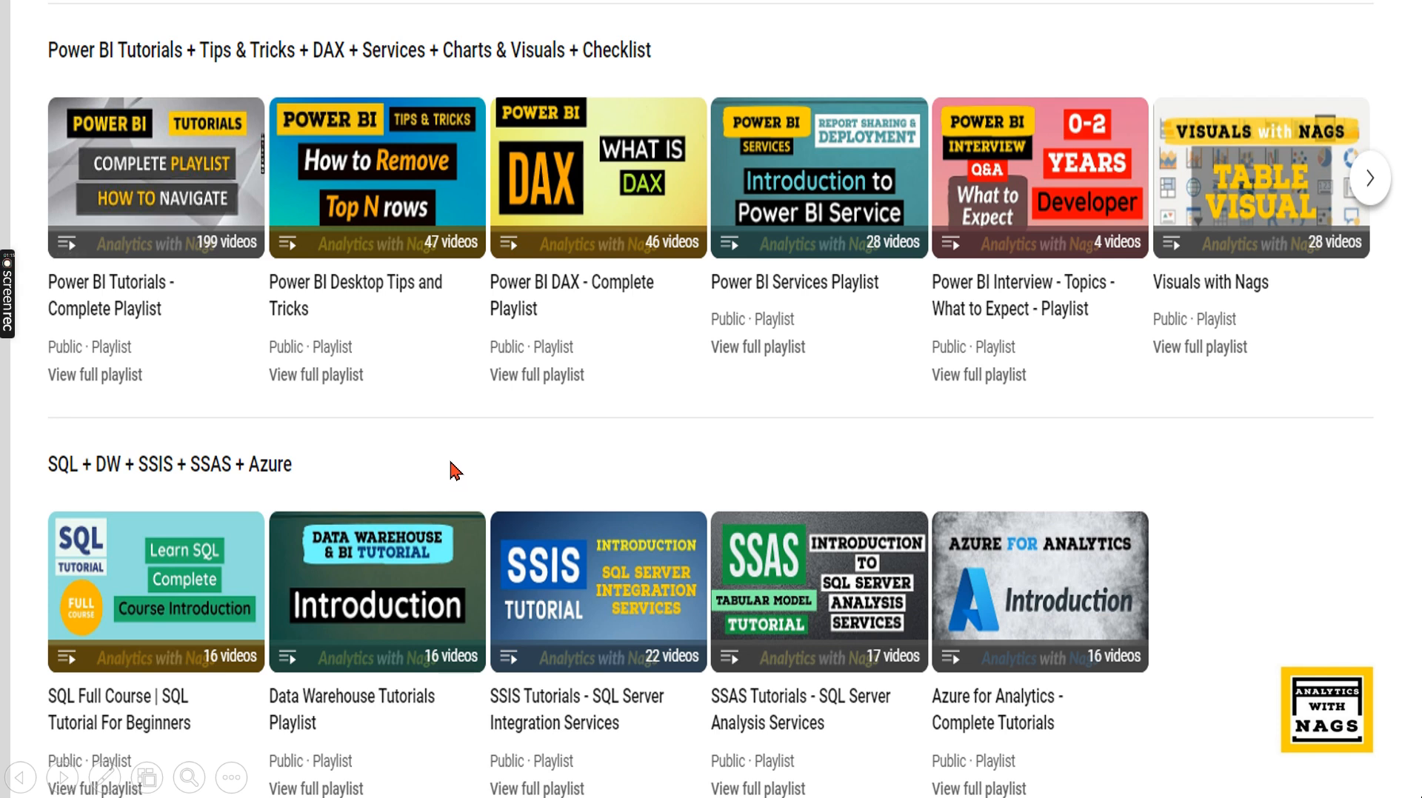
pyautogui.moveTo(290, 499)
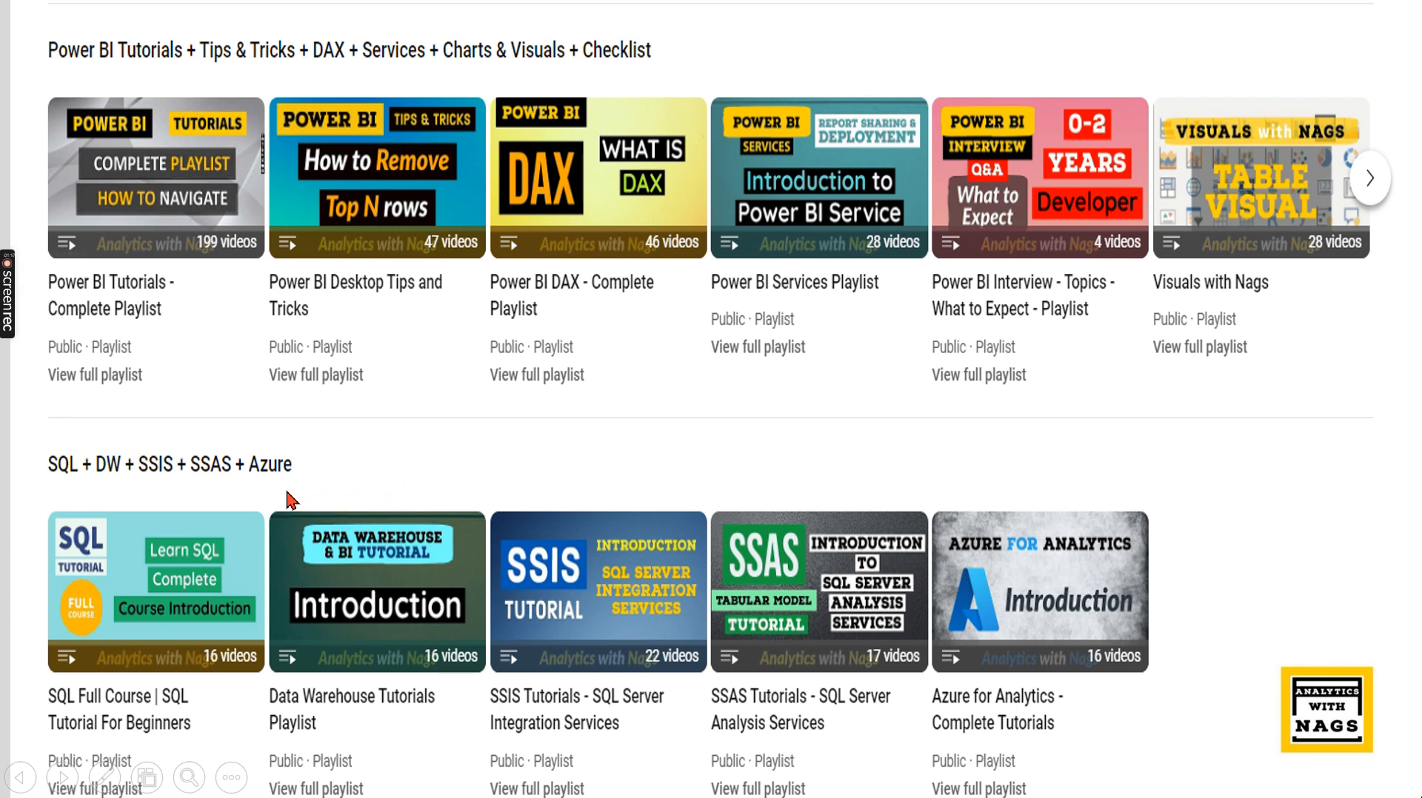
pyautogui.moveTo(1178, 551)
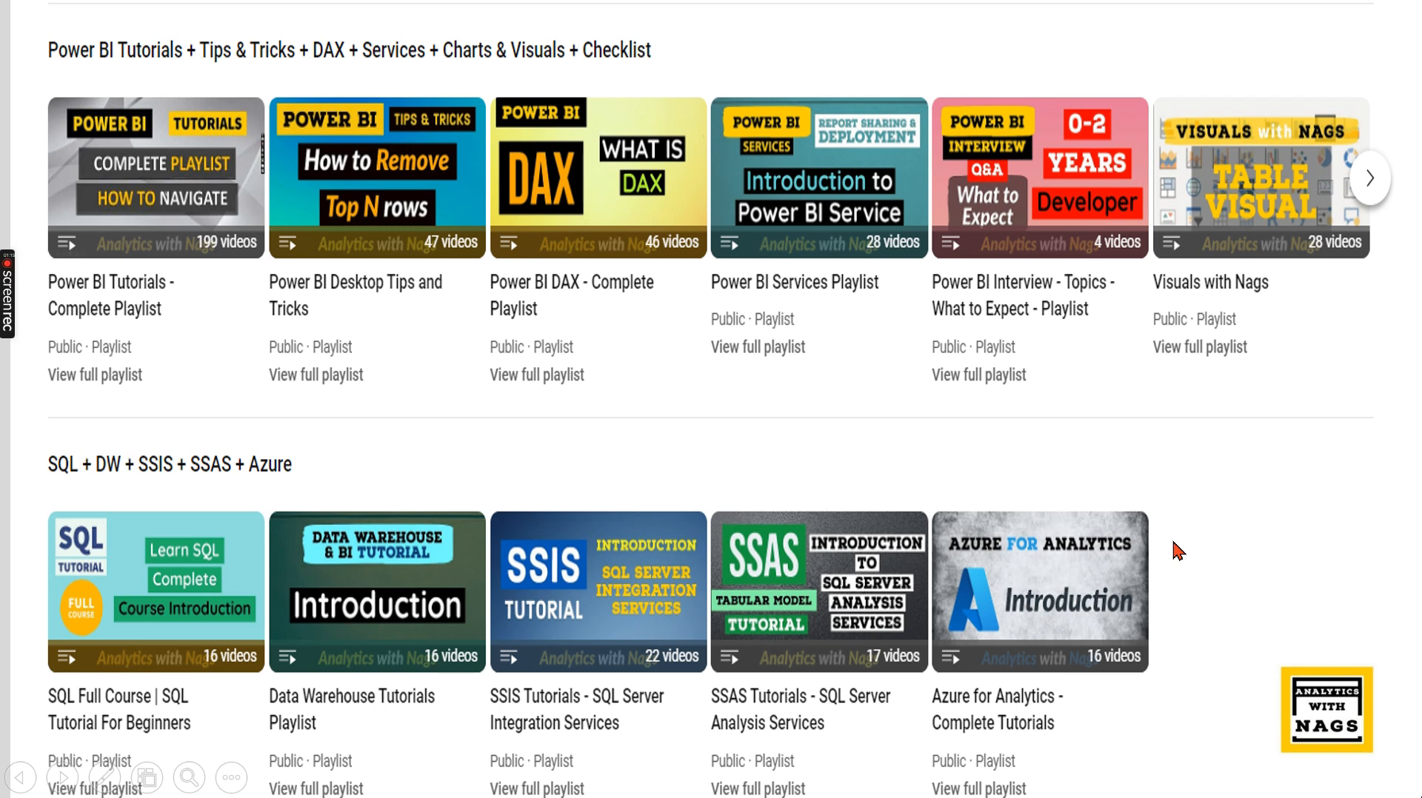
pyautogui.moveTo(99, 376)
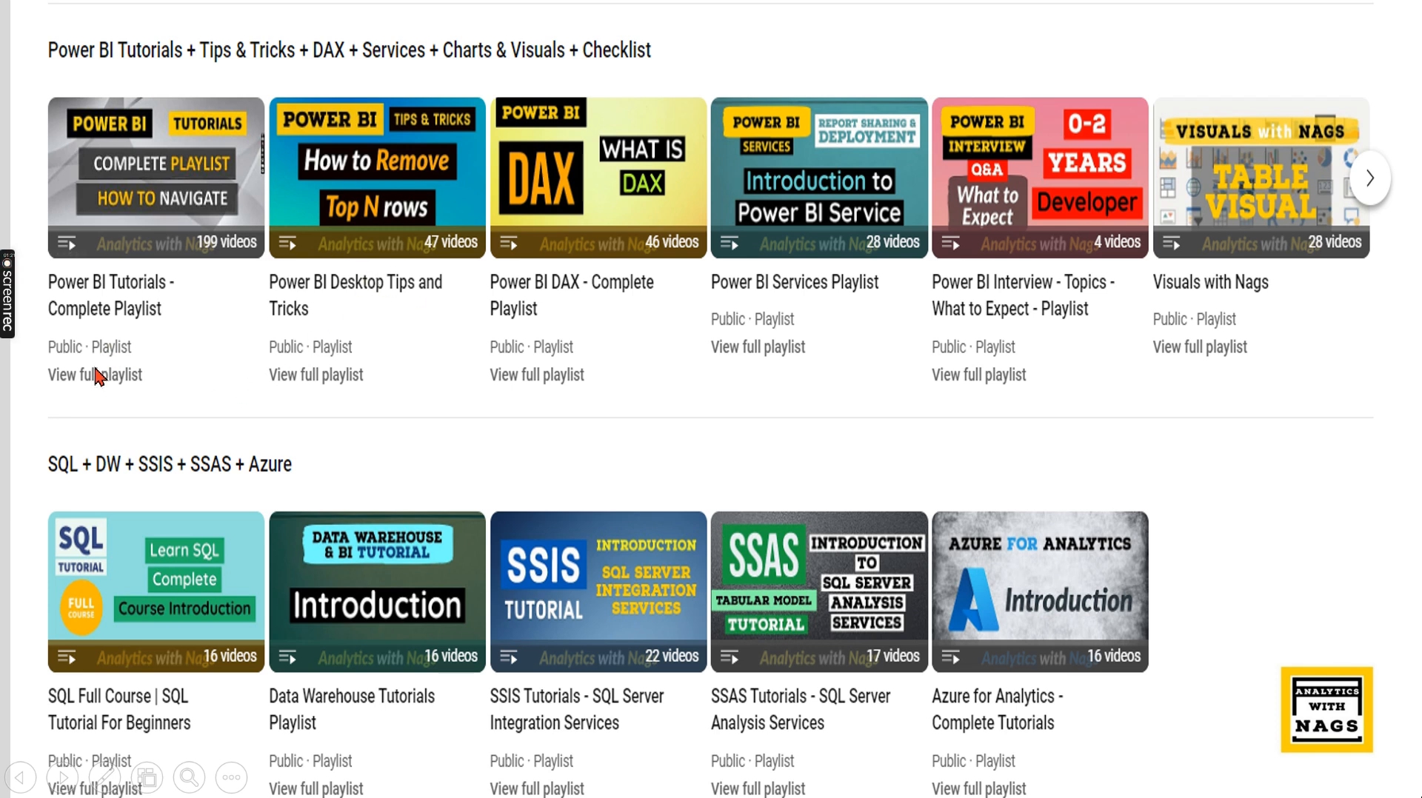
pyautogui.moveTo(1268, 417)
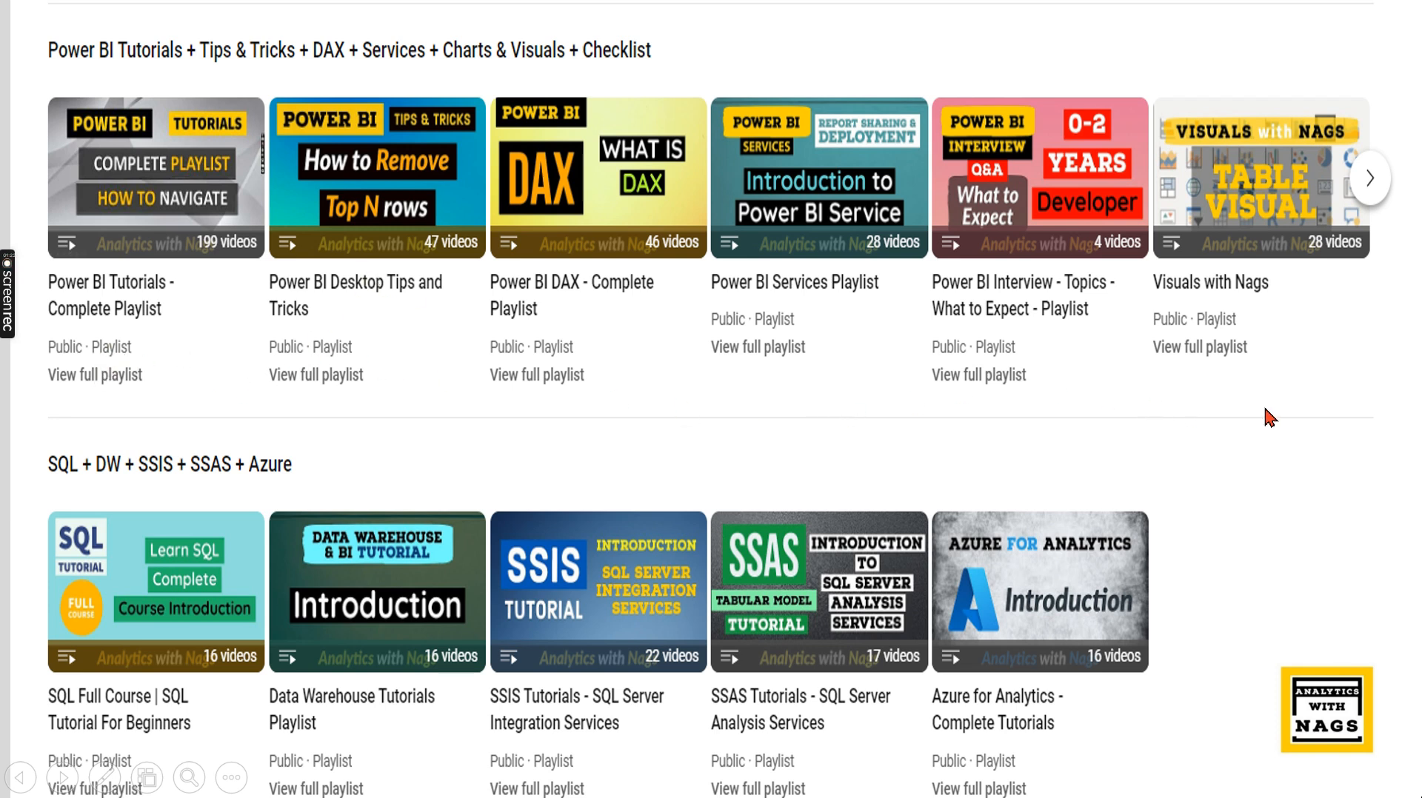
pyautogui.moveTo(1130, 700)
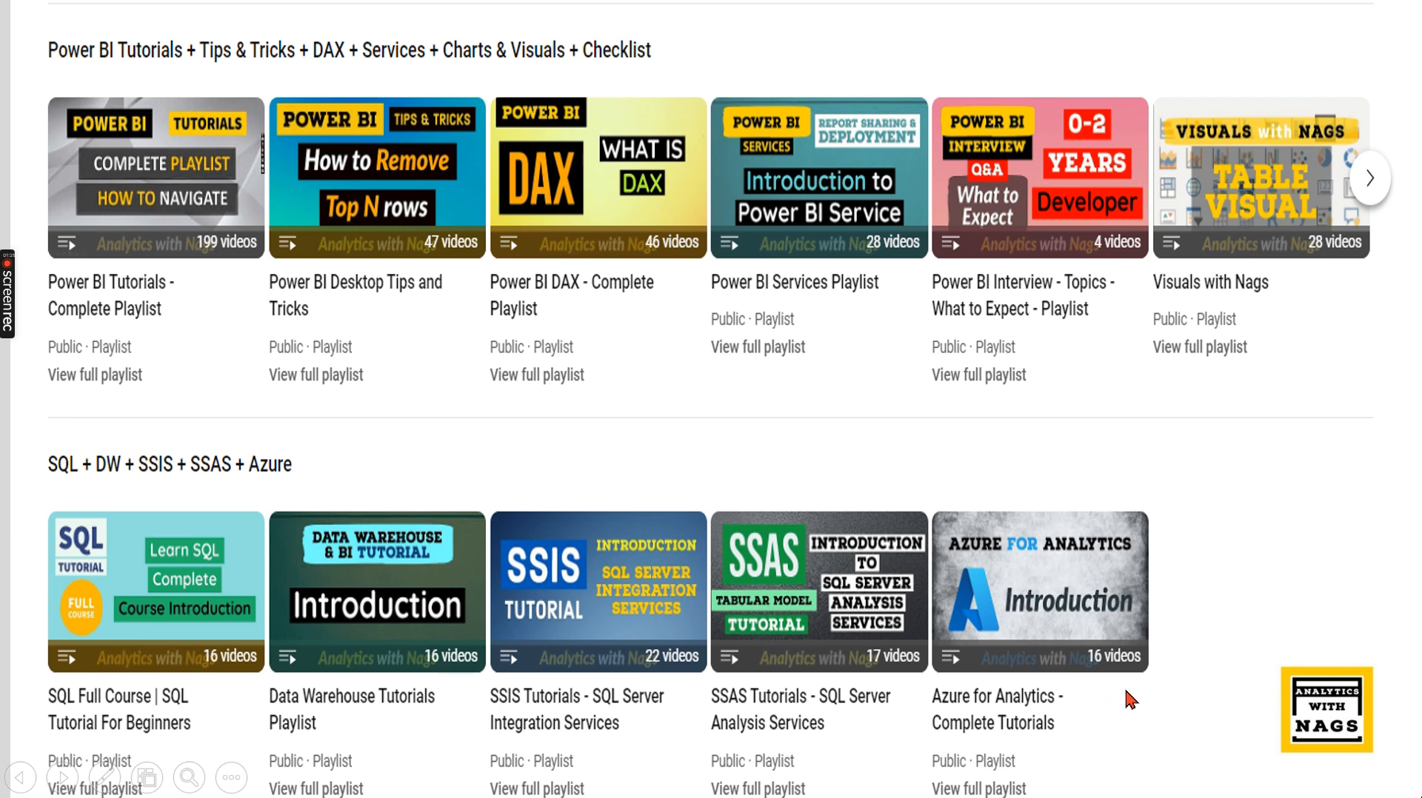
pyautogui.moveTo(1257, 450)
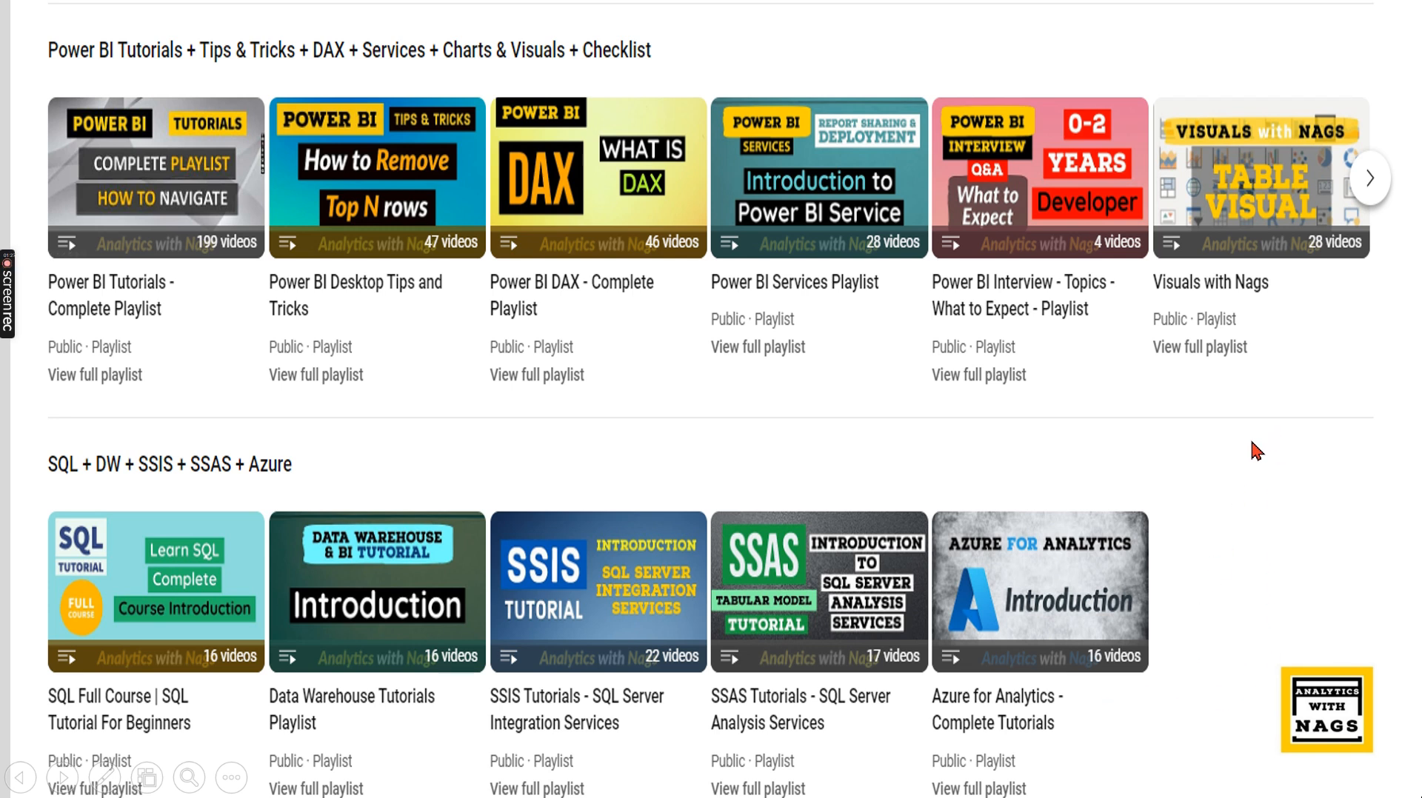
pyautogui.moveTo(1004, 457)
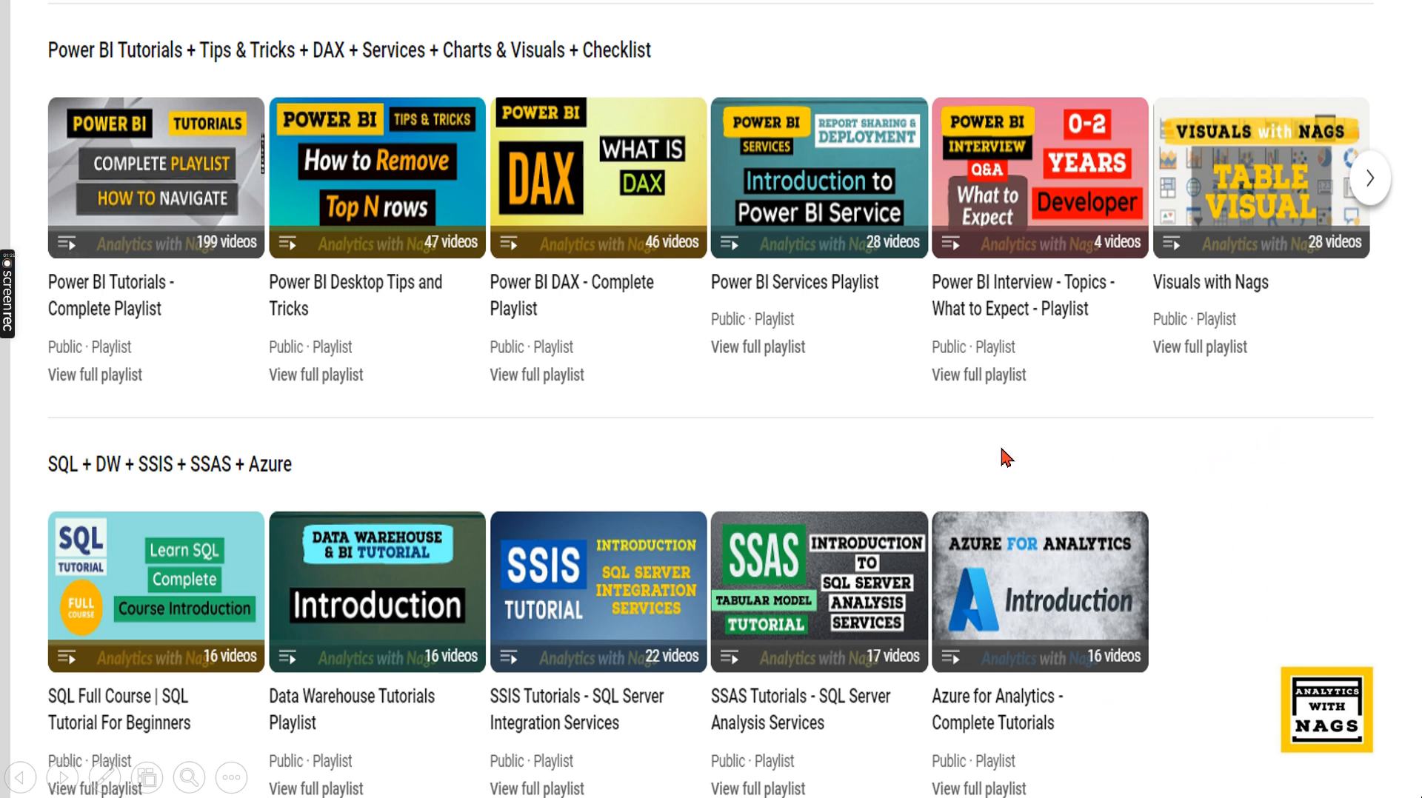
# Switch to the April 2024 Feature Summary post and move past its intro sections
pyautogui.click(1050, 773)
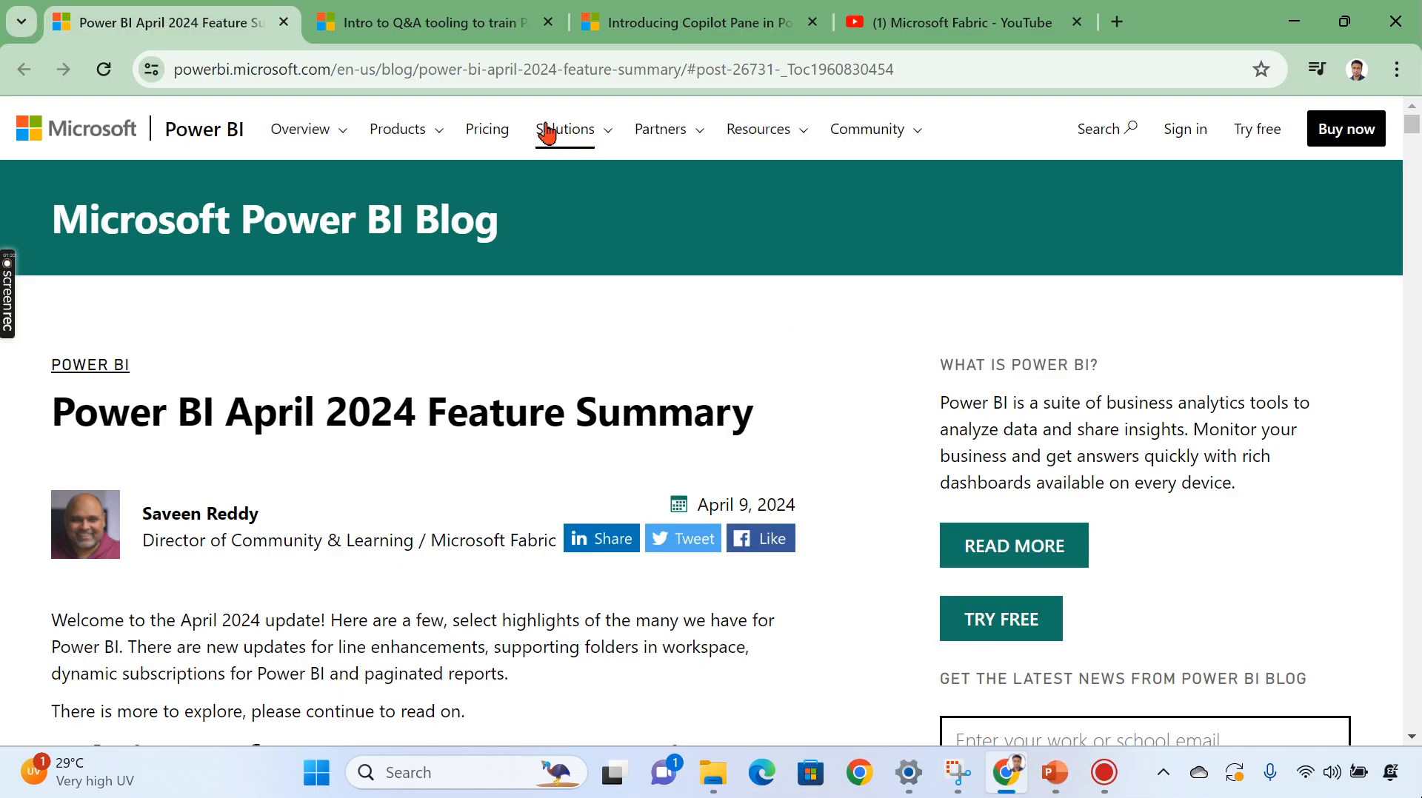
pyautogui.moveTo(369, 508)
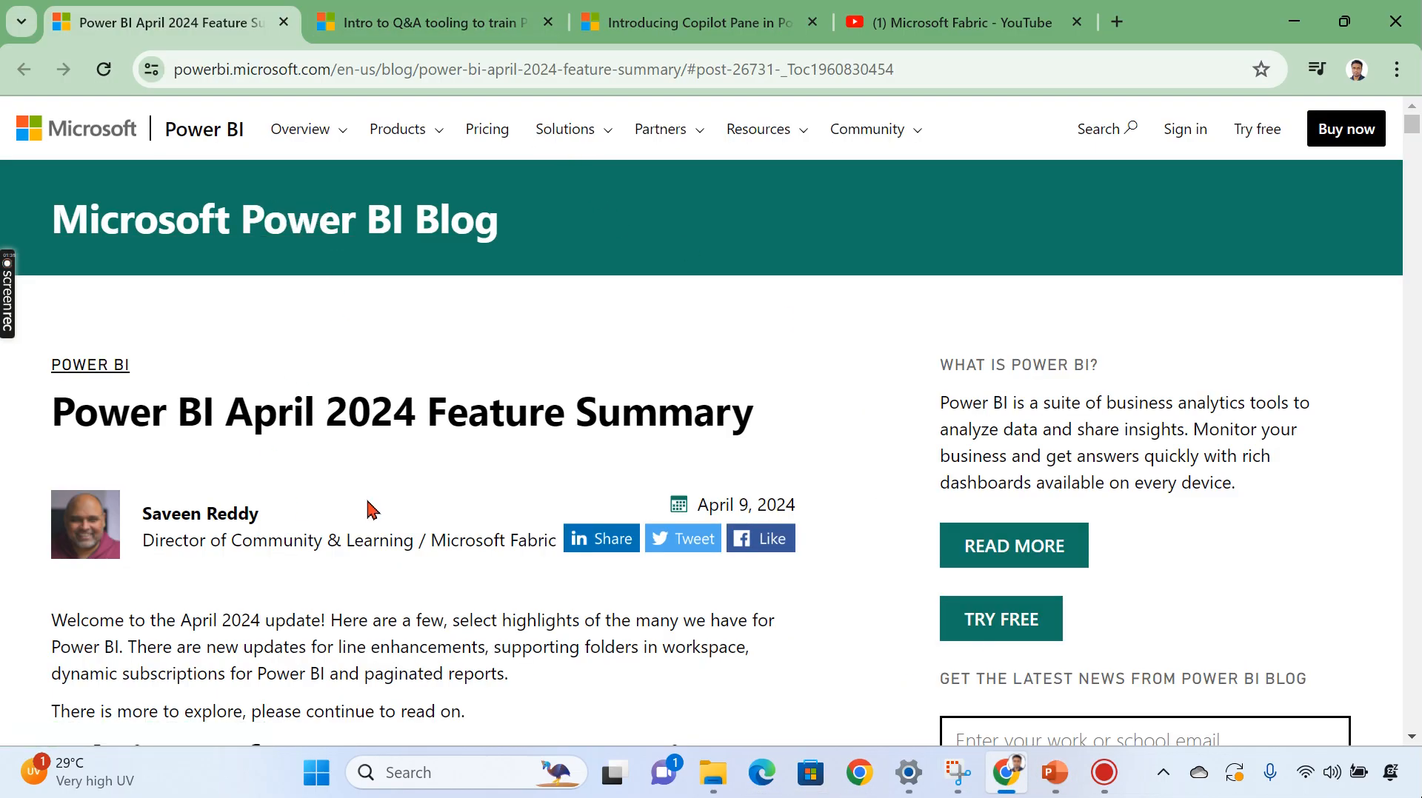
pyautogui.scroll(-3)
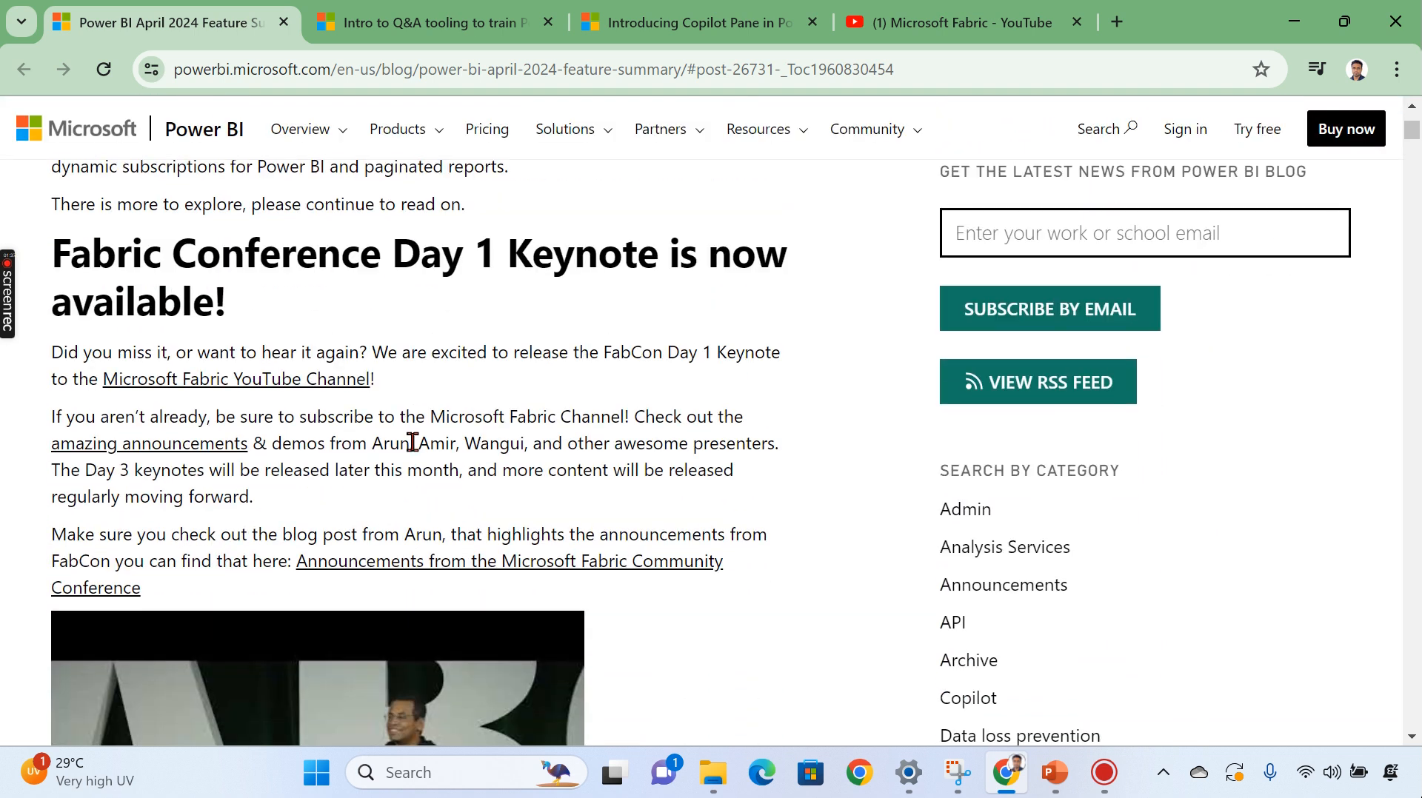
pyautogui.moveTo(163, 290)
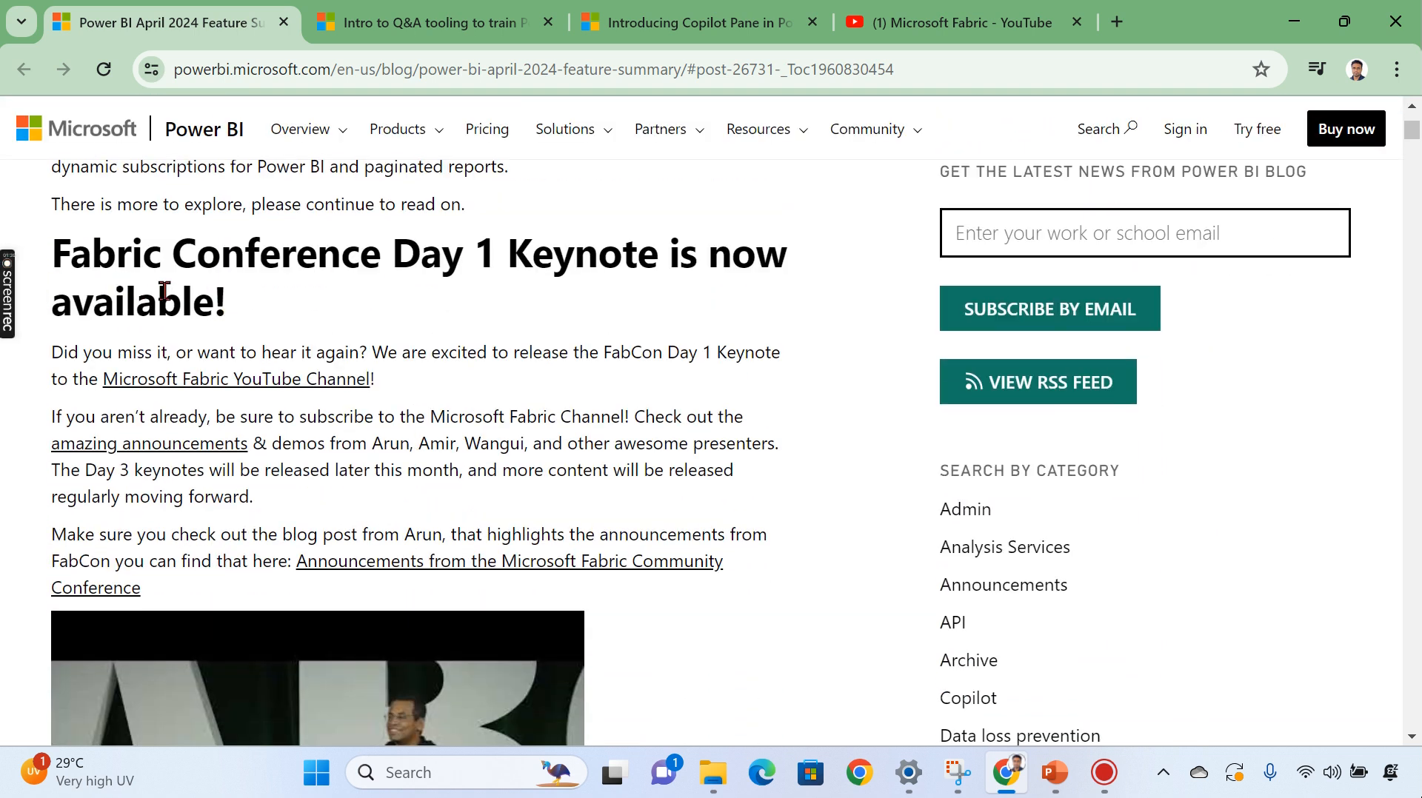
pyautogui.scroll(-3)
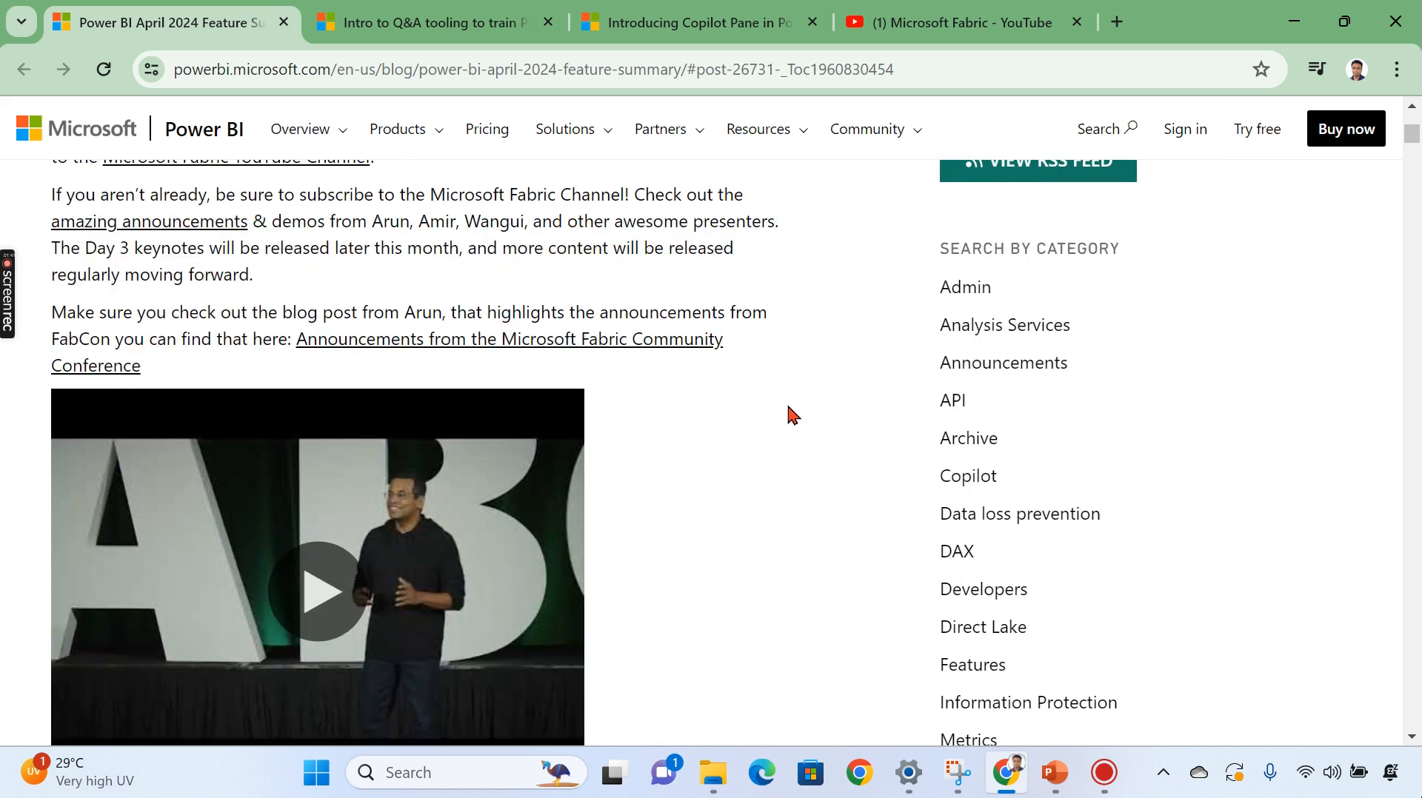
pyautogui.scroll(-3)
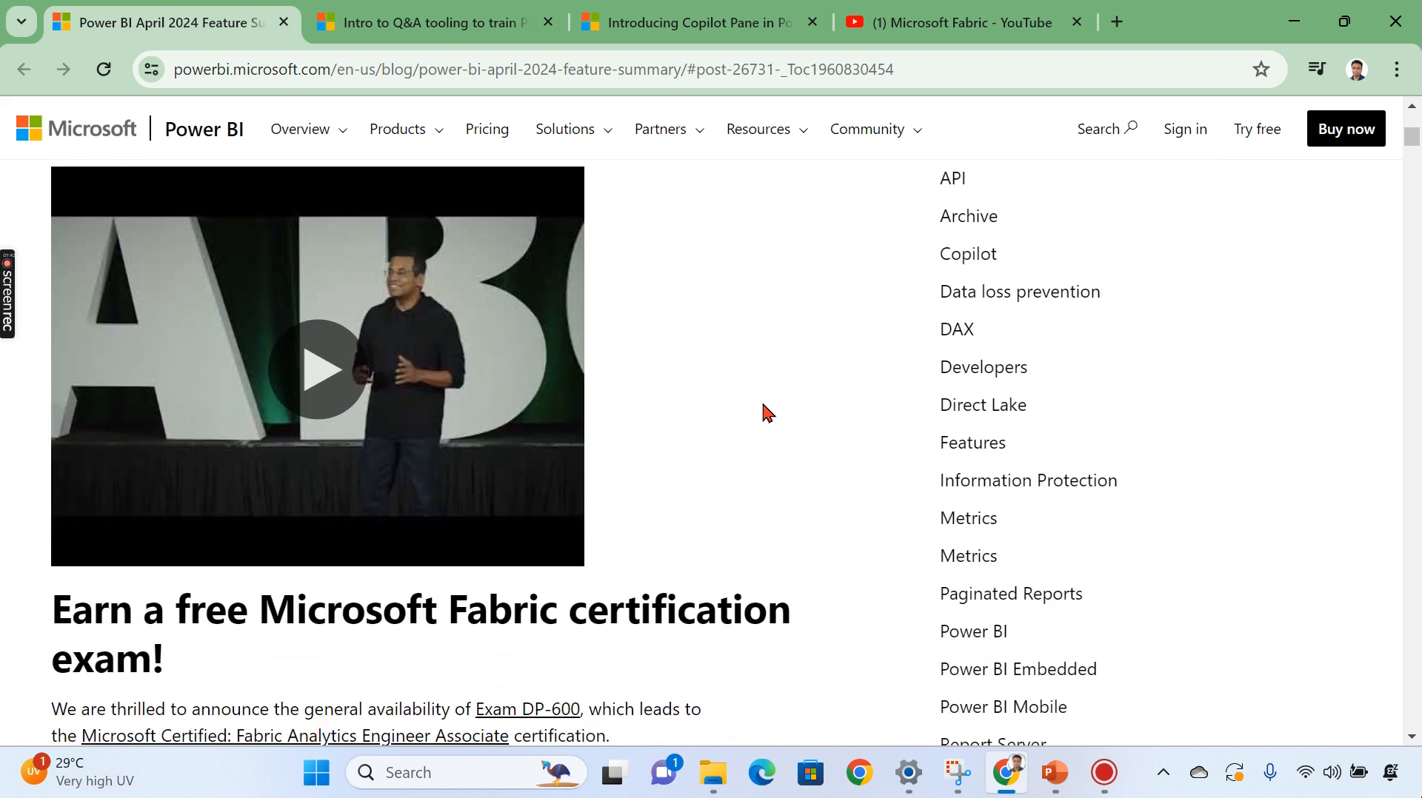
pyautogui.scroll(-3)
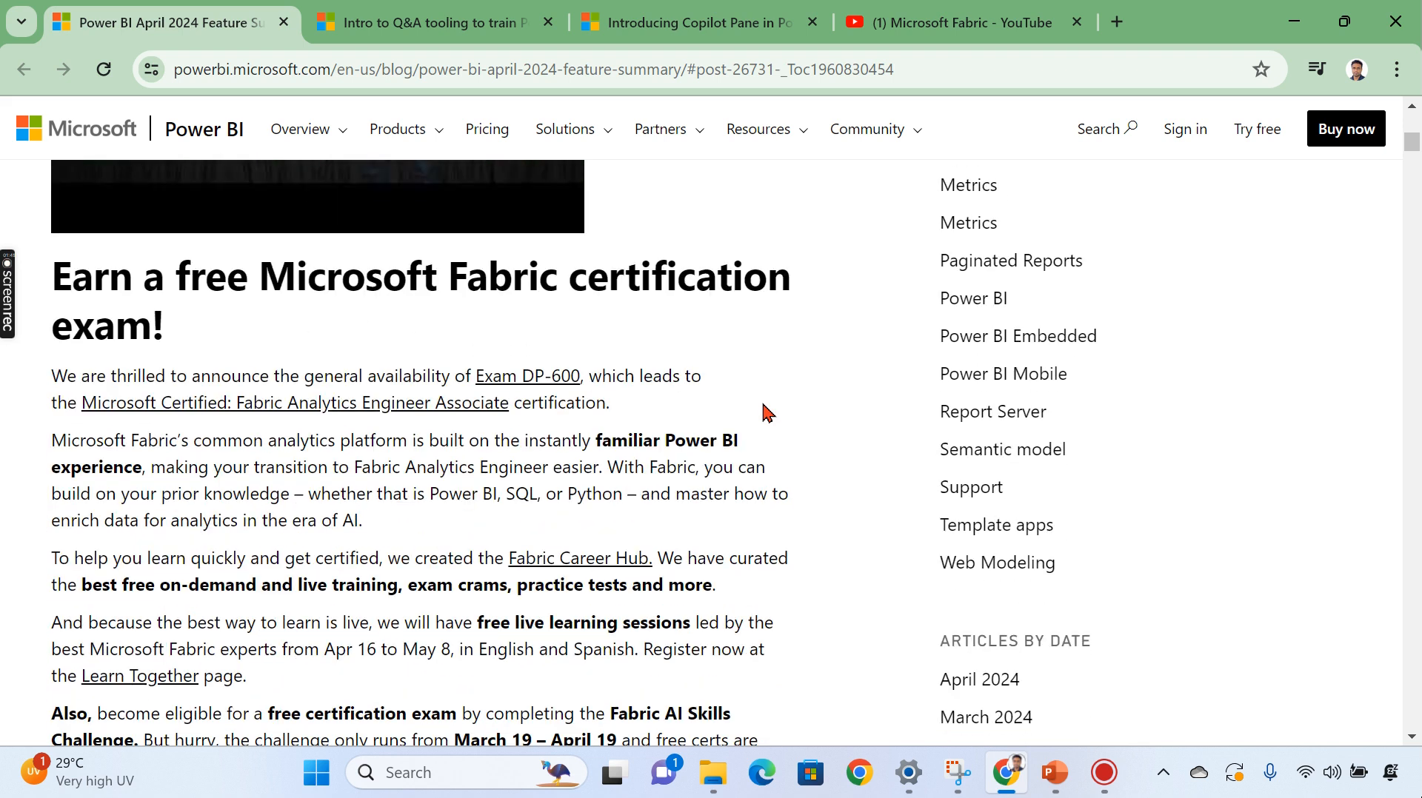
pyautogui.scroll(3)
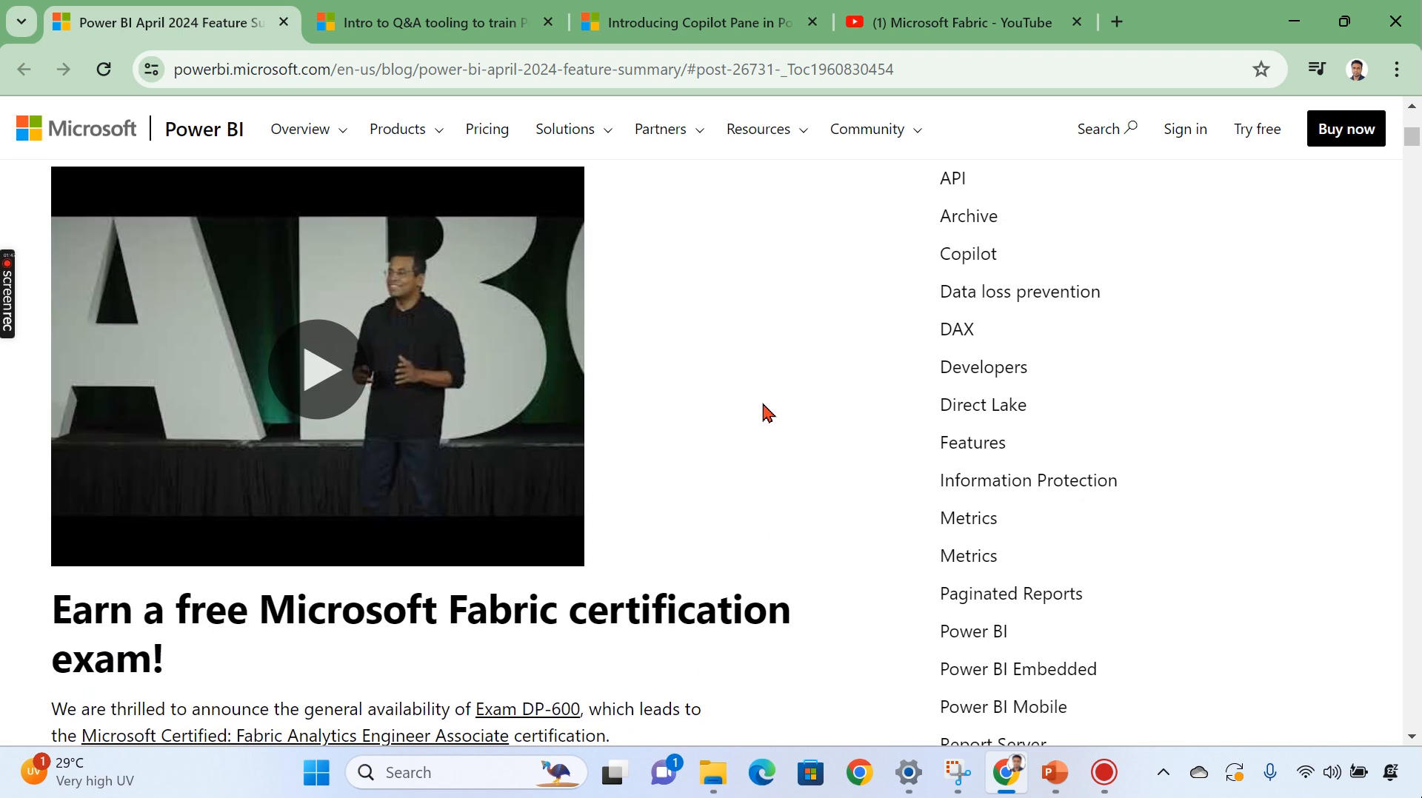
# Scroll on past the certification exam and download details to the Contents list of April features
pyautogui.scroll(-3)
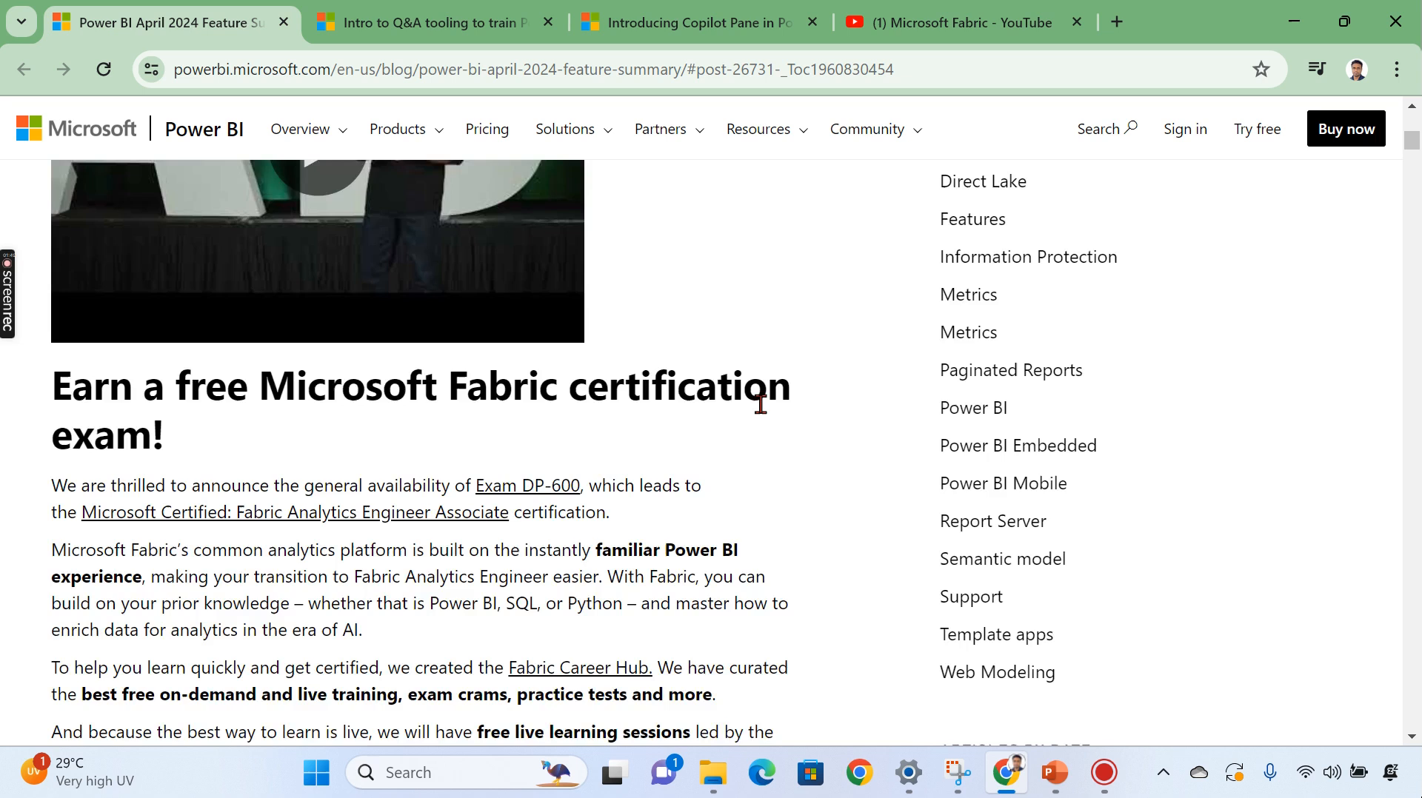
pyautogui.scroll(-3)
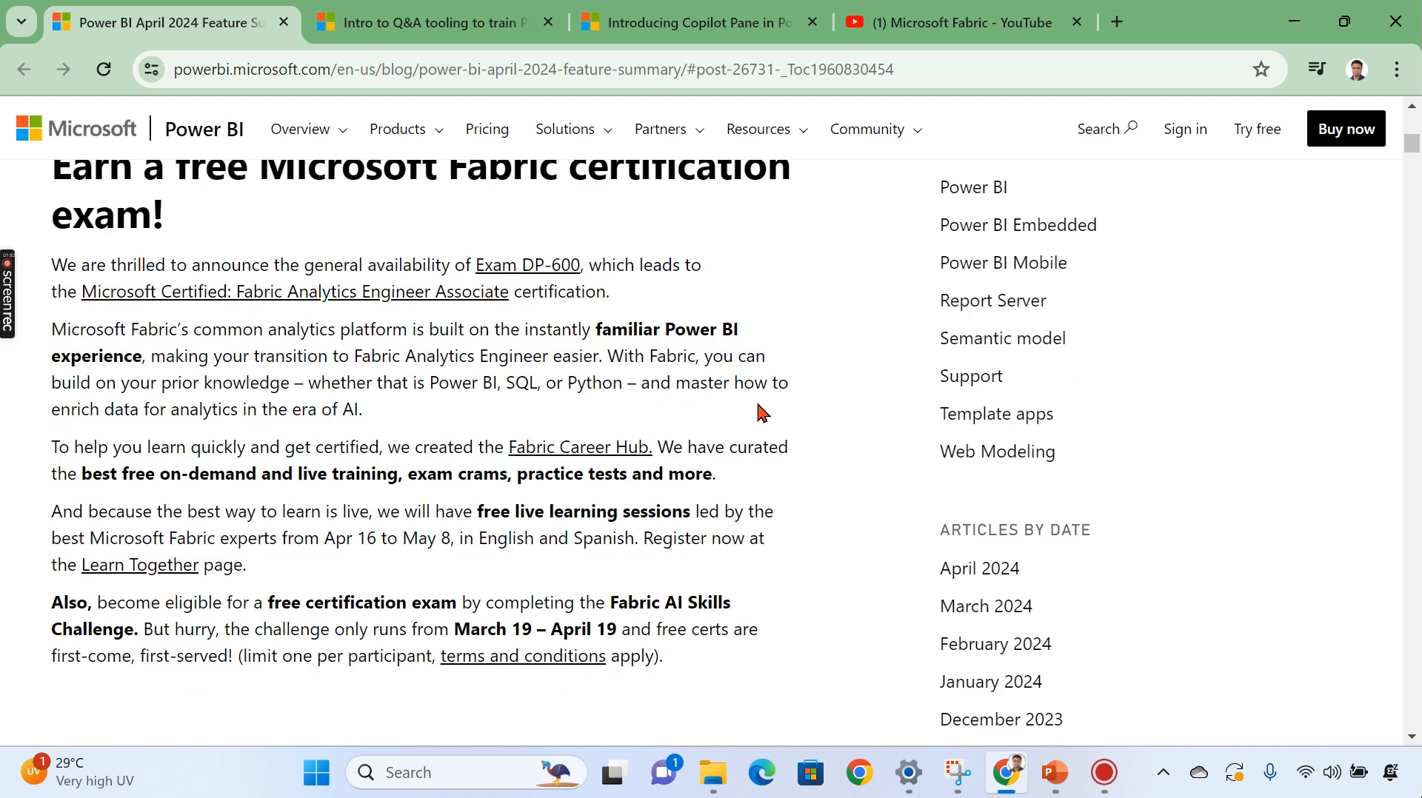
pyautogui.scroll(-3)
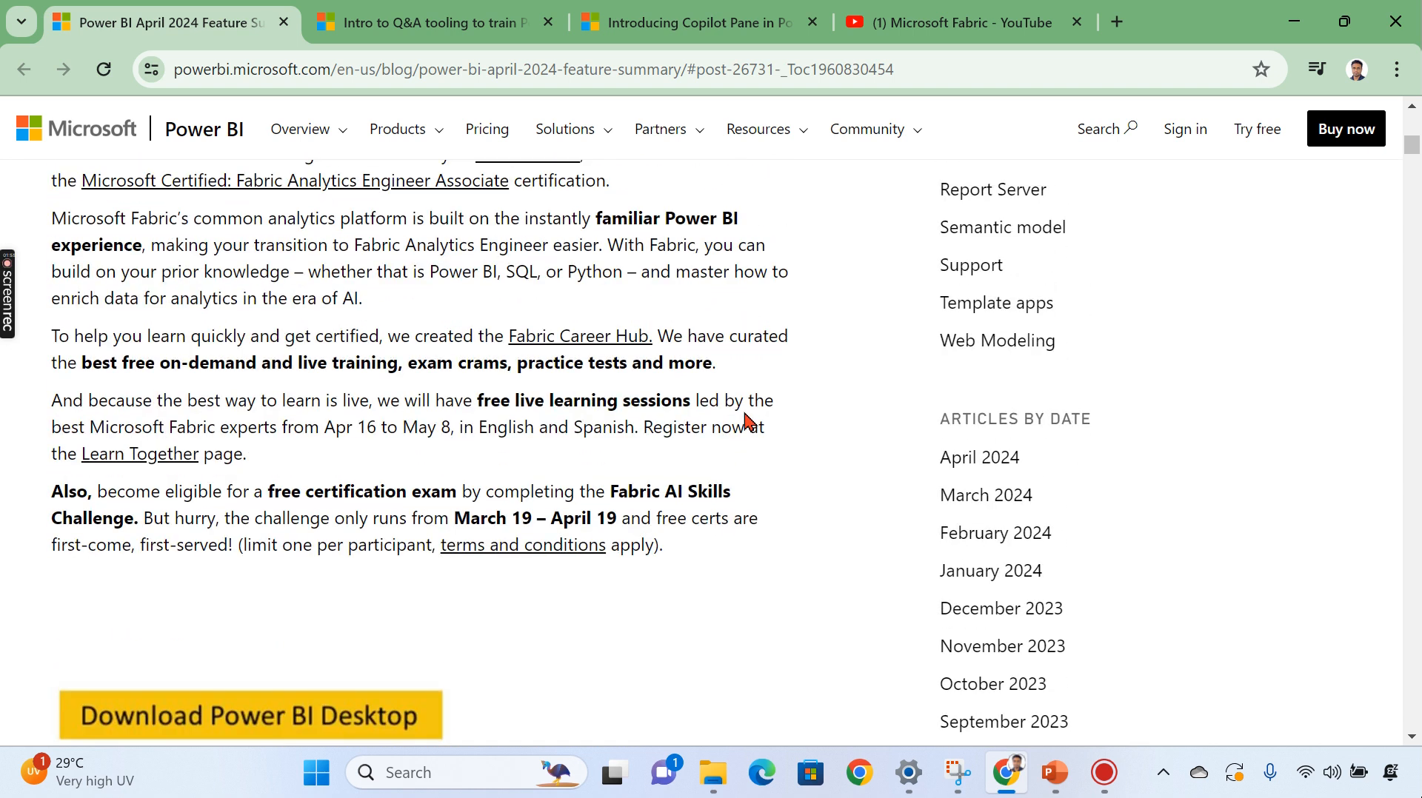
pyautogui.scroll(-3)
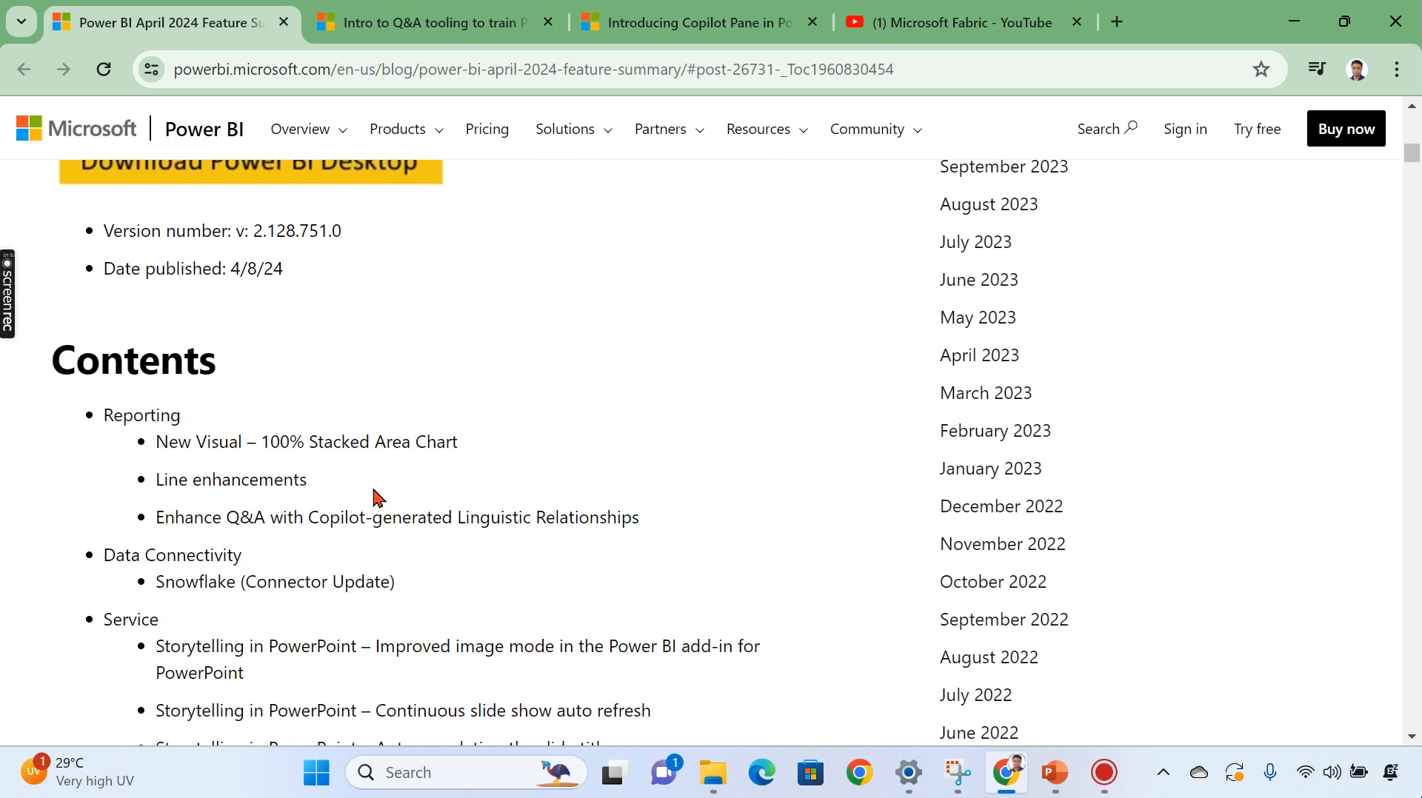
pyautogui.scroll(-3)
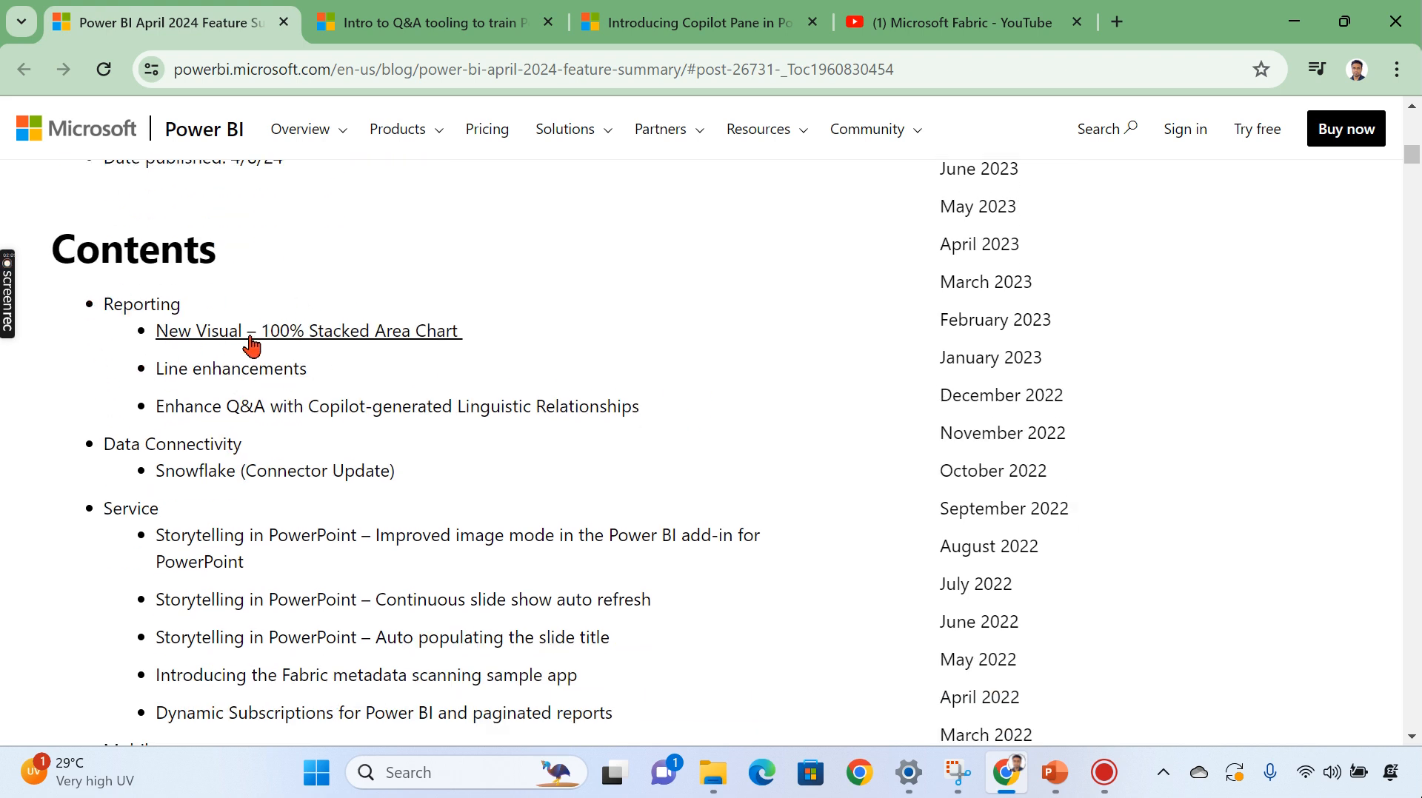
pyautogui.moveTo(376, 352)
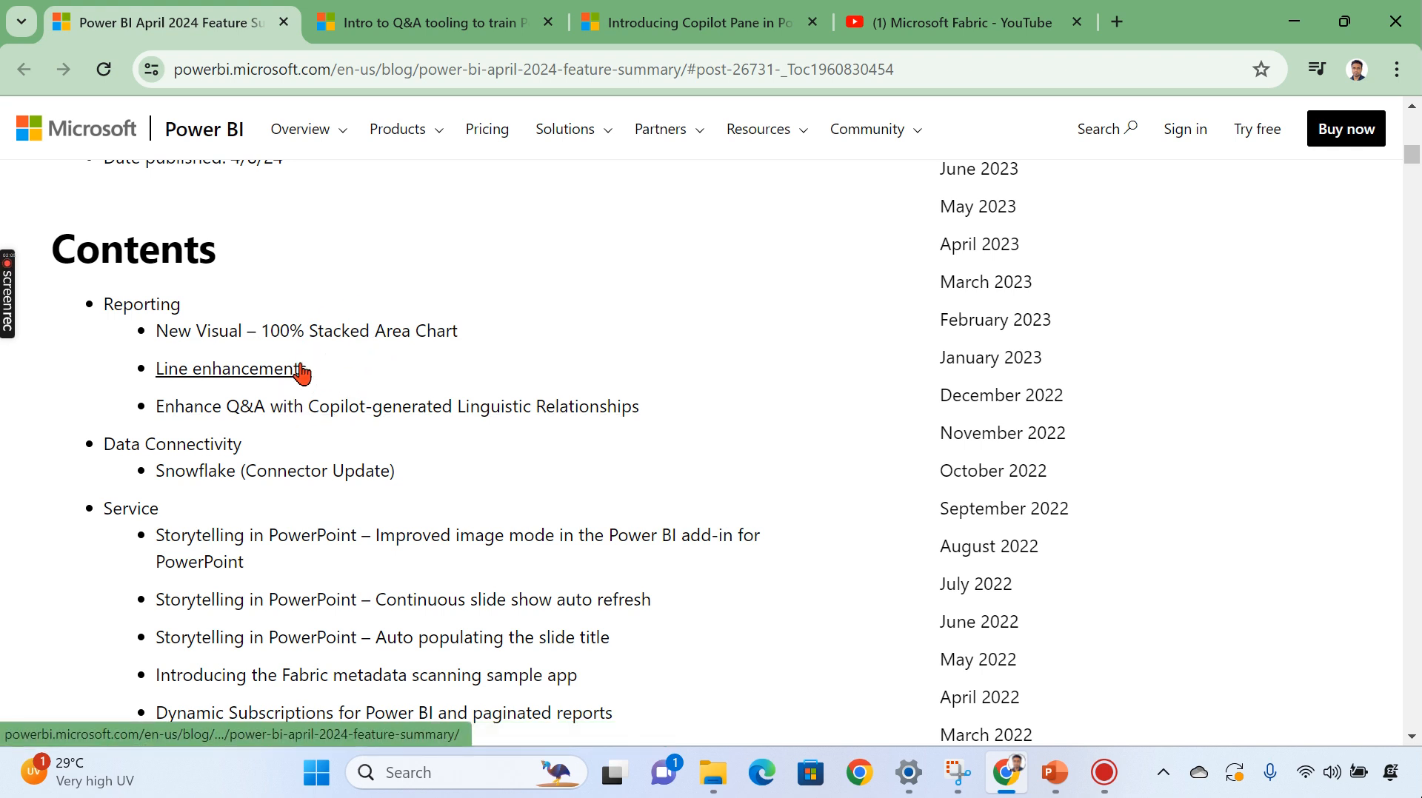
pyautogui.moveTo(257, 344)
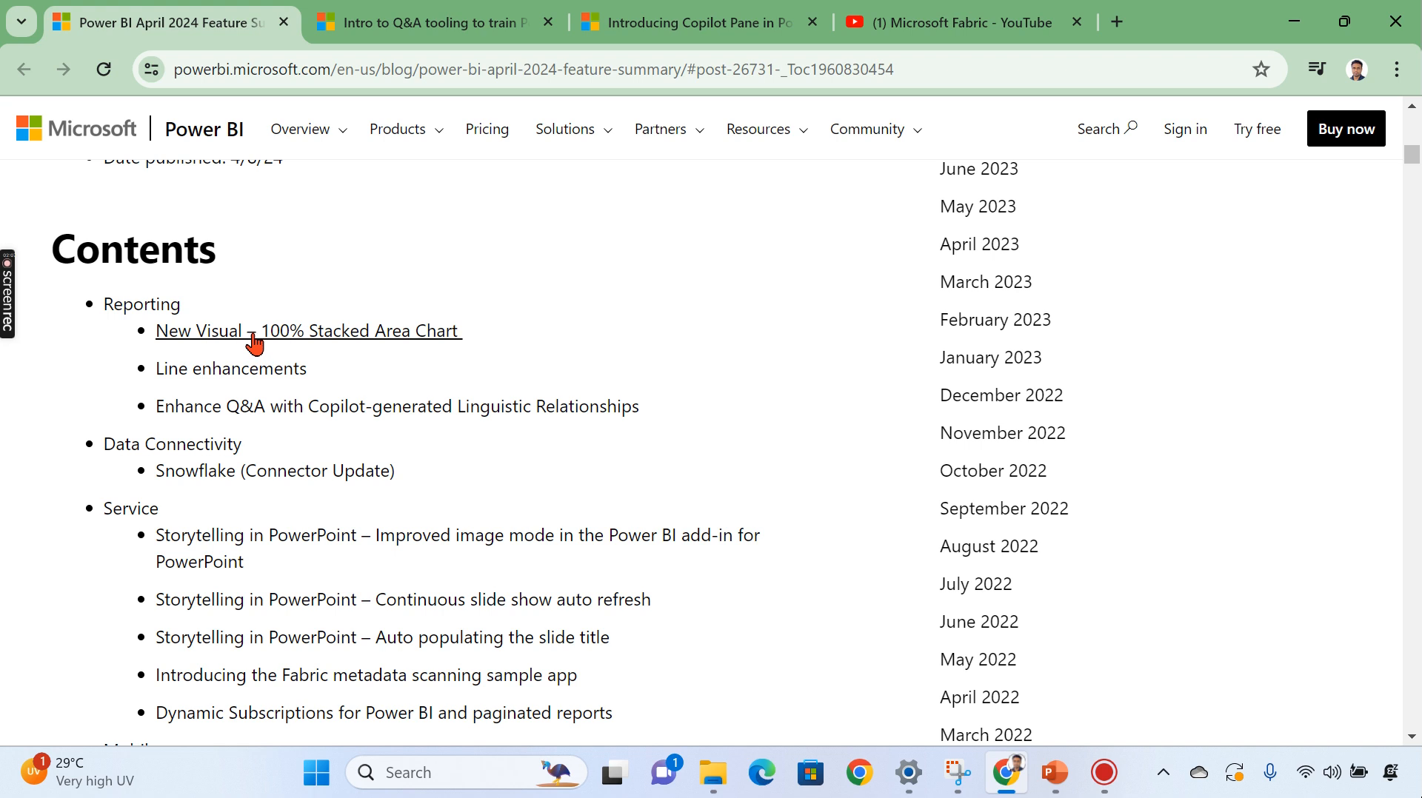
# Jump from the Contents list to the Reporting section's 100% Stacked Area Chart visual and screenshot
pyautogui.click(307, 330)
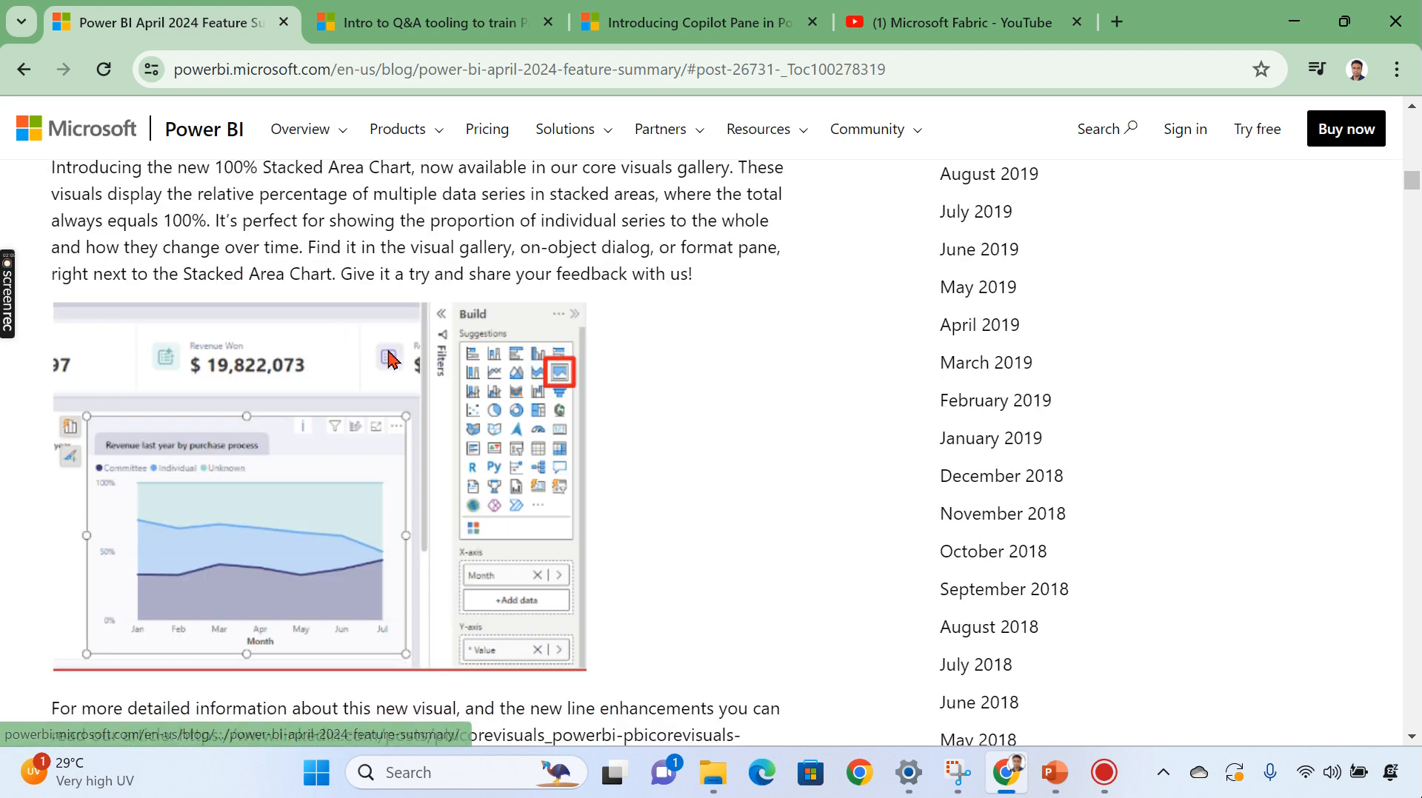
pyautogui.scroll(3)
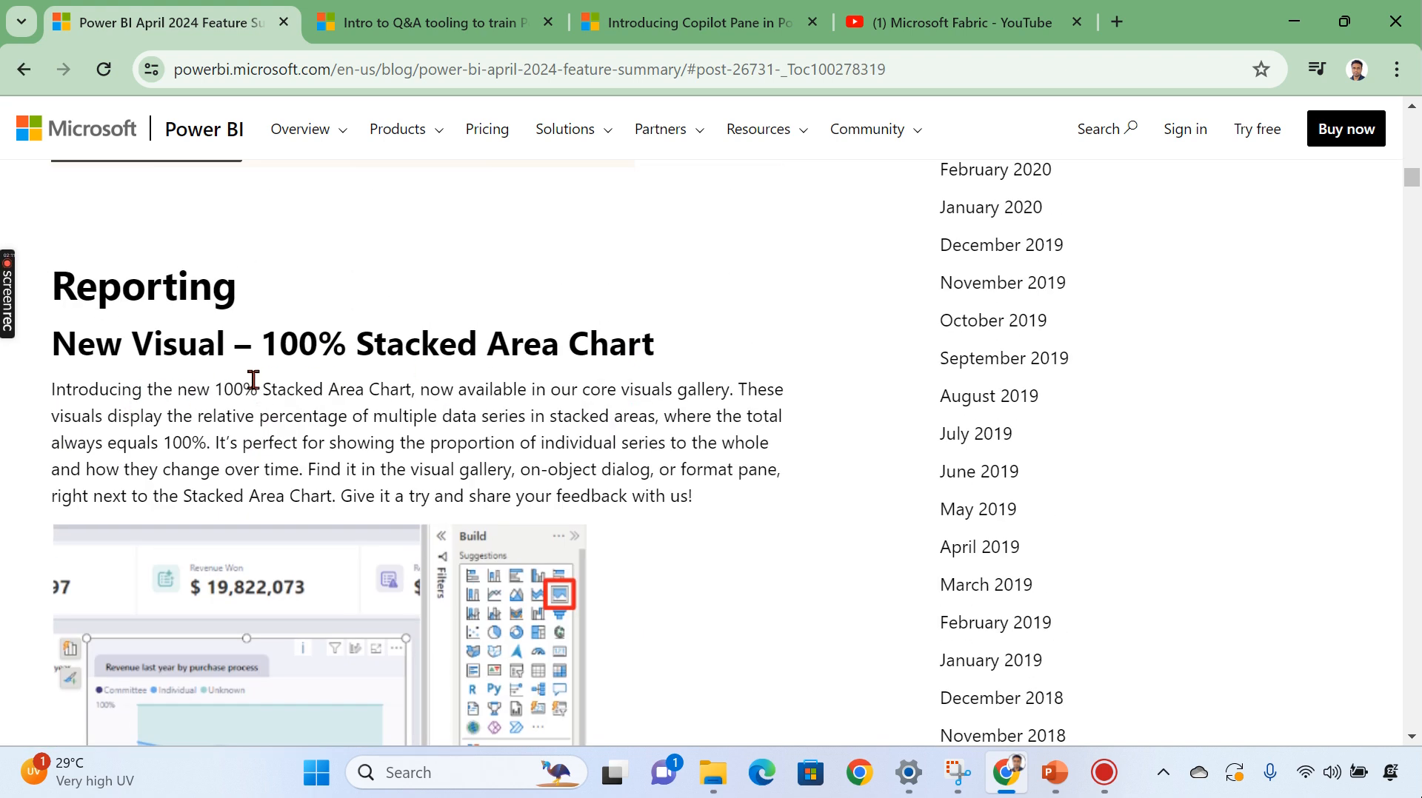
pyautogui.moveTo(181, 464)
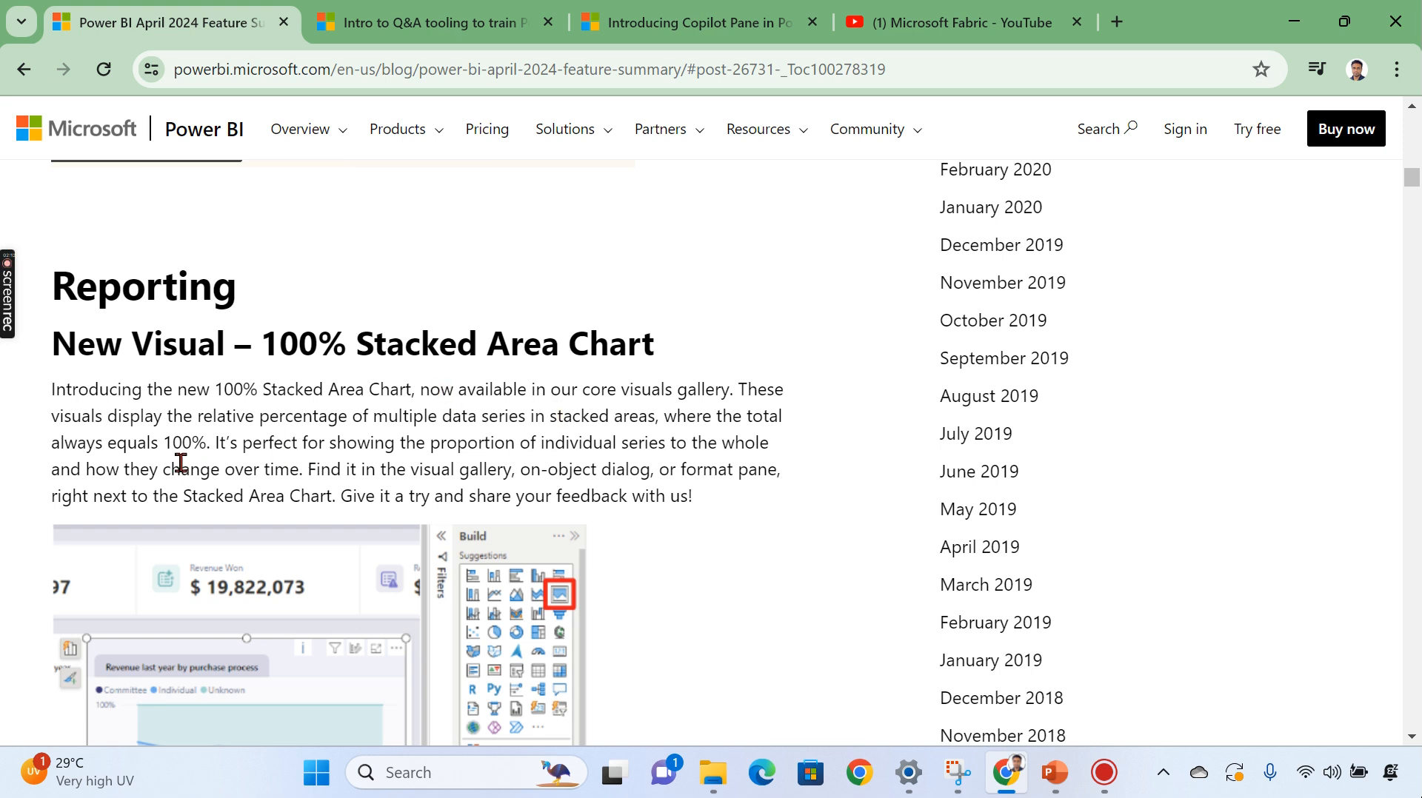
pyautogui.moveTo(456, 431)
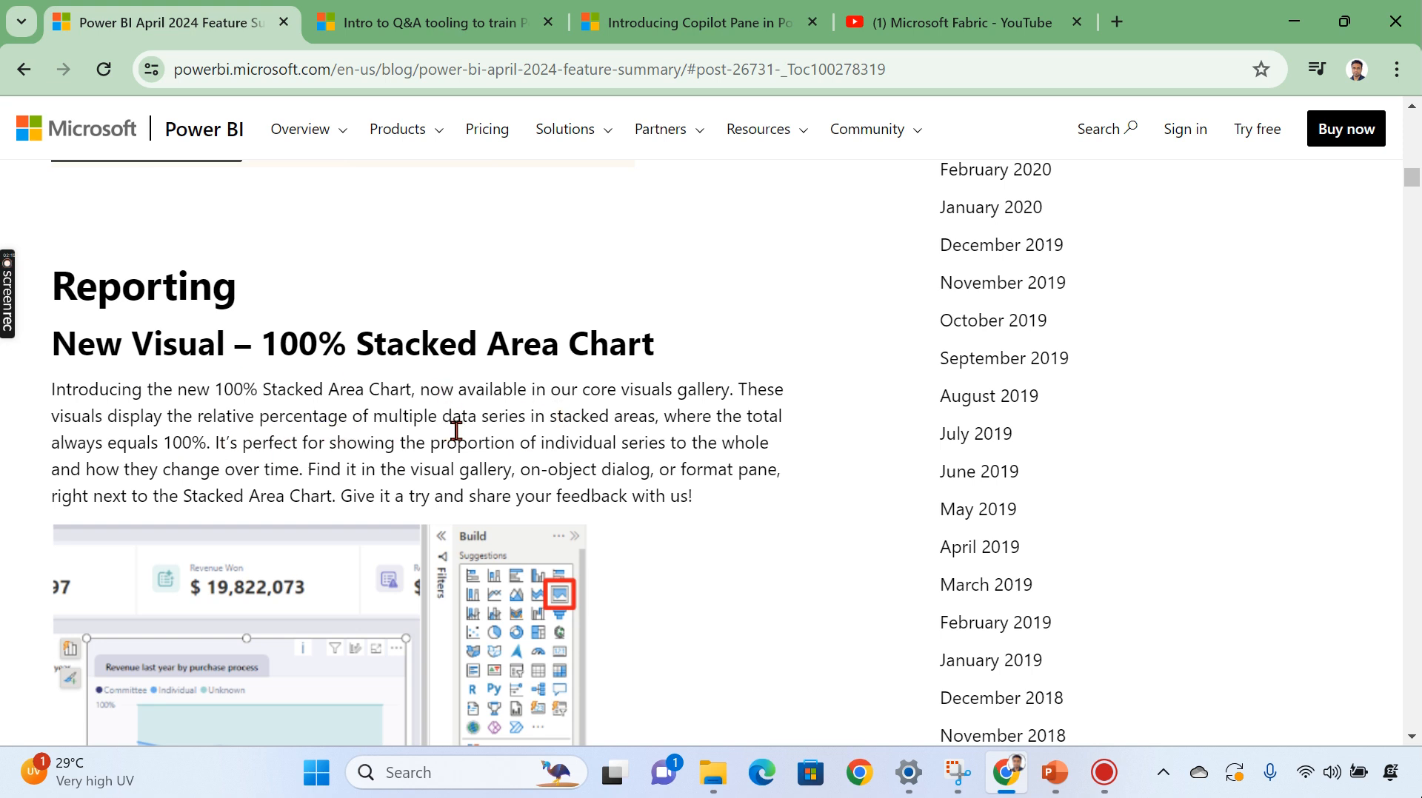
pyautogui.moveTo(831, 482)
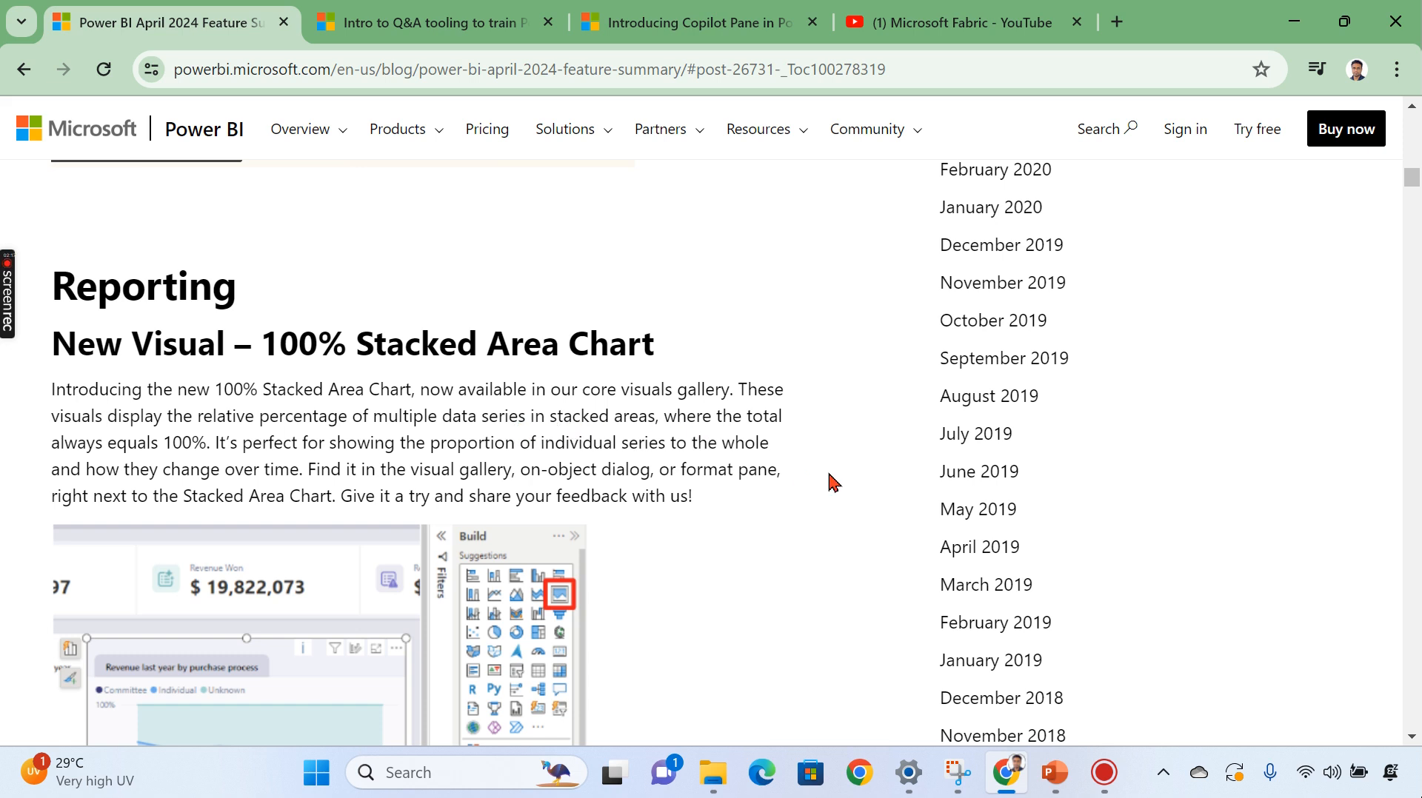
pyautogui.moveTo(169, 471)
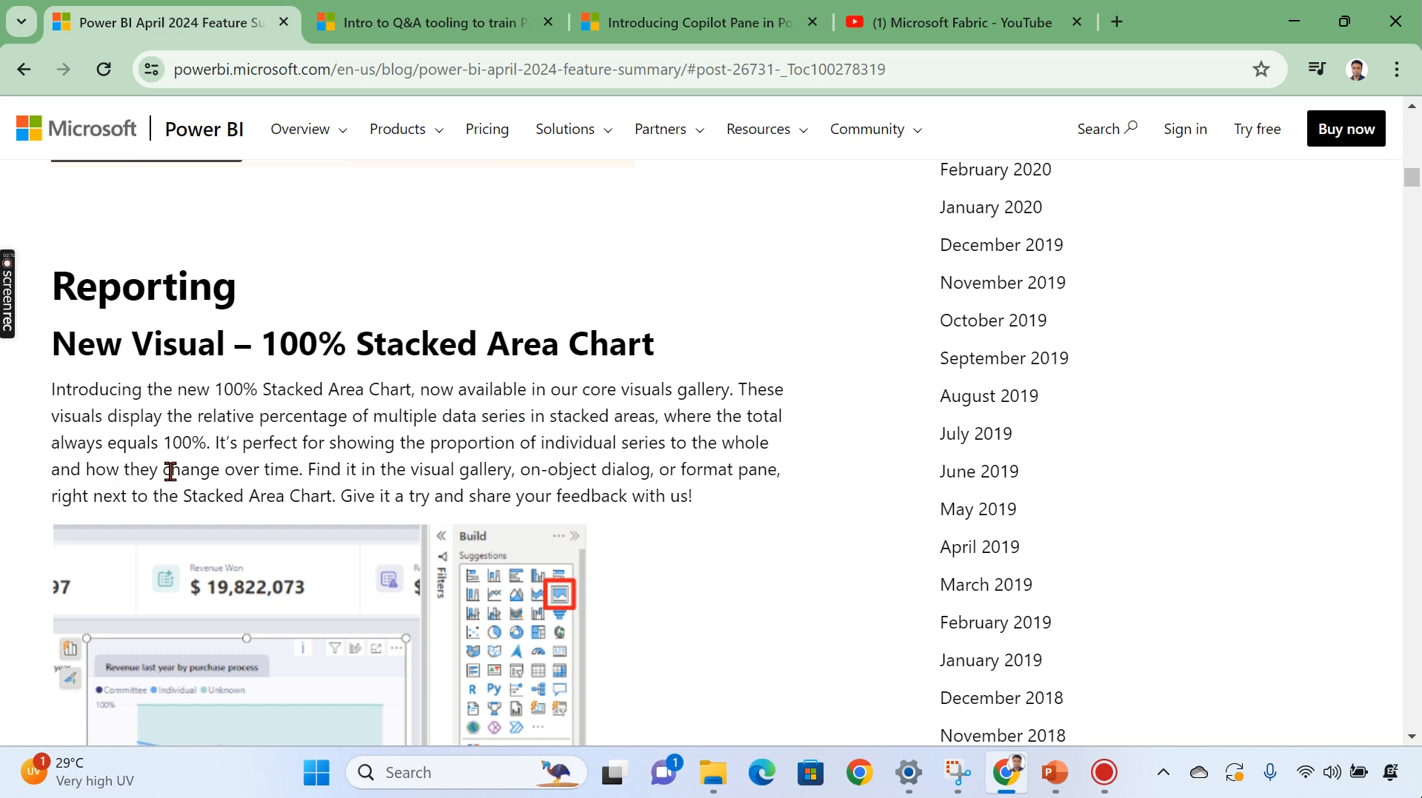
pyautogui.scroll(-3)
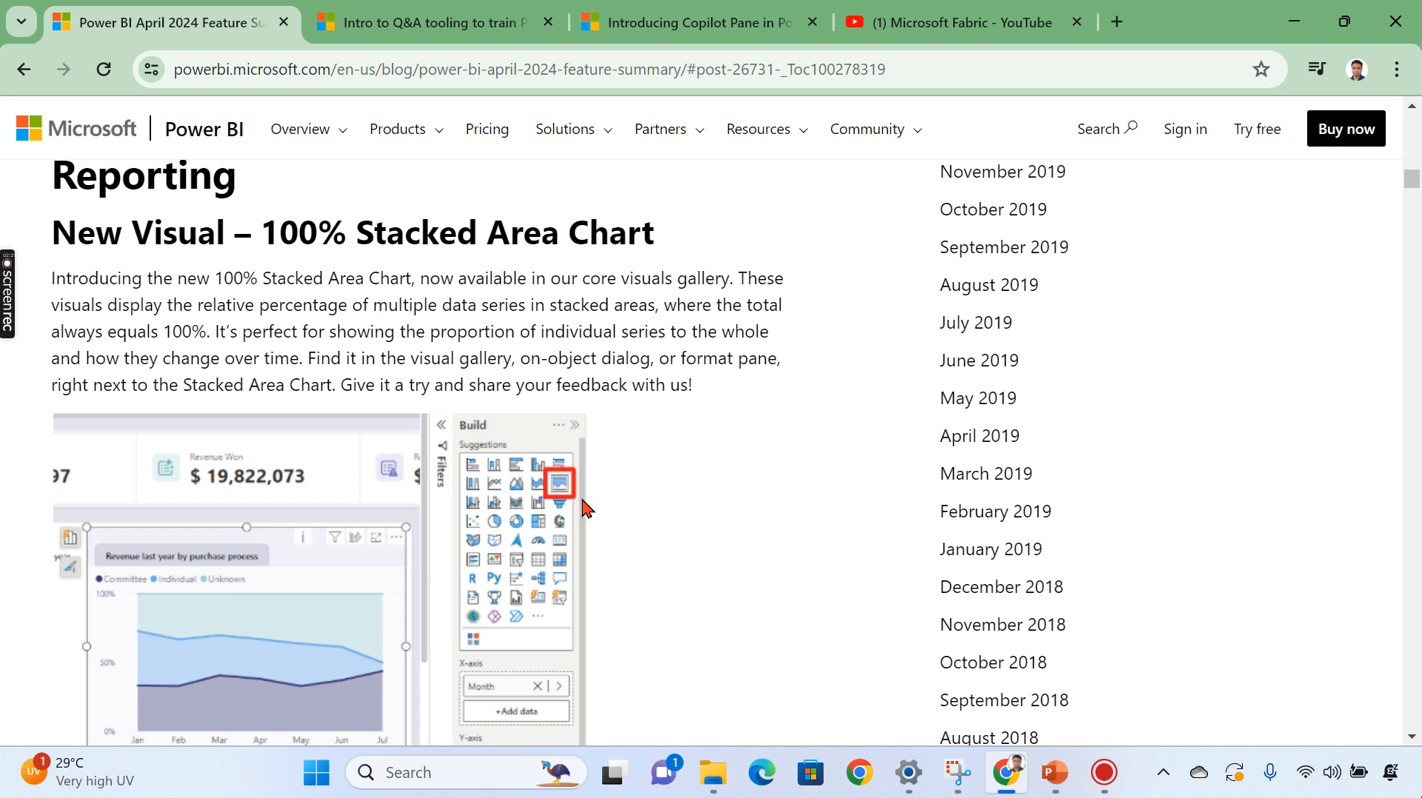
pyautogui.scroll(-3)
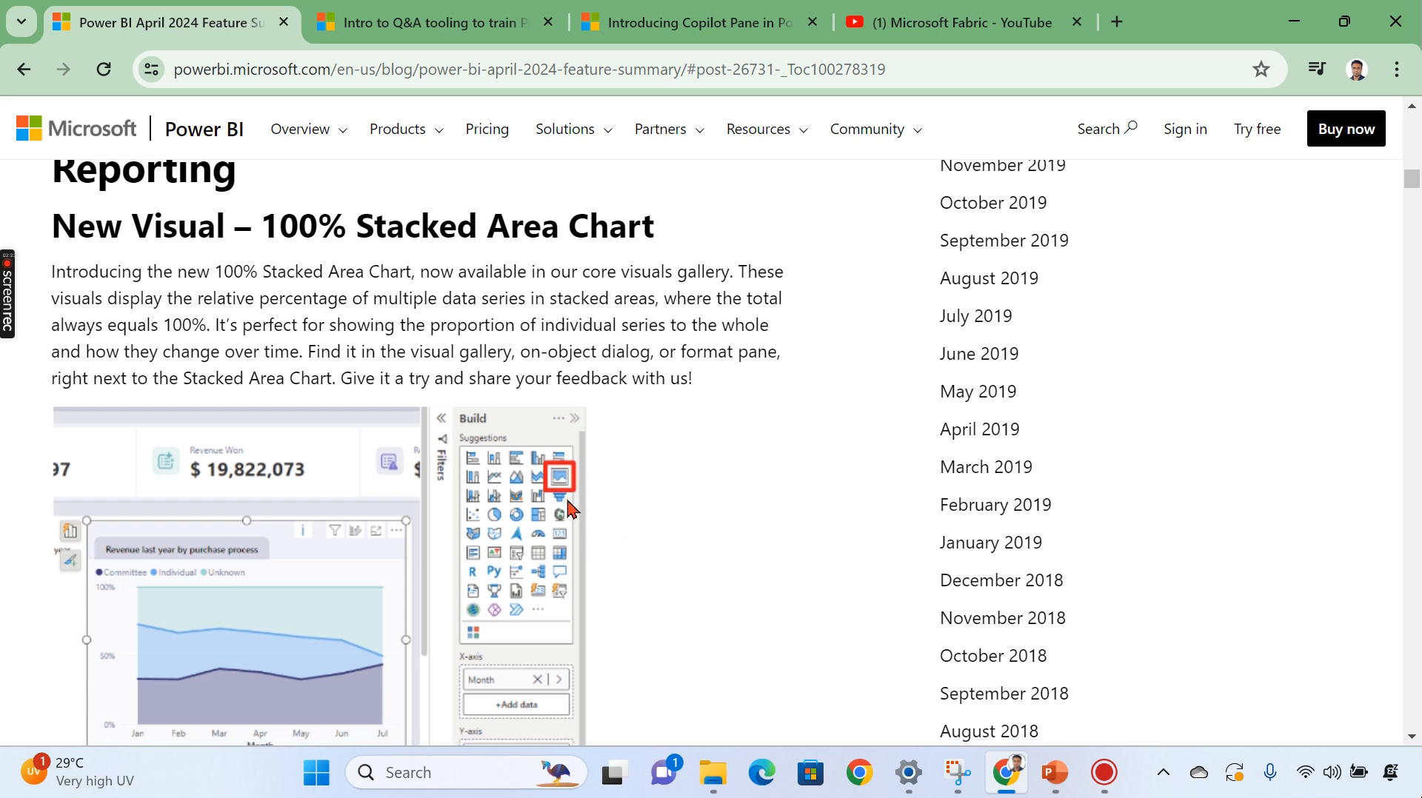
# Scroll to the Line enhancements section, view its step-line chart screenshot, and return to the heading
pyautogui.scroll(-3)
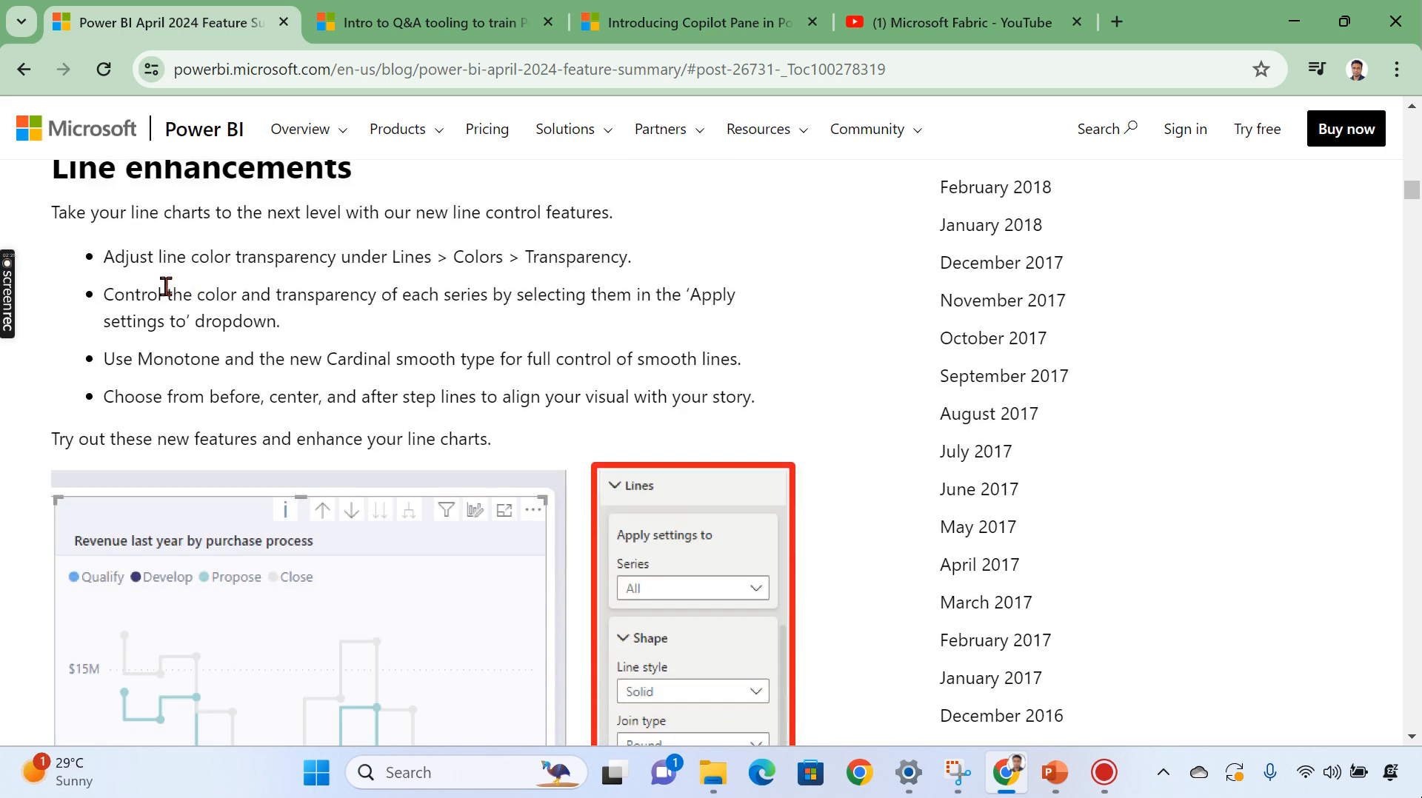
pyautogui.scroll(-3)
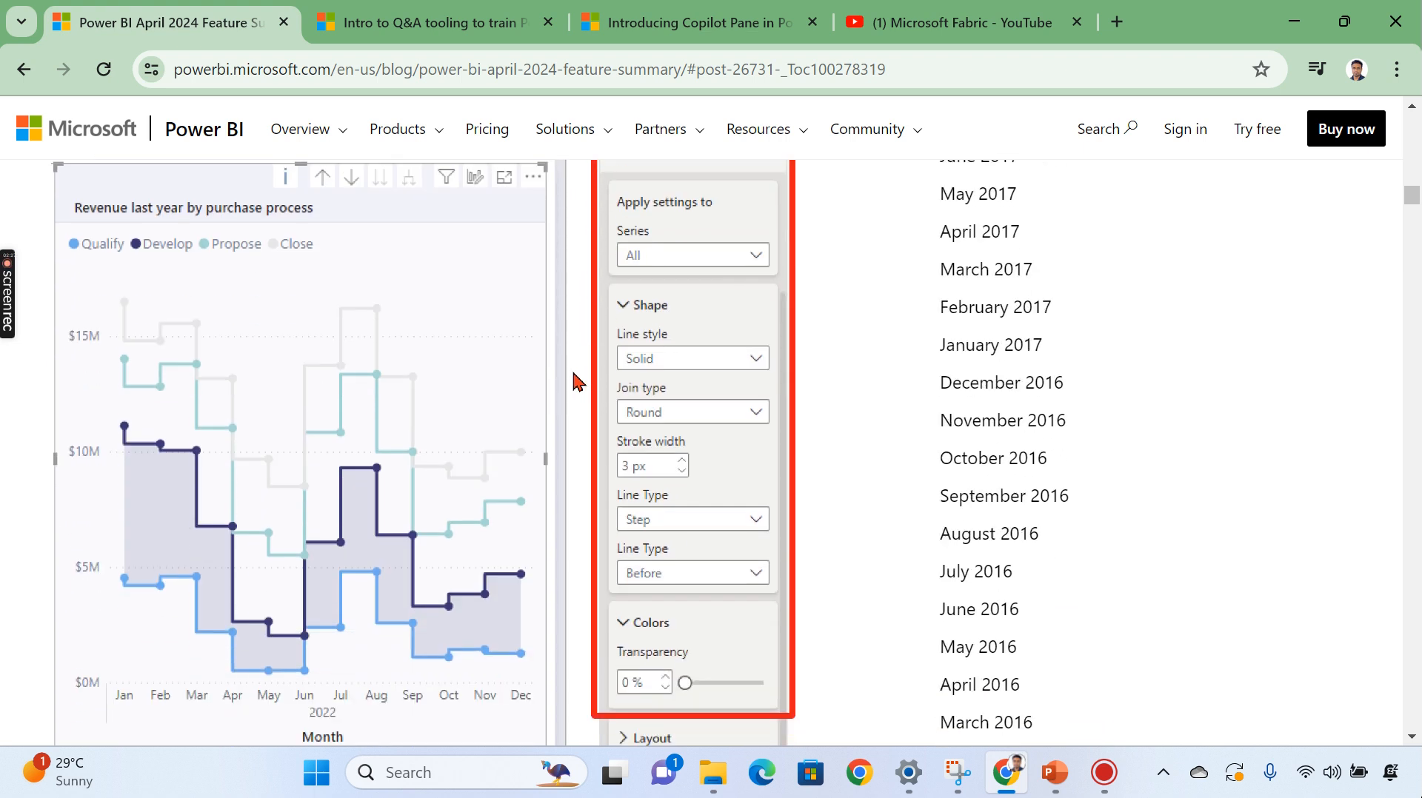
pyautogui.moveTo(518, 494)
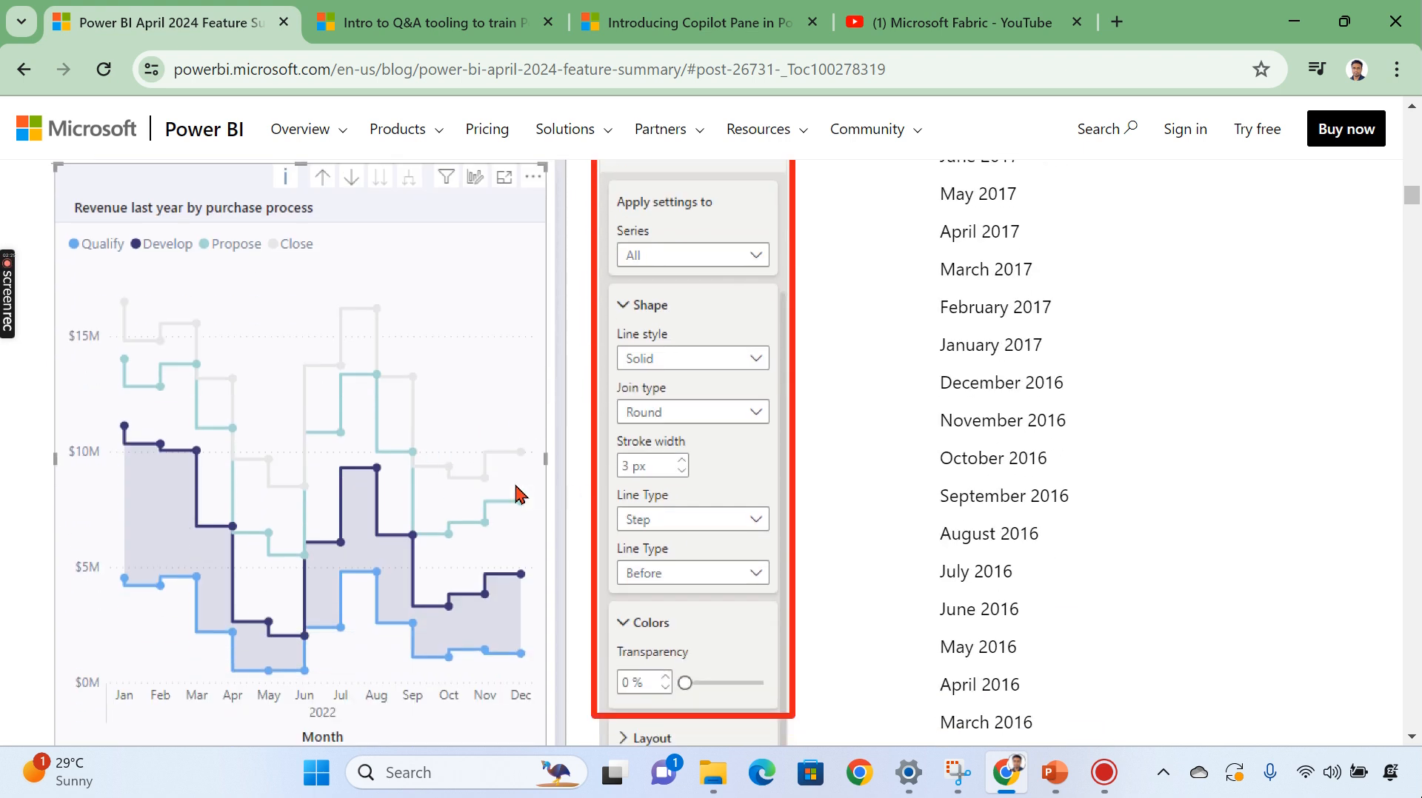
pyautogui.moveTo(127, 615)
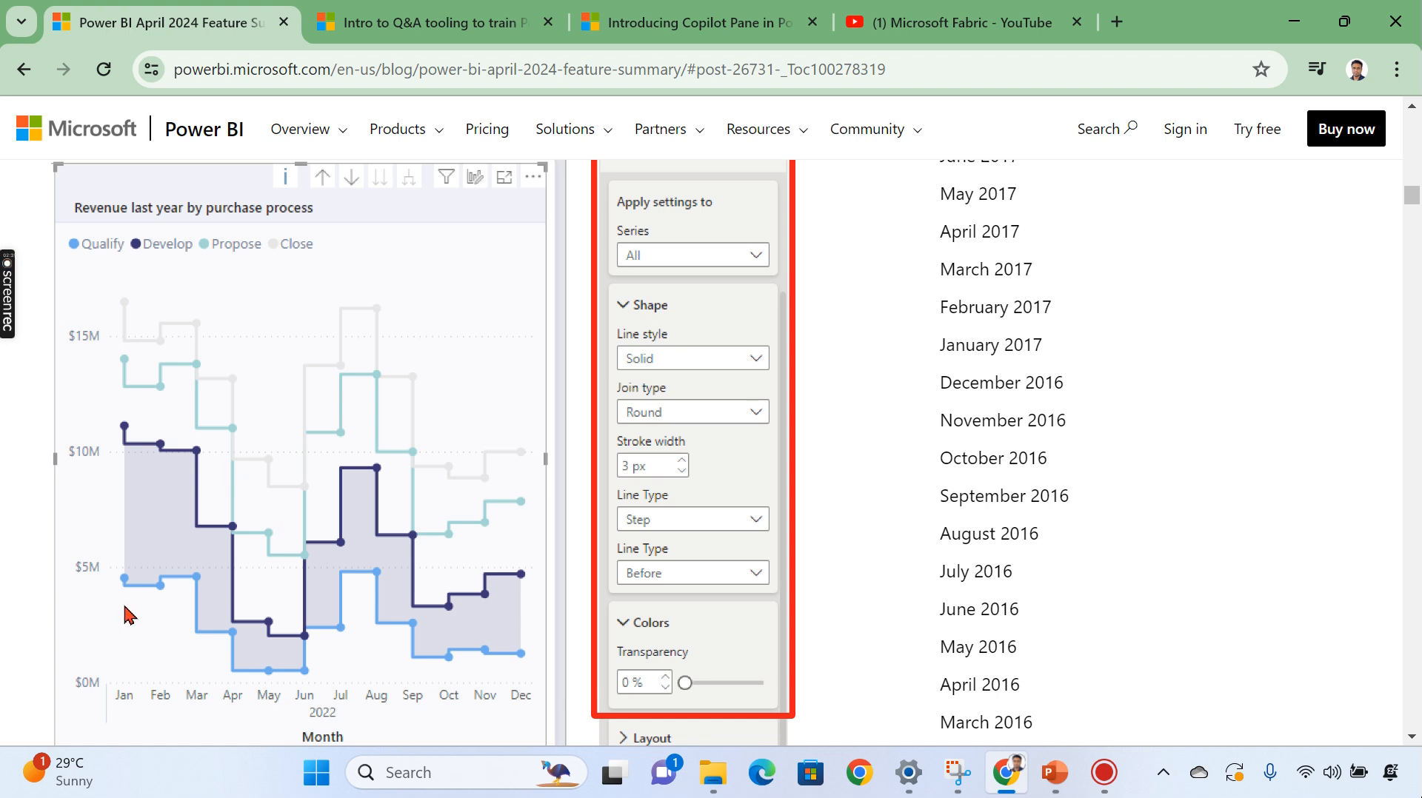
pyautogui.moveTo(388, 597)
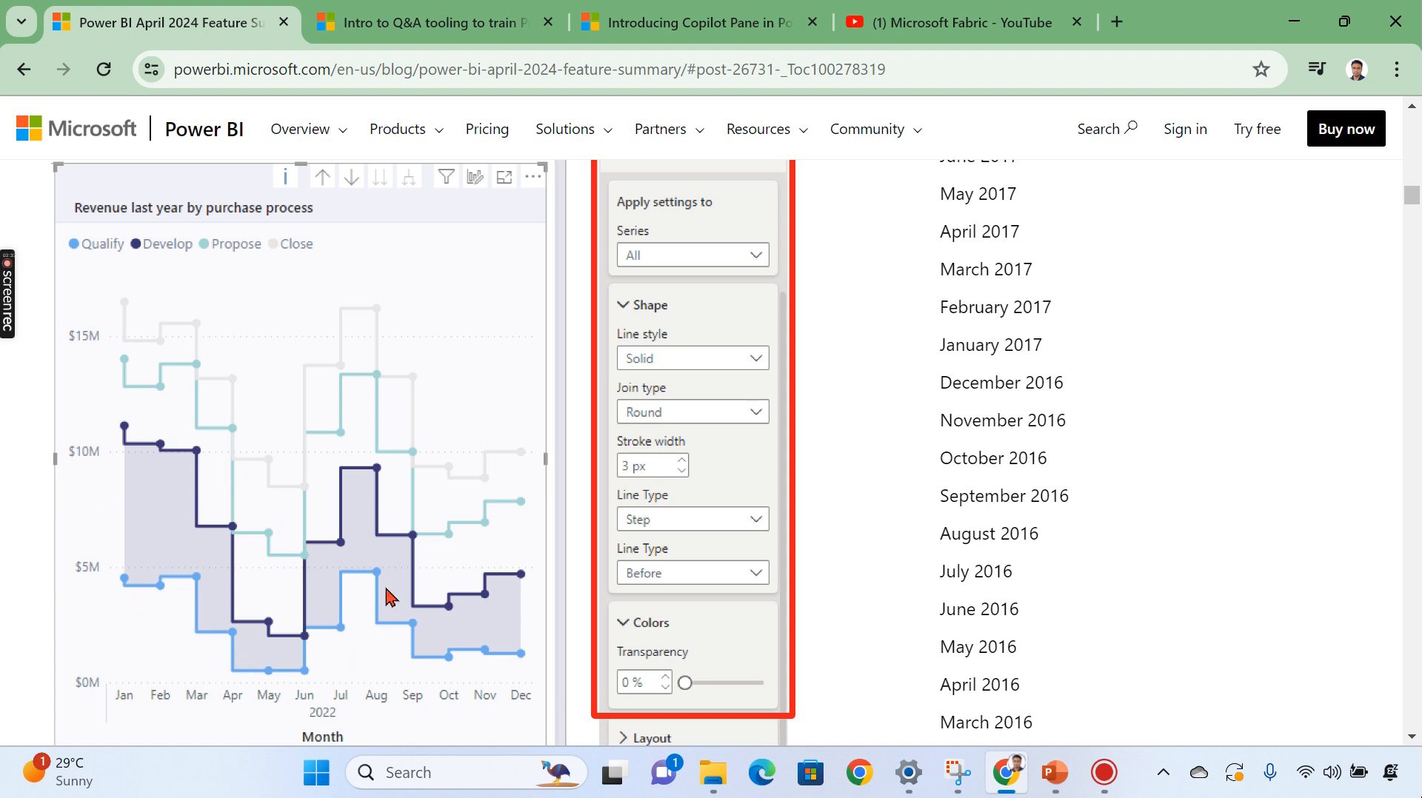
pyautogui.moveTo(591, 673)
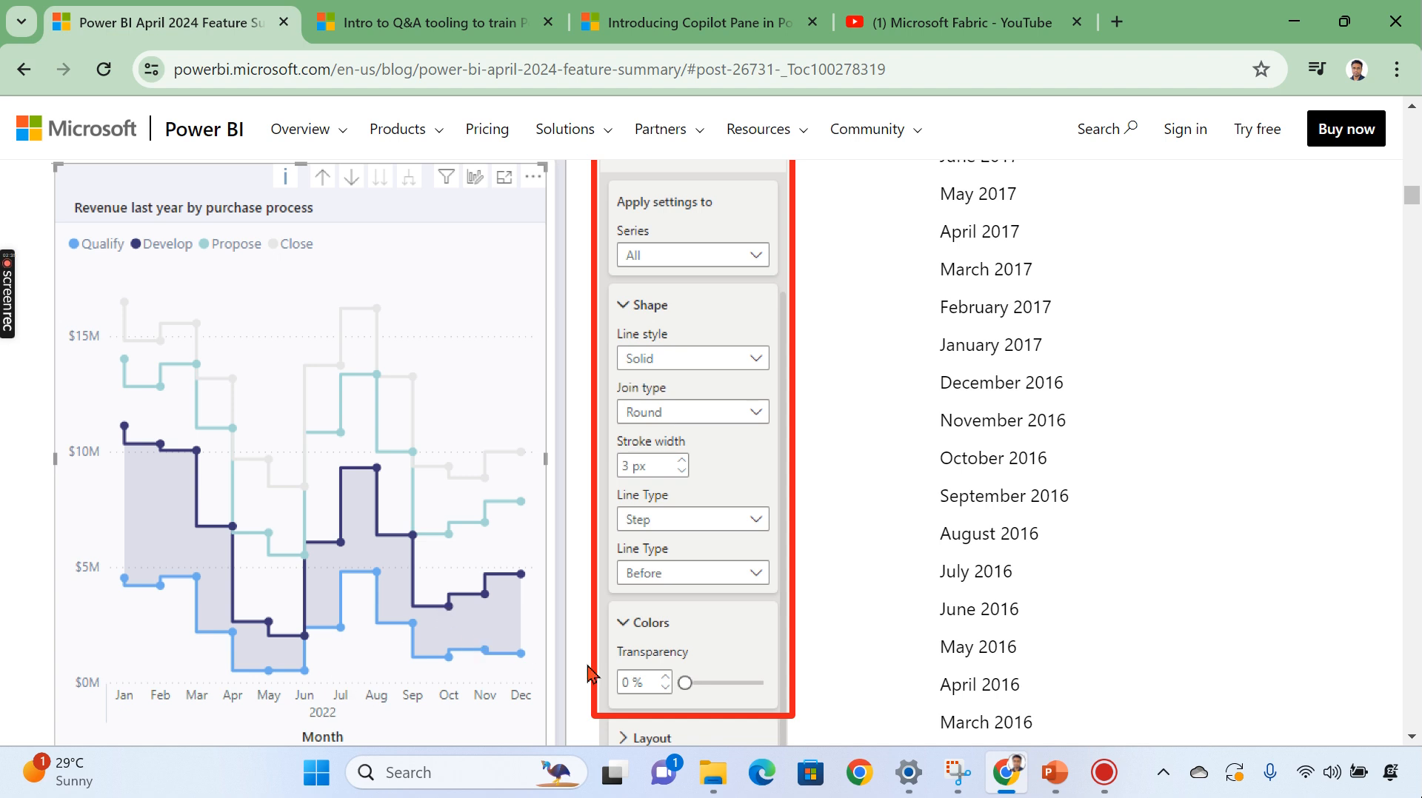
pyautogui.moveTo(415, 659)
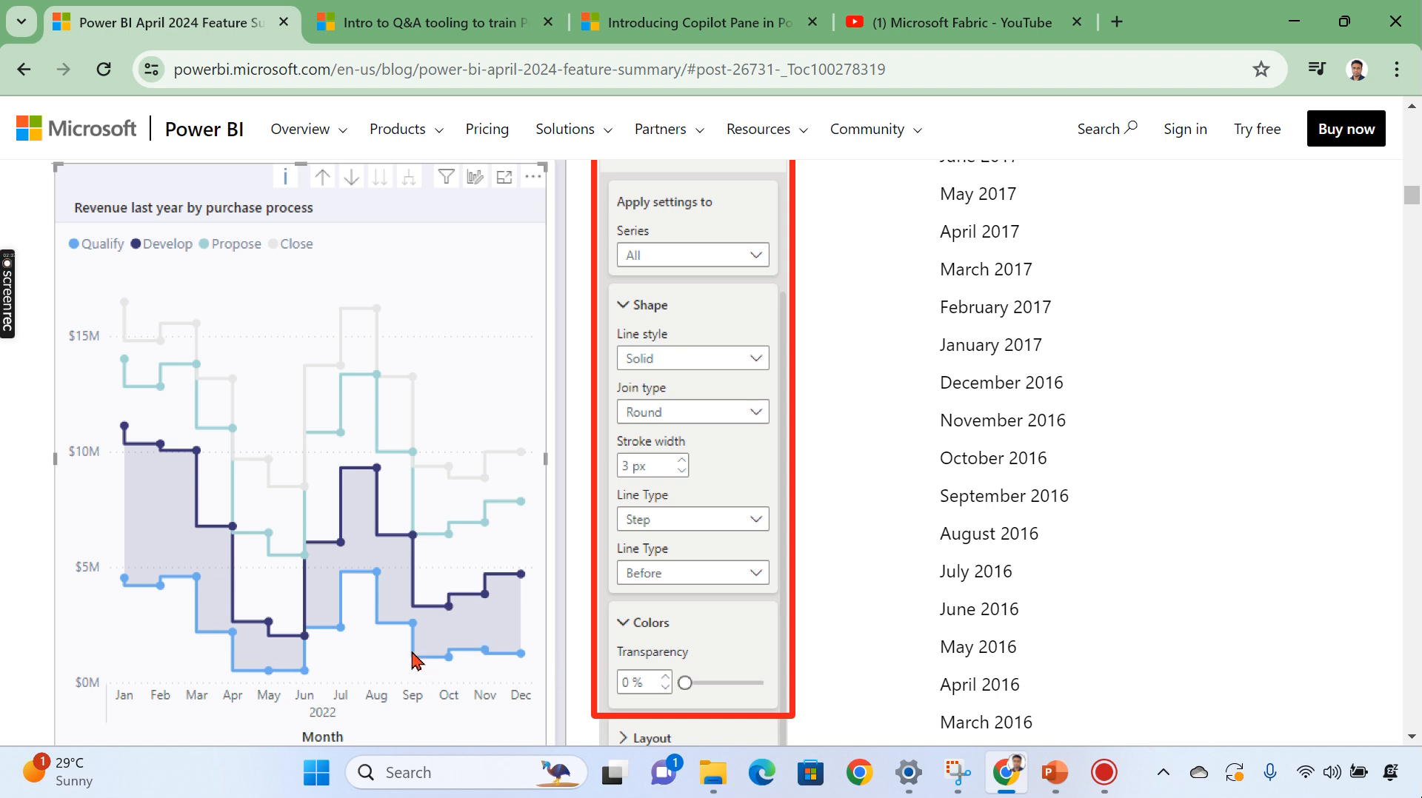
pyautogui.scroll(-3)
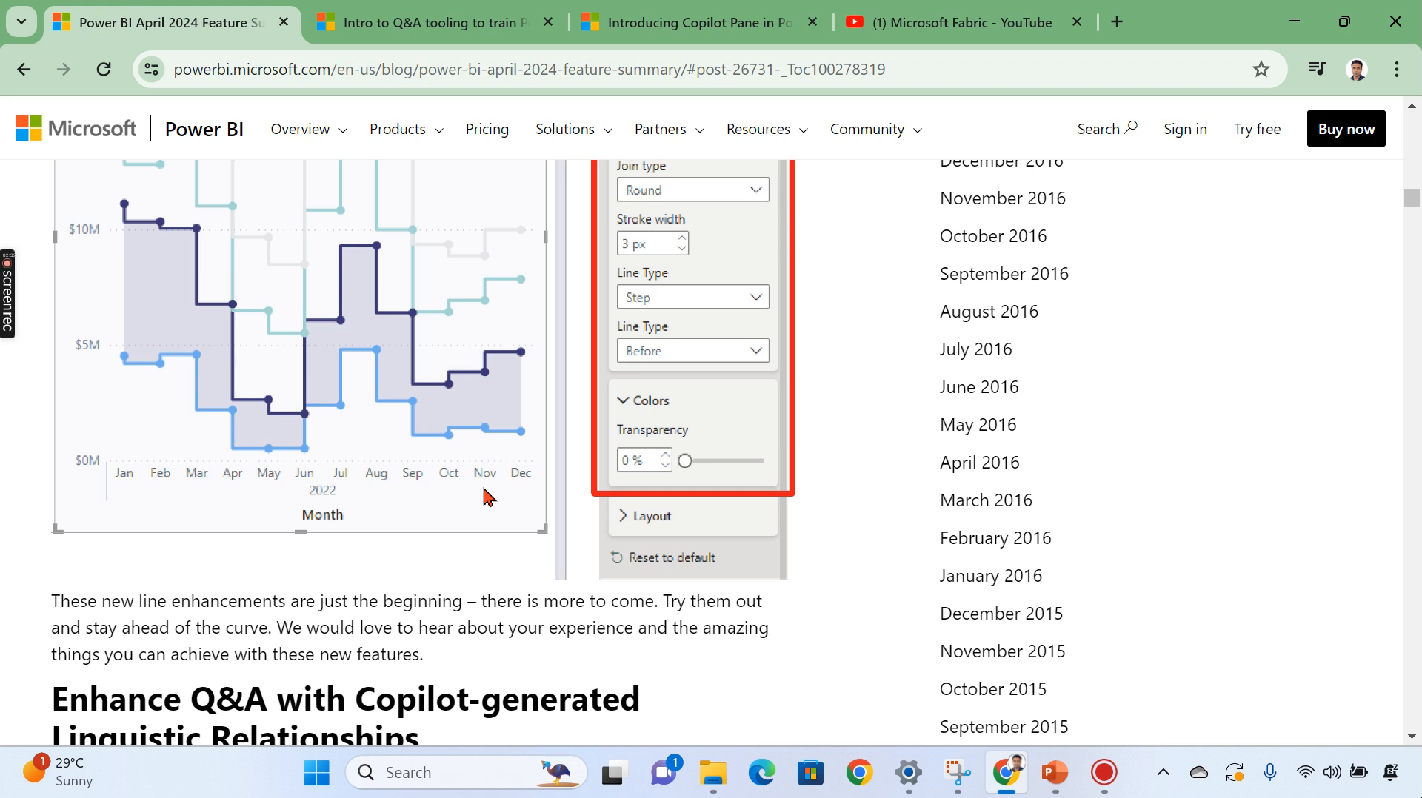
pyautogui.scroll(3)
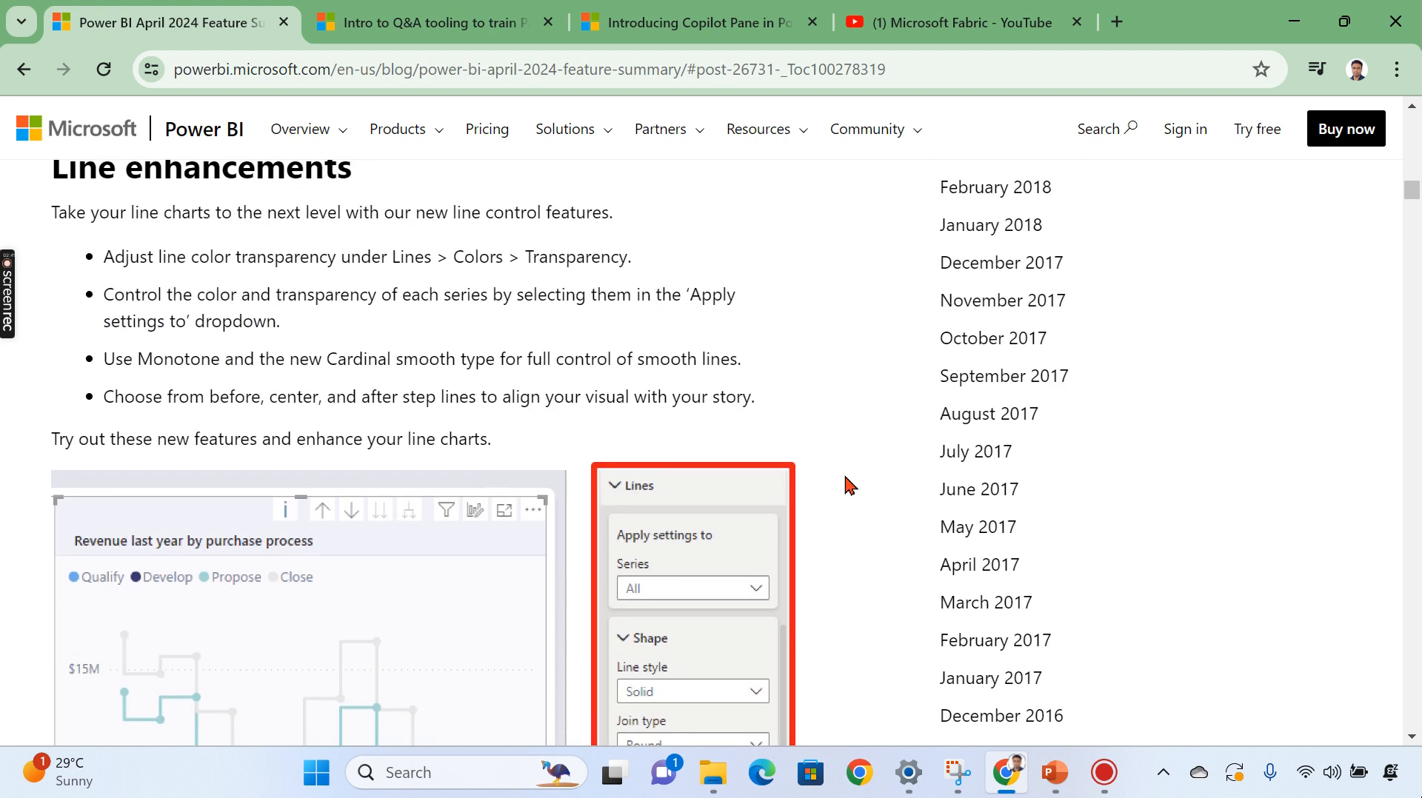
# Scroll to the Enhance Q&A with Copilot-generated Linguistic Relationships section and its suggestions screenshot
pyautogui.scroll(-3)
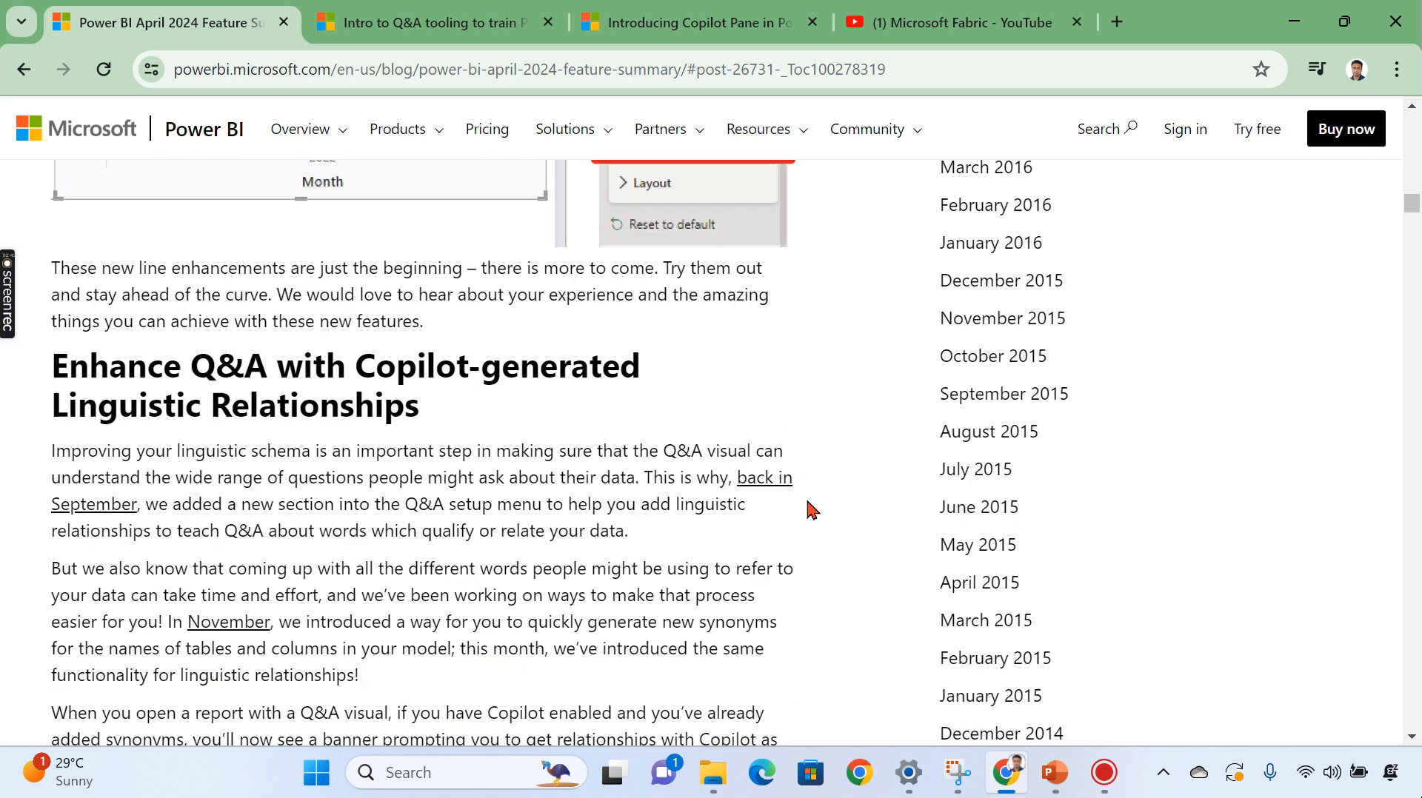
pyautogui.scroll(-3)
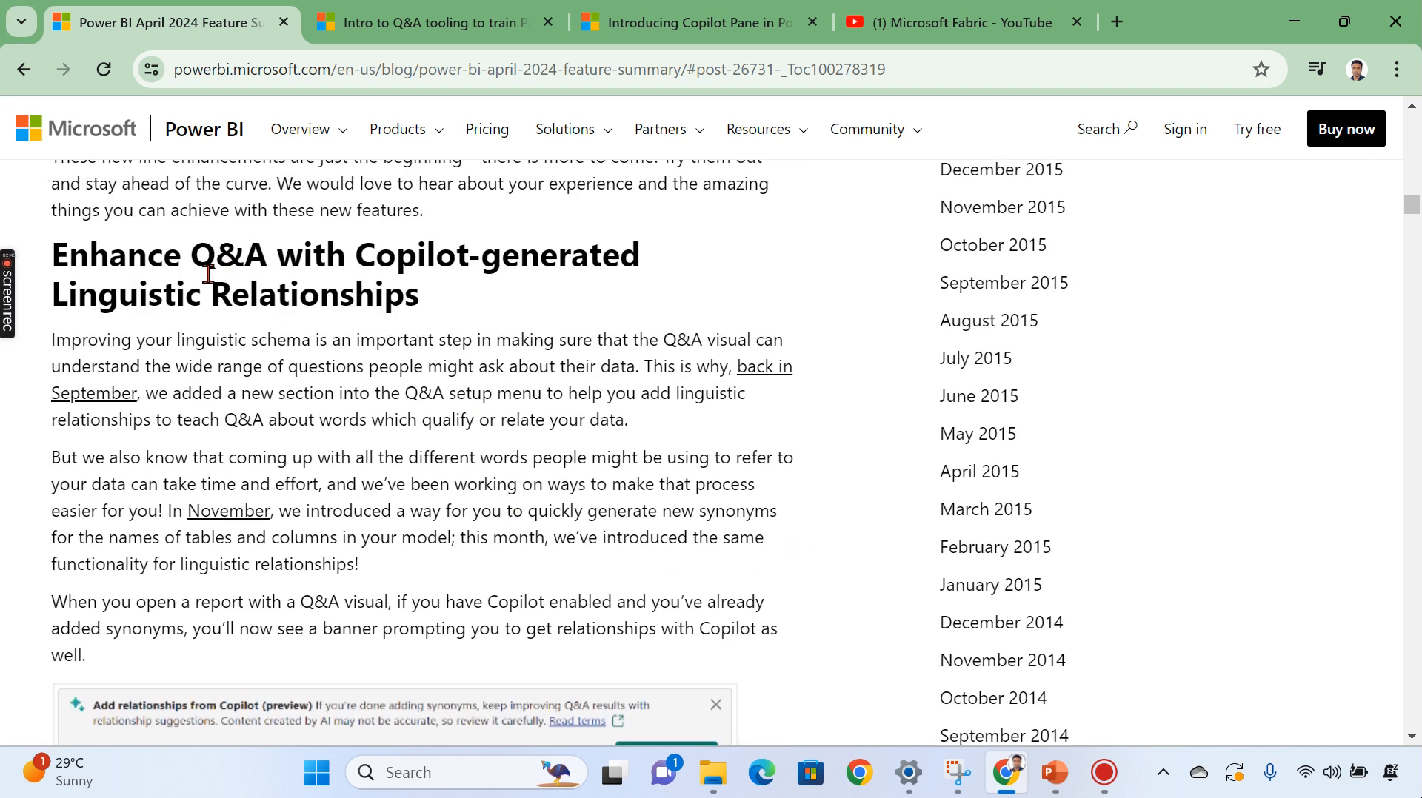
pyautogui.moveTo(306, 293)
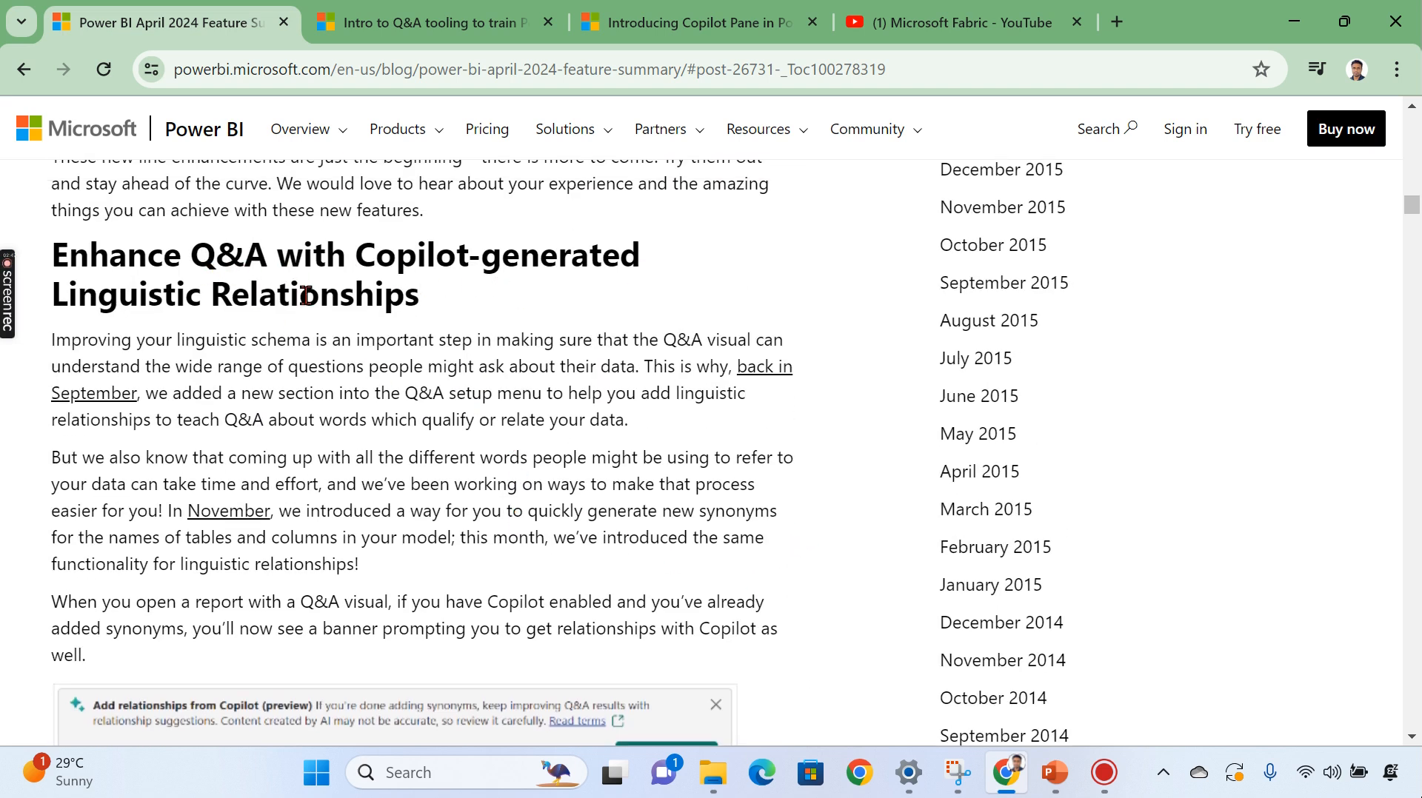
pyautogui.moveTo(530, 317)
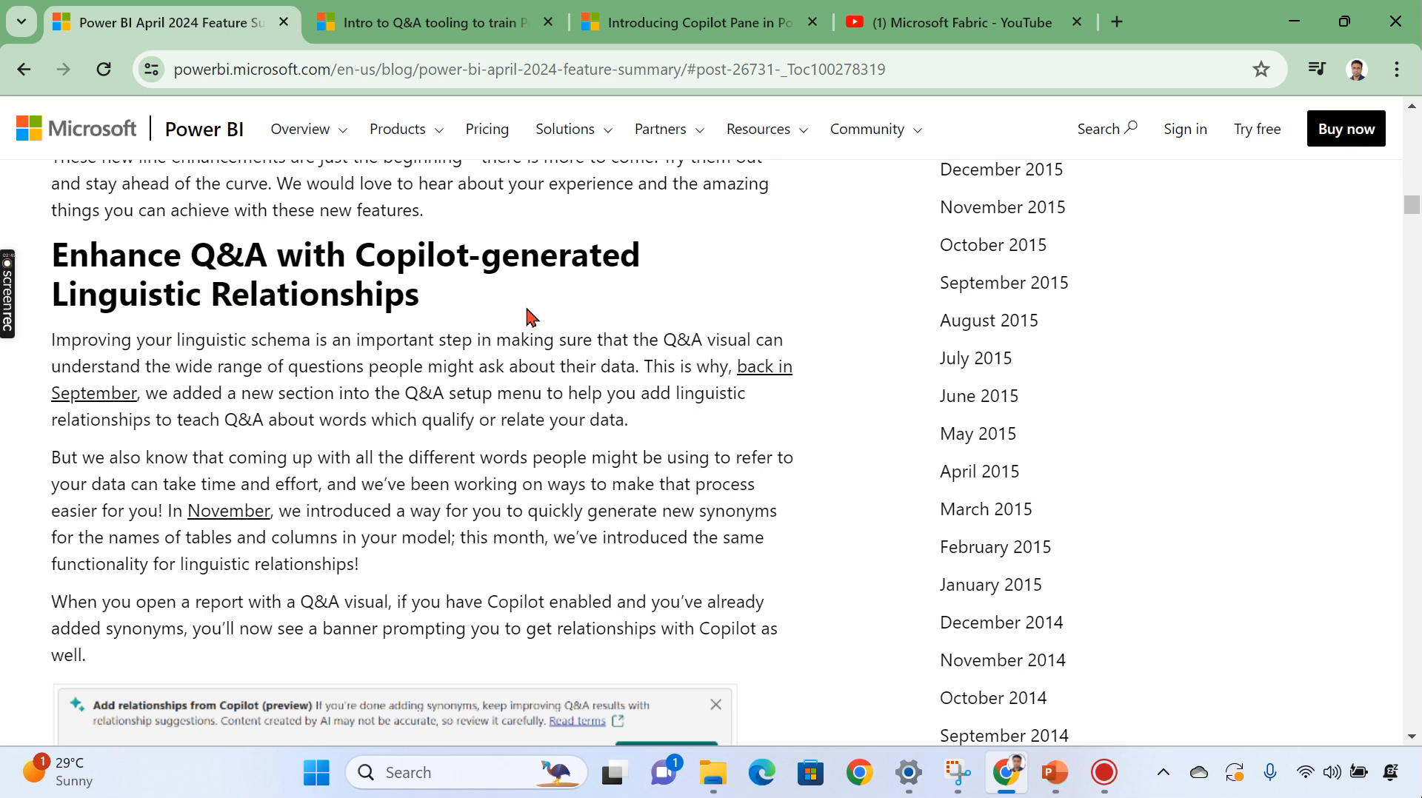
pyautogui.scroll(-3)
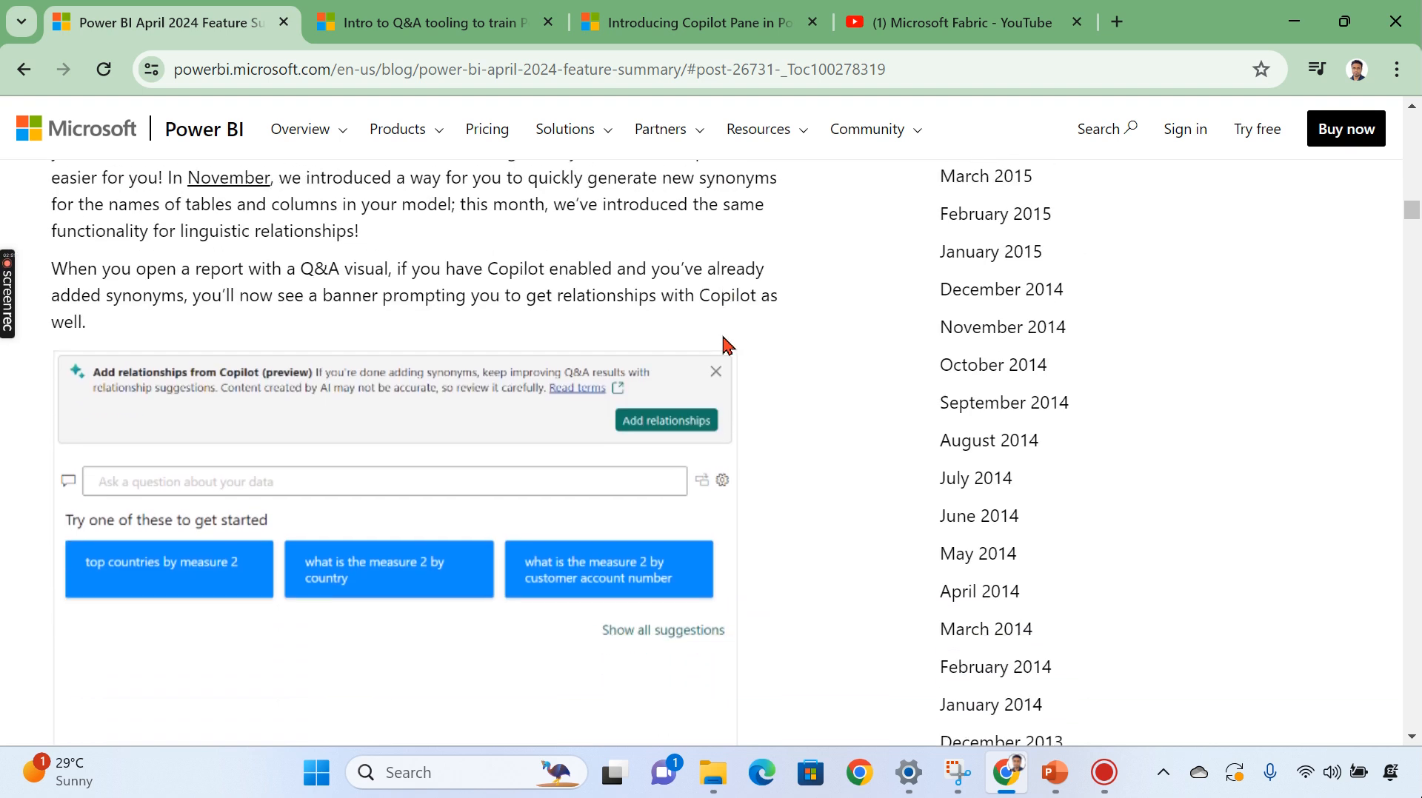
pyautogui.scroll(3)
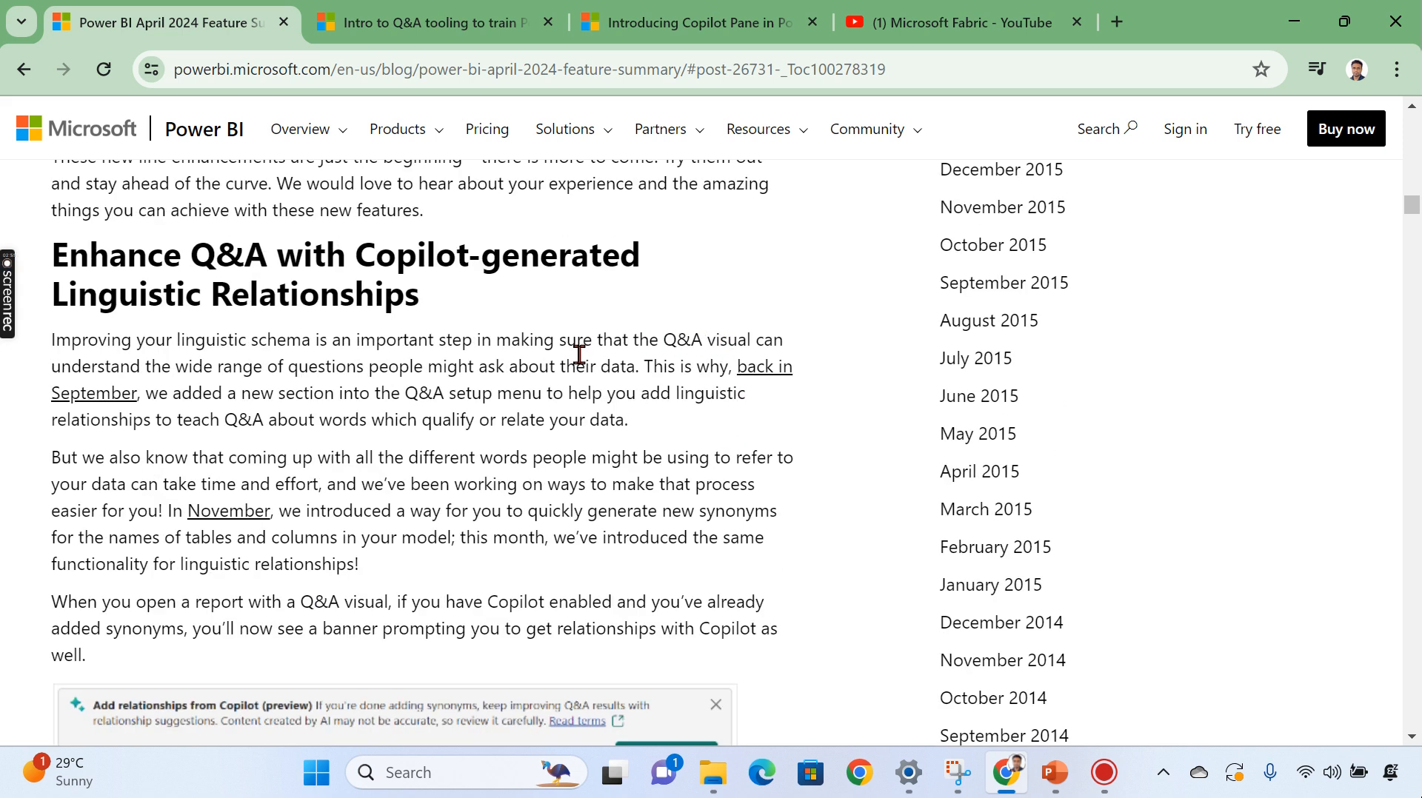
pyautogui.moveTo(507, 427)
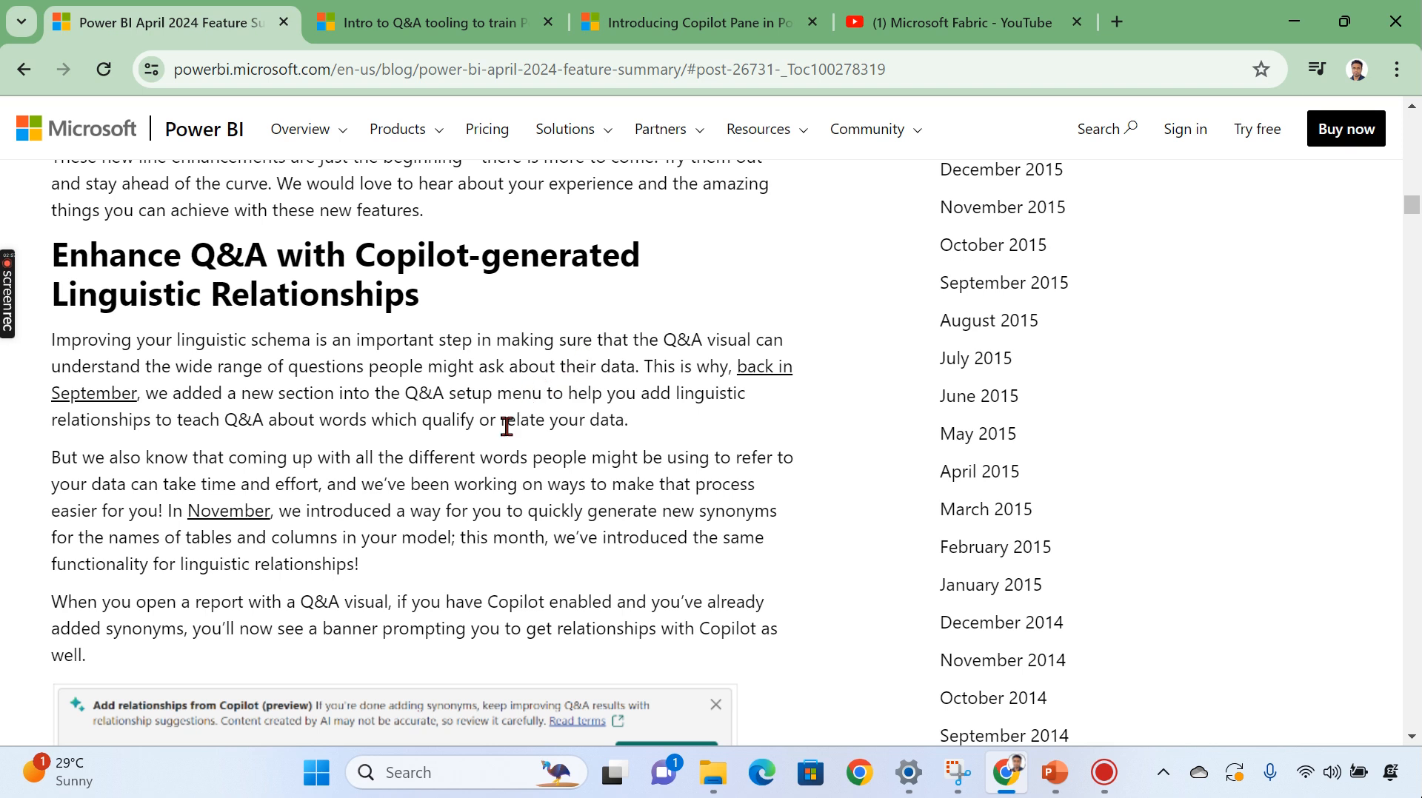
pyautogui.moveTo(514, 378)
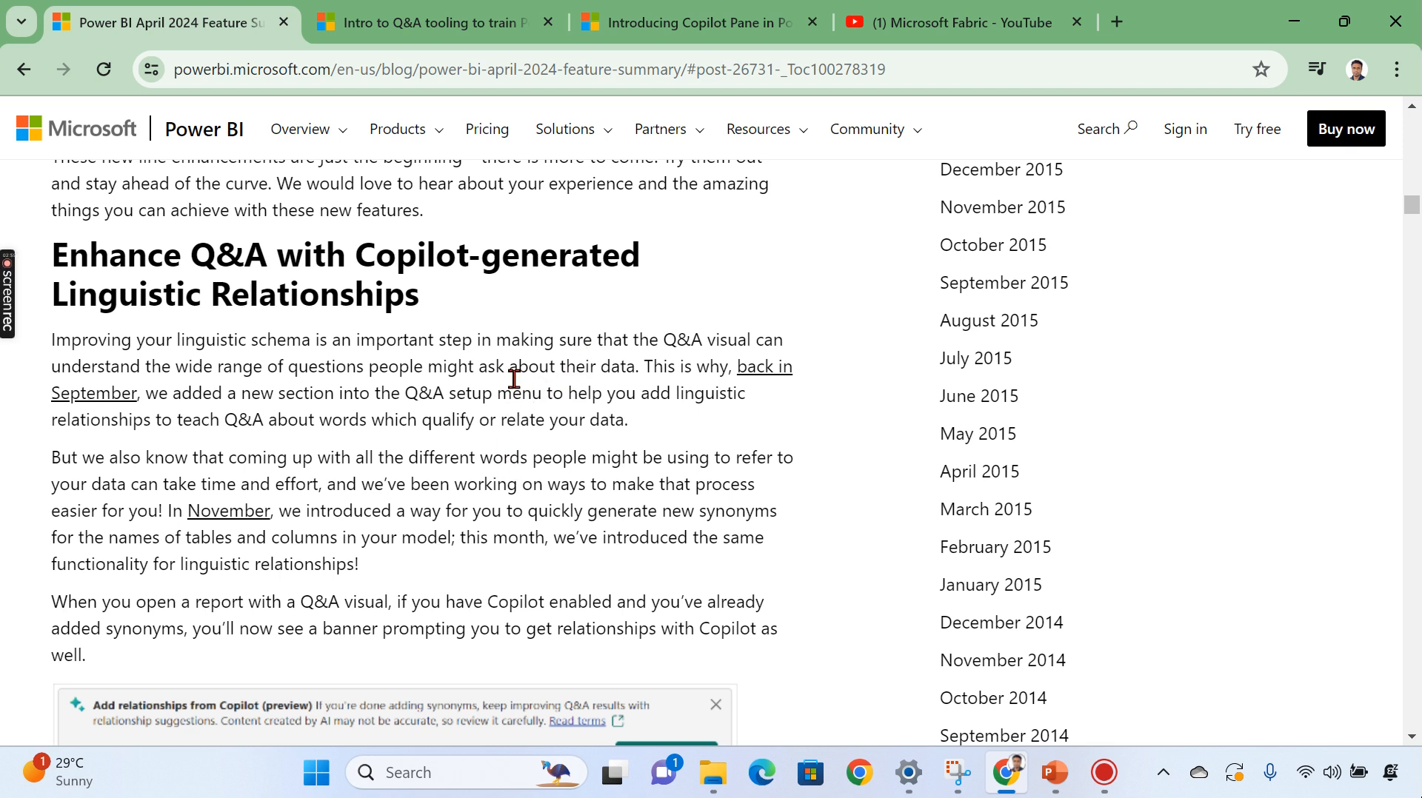
# Switch to the Microsoft Learn Q&A tooling article and reach its Field synonyms section
pyautogui.click(427, 23)
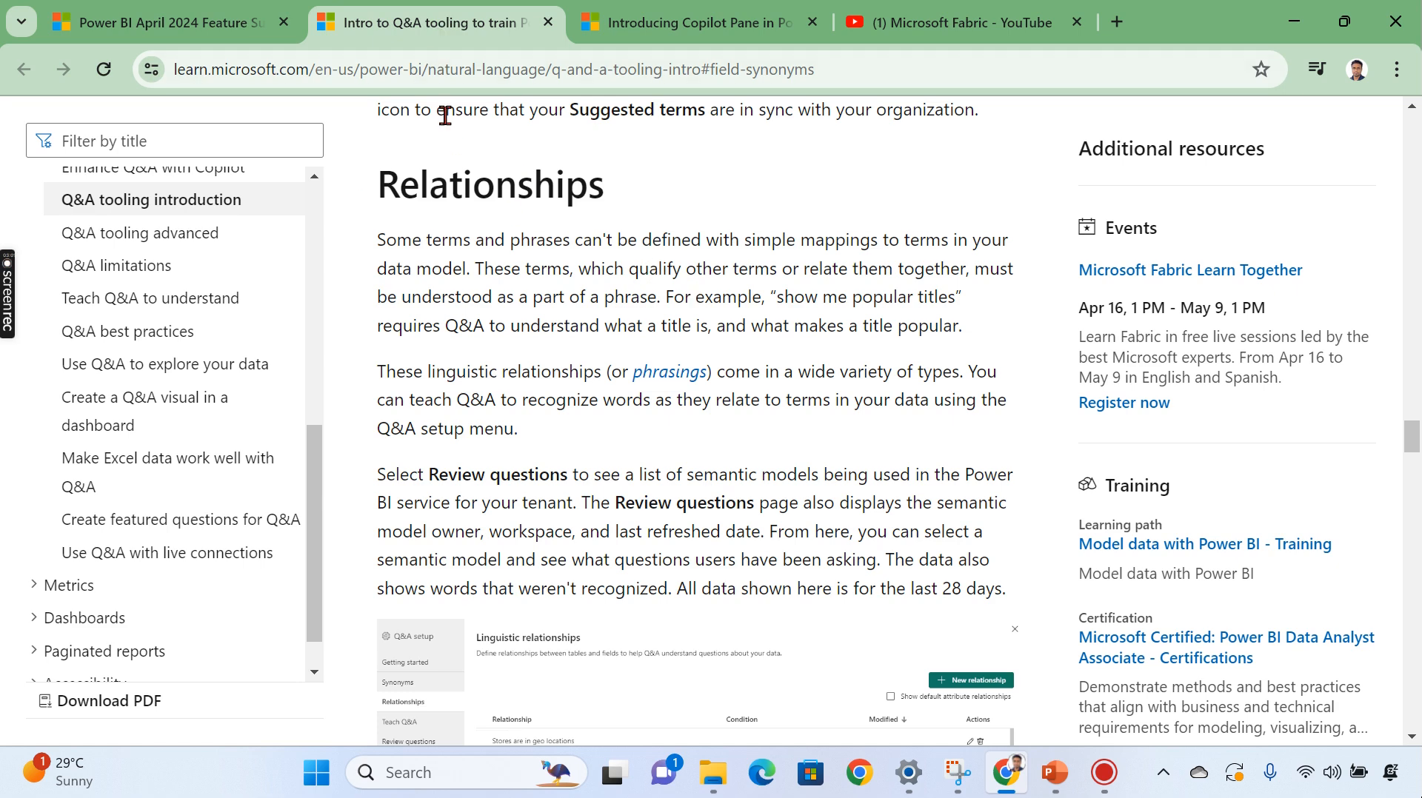
pyautogui.scroll(3)
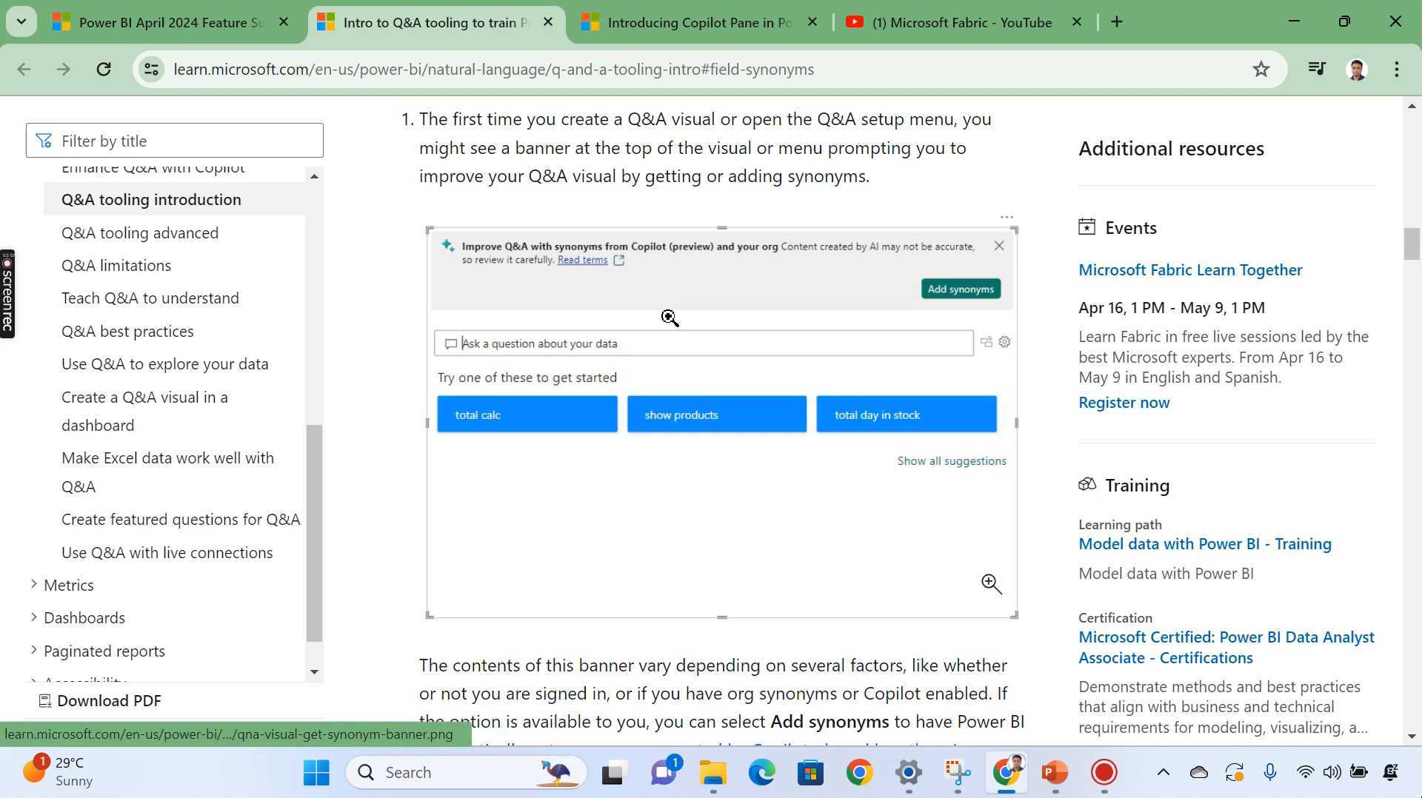
pyautogui.scroll(-3)
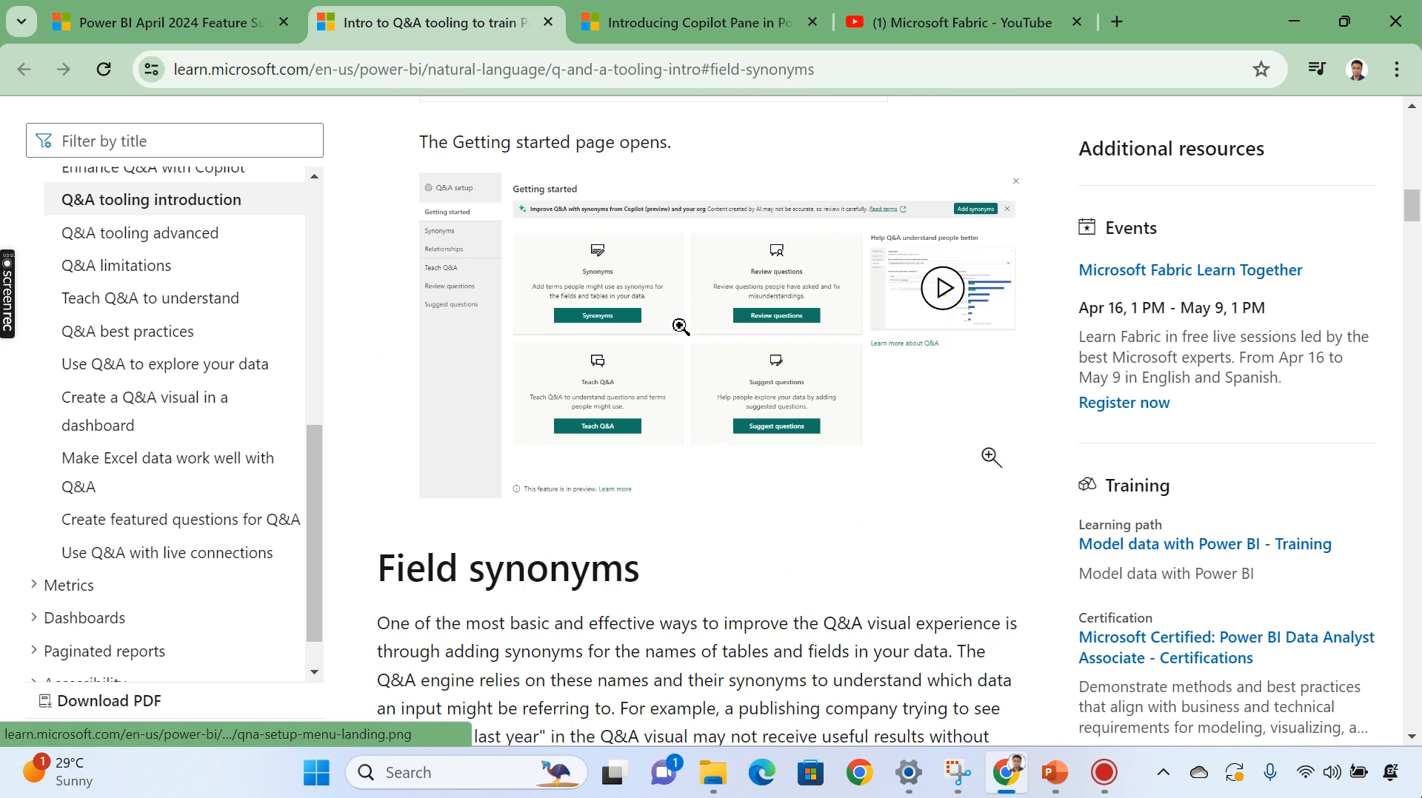
pyautogui.scroll(-3)
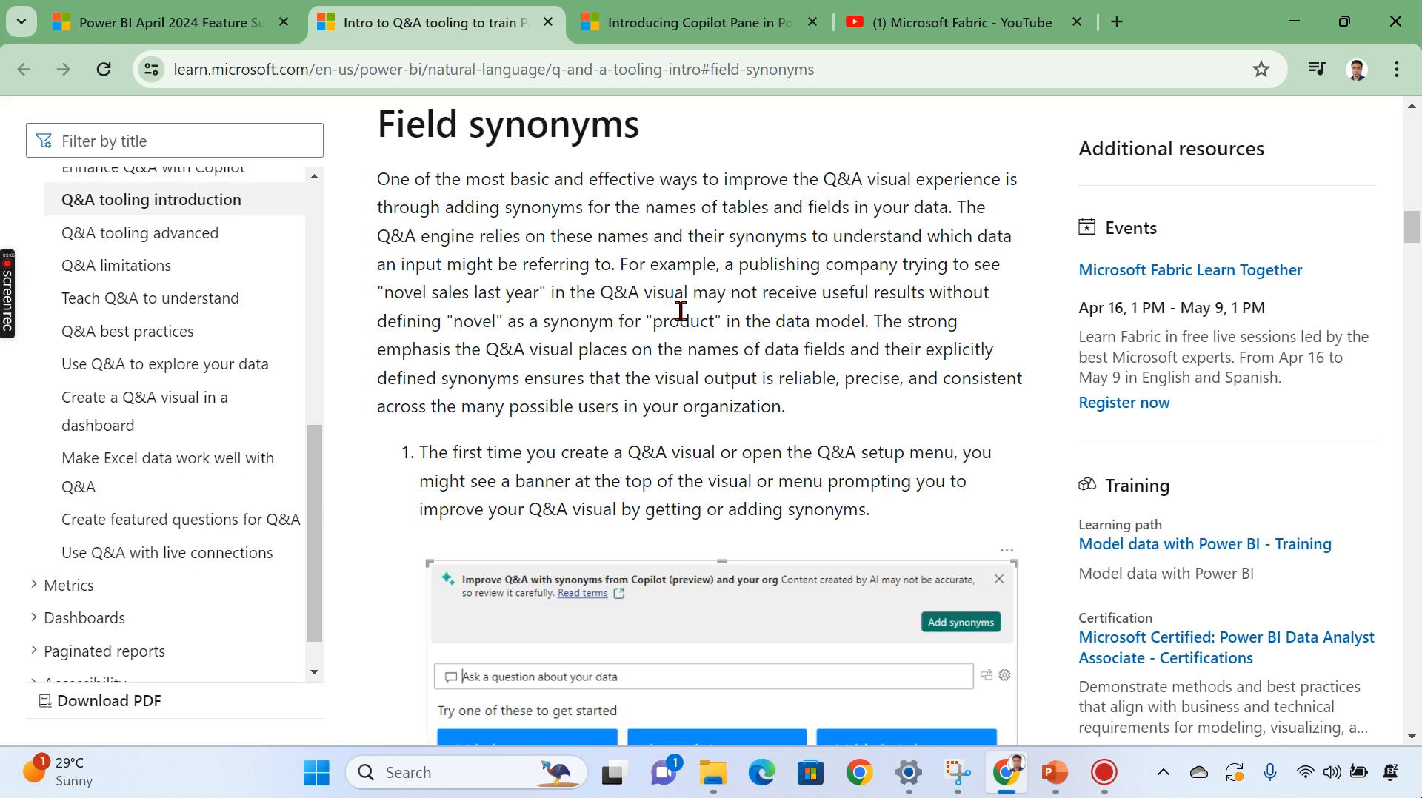
pyautogui.moveTo(782, 381)
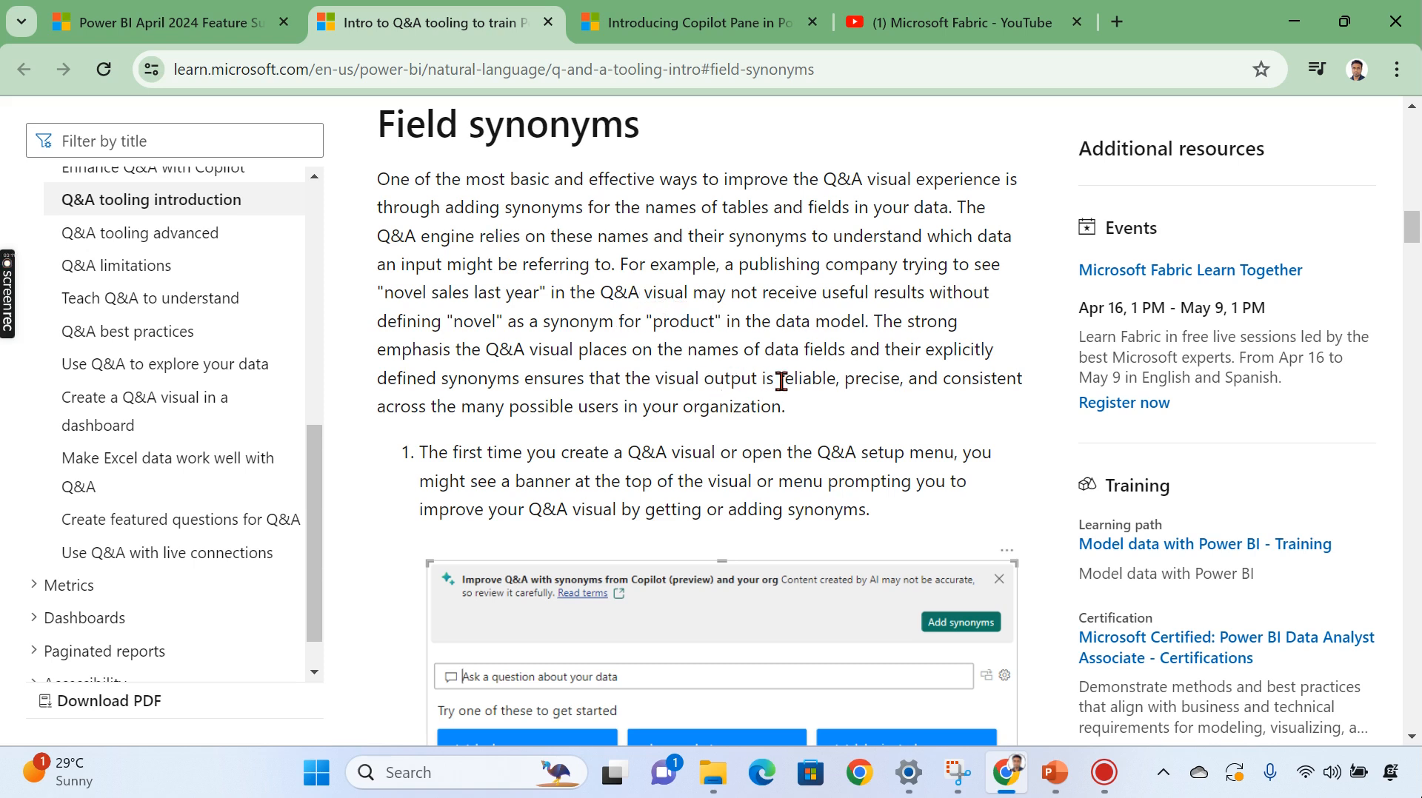
# Scroll within Field synonyms to step 1 and the Copilot synonyms banner screenshot
pyautogui.scroll(-3)
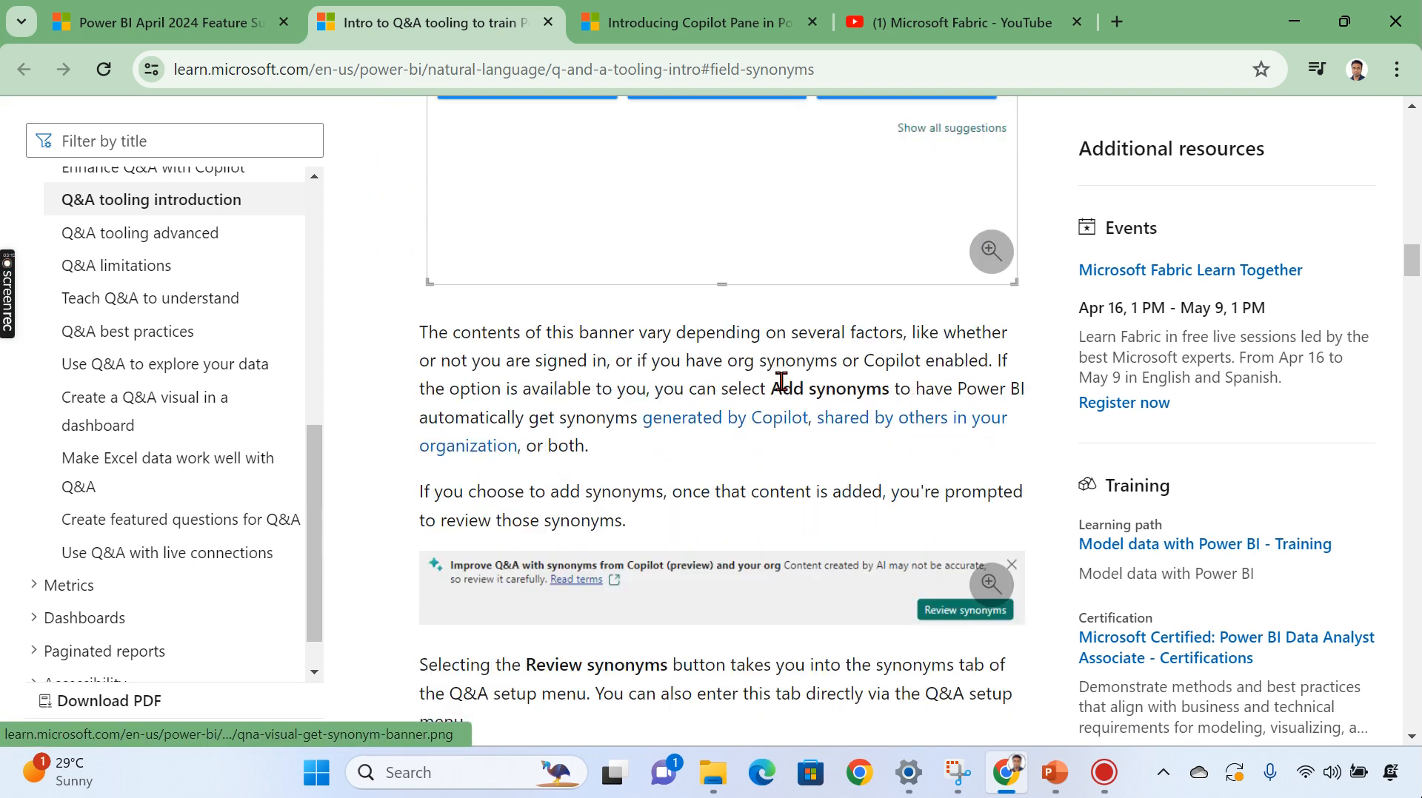
pyautogui.scroll(-3)
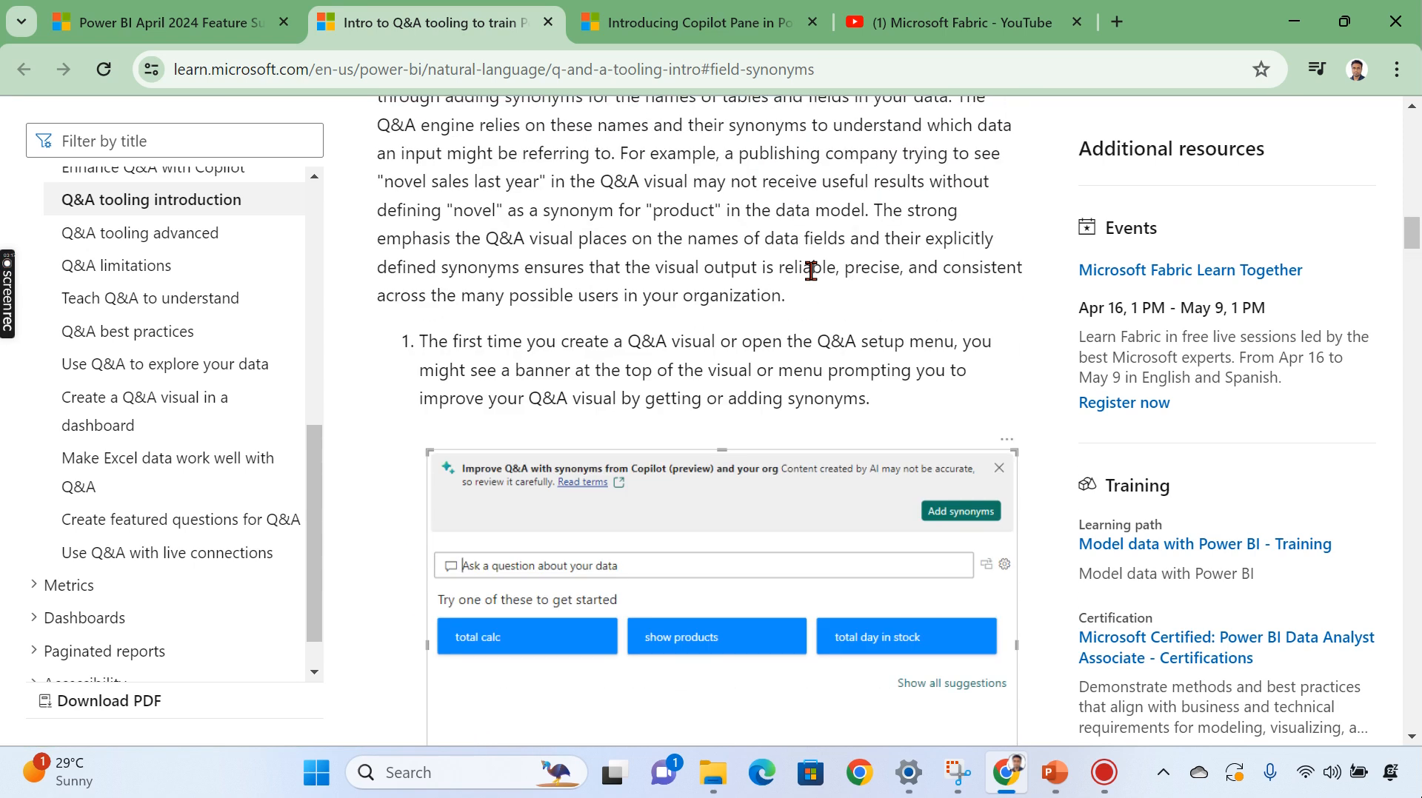
pyautogui.scroll(3)
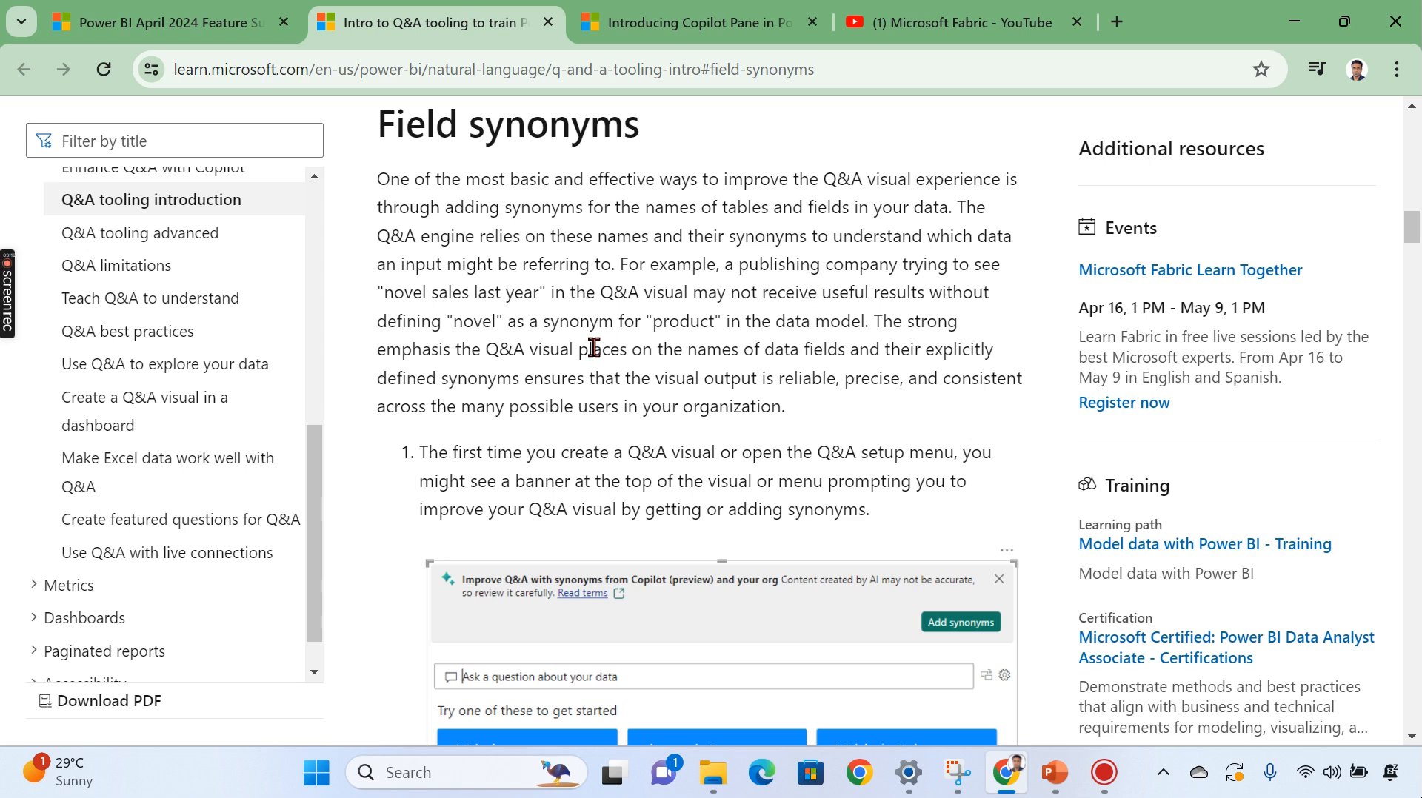
pyautogui.moveTo(440, 344)
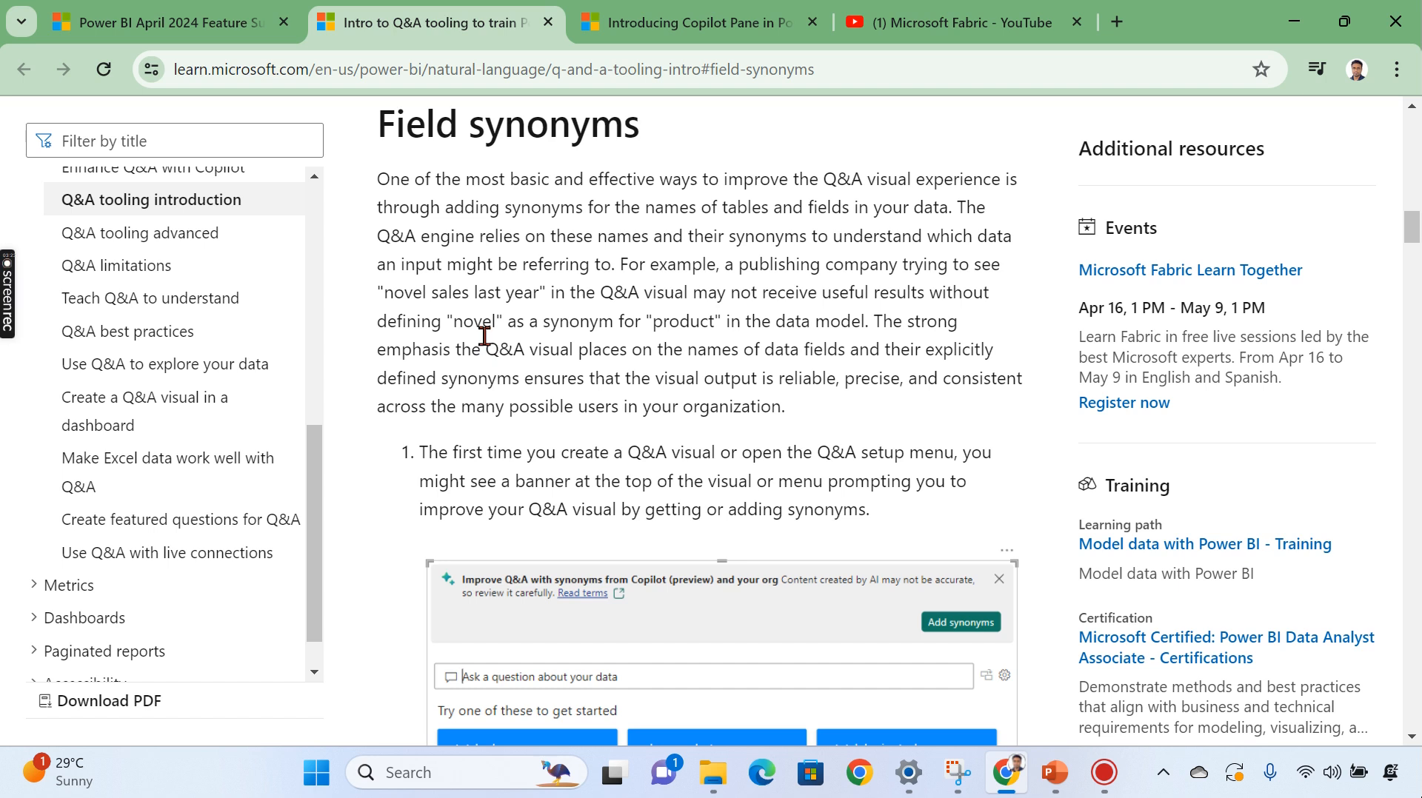
pyautogui.moveTo(569, 325)
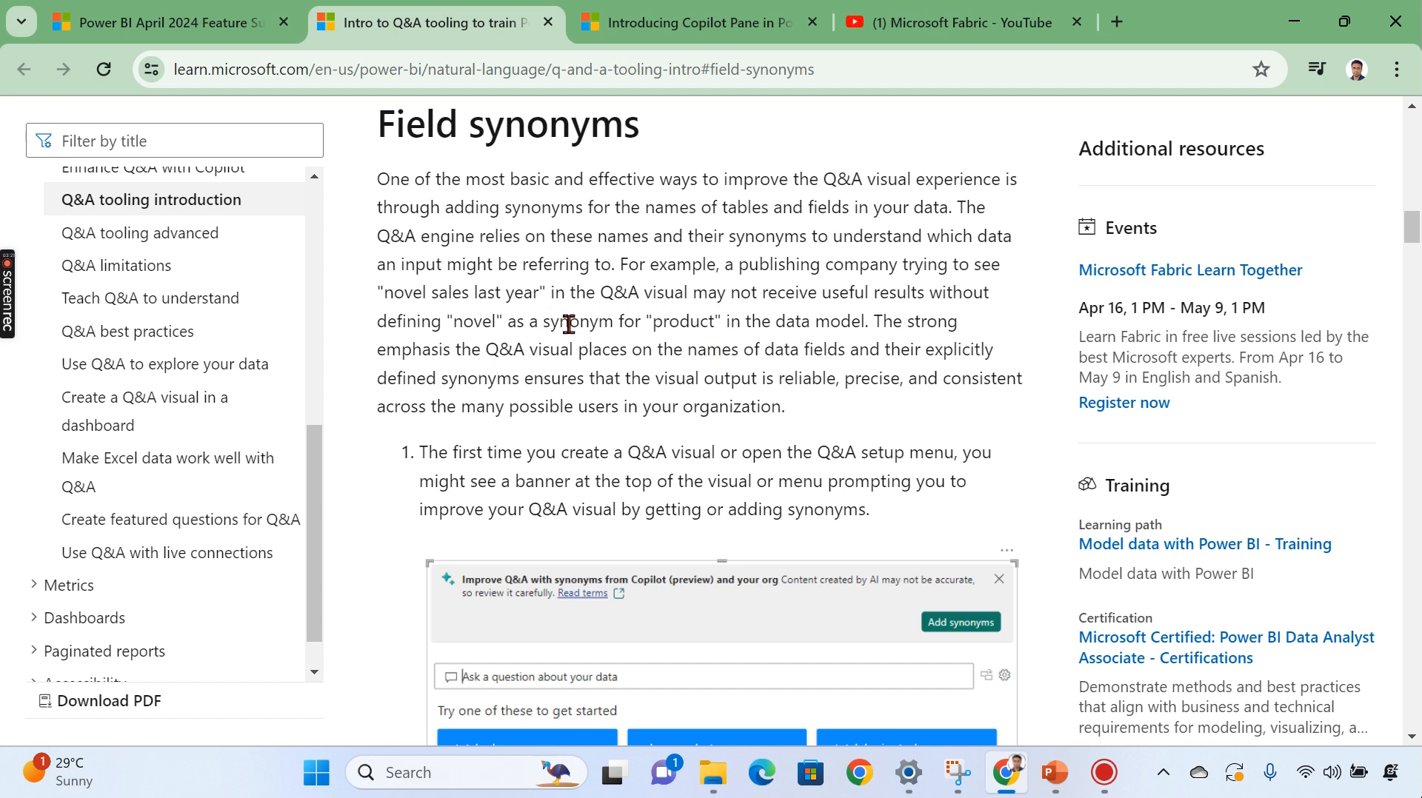
pyautogui.moveTo(433, 358)
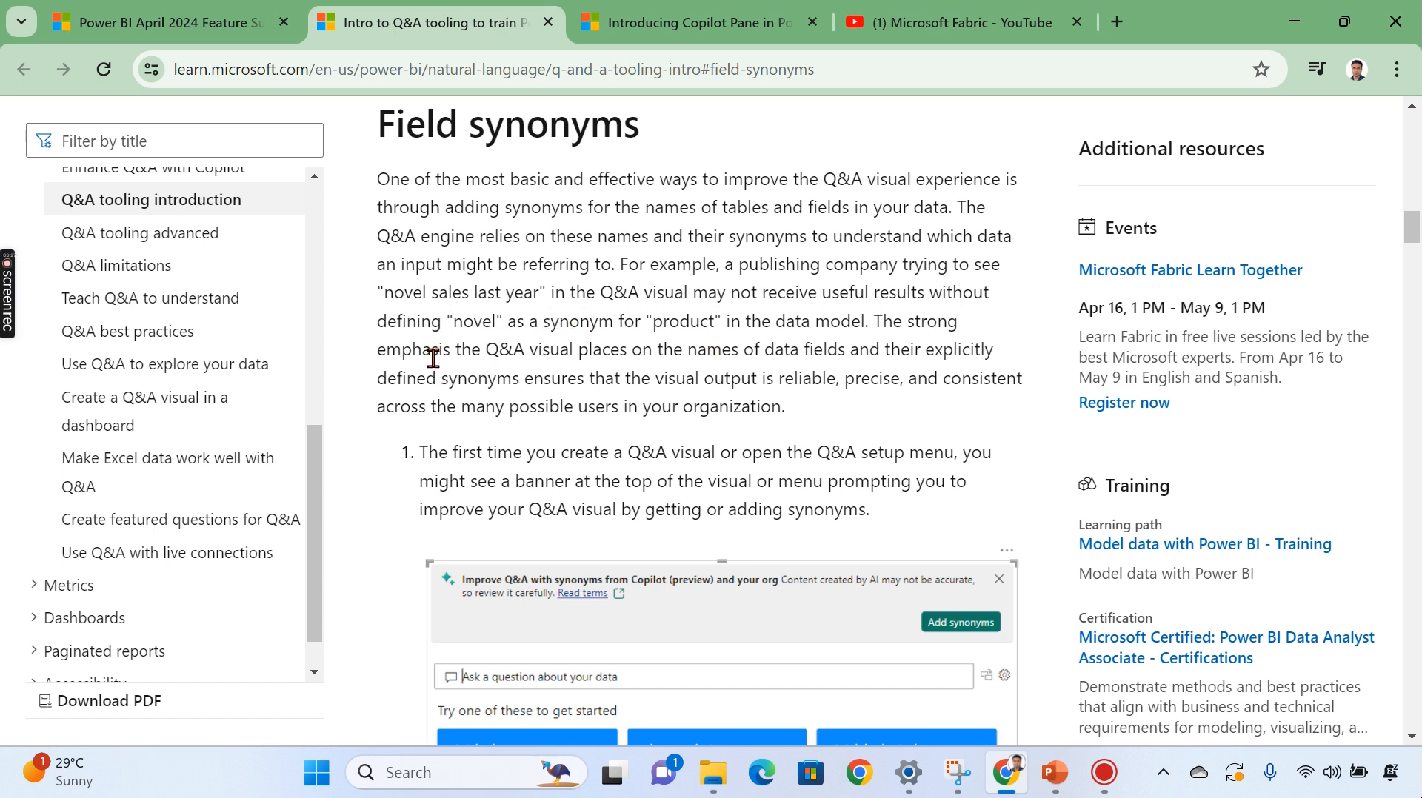
pyautogui.moveTo(616, 357)
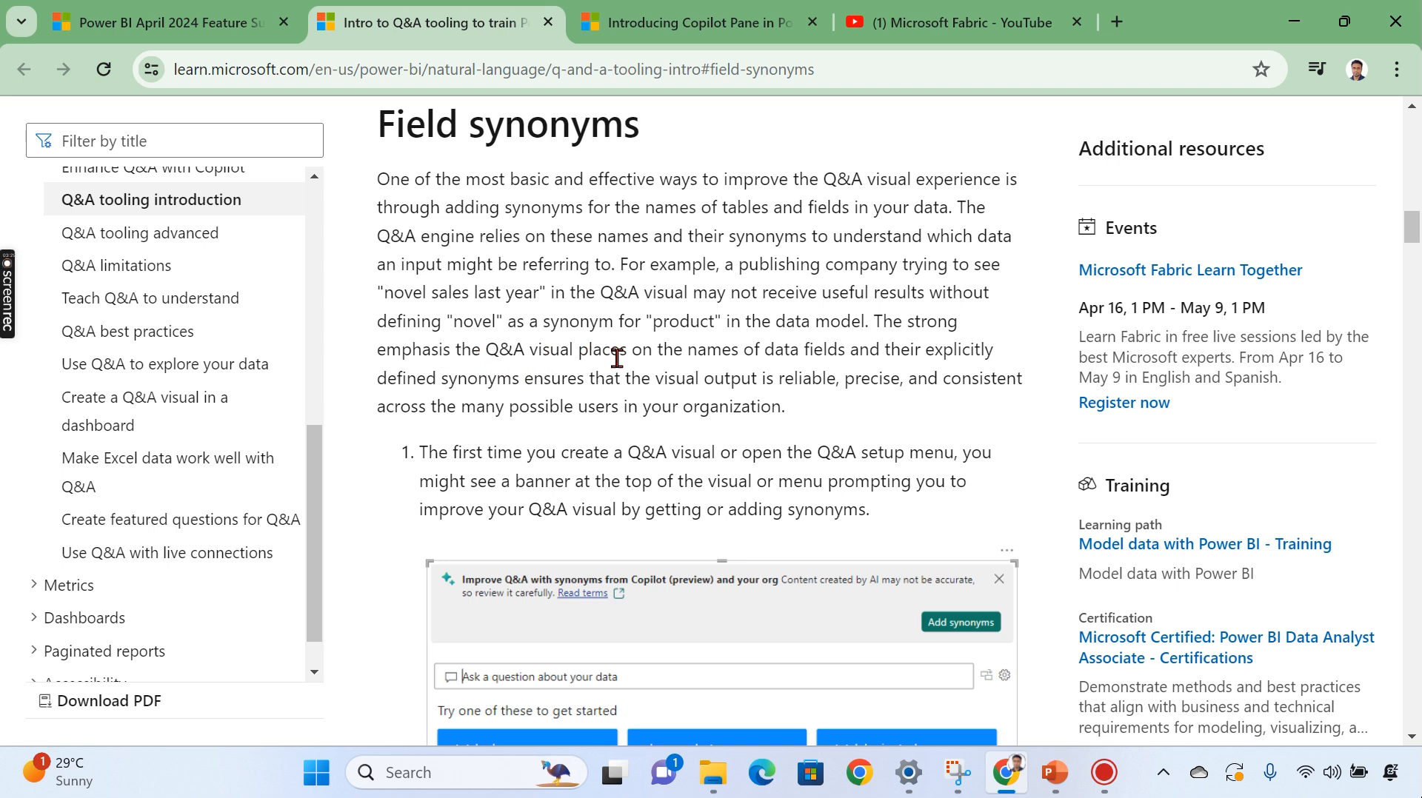
pyautogui.moveTo(492, 345)
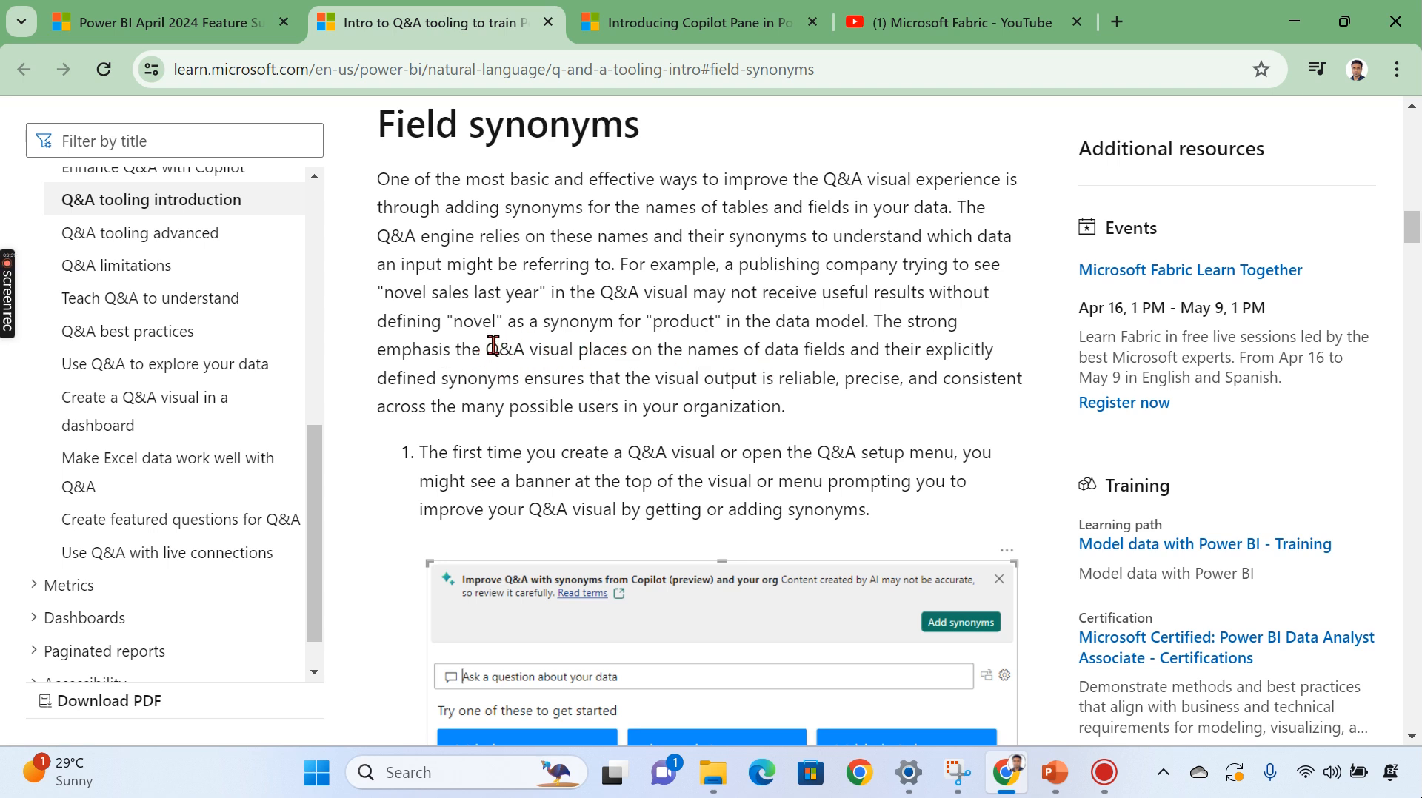
pyautogui.moveTo(678, 332)
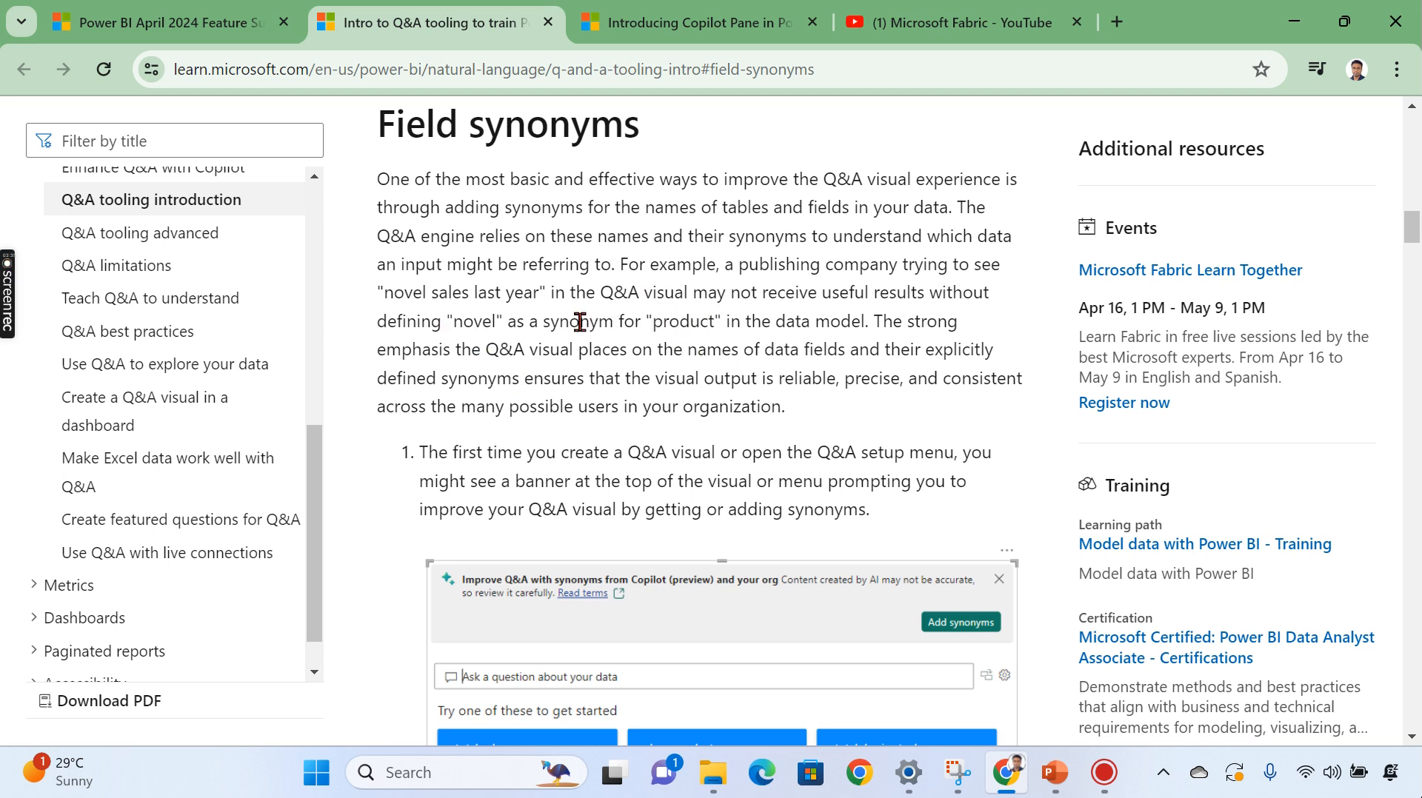
pyautogui.scroll(-3)
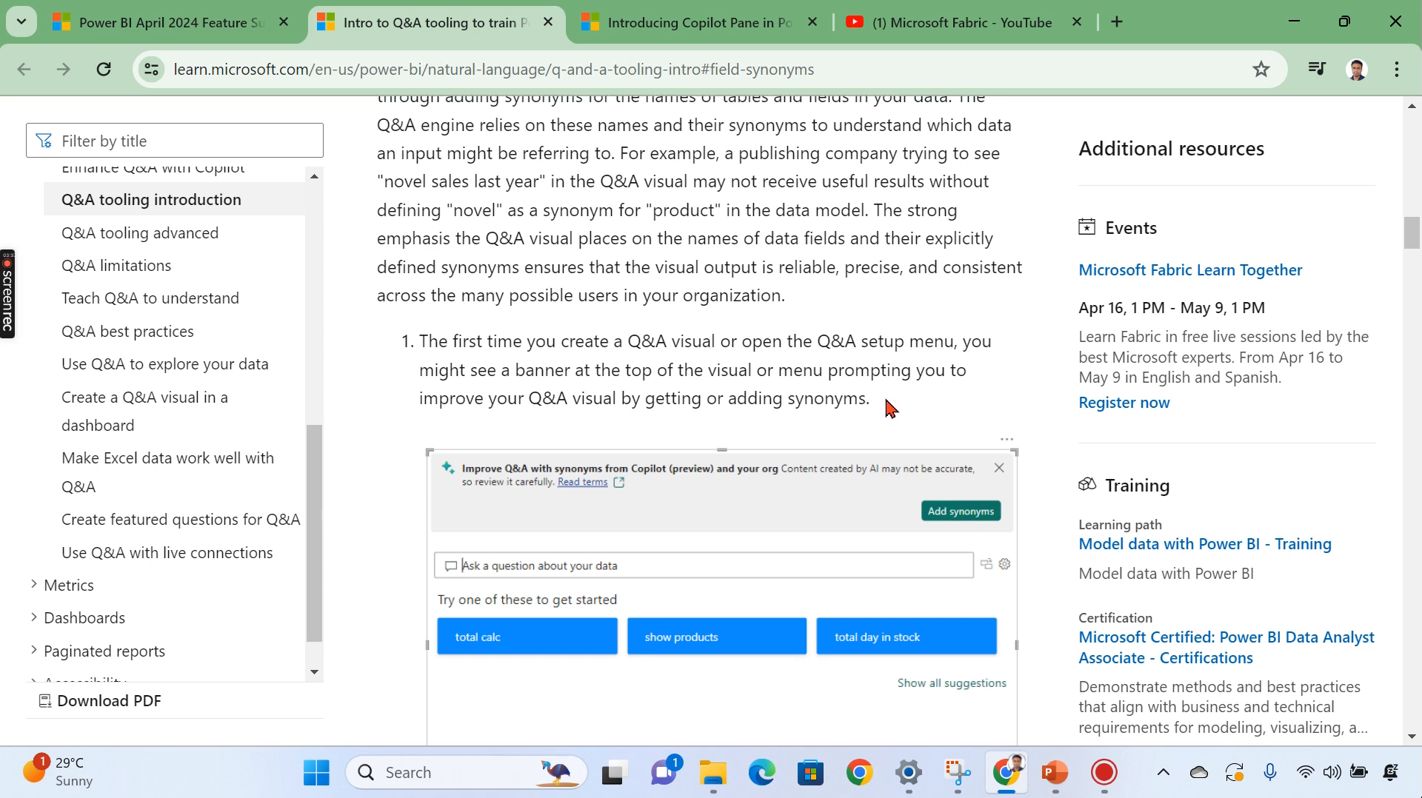
pyautogui.moveTo(671, 406)
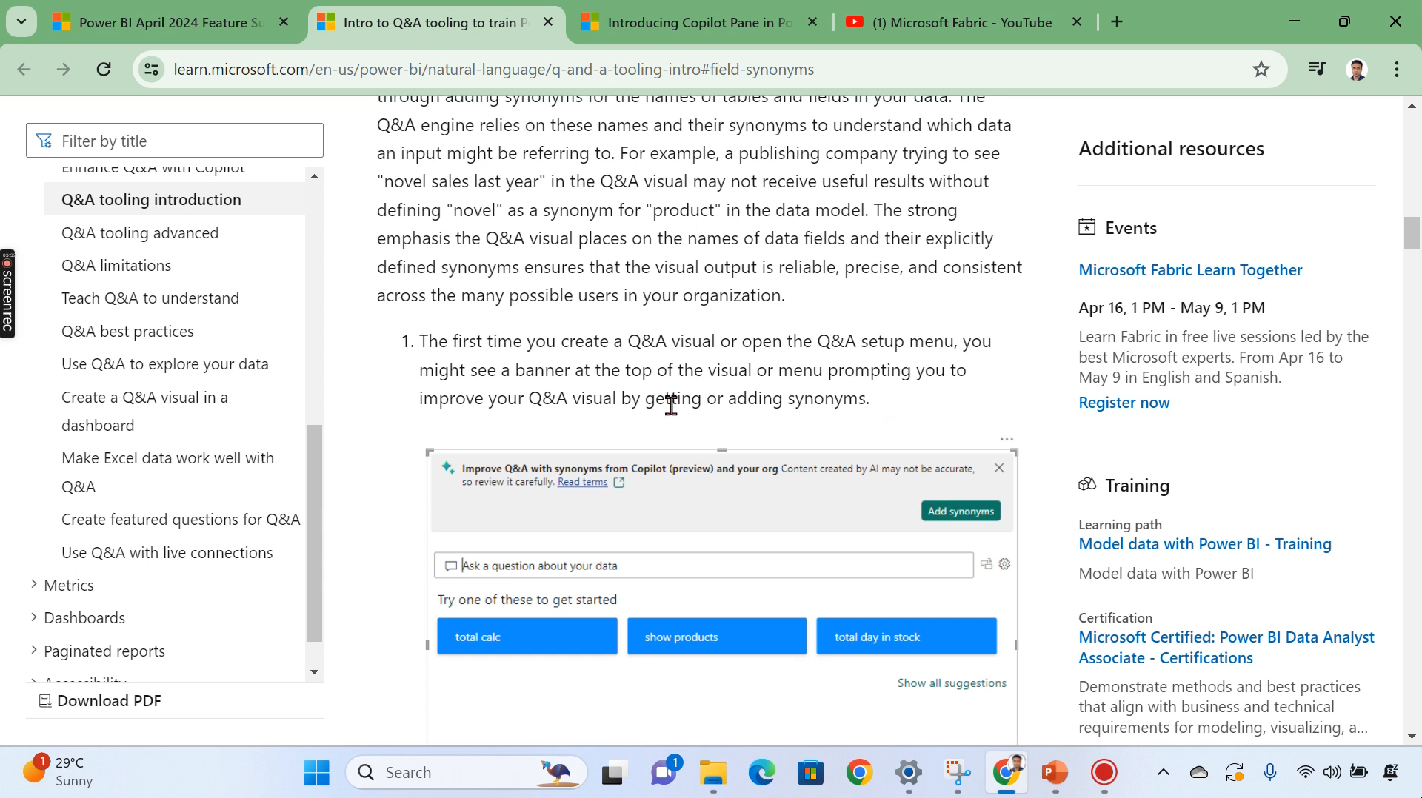
pyautogui.moveTo(985, 381)
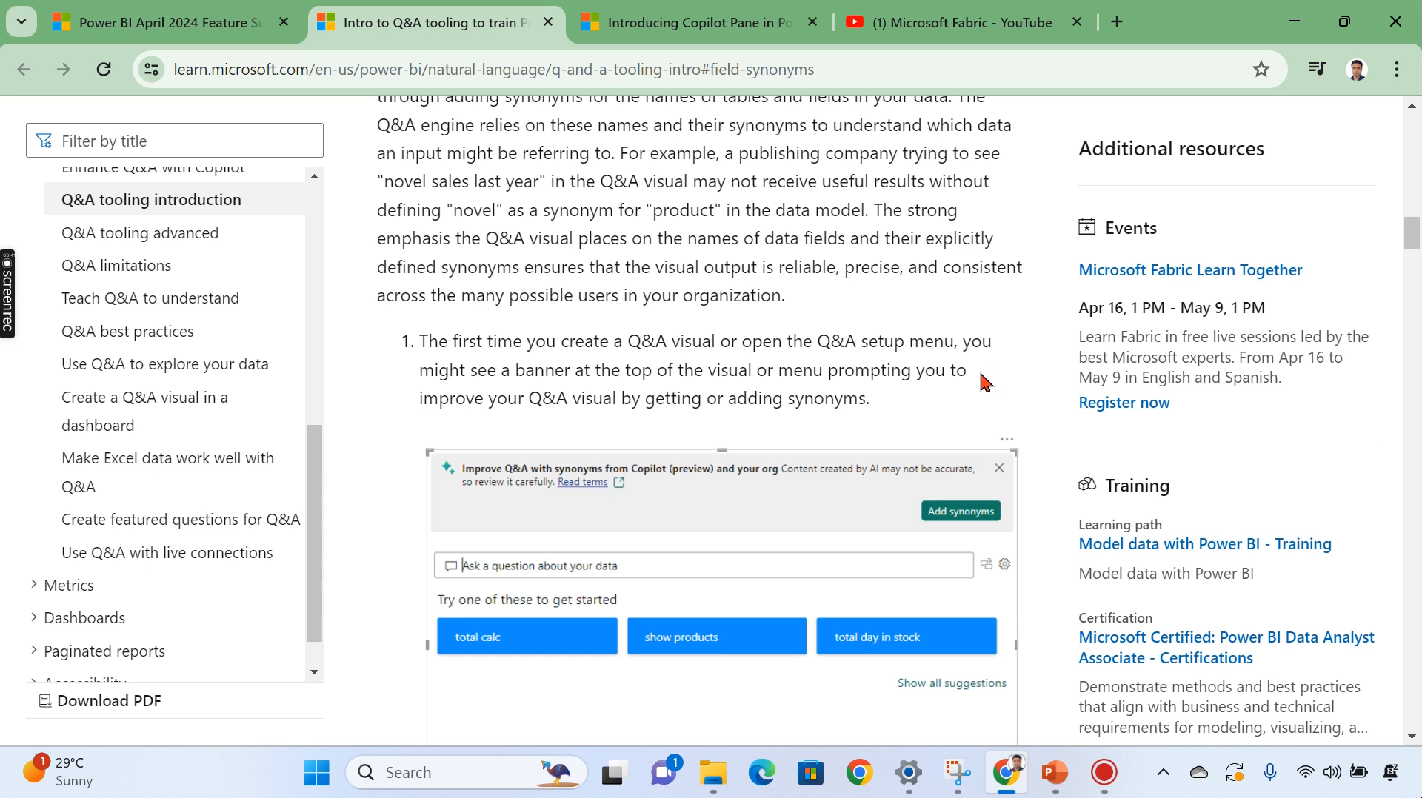
pyautogui.moveTo(760, 369)
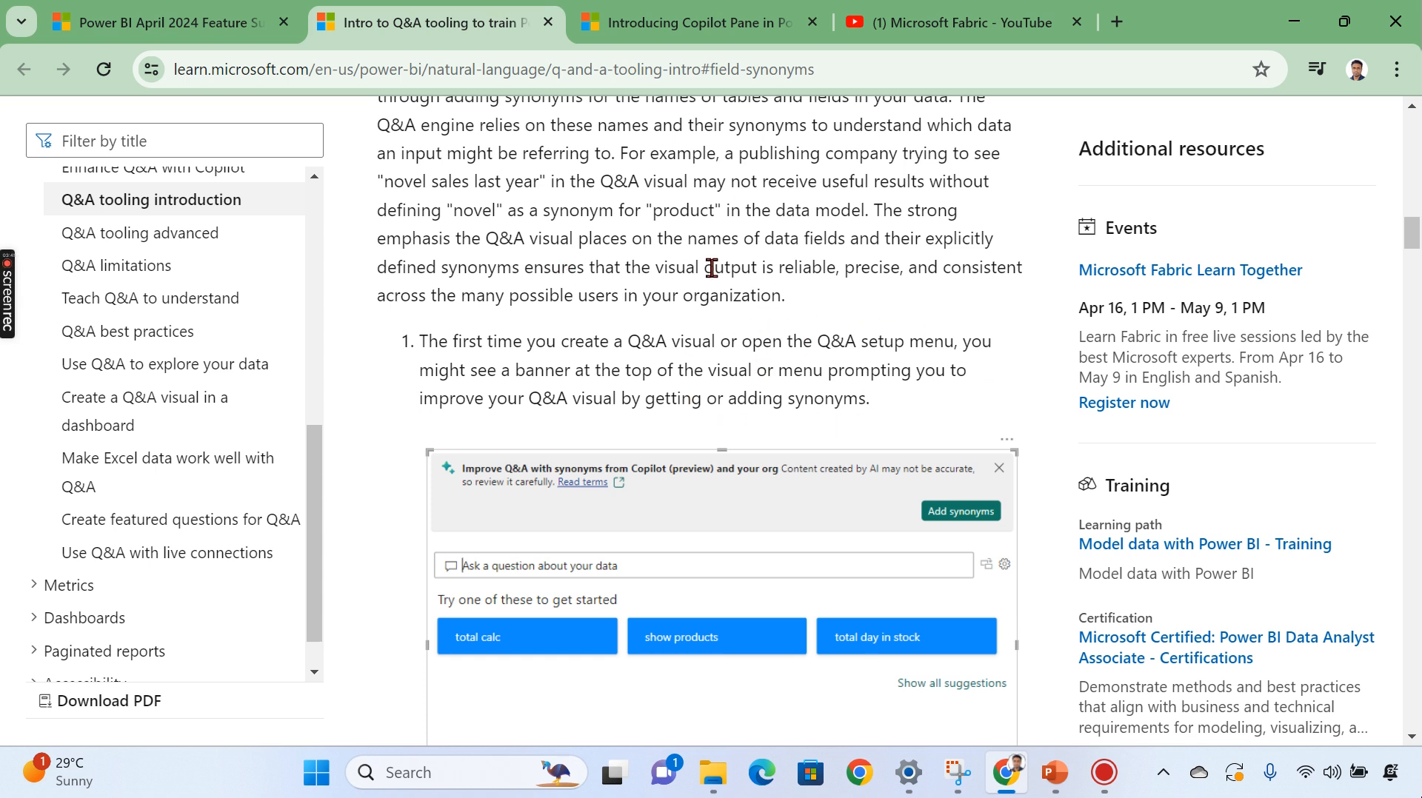
# Scroll past the Synonyms tab, org sharing and approval examples to the Relationships heading
pyautogui.scroll(-3)
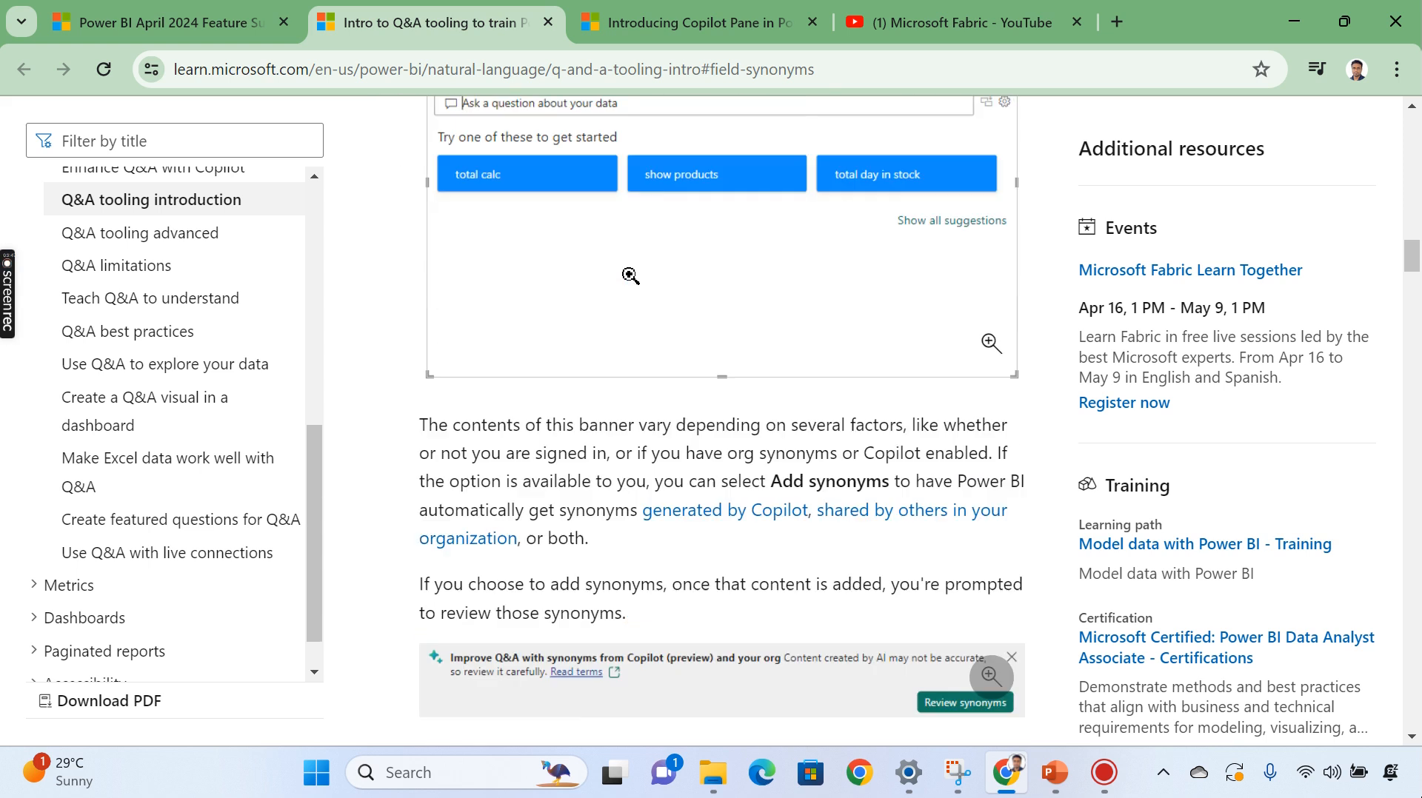
pyautogui.scroll(-3)
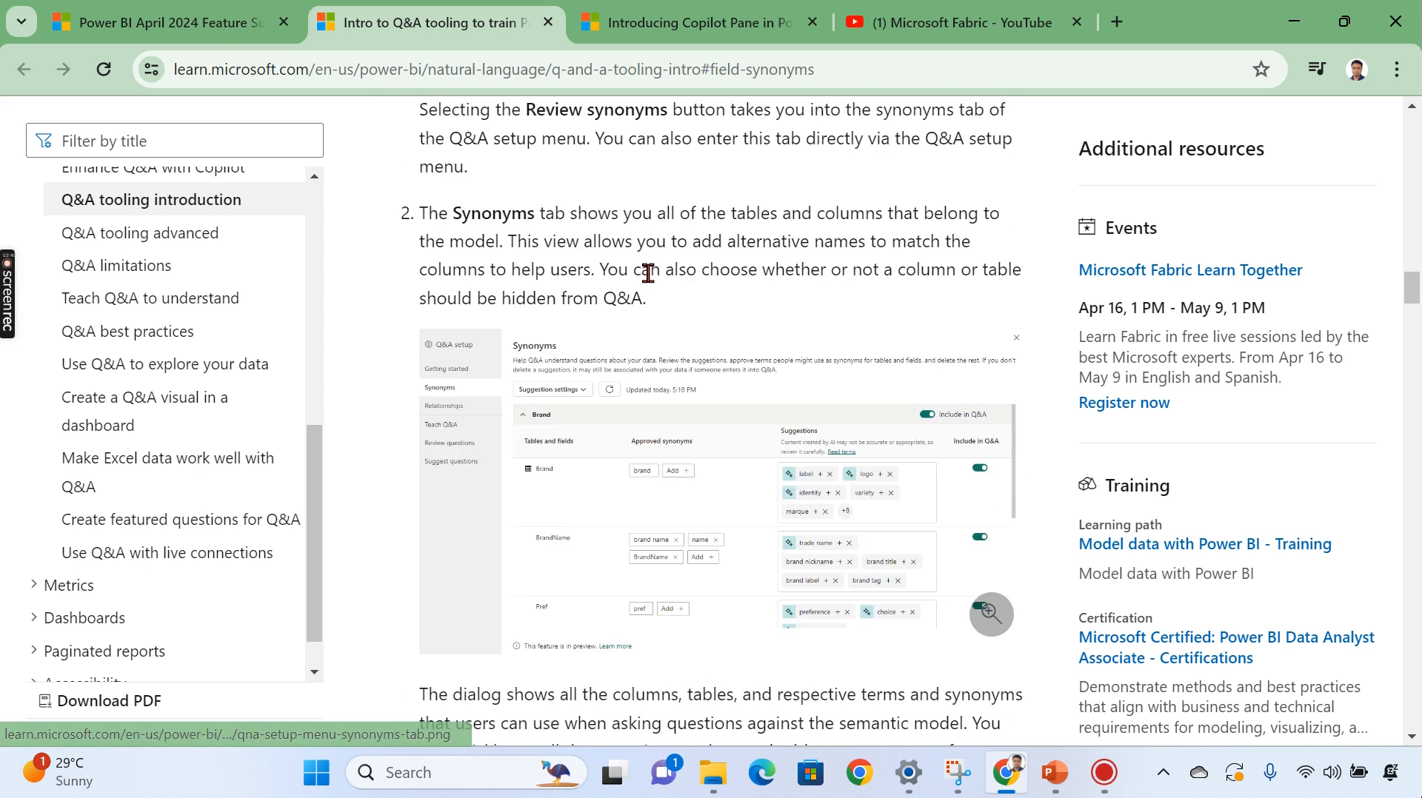
pyautogui.scroll(-3)
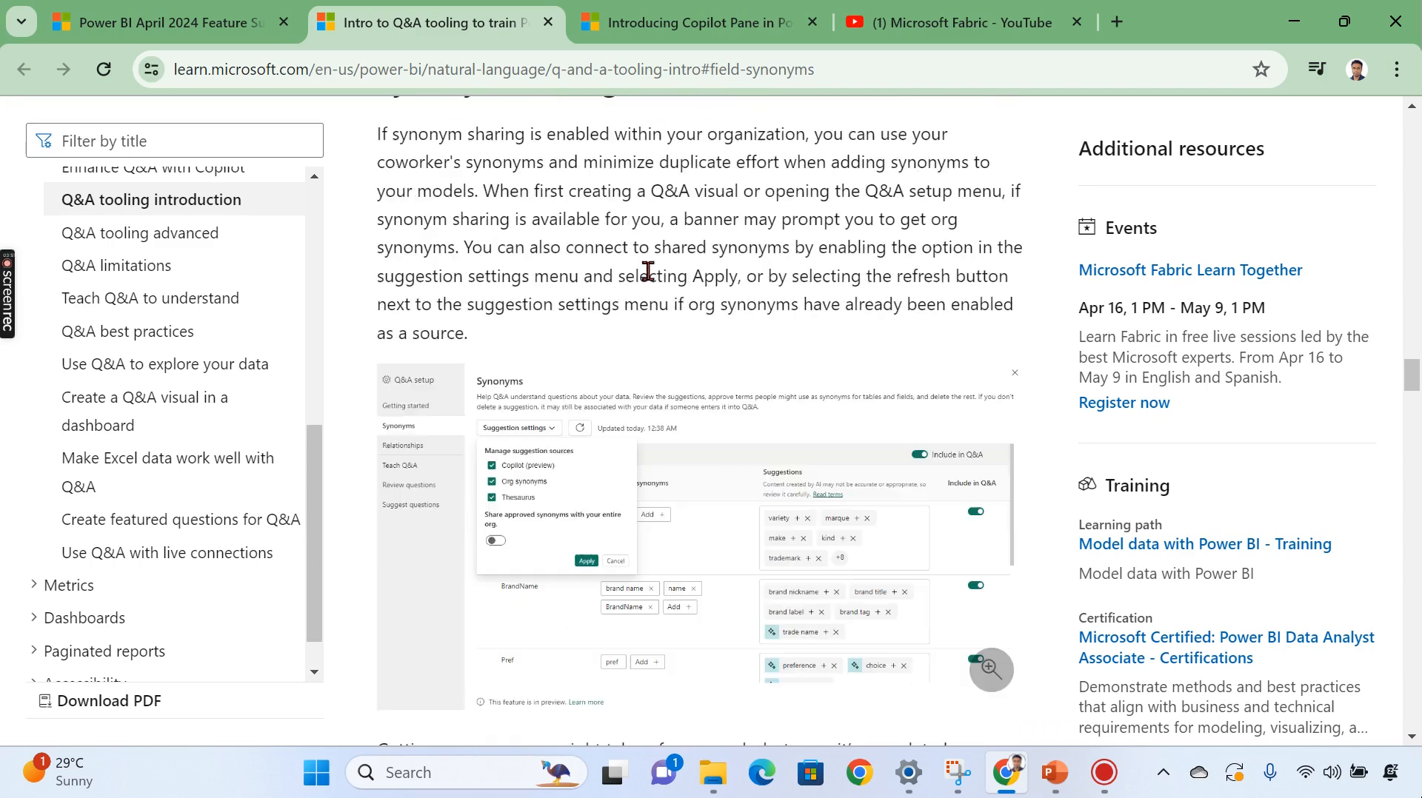
pyautogui.scroll(-3)
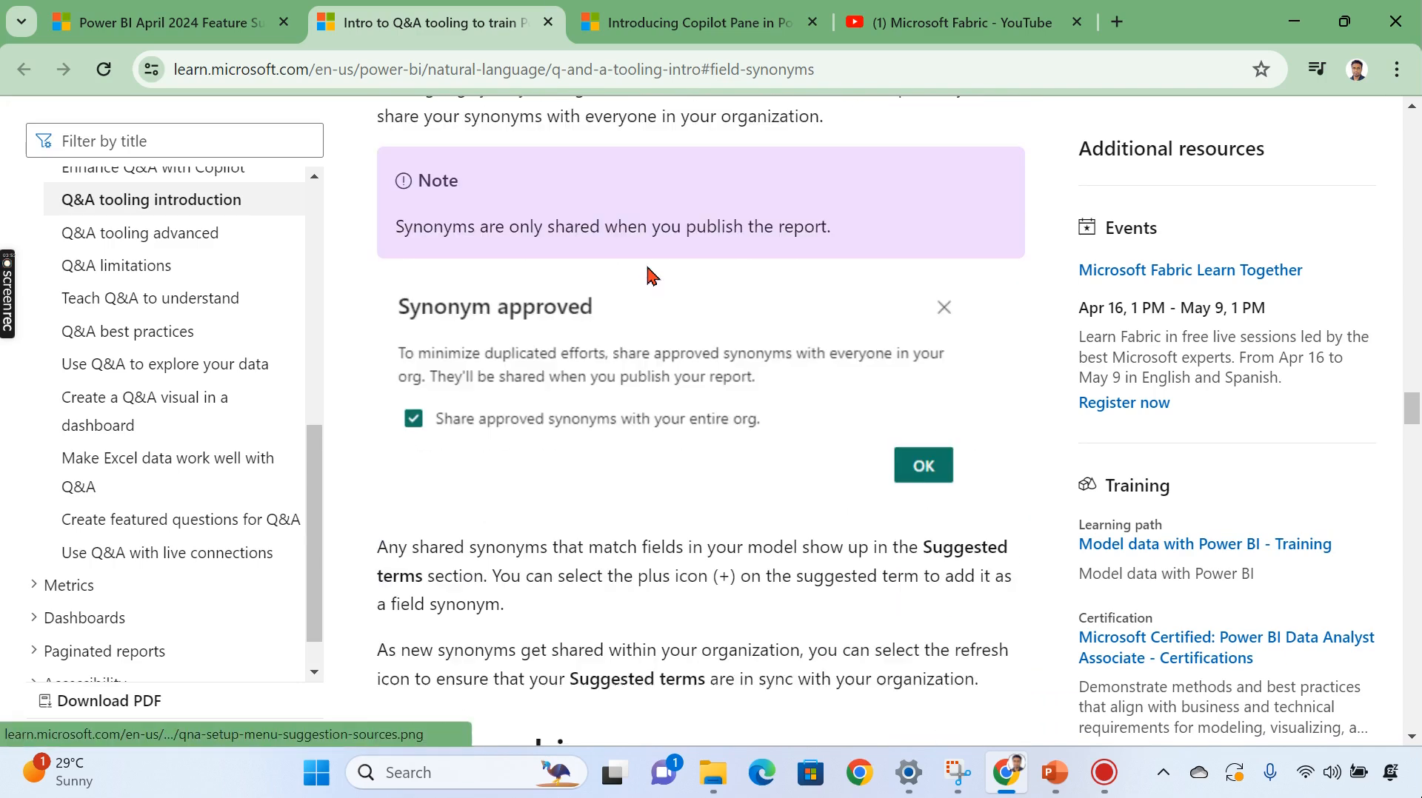
pyautogui.scroll(-3)
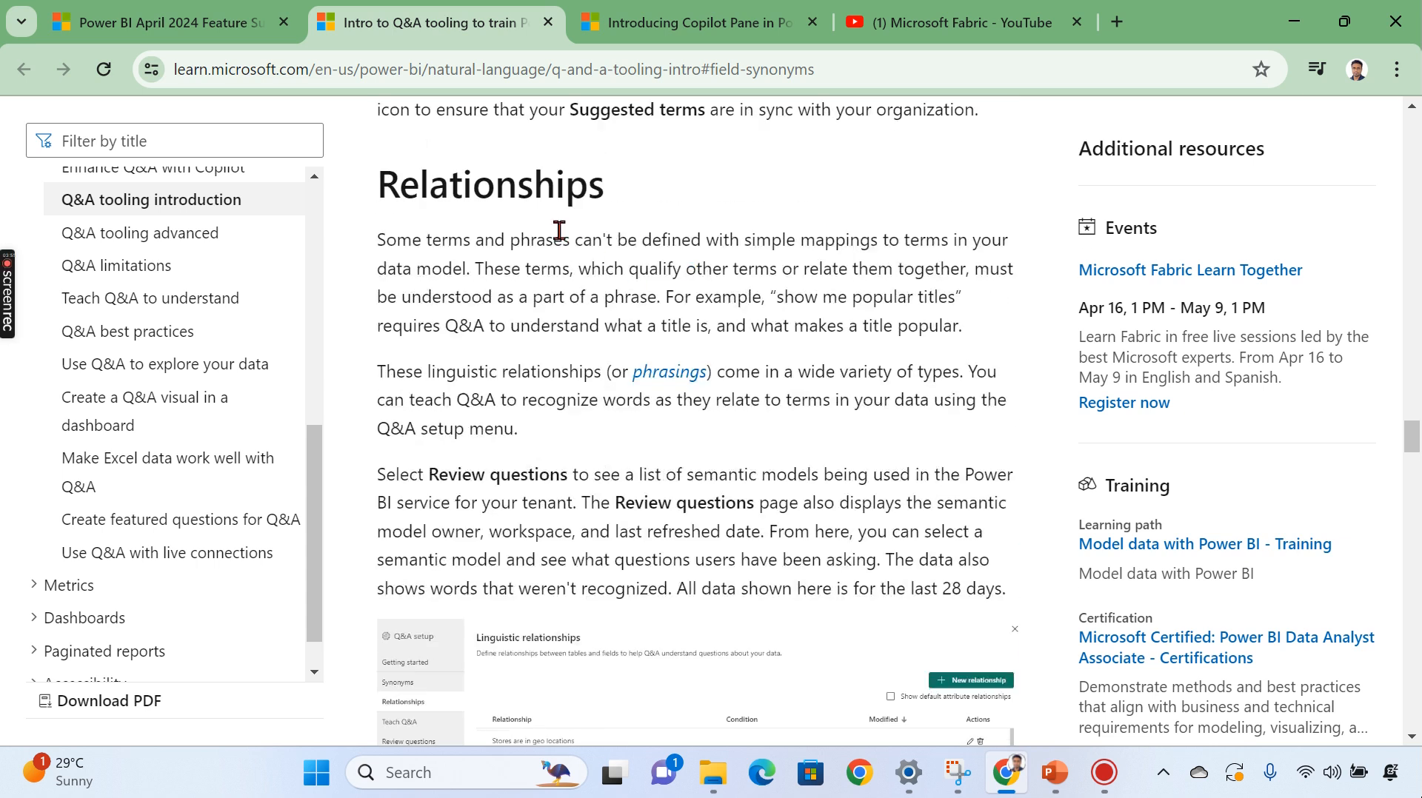
# Scroll back up through the Relationships section to reread its introduction
pyautogui.scroll(-3)
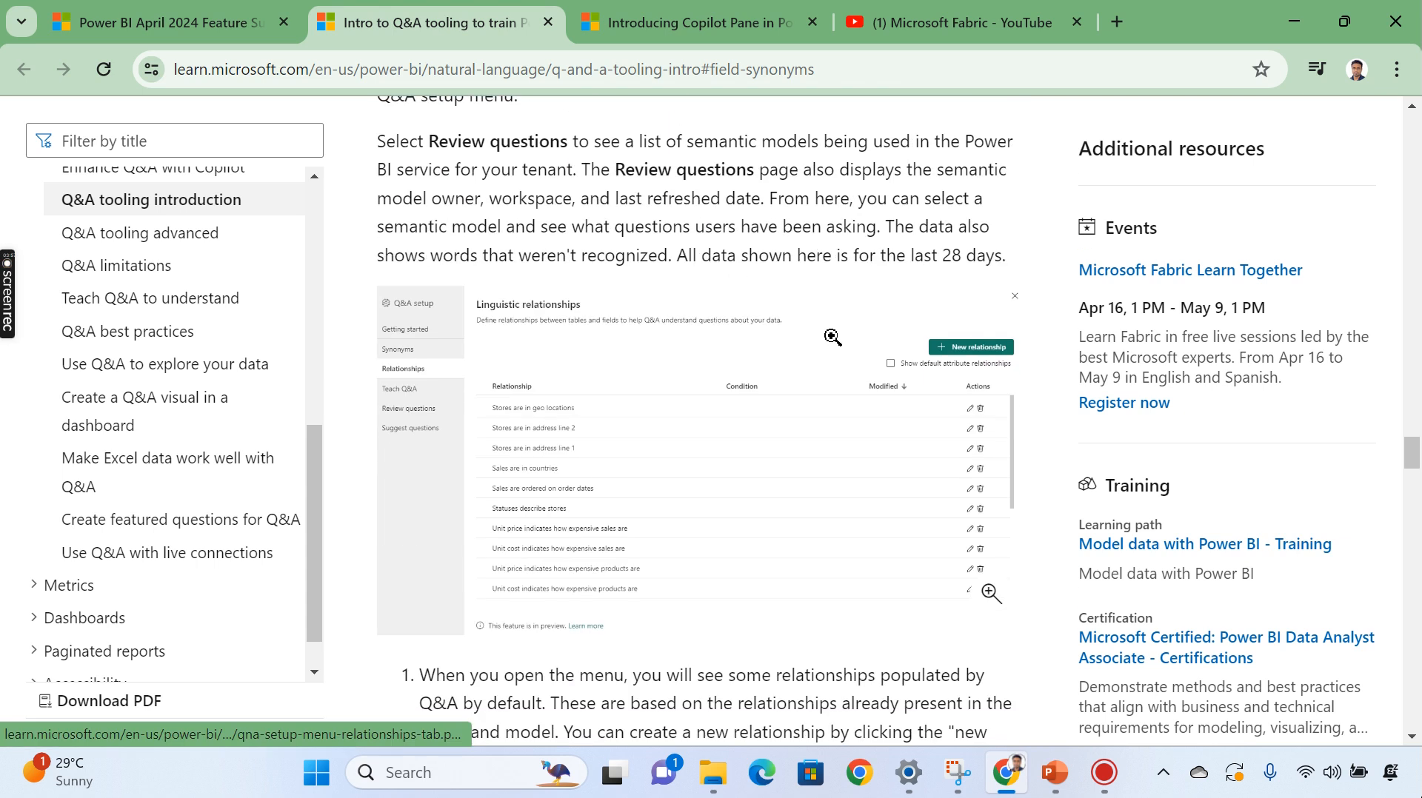
pyautogui.scroll(3)
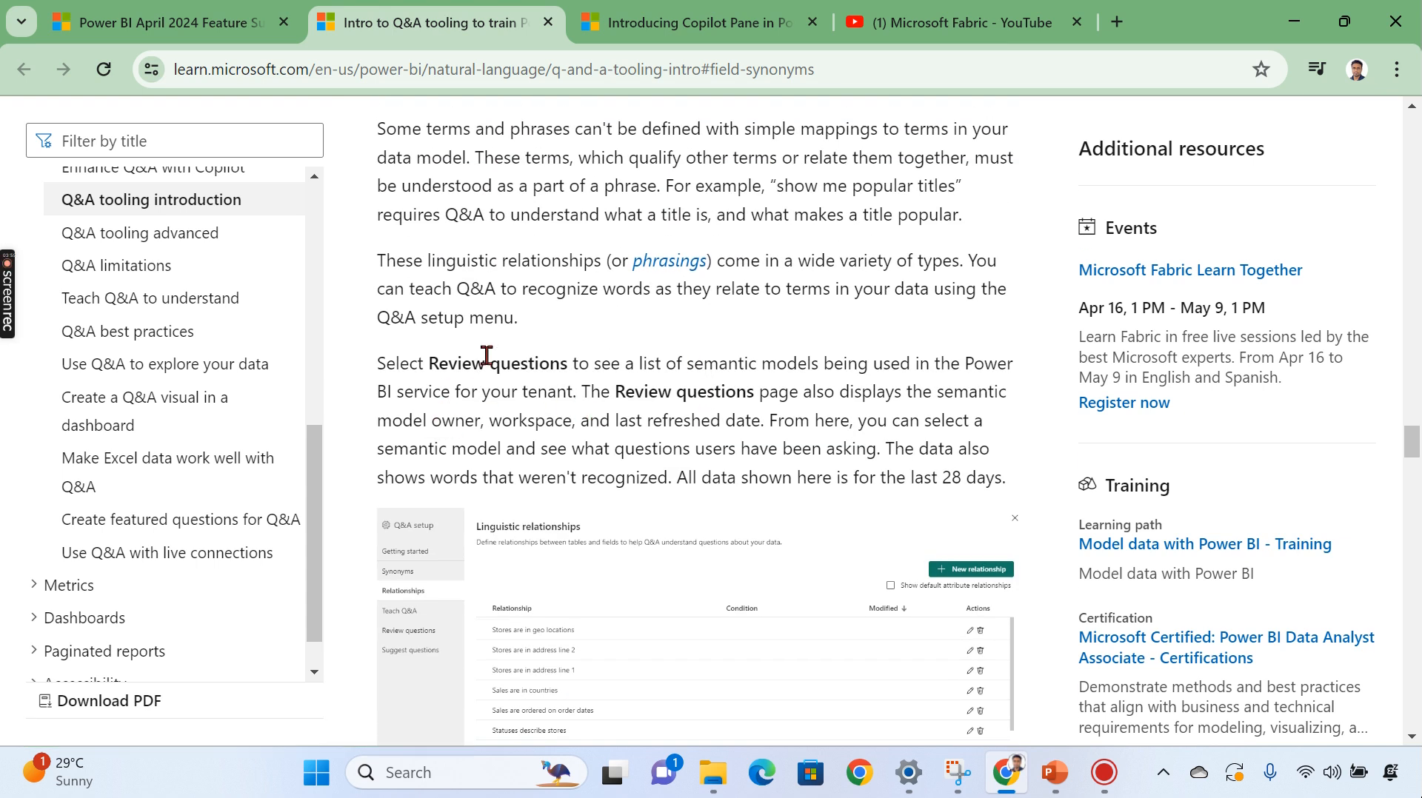
pyautogui.scroll(3)
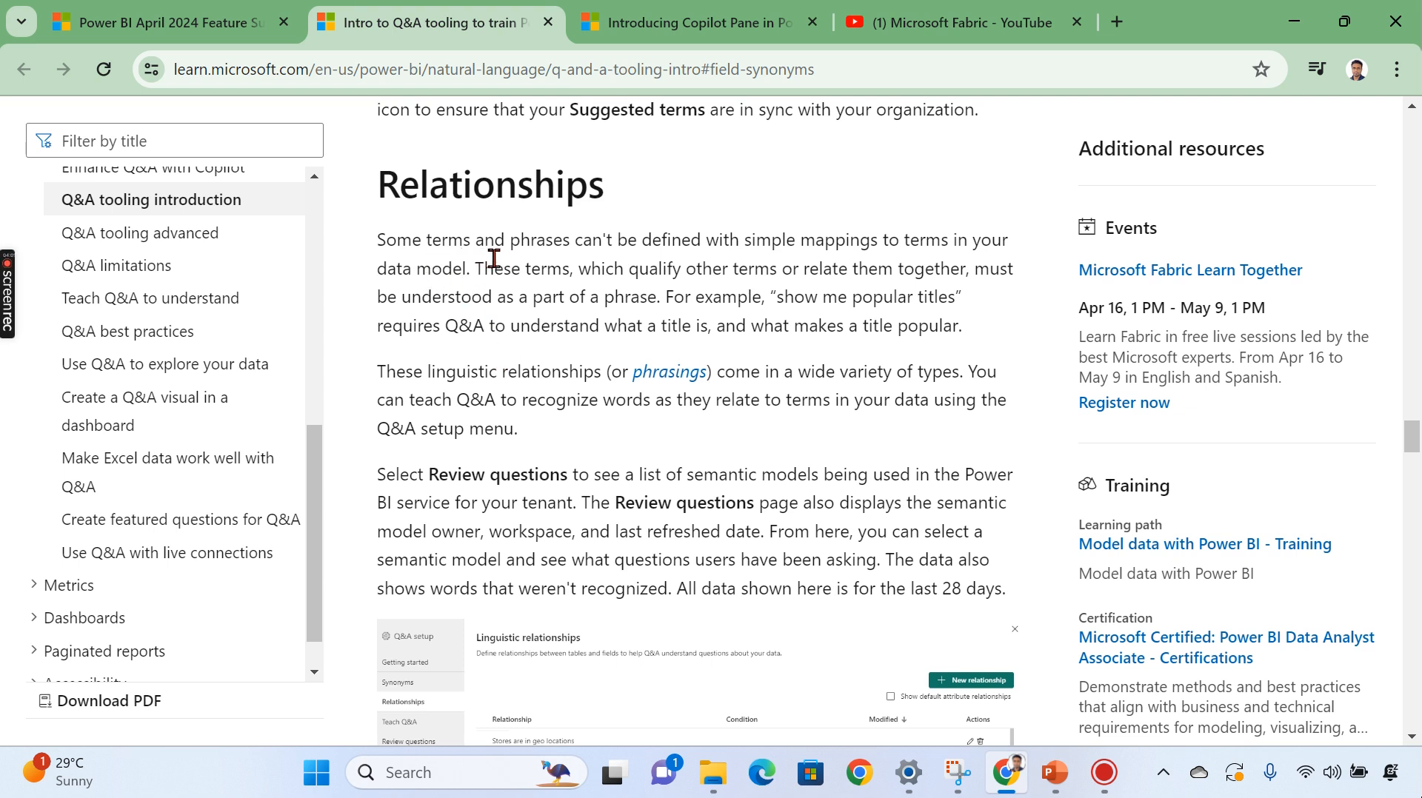
pyautogui.moveTo(794, 261)
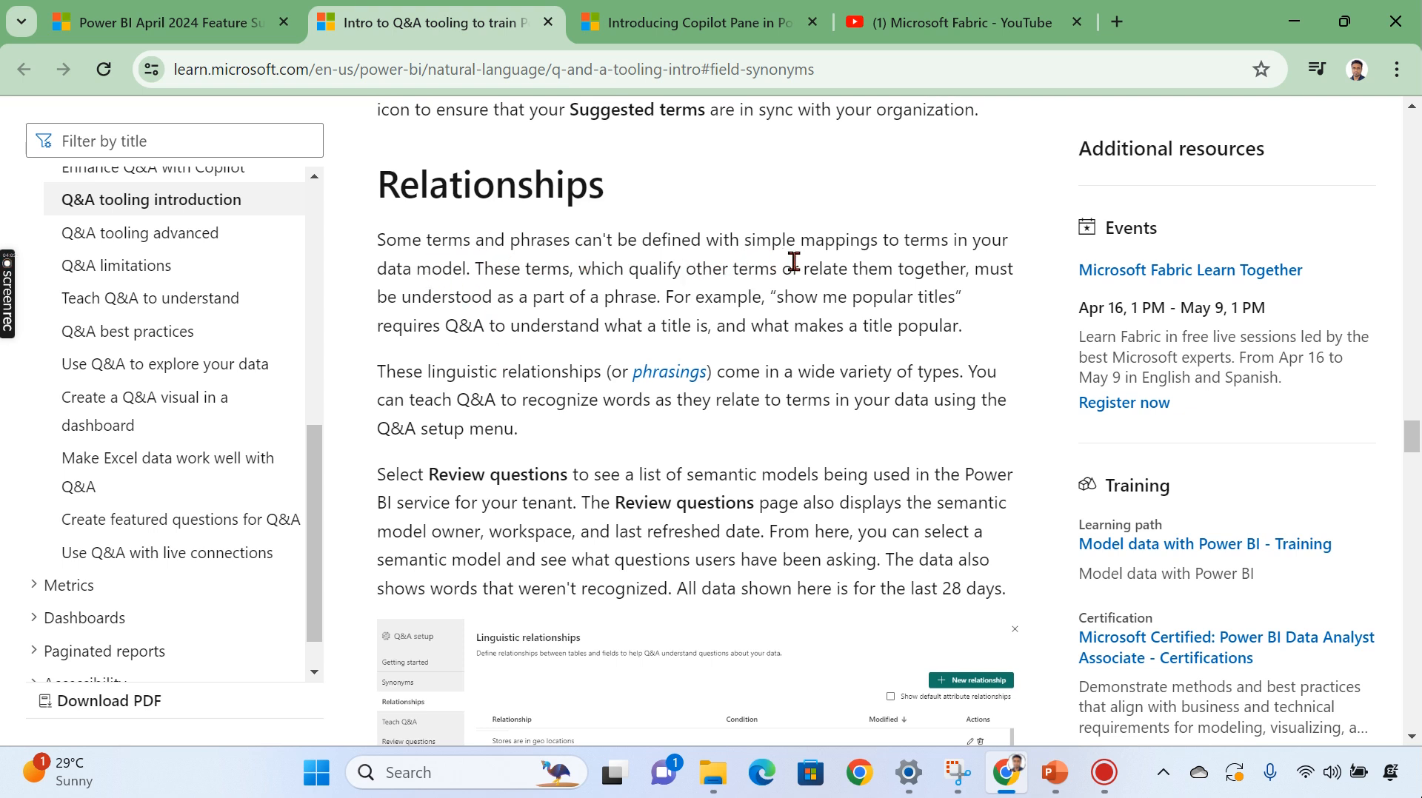
pyautogui.moveTo(716, 268)
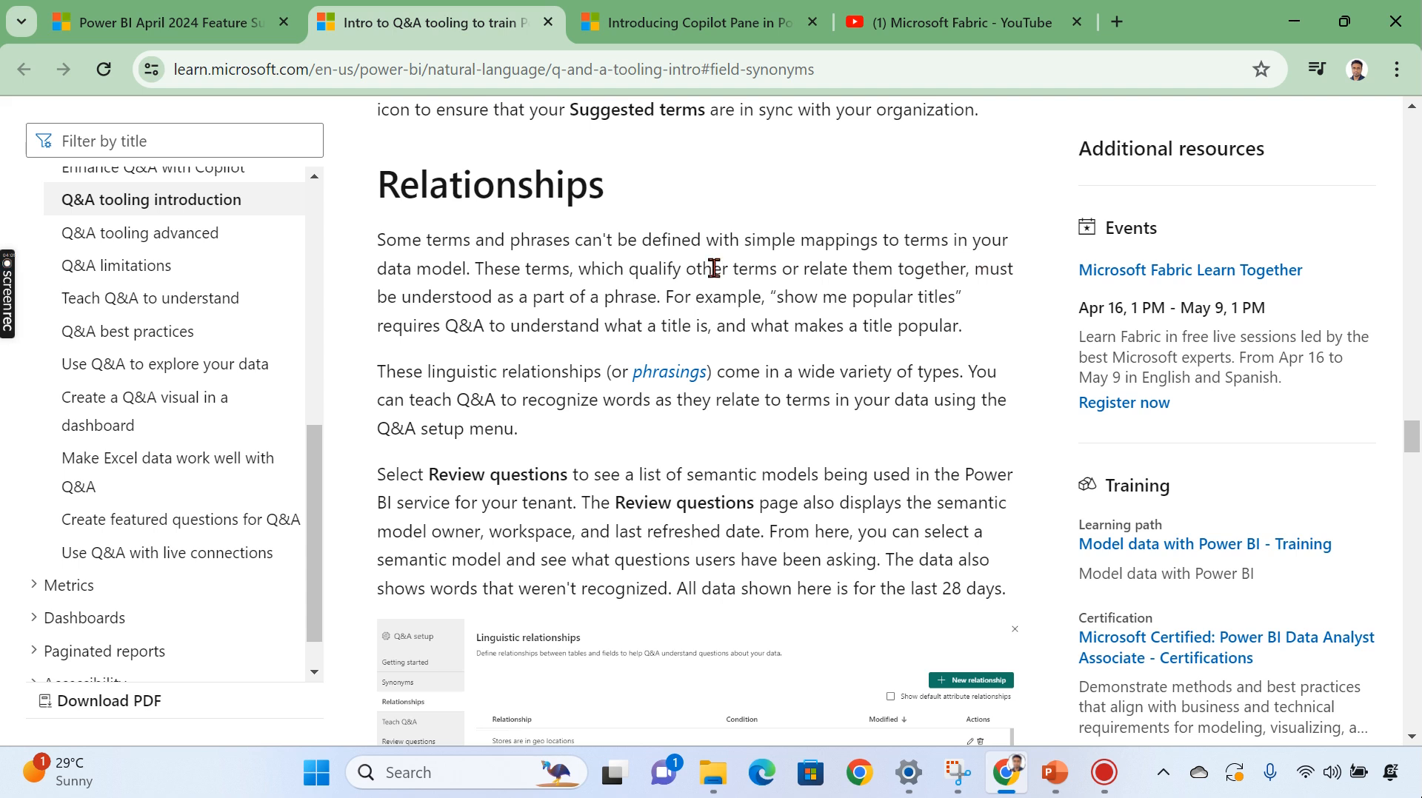
pyautogui.moveTo(460, 293)
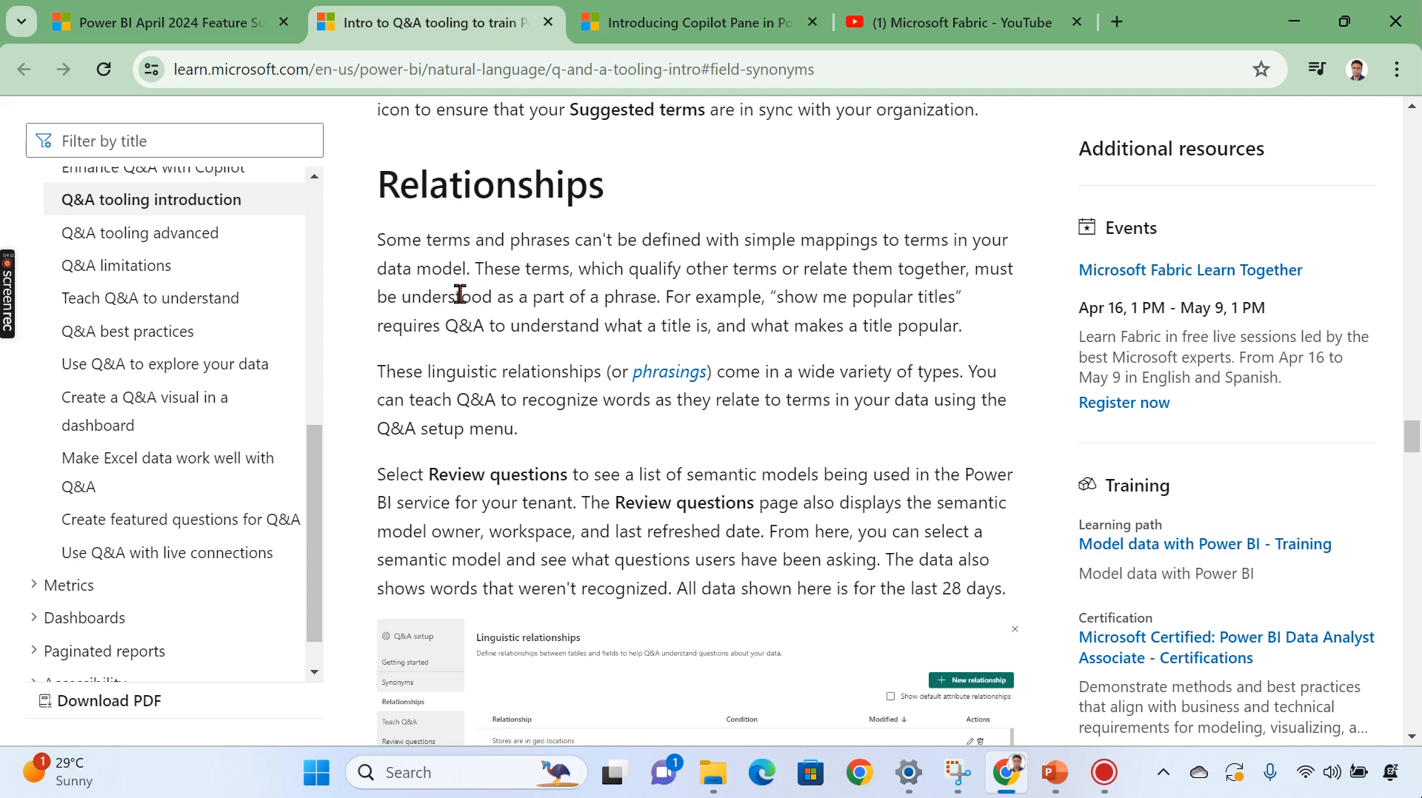
pyautogui.scroll(3)
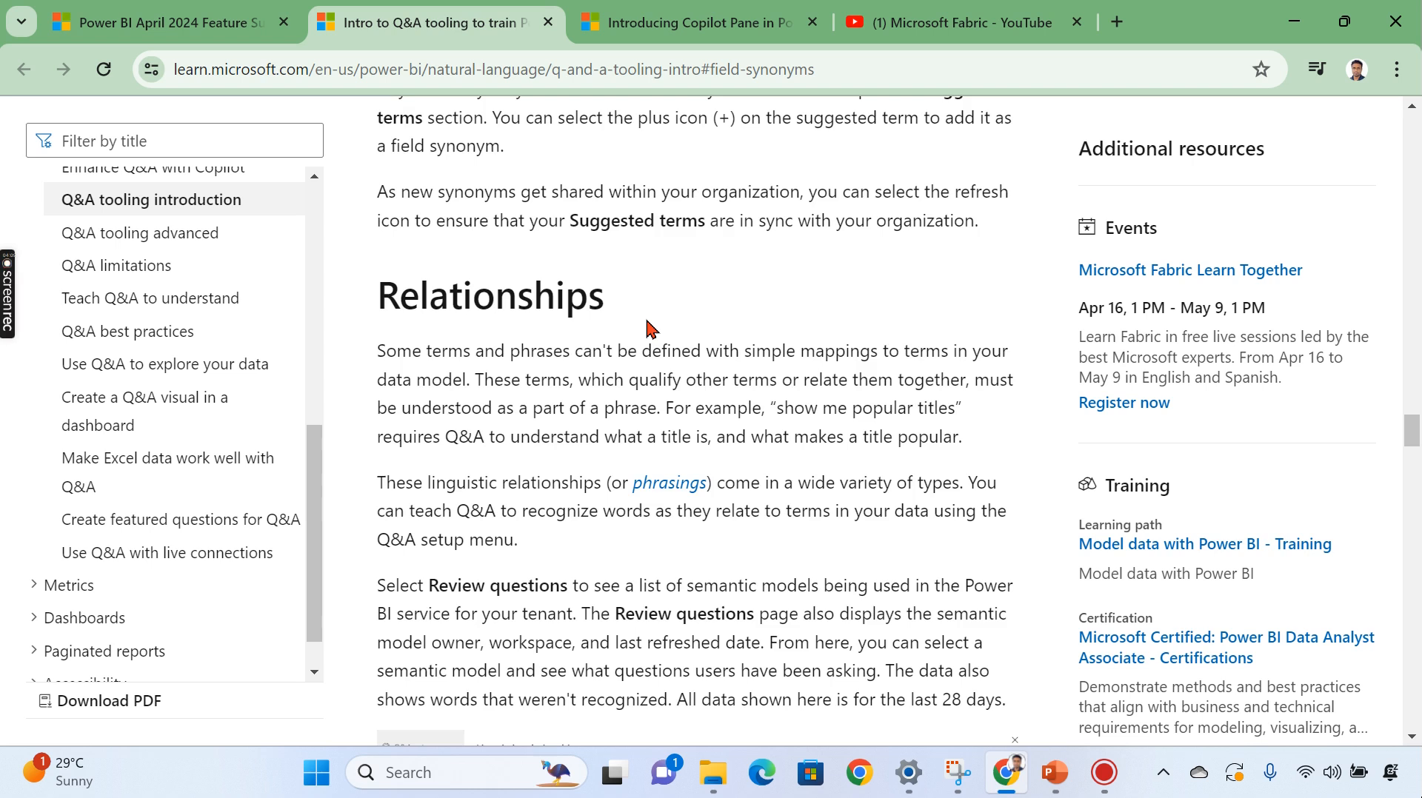
pyautogui.scroll(3)
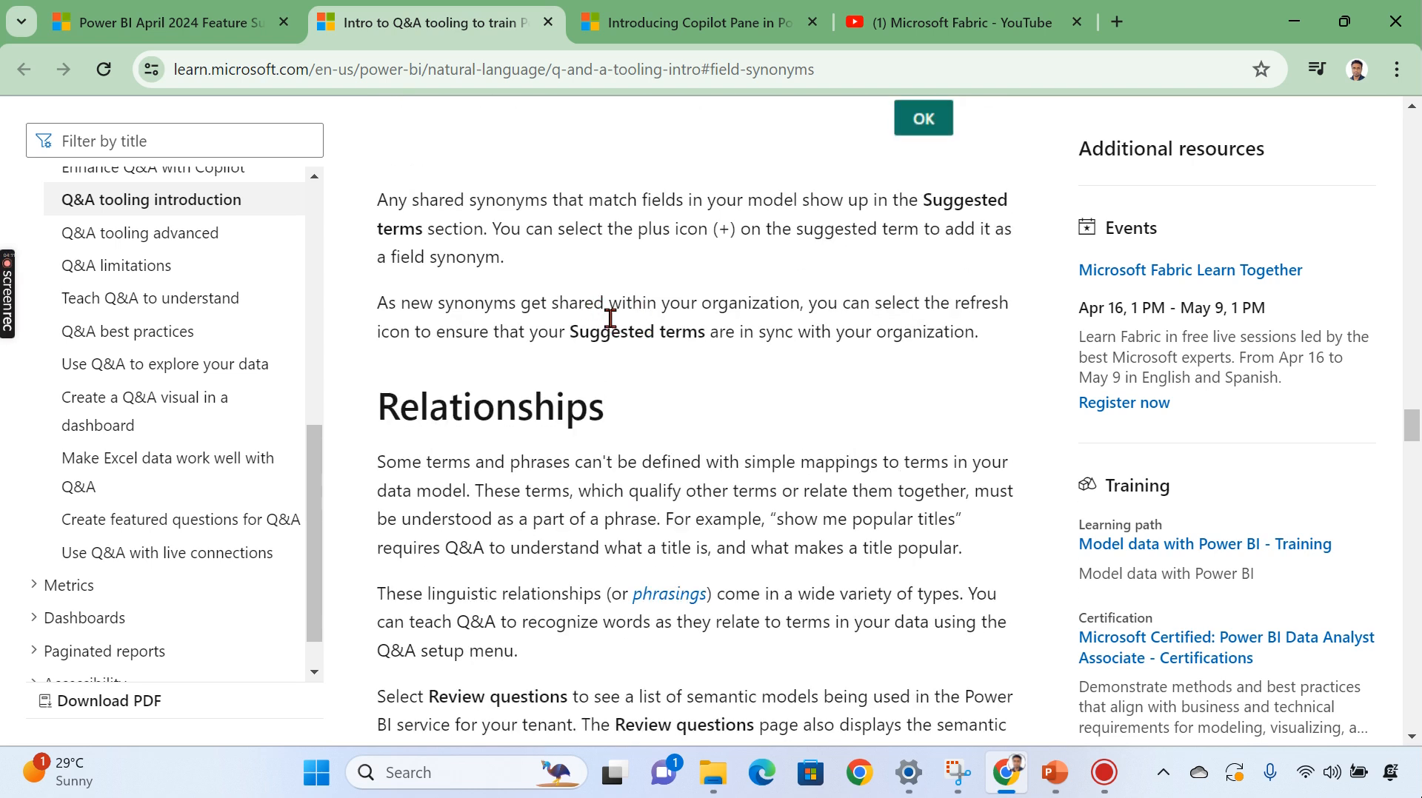
pyautogui.moveTo(621, 326)
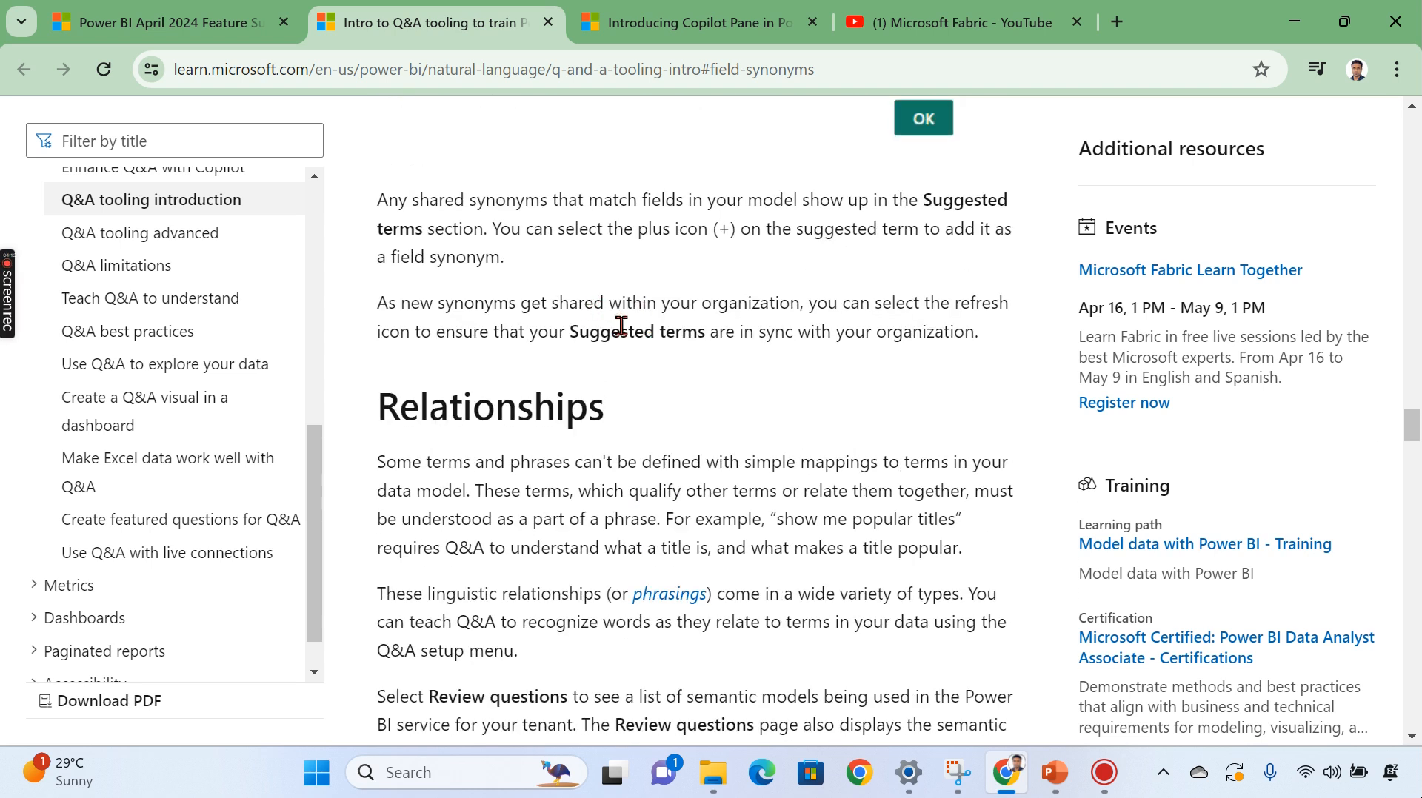
pyautogui.moveTo(717, 322)
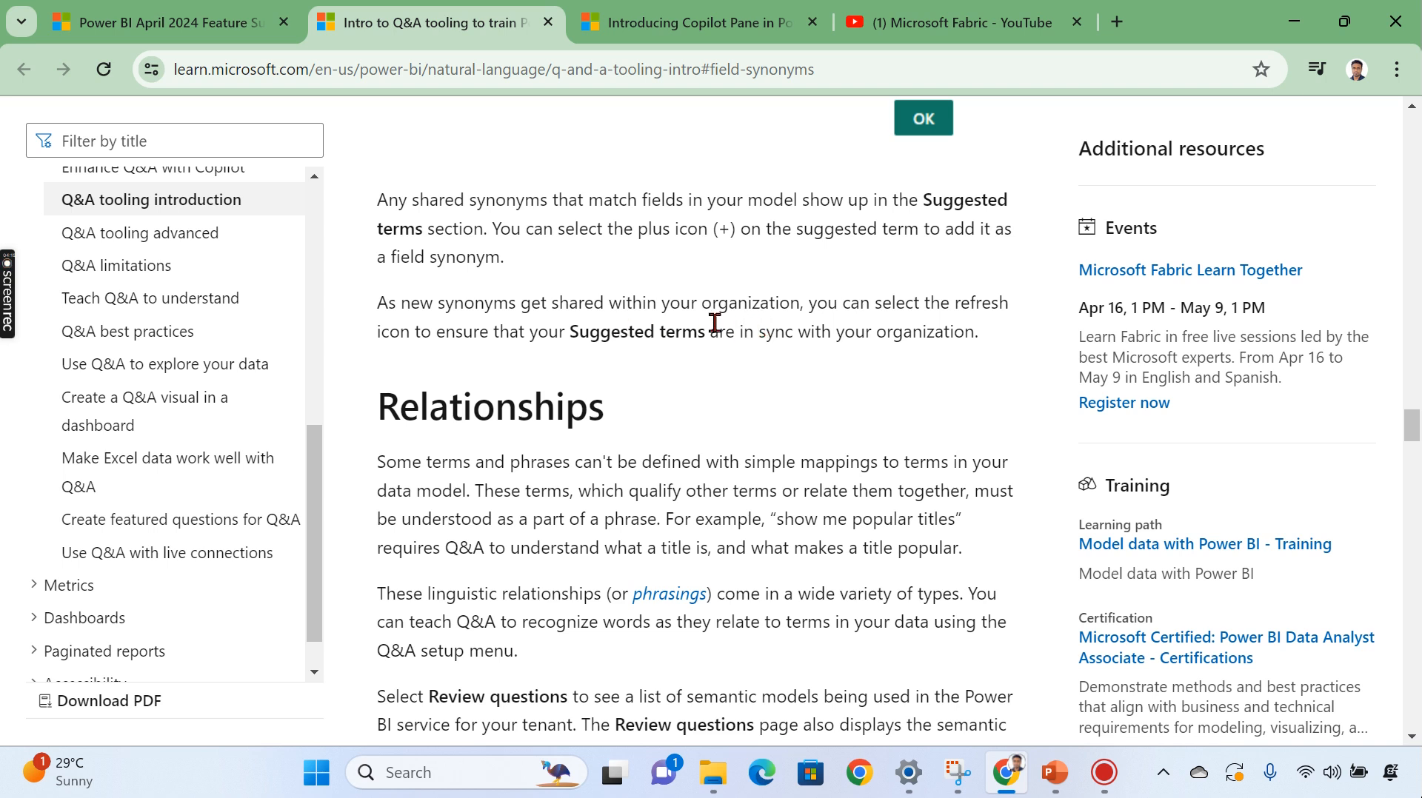
pyautogui.moveTo(902, 363)
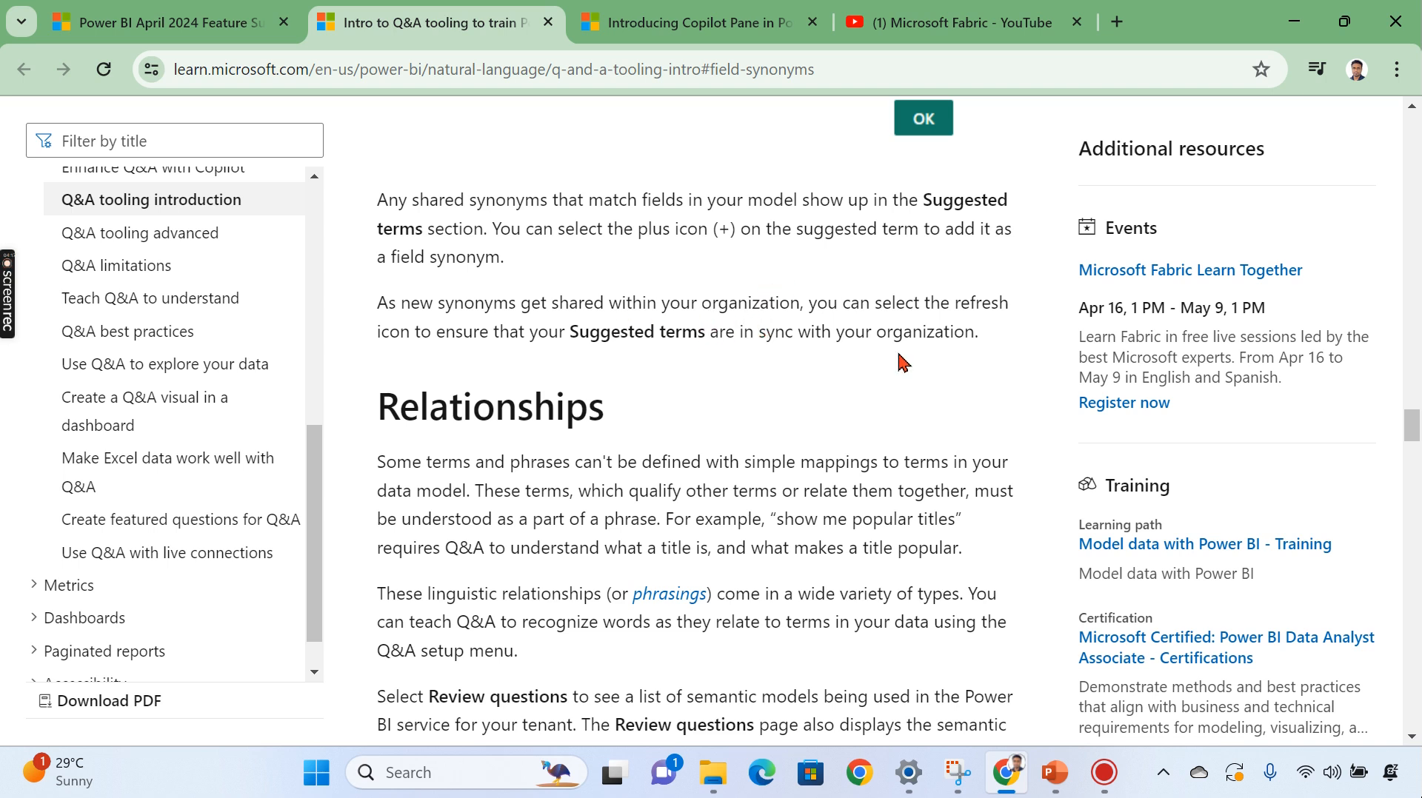
pyautogui.moveTo(691, 296)
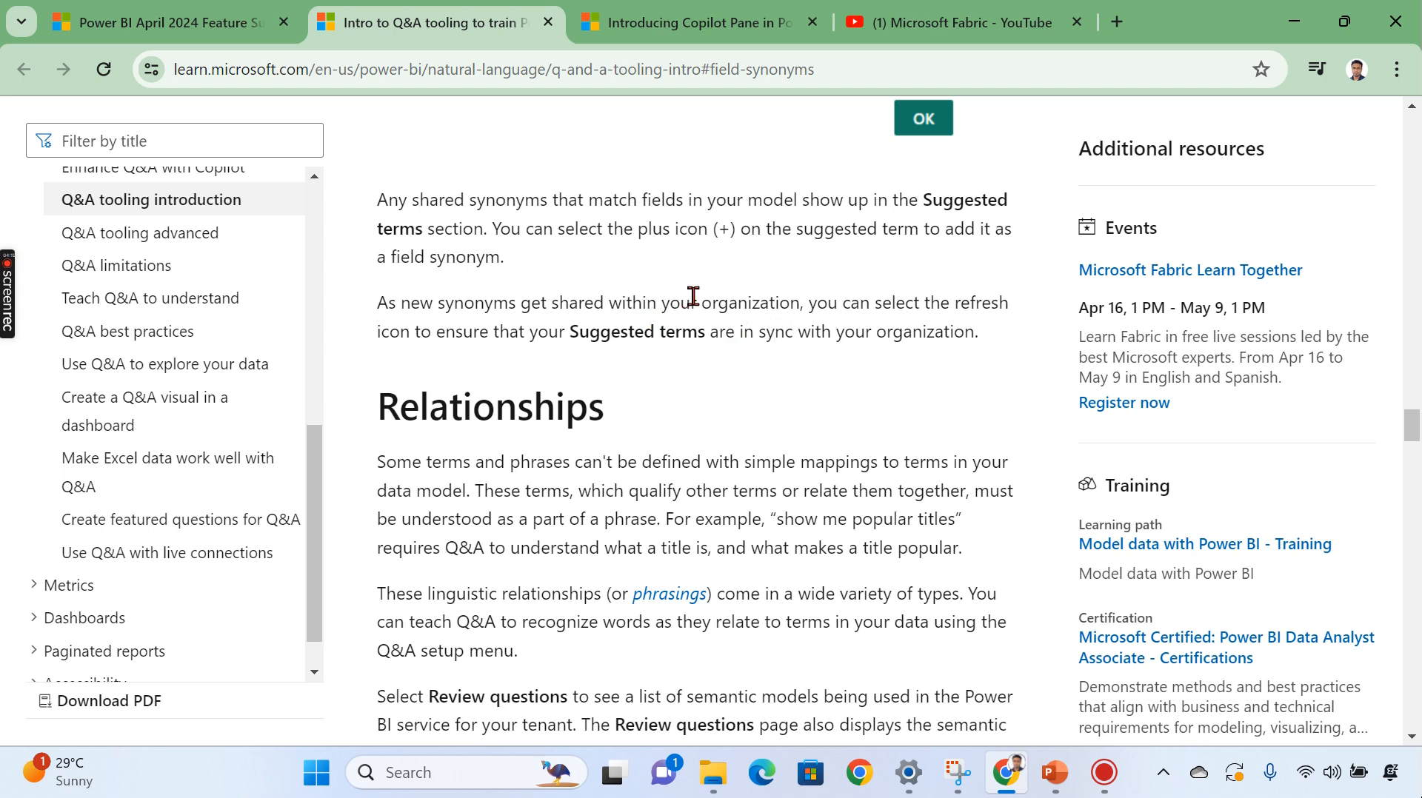
# Go down through the relationship setup steps, then return to the April 2024 feature summary post
pyautogui.scroll(-3)
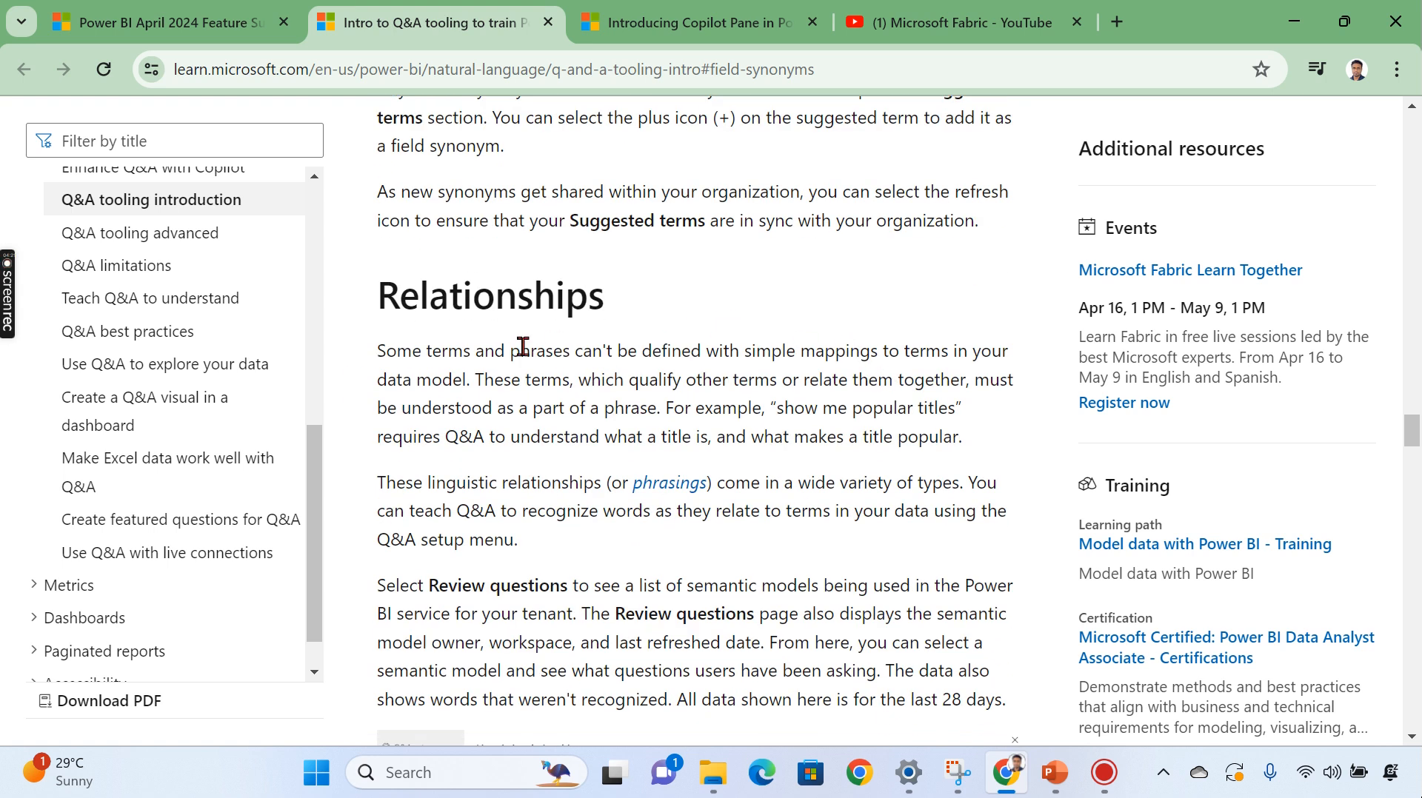
pyautogui.moveTo(590, 404)
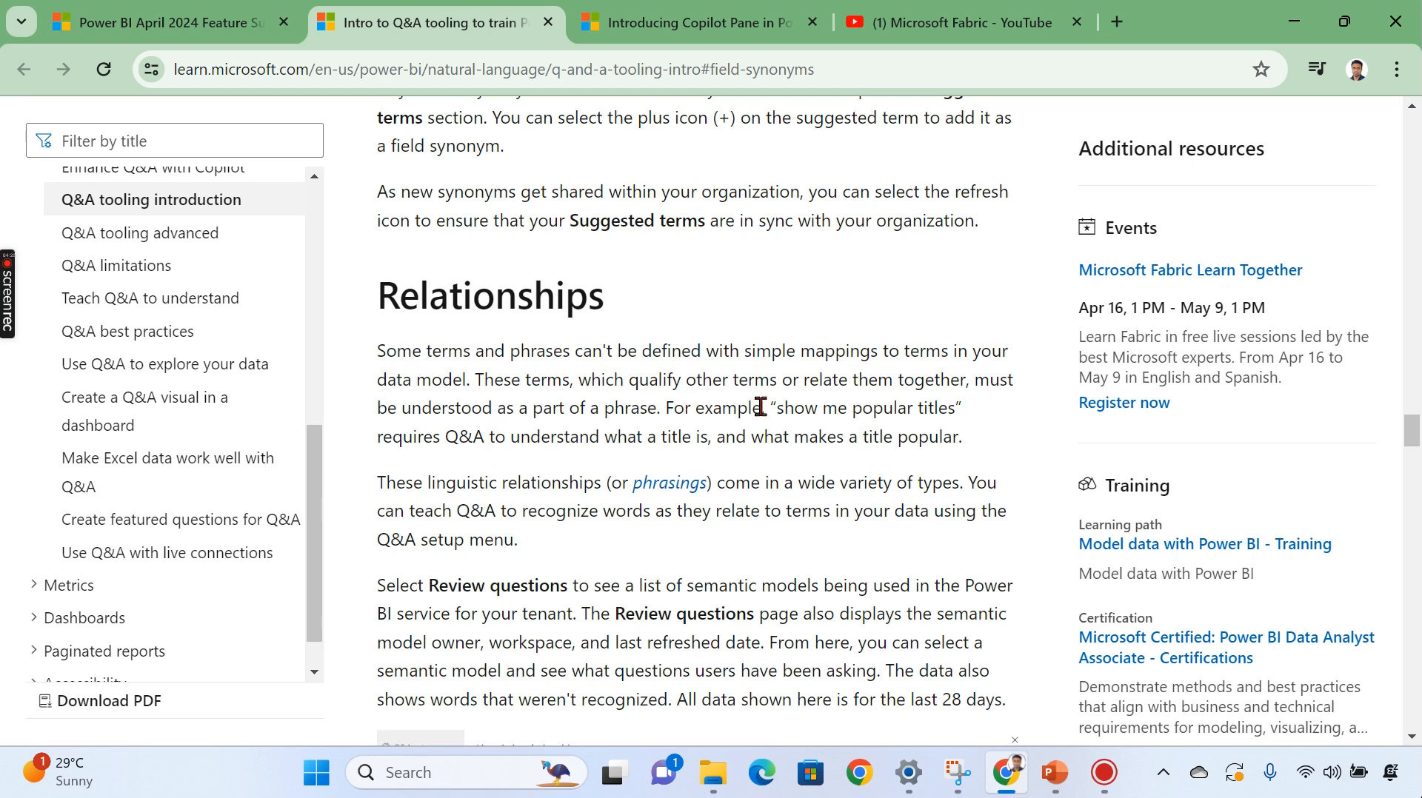
pyautogui.moveTo(580, 406)
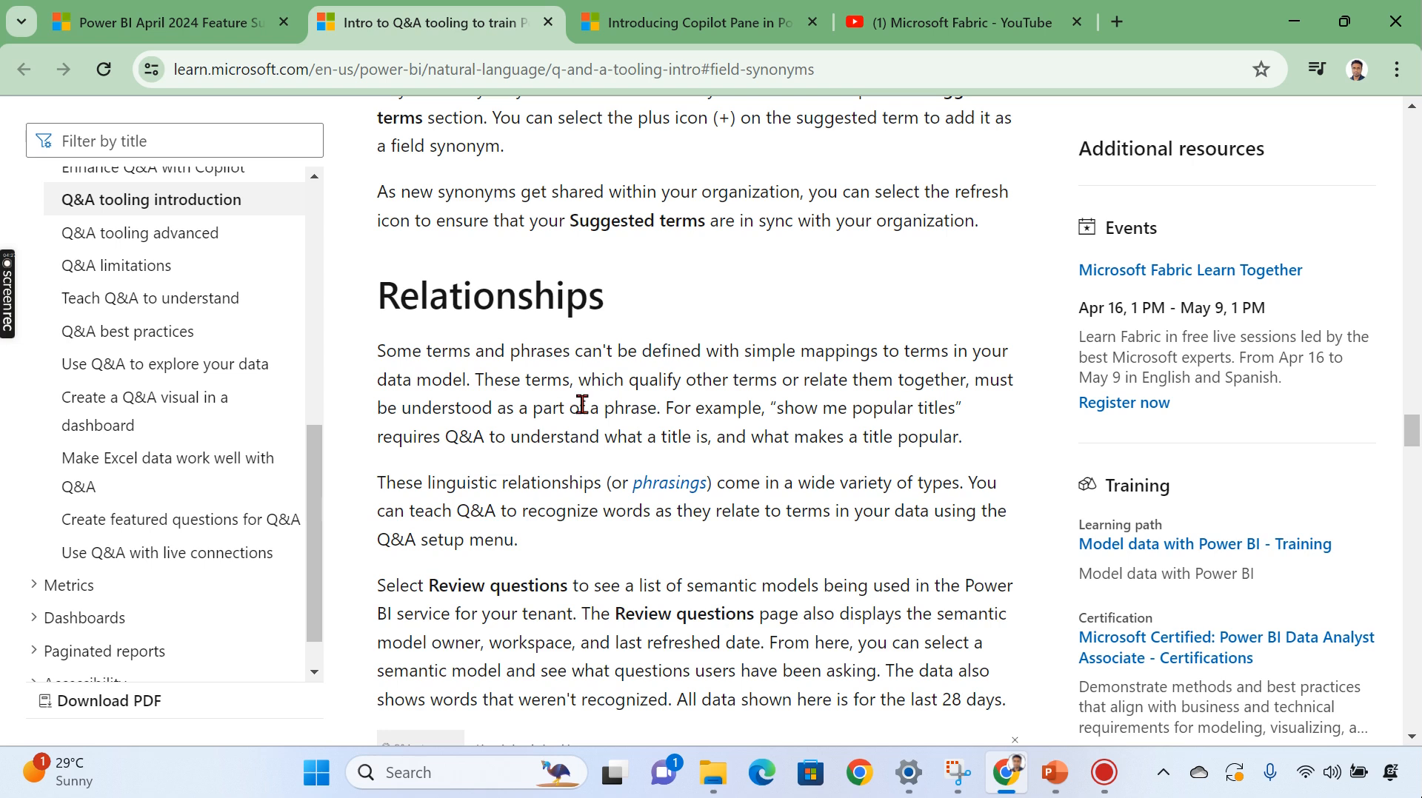
pyautogui.moveTo(693, 440)
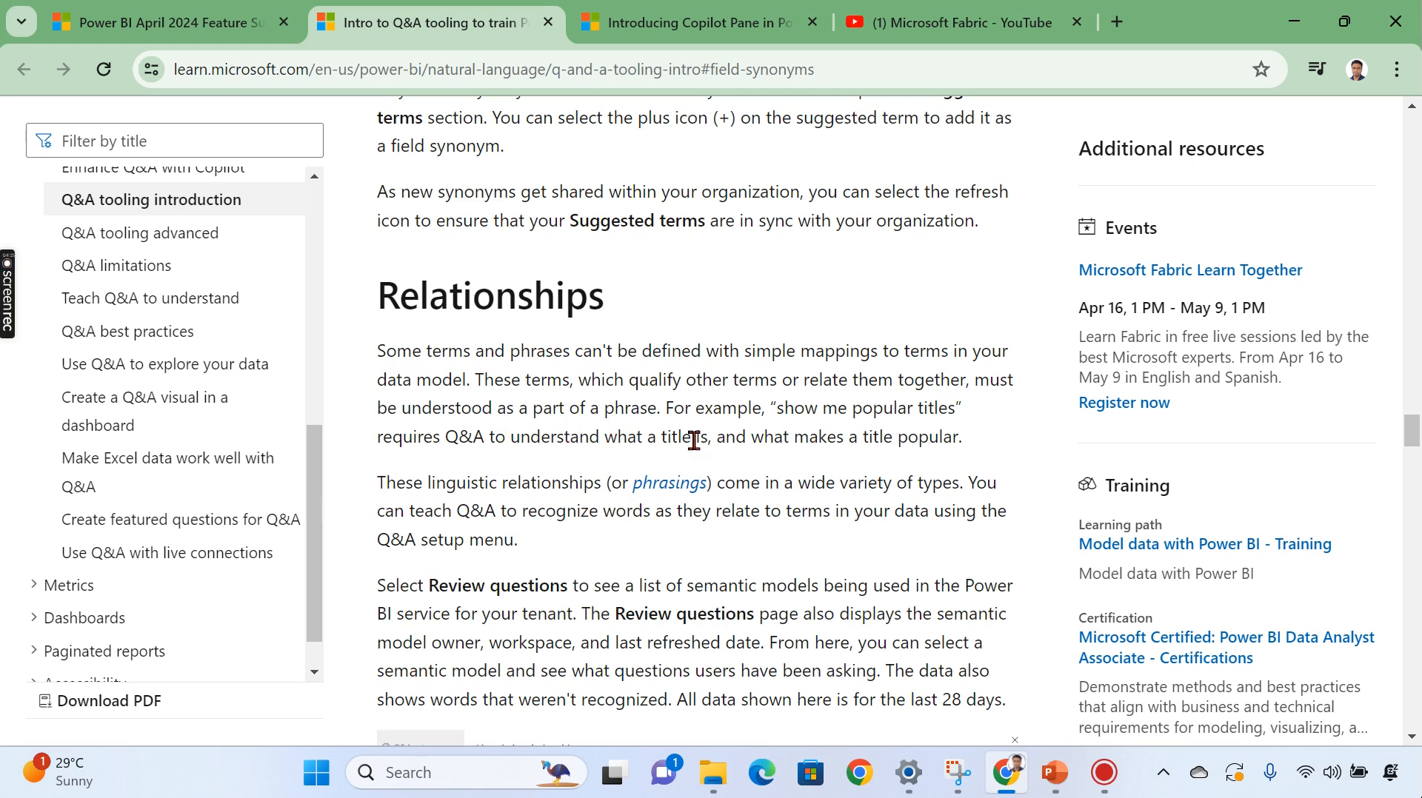
pyautogui.scroll(-3)
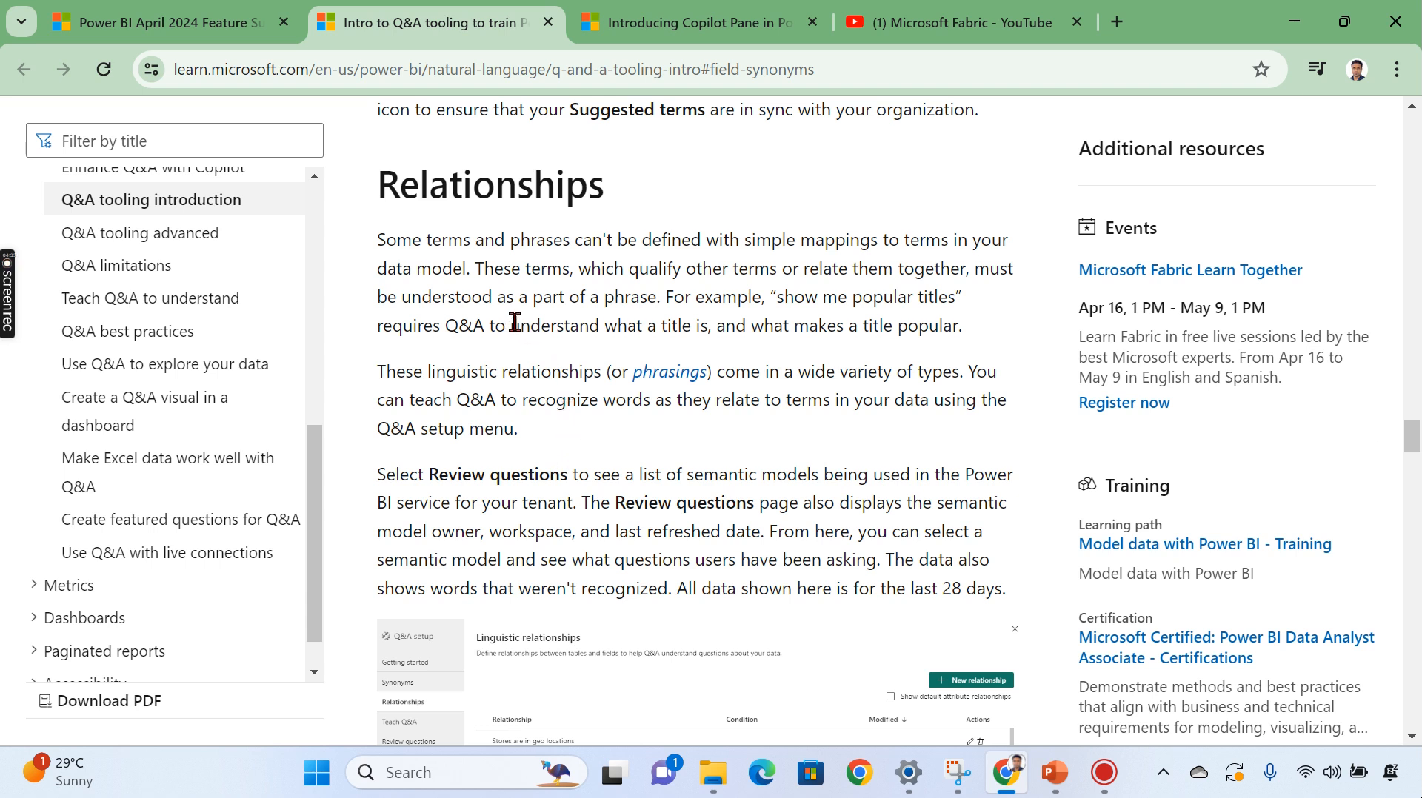
pyautogui.moveTo(544, 317)
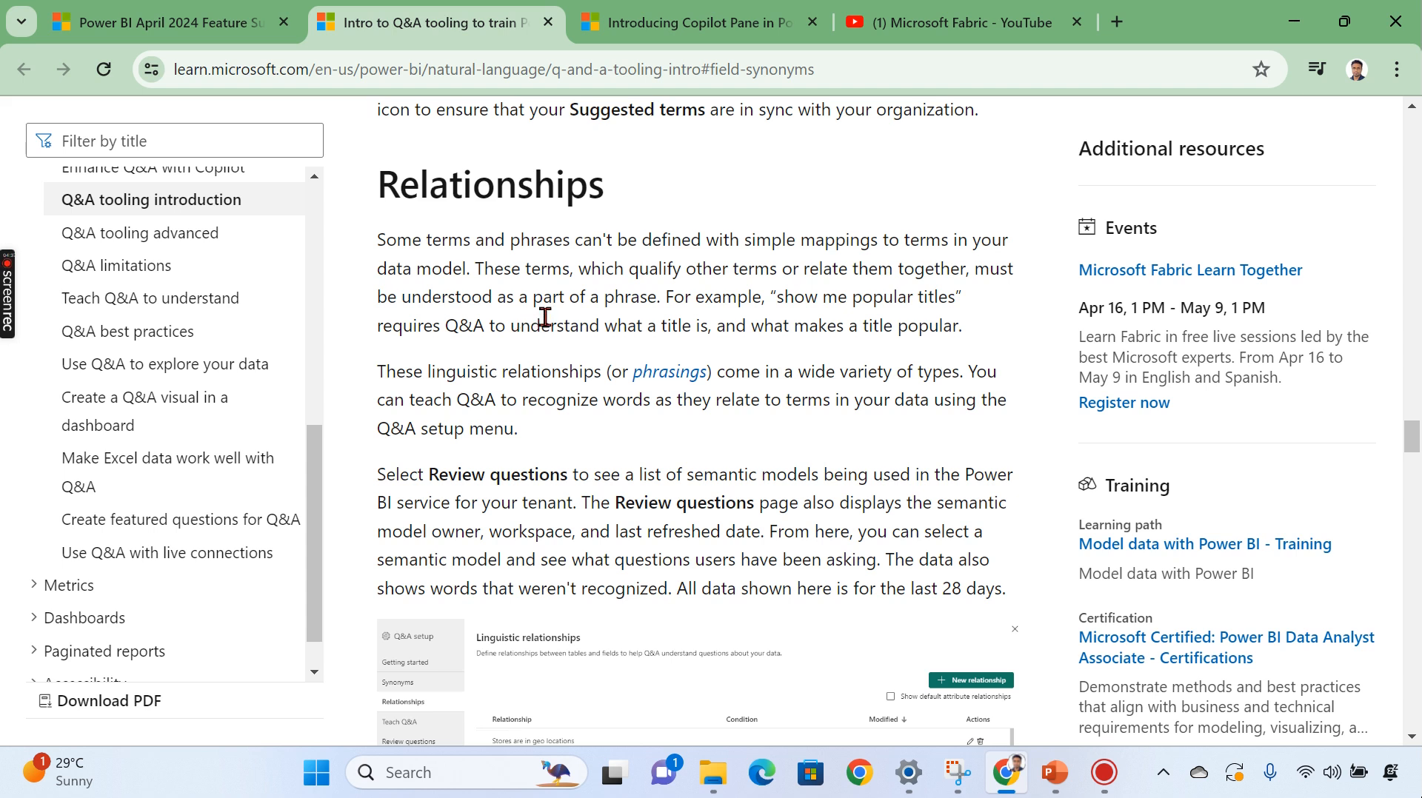
pyautogui.moveTo(592, 353)
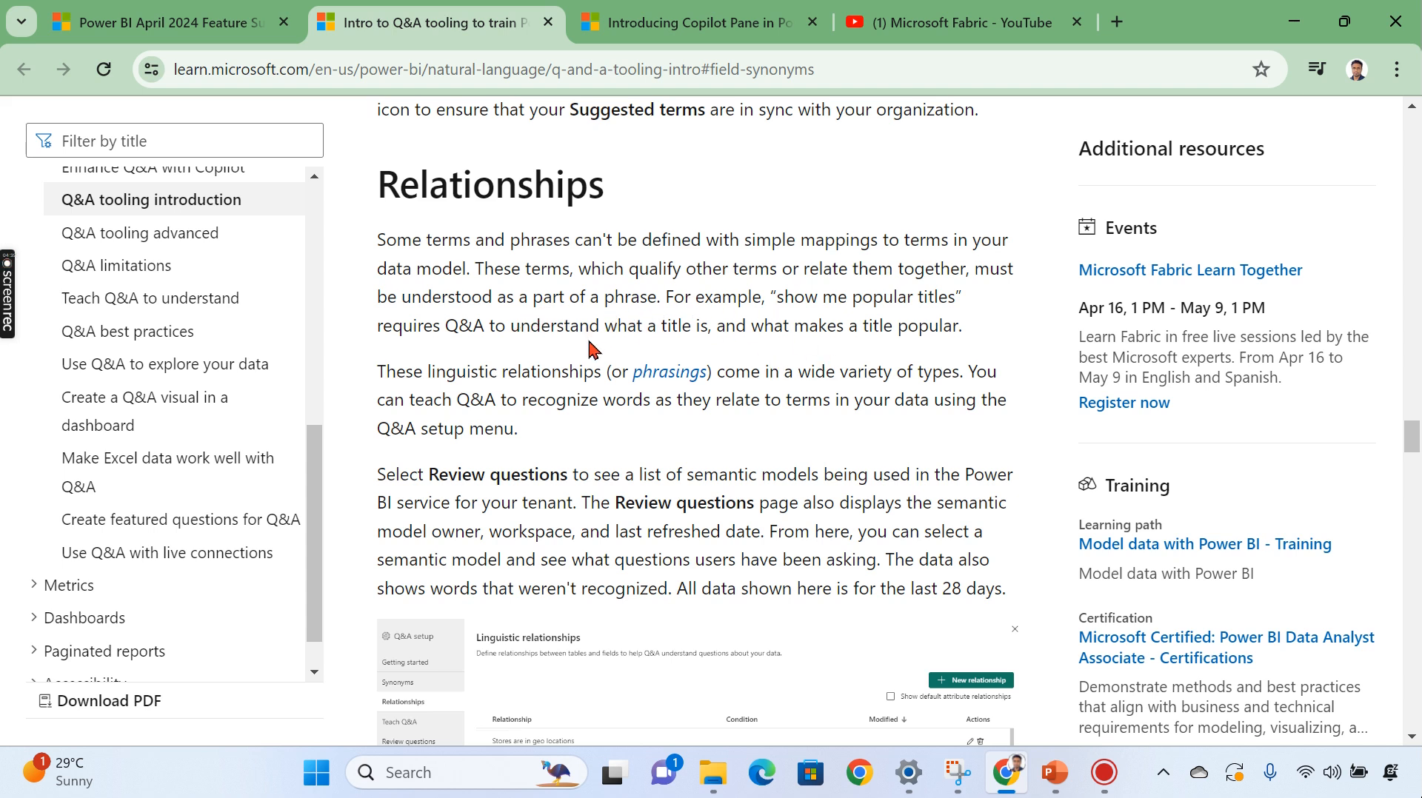
pyautogui.moveTo(671, 325)
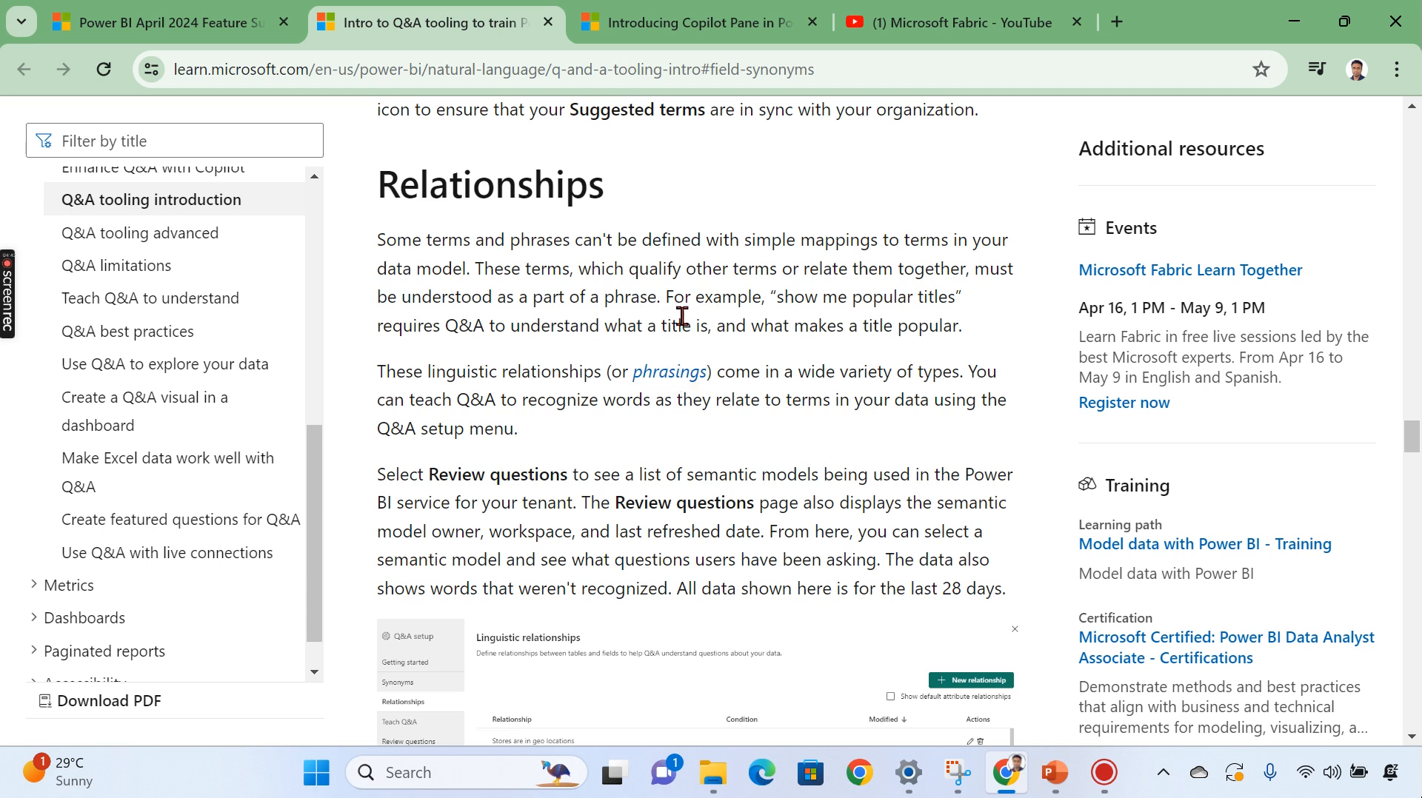
pyautogui.moveTo(914, 316)
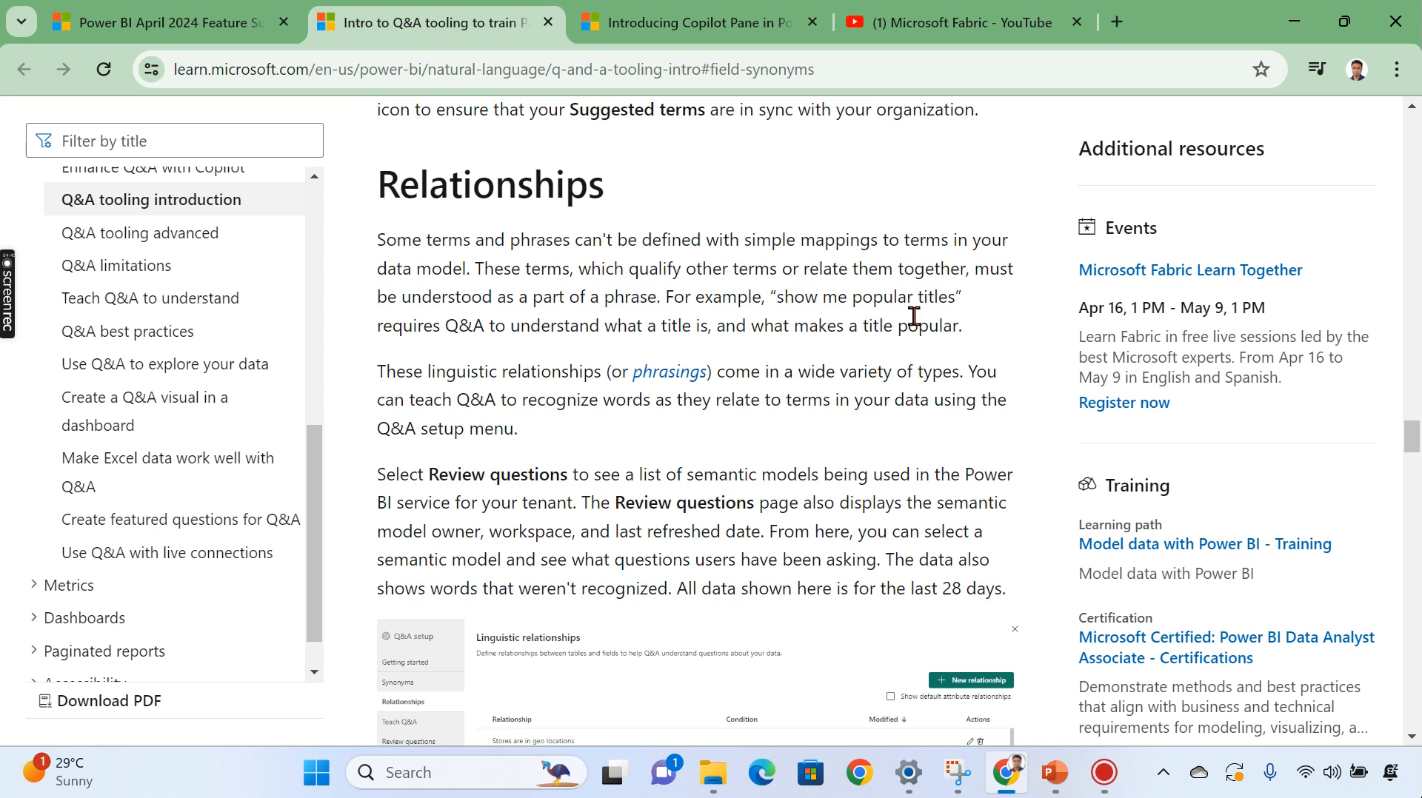
pyautogui.moveTo(519, 349)
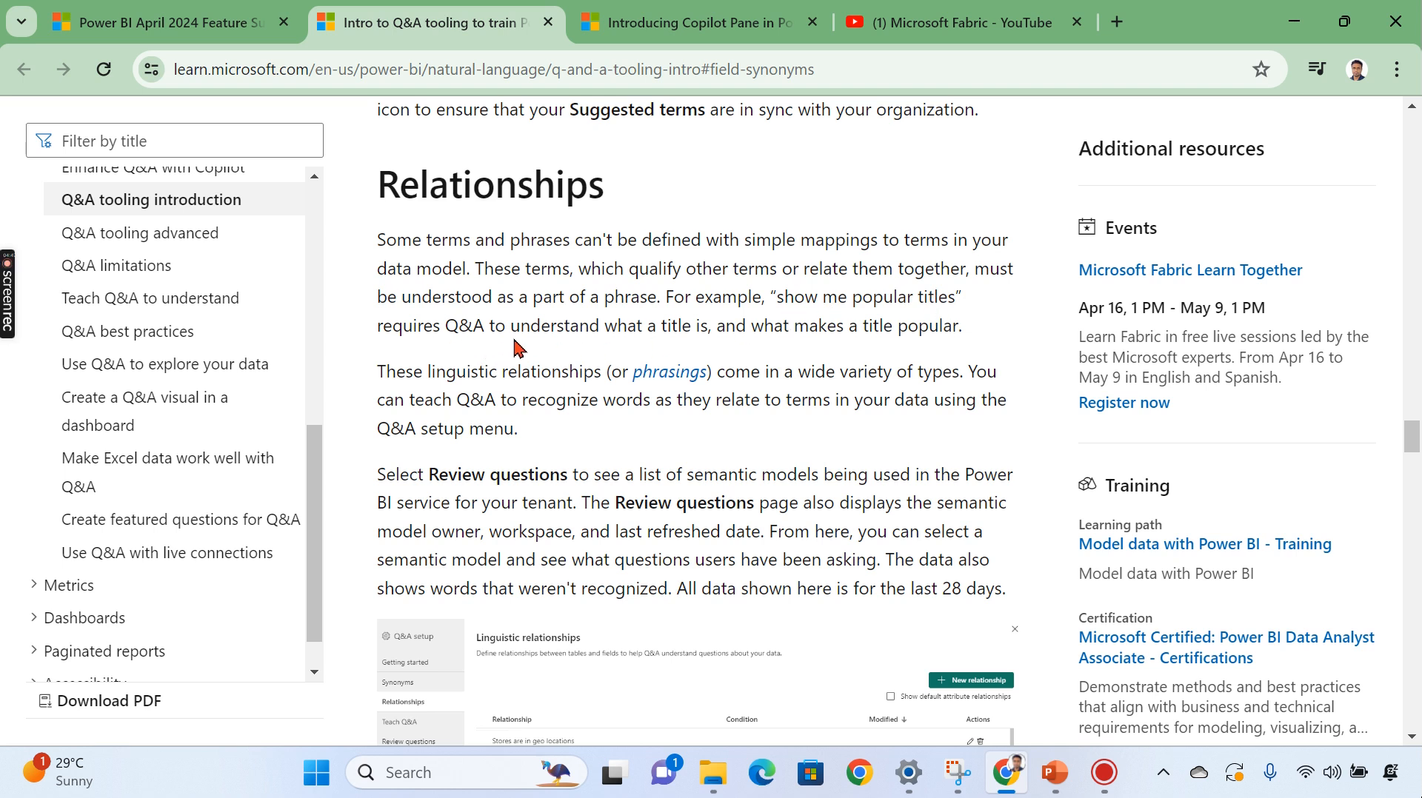
pyautogui.moveTo(692, 346)
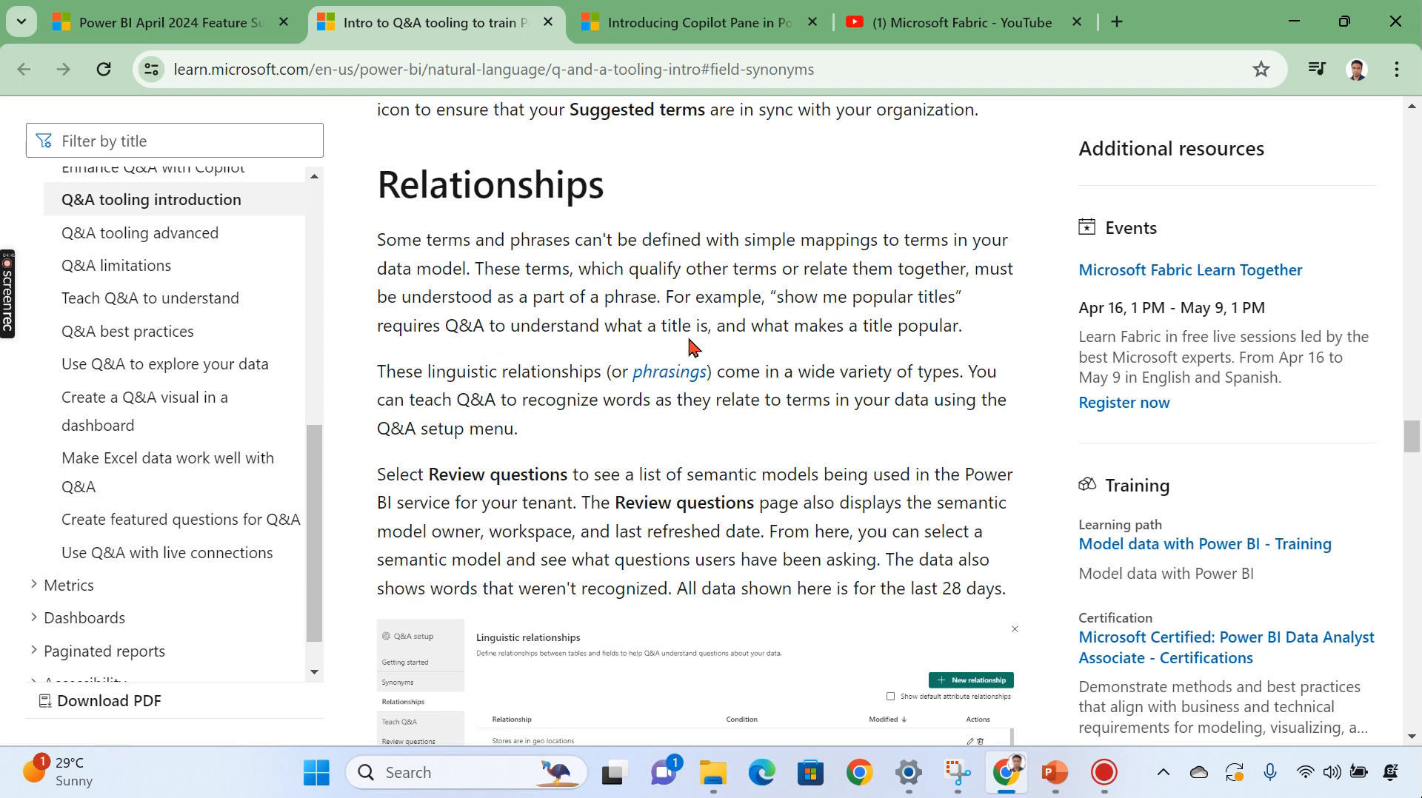
pyautogui.moveTo(899, 348)
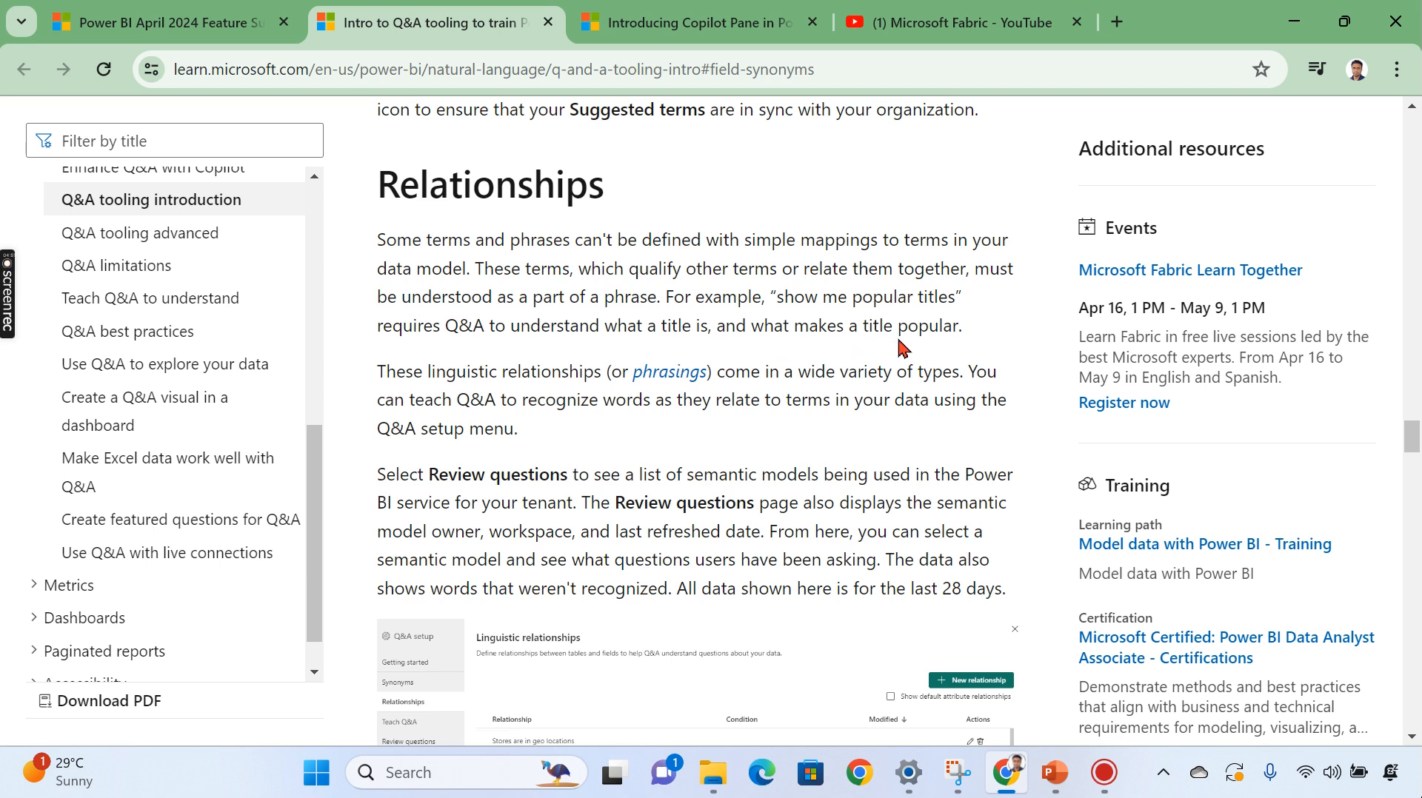
pyautogui.moveTo(727, 327)
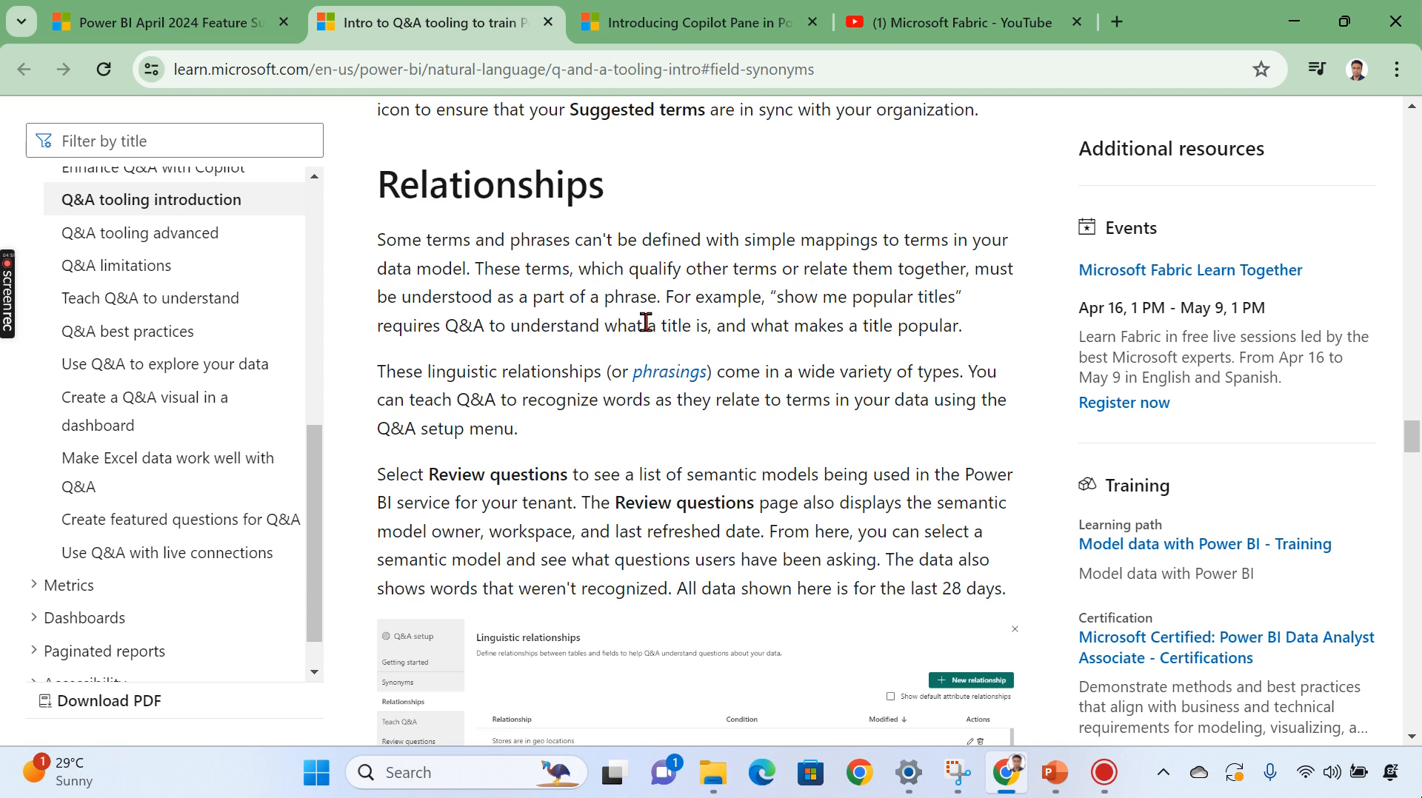
pyautogui.moveTo(781, 320)
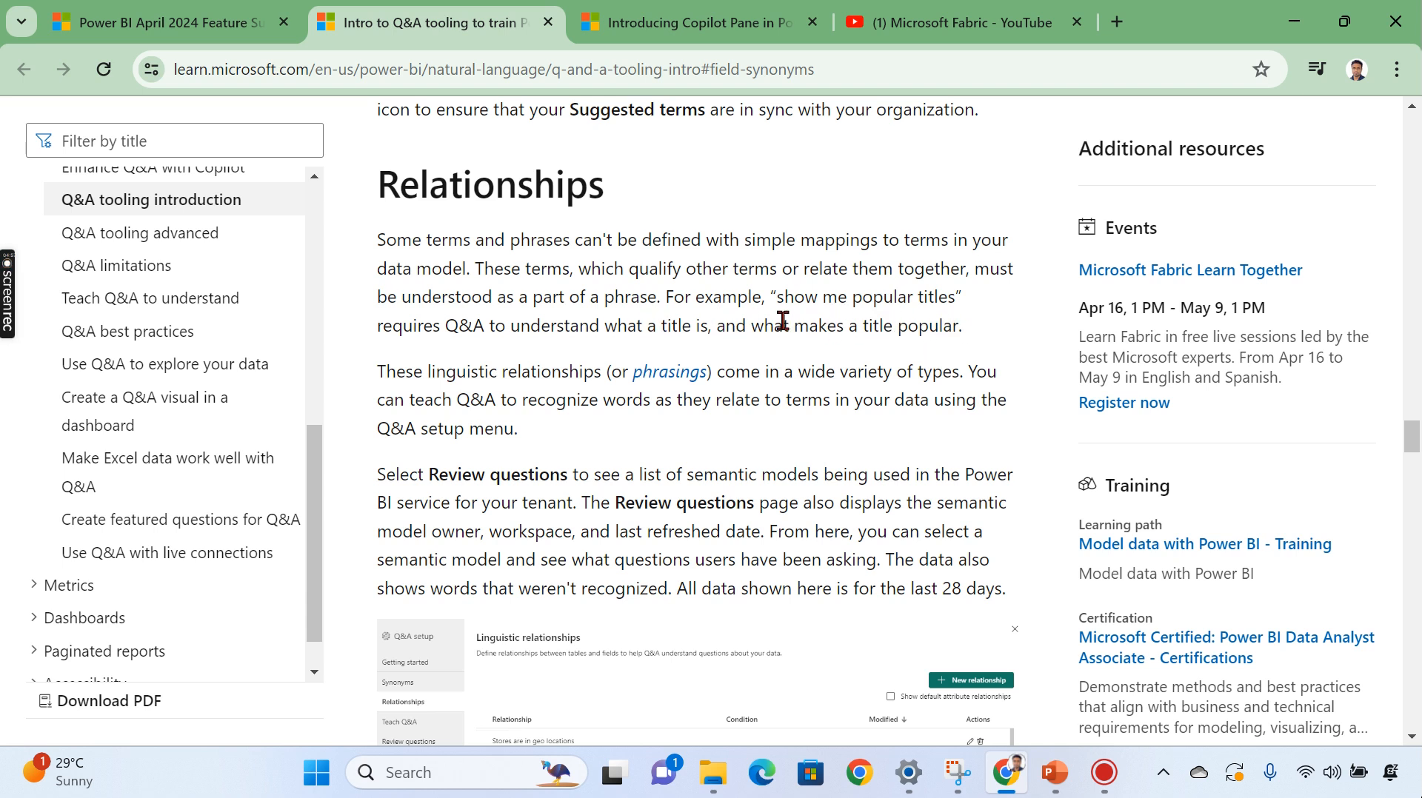
pyautogui.moveTo(744, 277)
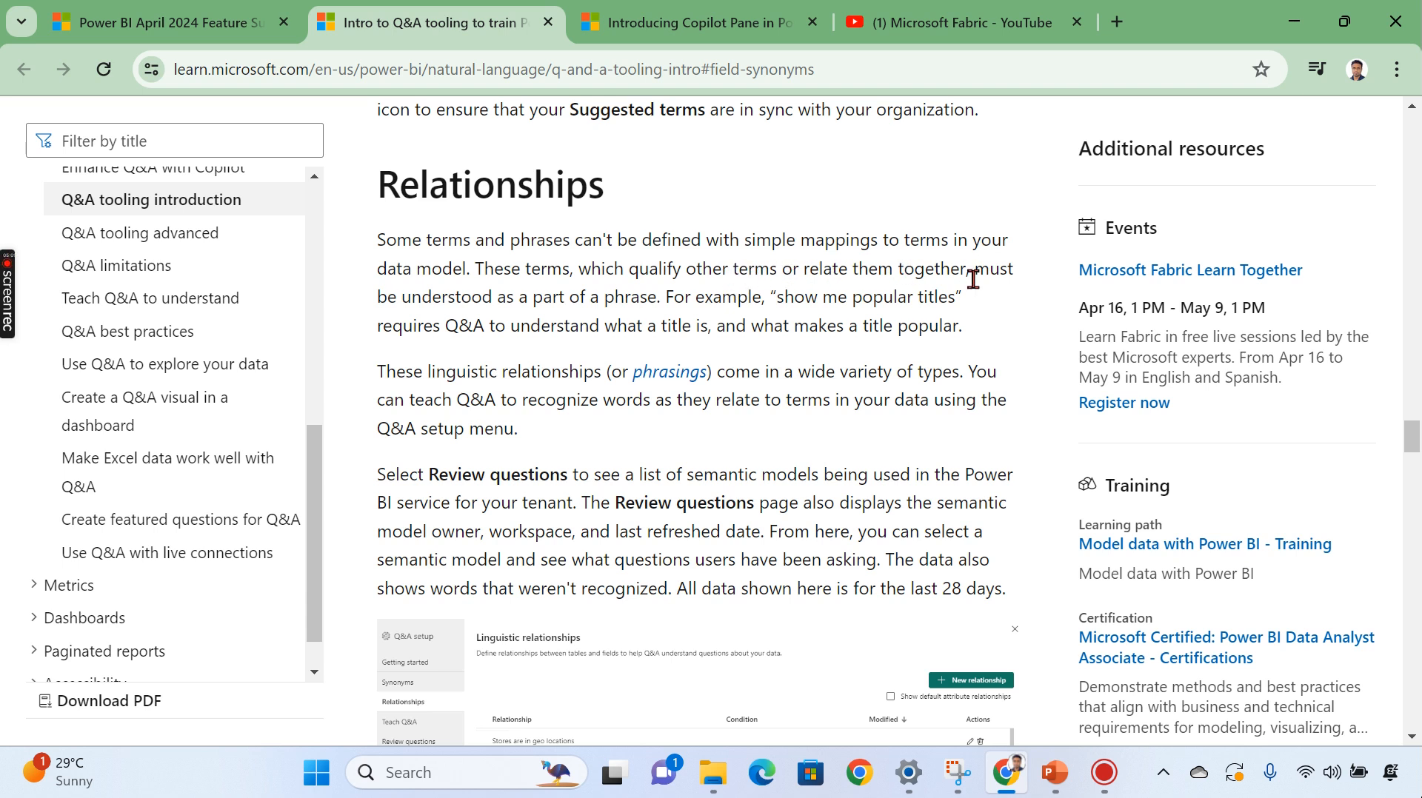
pyautogui.moveTo(791, 320)
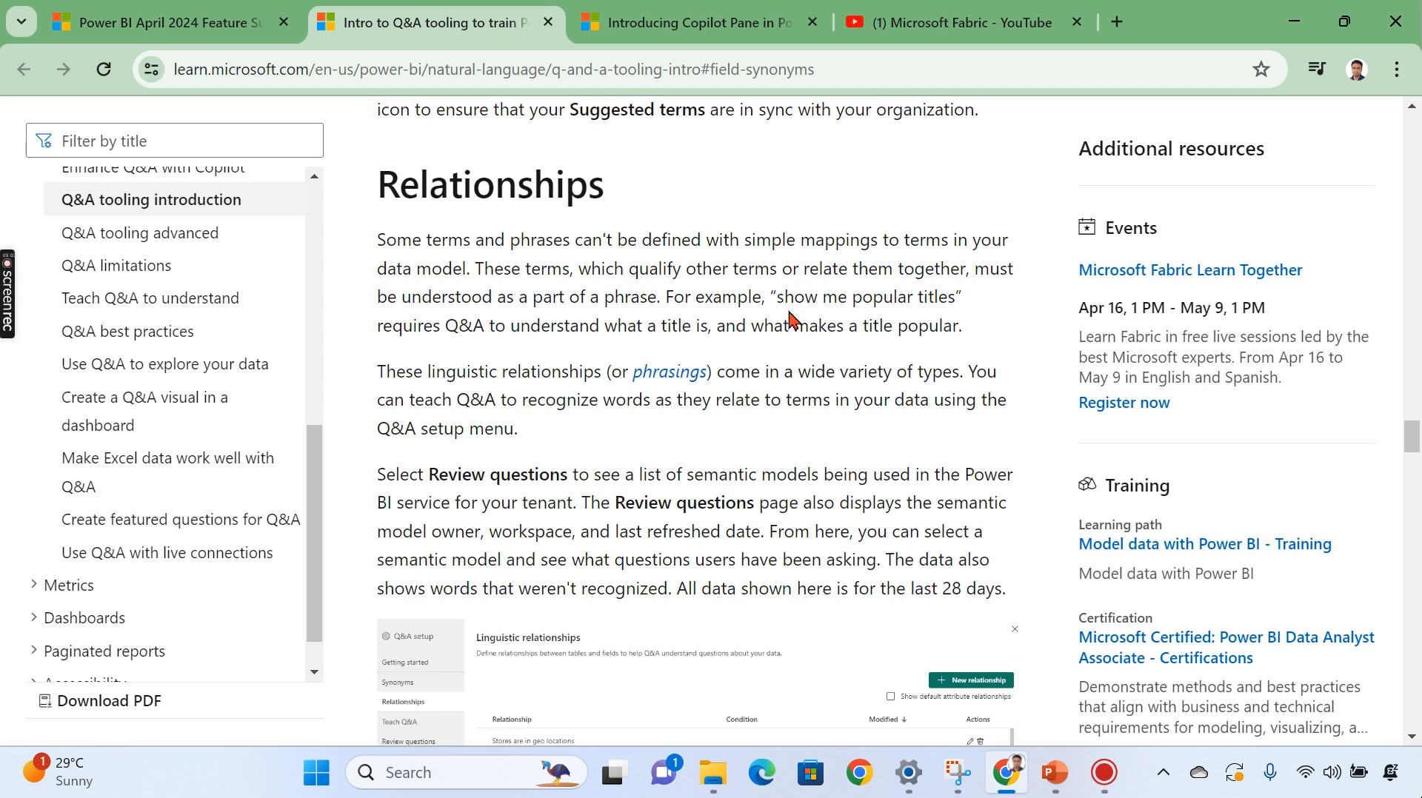
pyautogui.moveTo(940, 296)
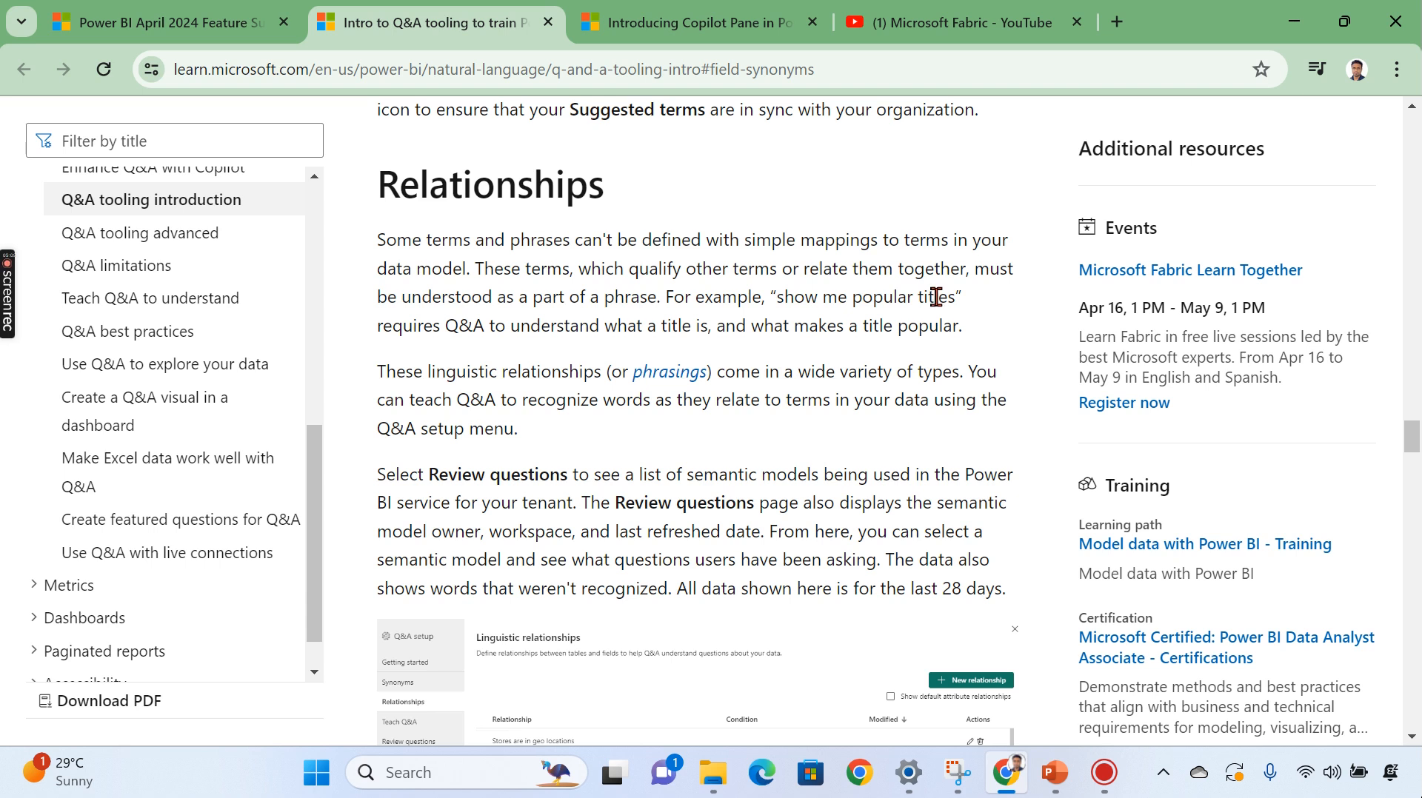
pyautogui.moveTo(902, 293)
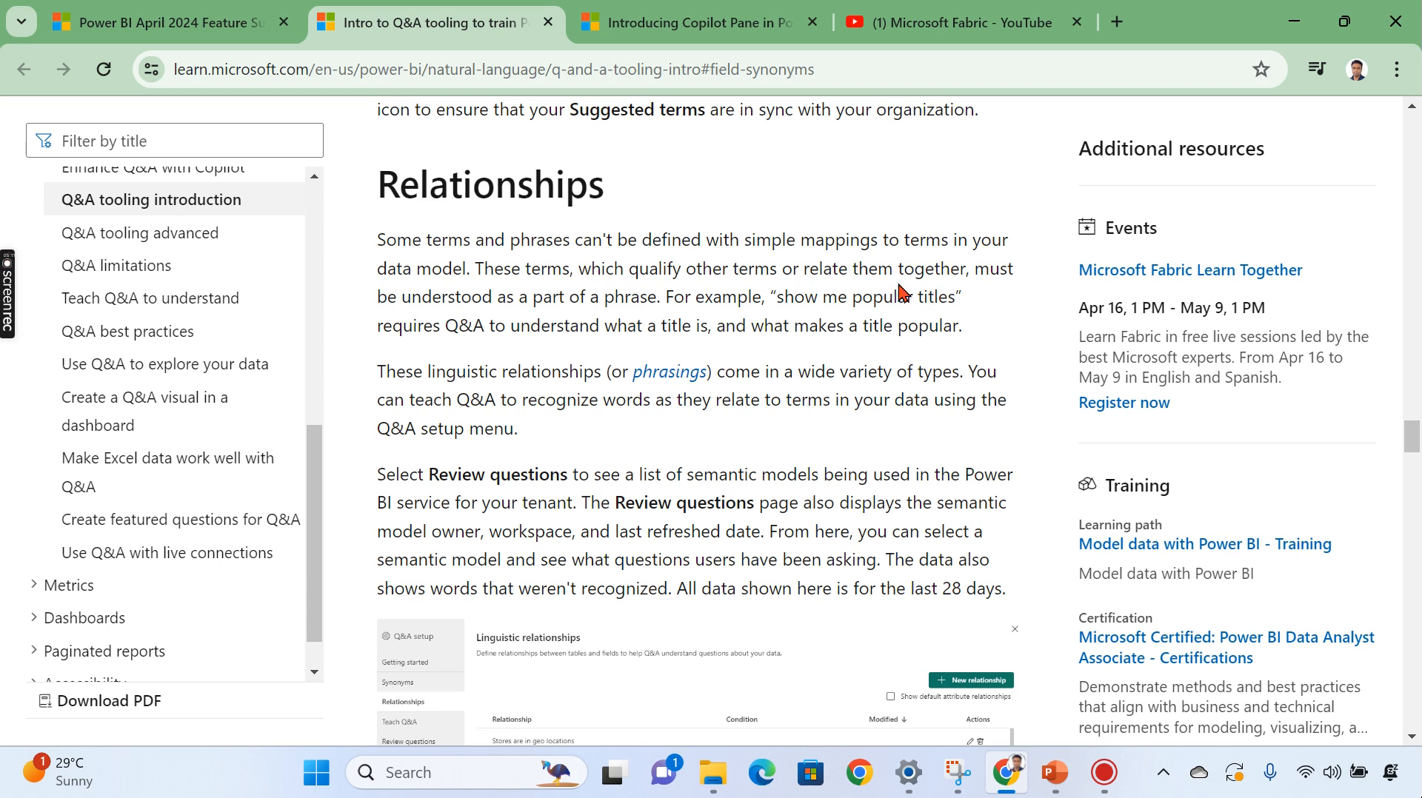
pyautogui.moveTo(734, 465)
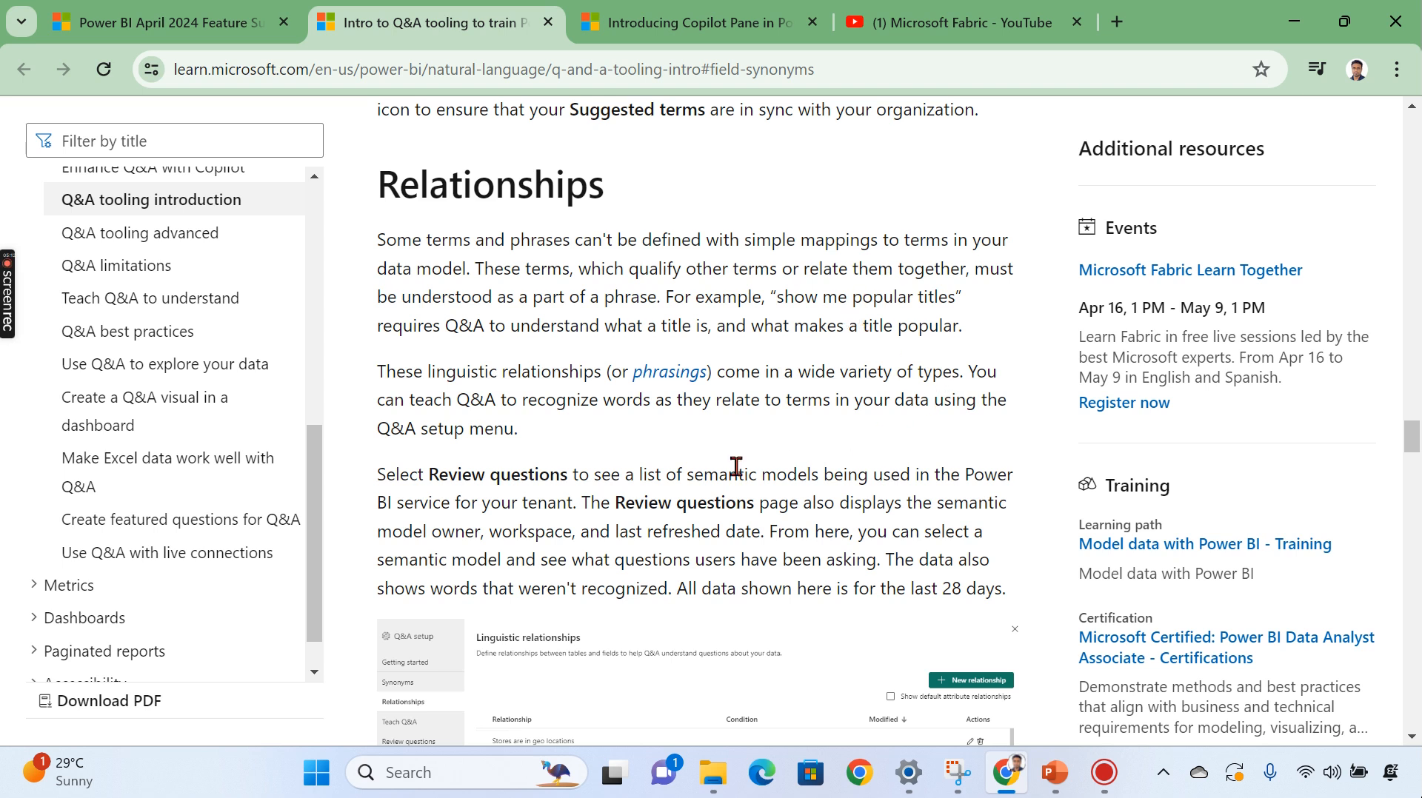
pyautogui.moveTo(597, 229)
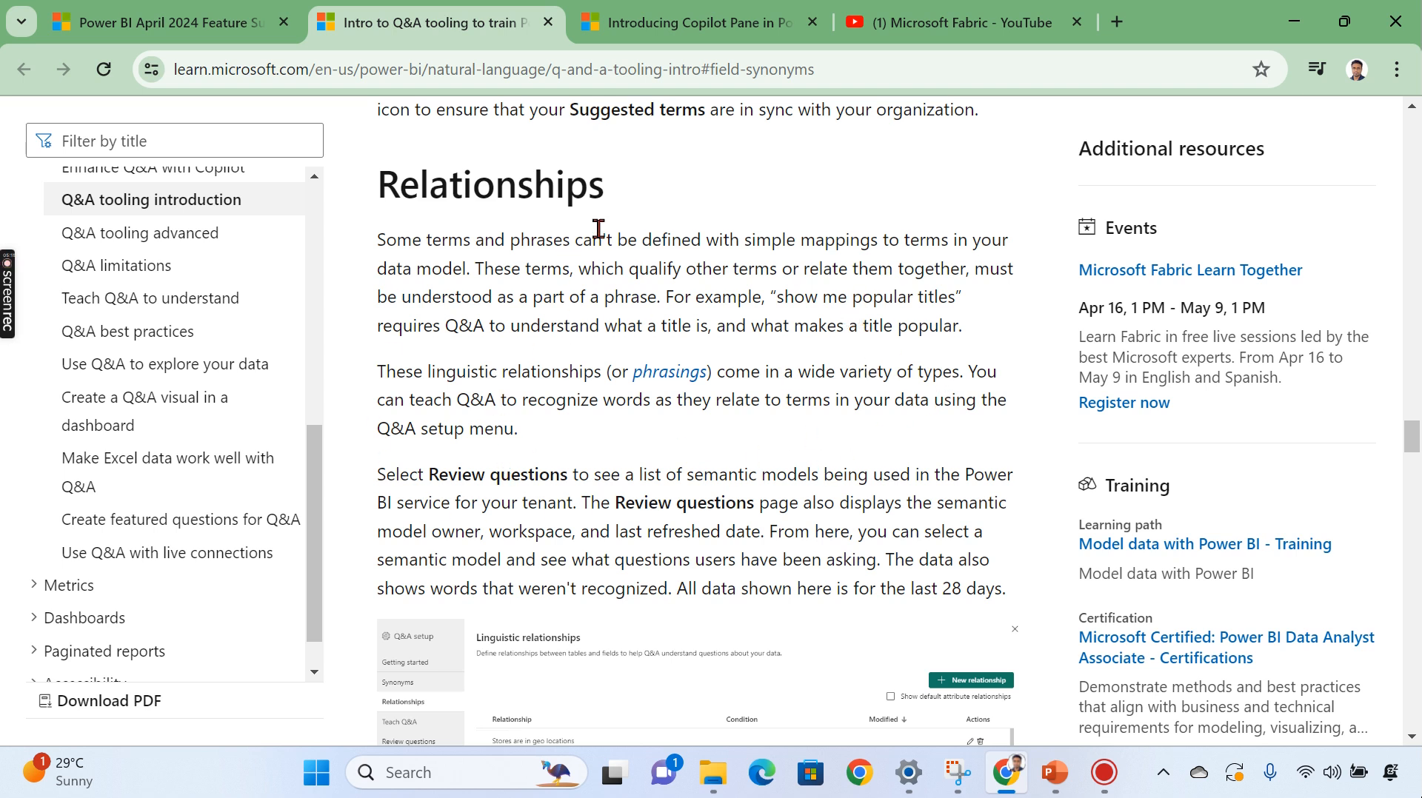
pyautogui.moveTo(649, 292)
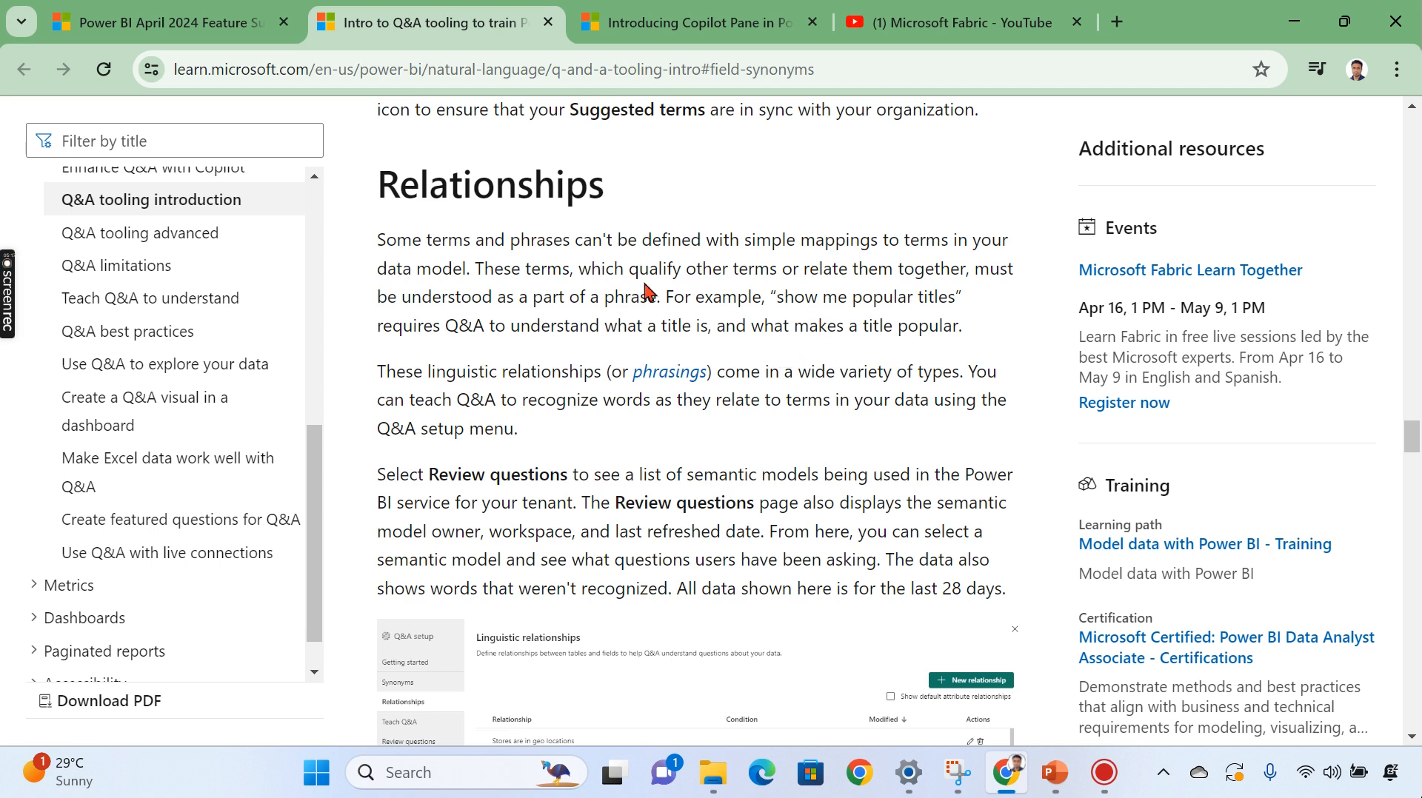
pyautogui.moveTo(717, 326)
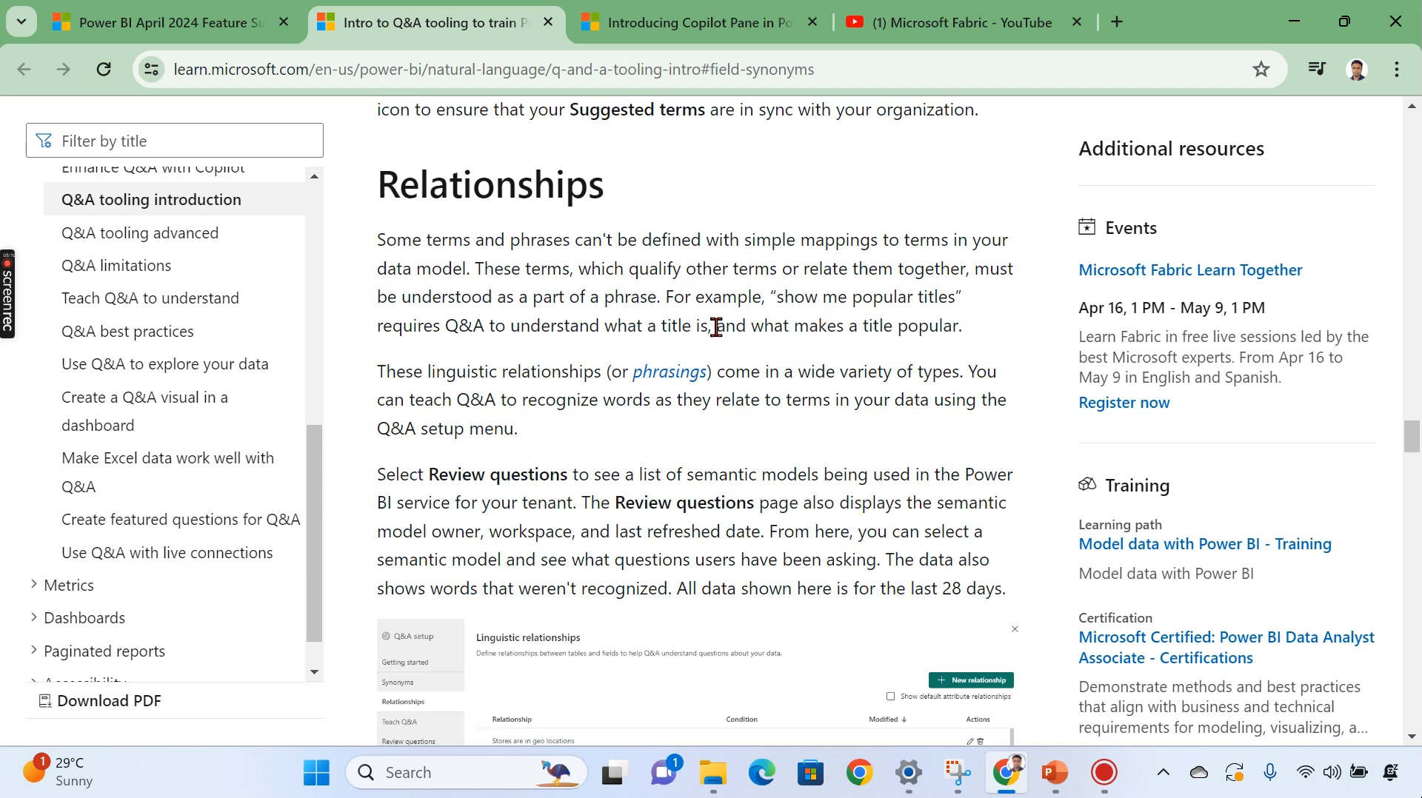
pyautogui.moveTo(850, 390)
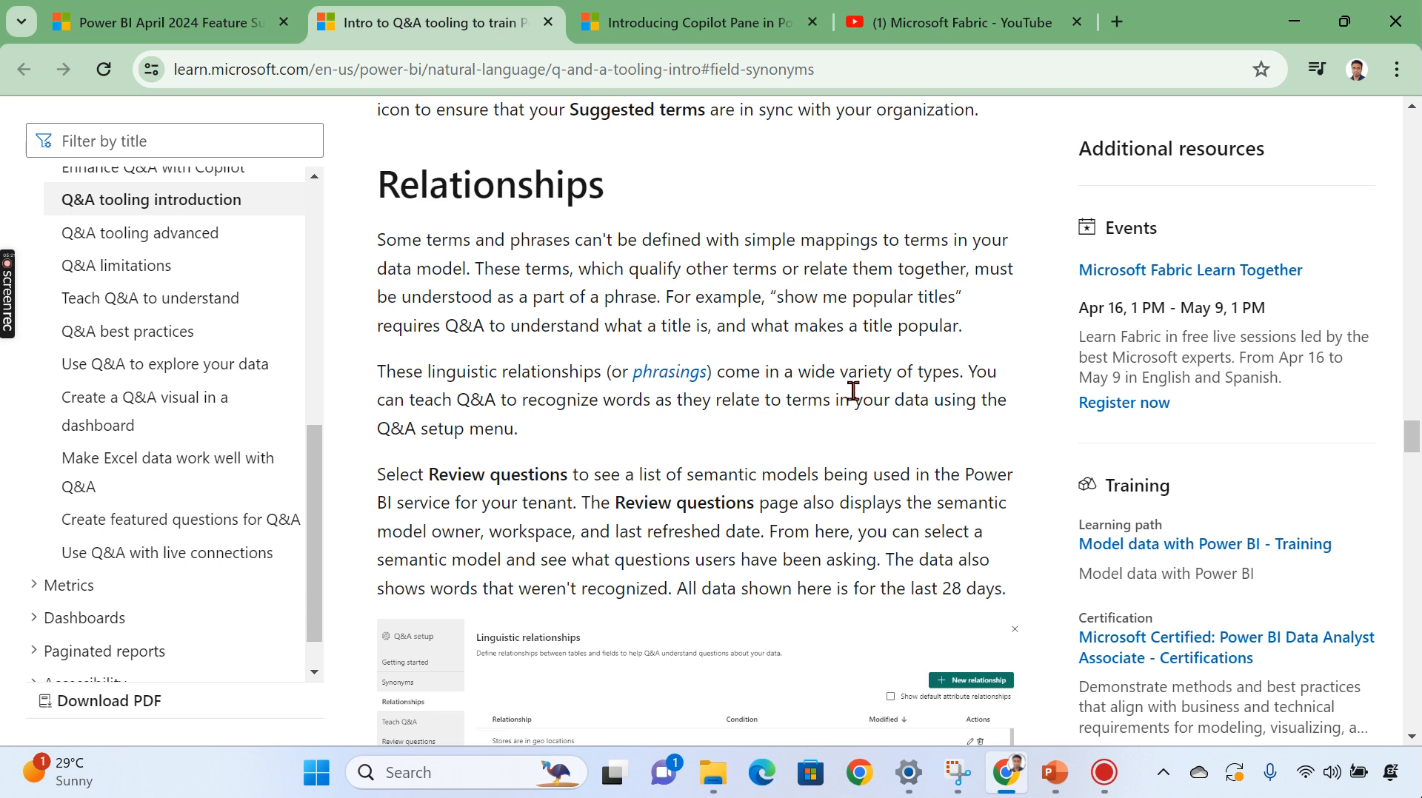
pyautogui.moveTo(863, 300)
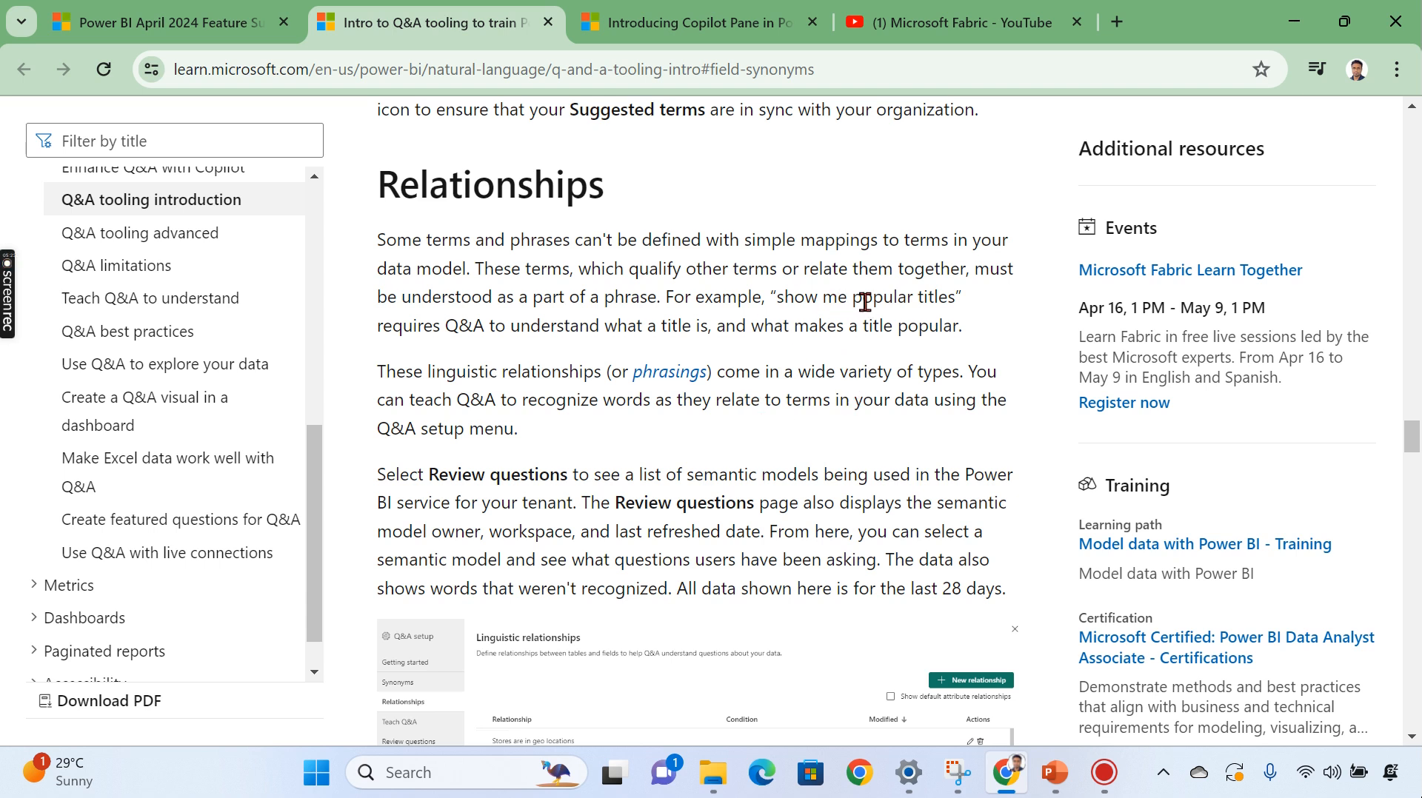
pyautogui.moveTo(934, 306)
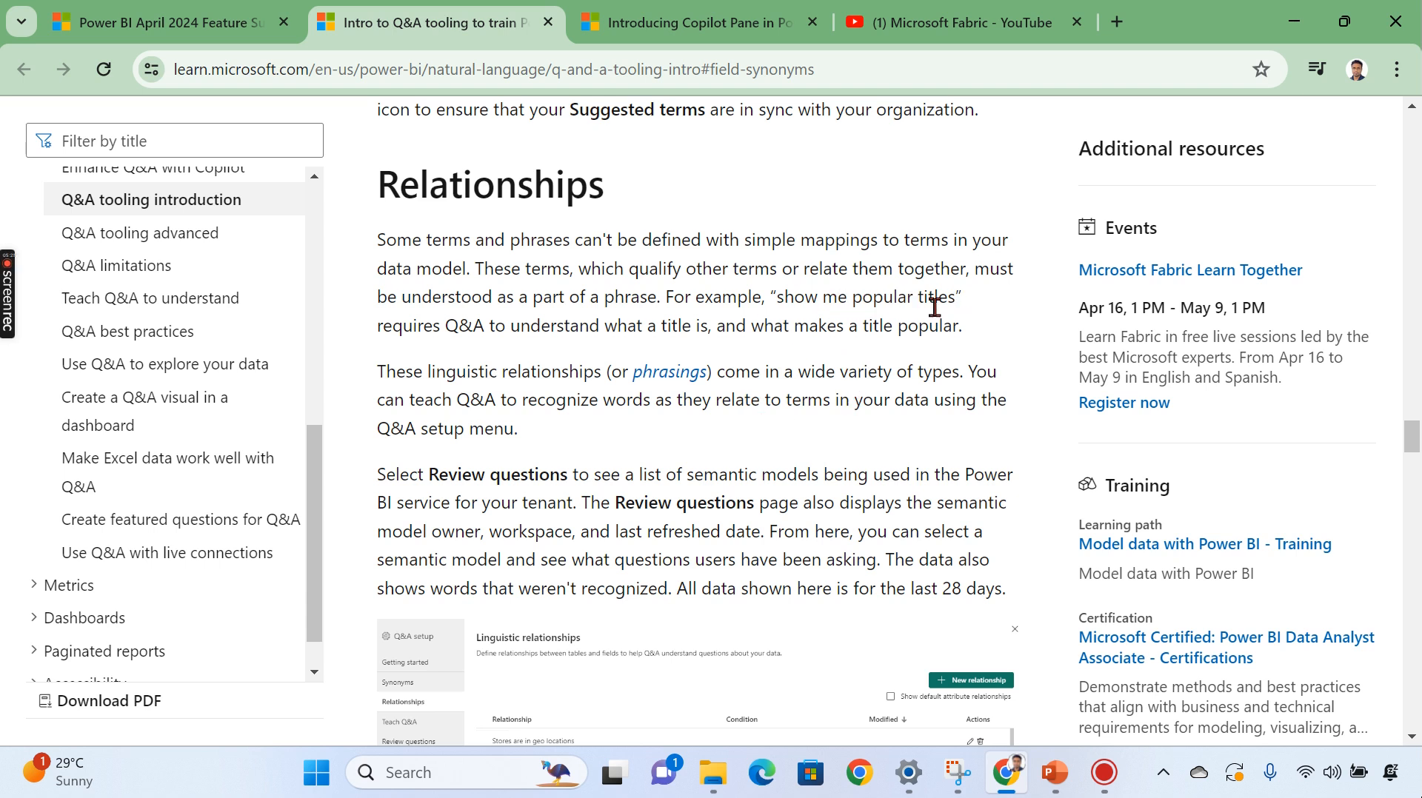
pyautogui.moveTo(791, 379)
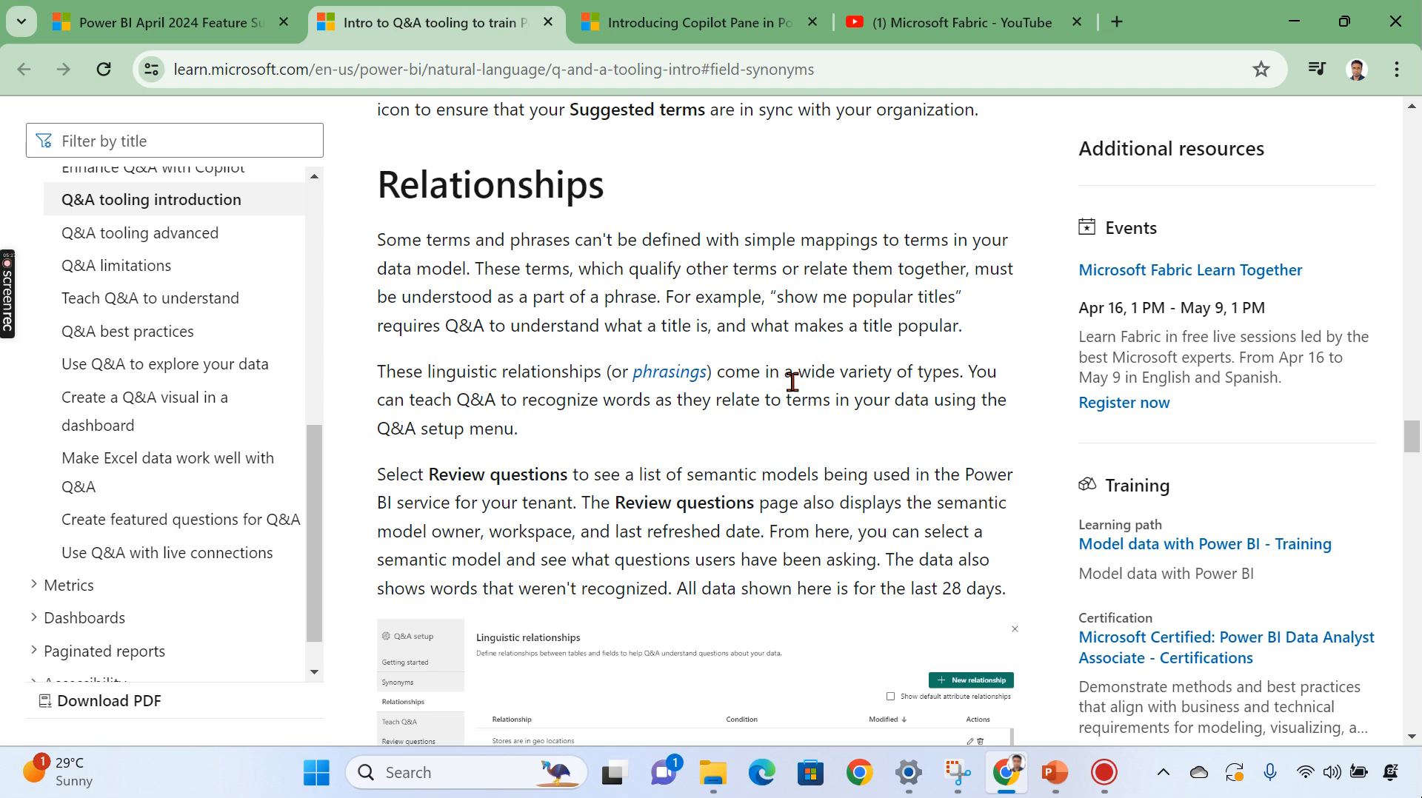
pyautogui.moveTo(946, 358)
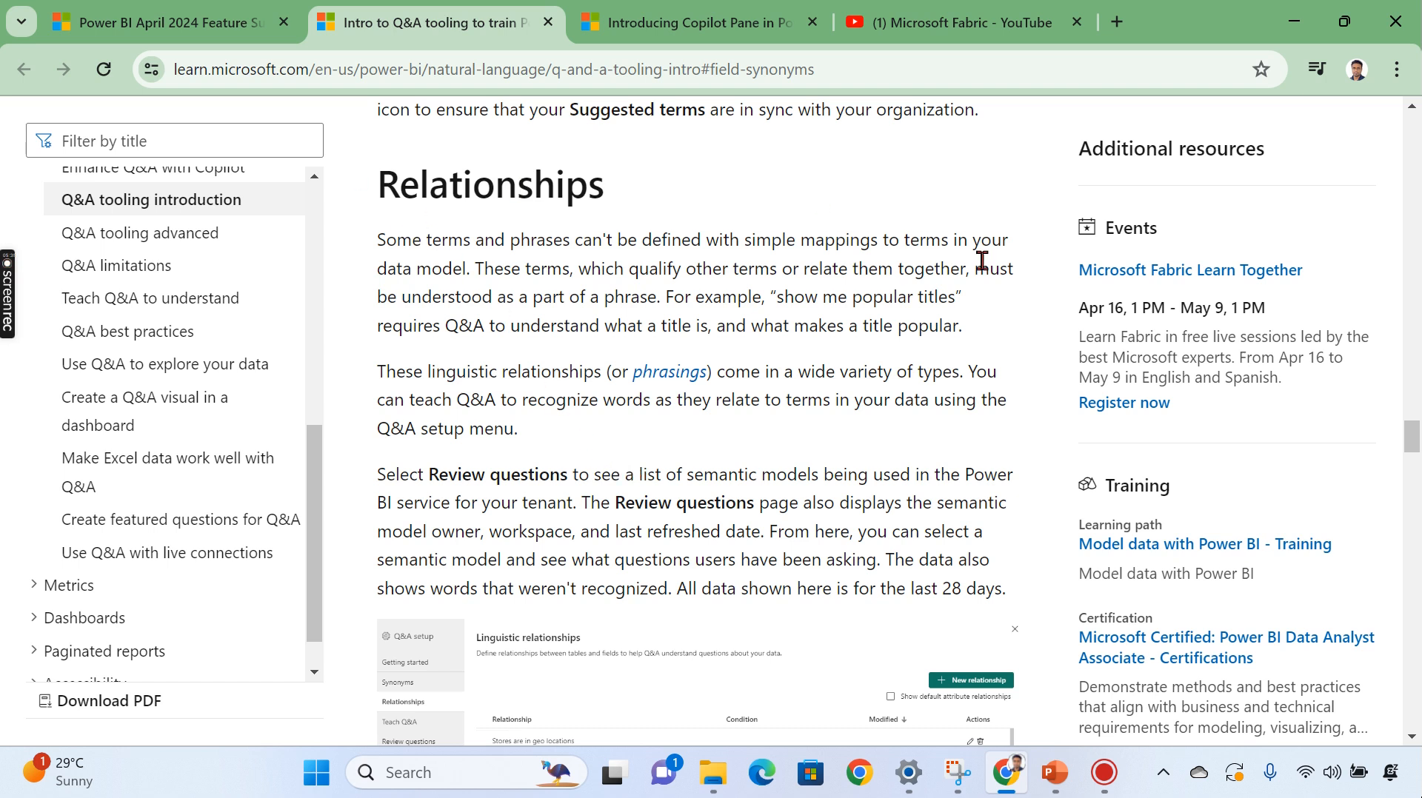
pyautogui.scroll(-3)
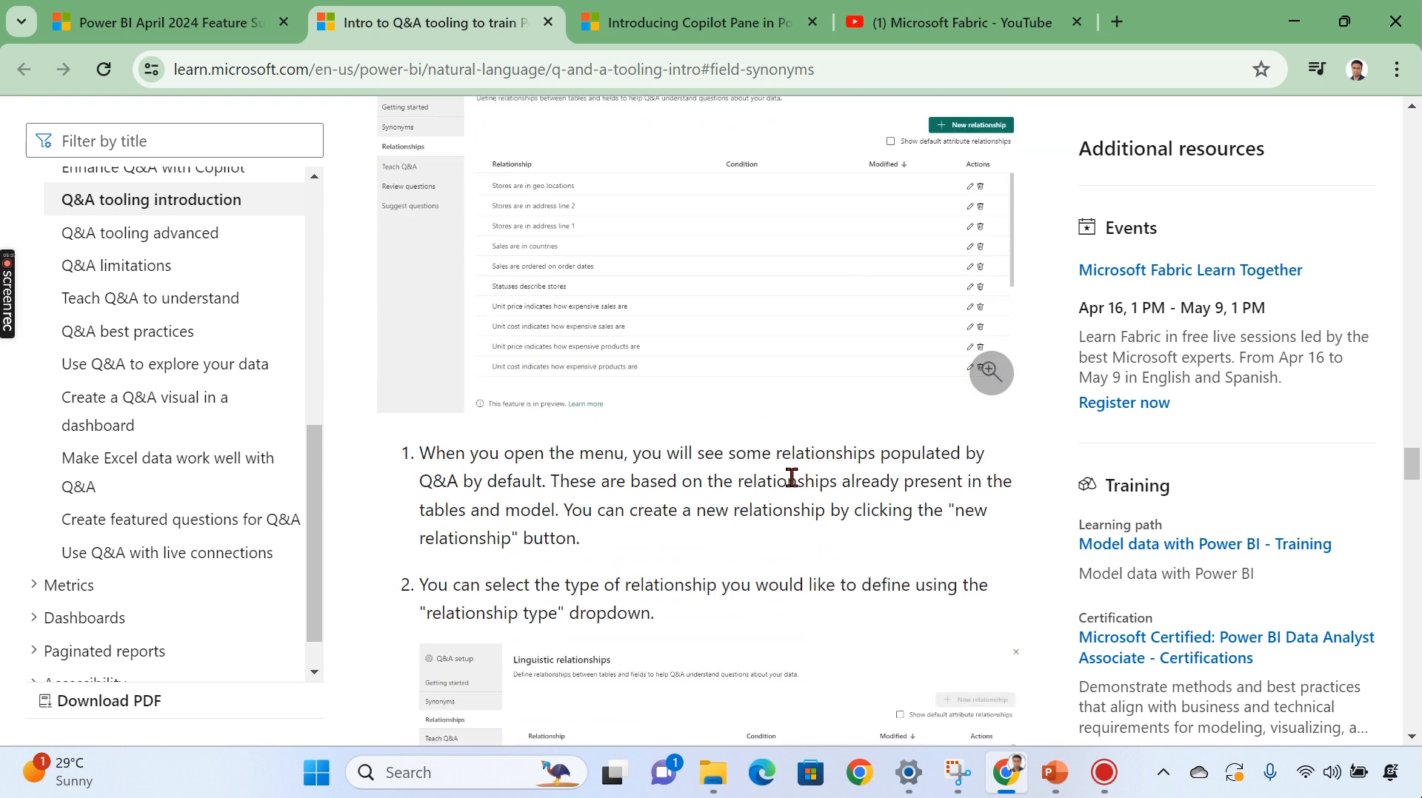
pyautogui.scroll(-3)
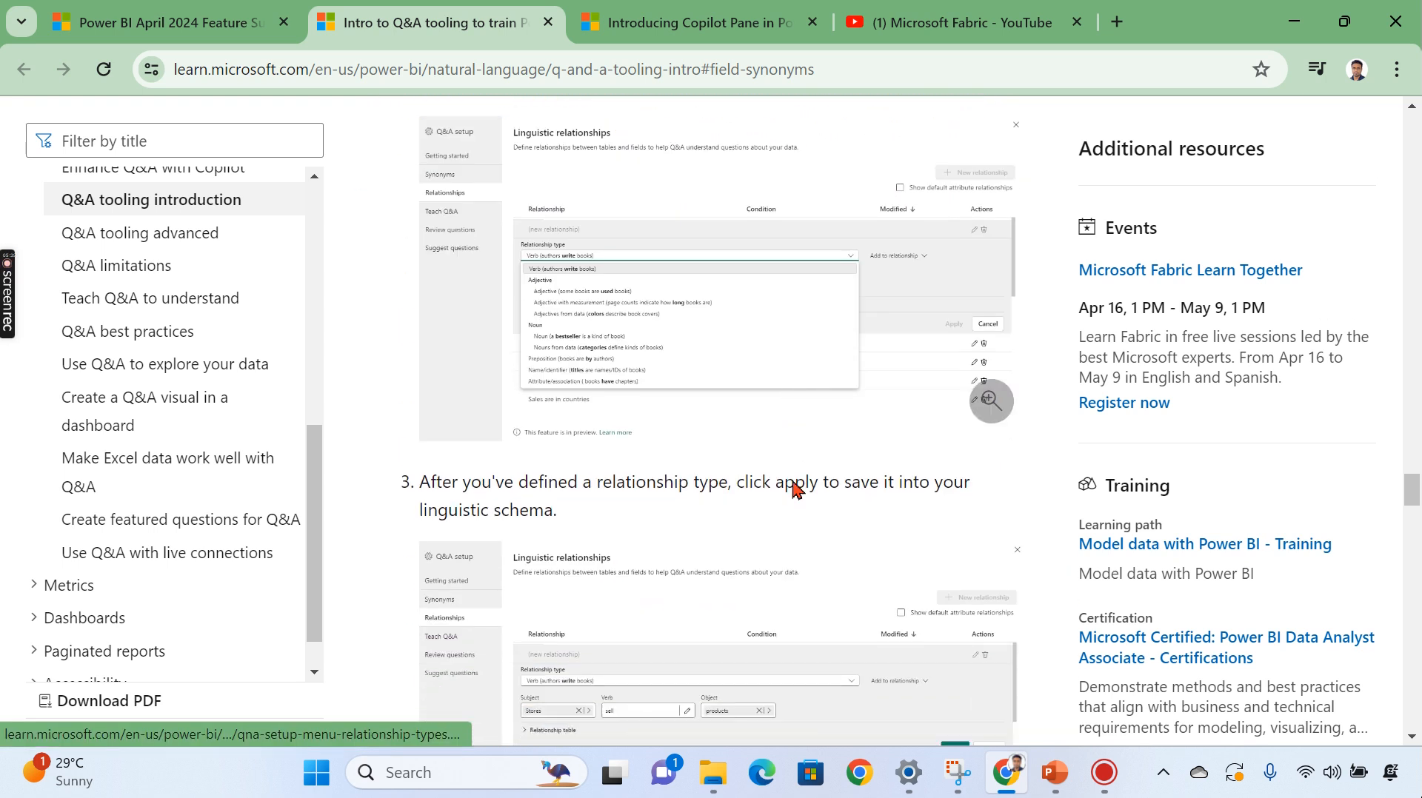
pyautogui.click(163, 22)
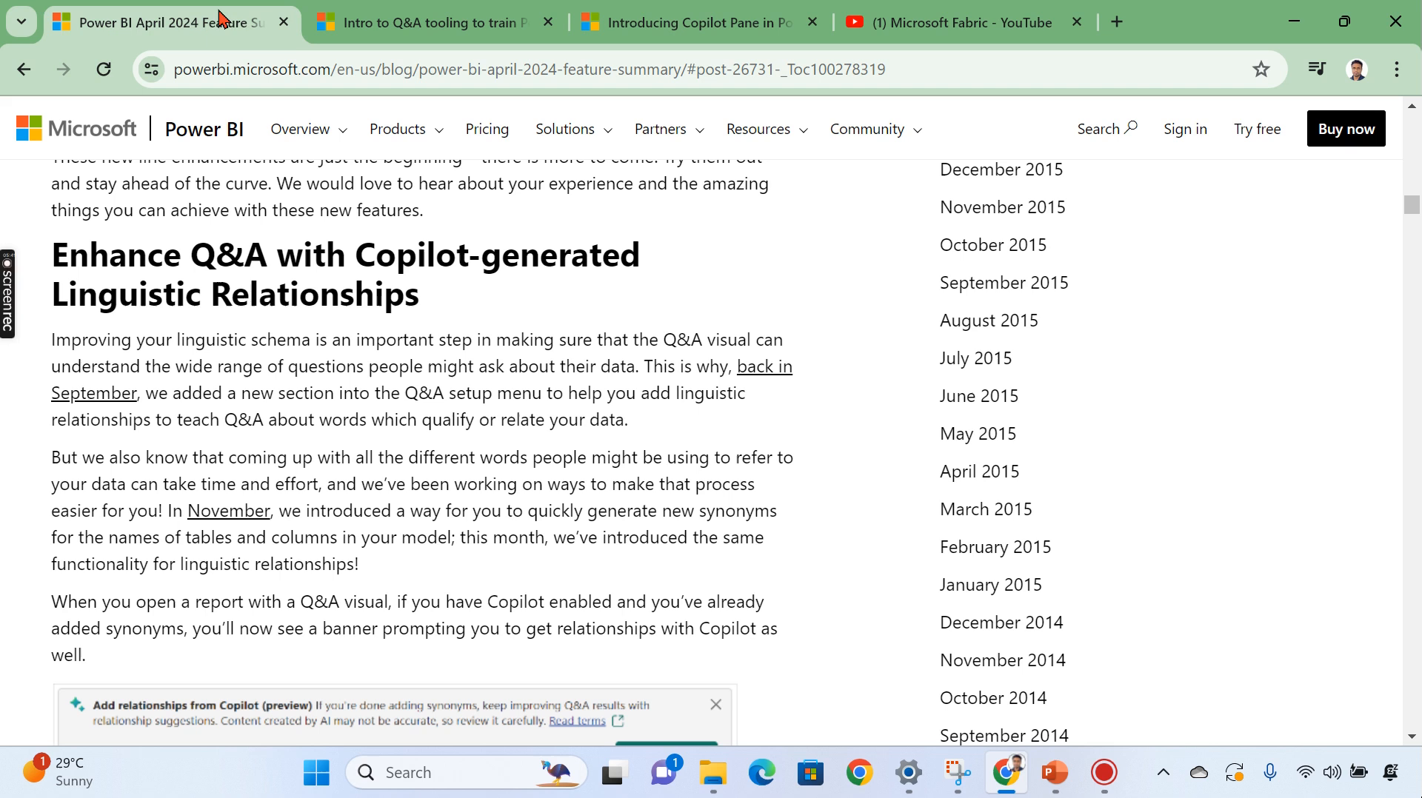
pyautogui.moveTo(472, 455)
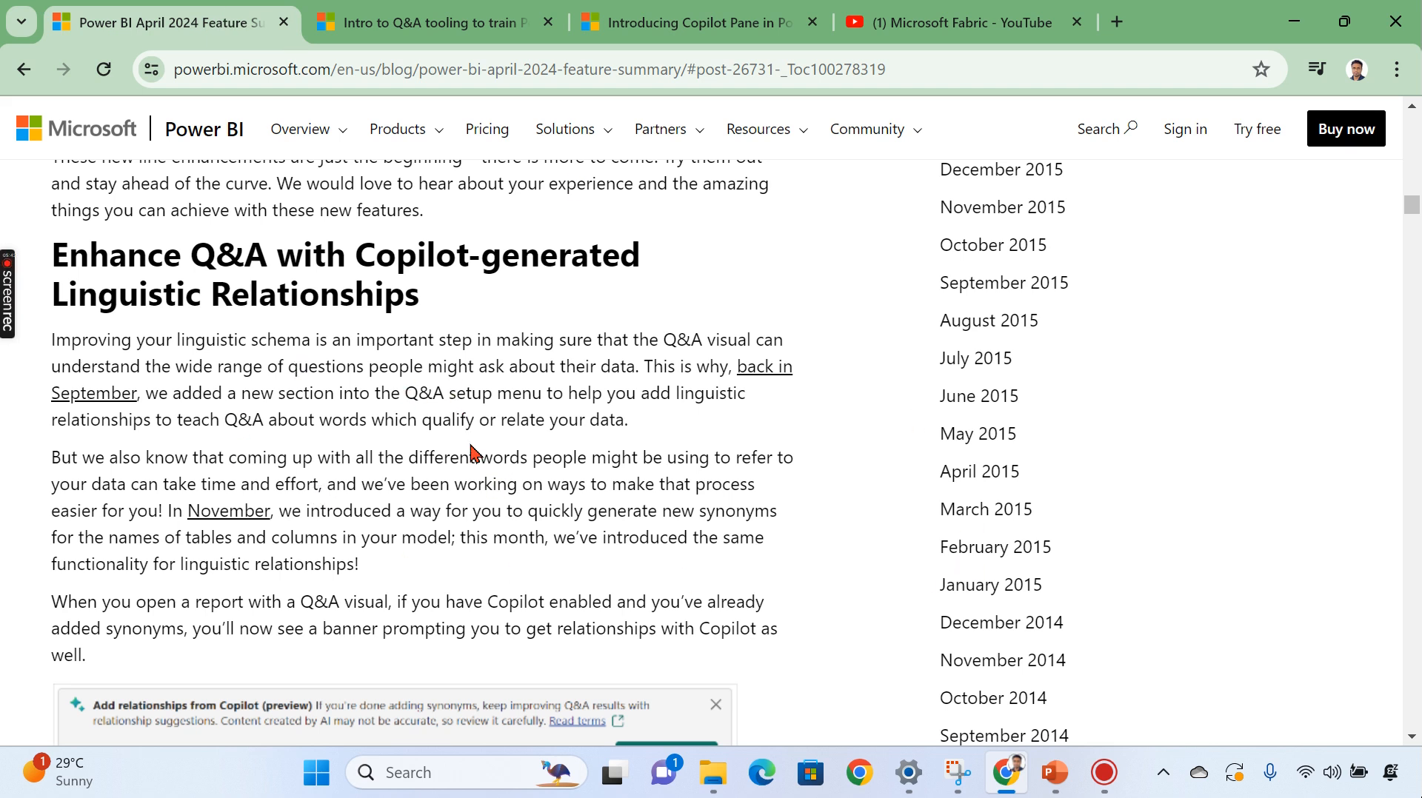
# Scroll past the Copilot Q&A material to the Service section on PowerPoint image mode
pyautogui.scroll(-3)
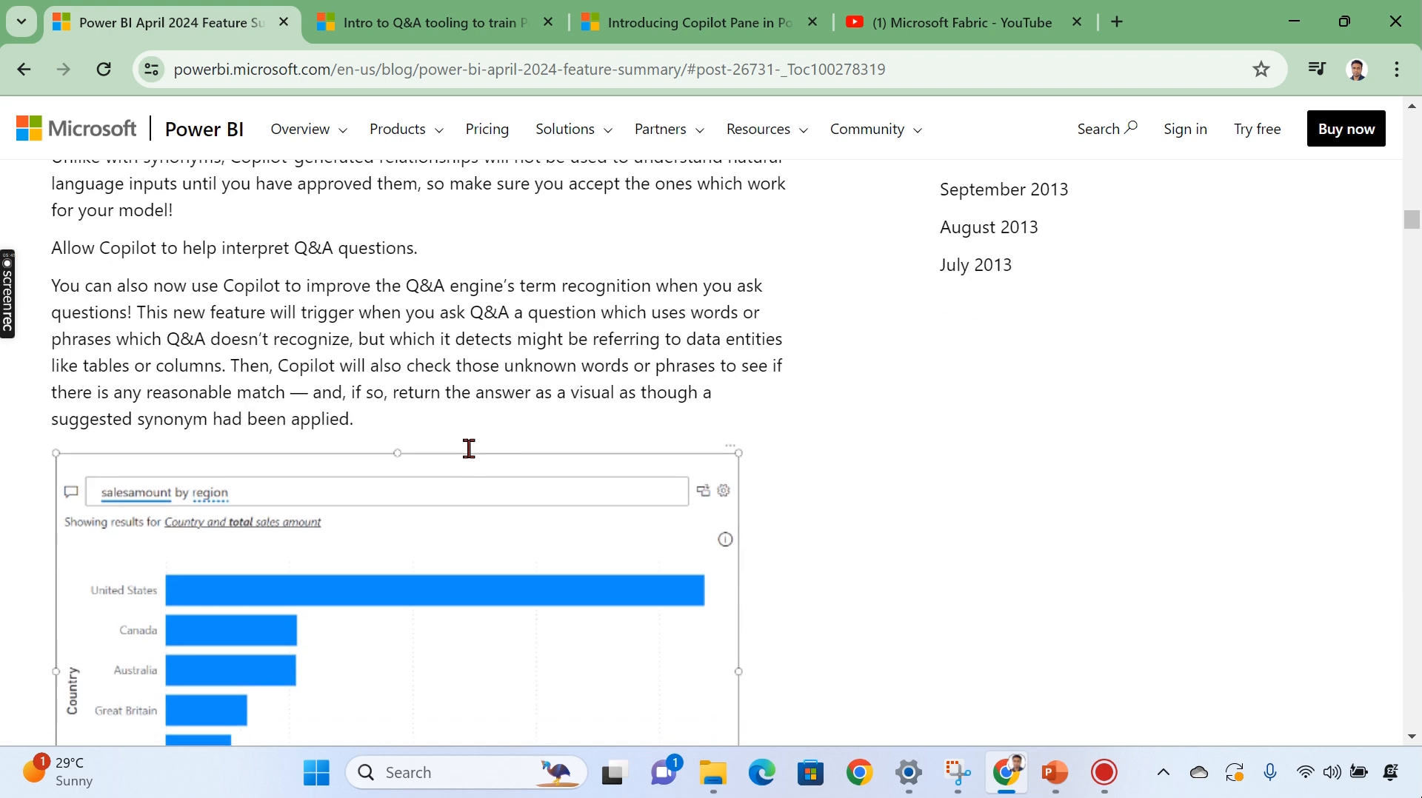
pyautogui.scroll(-3)
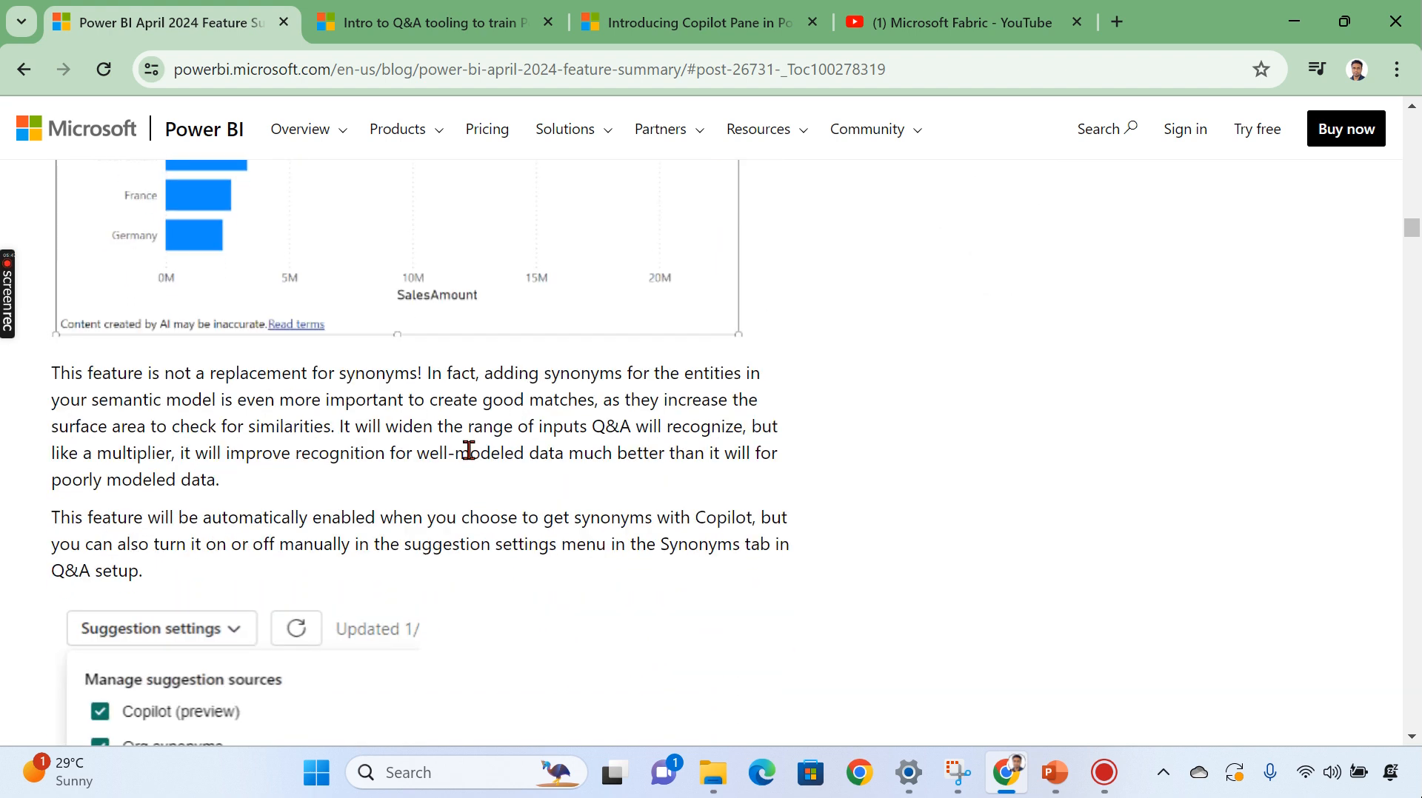
pyautogui.scroll(-3)
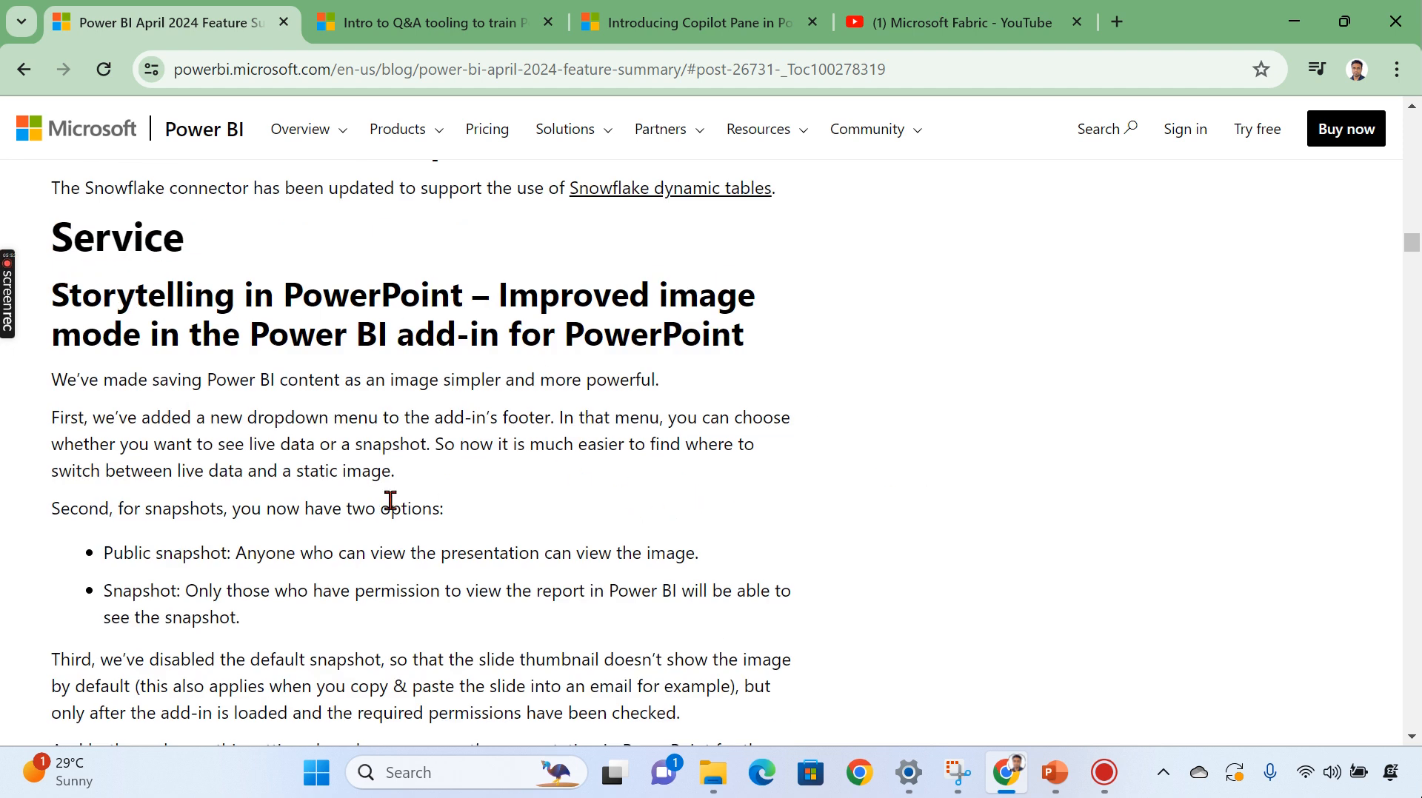
# Skim down through the mobile and custom visuals sections of the feature summary
pyautogui.scroll(-3)
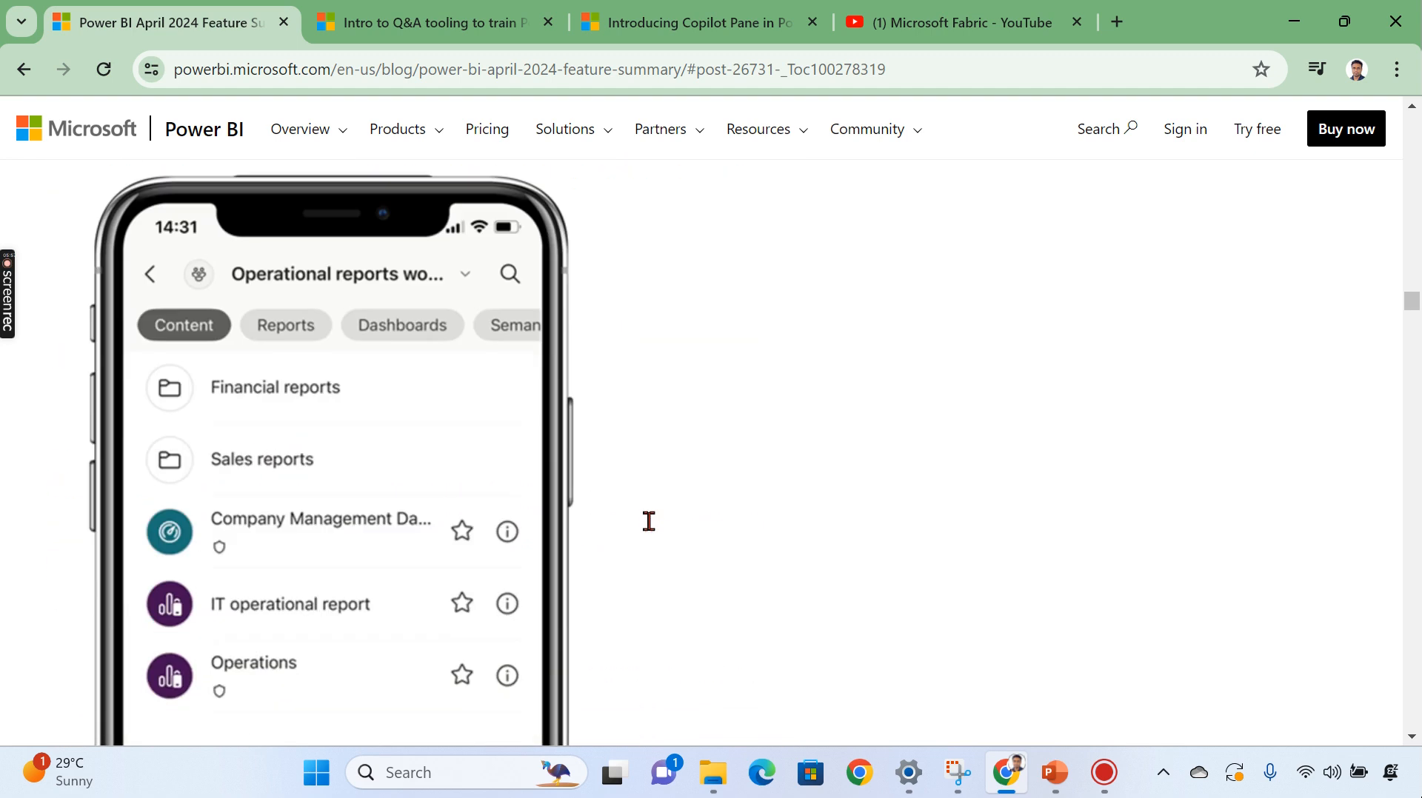
pyautogui.scroll(-3)
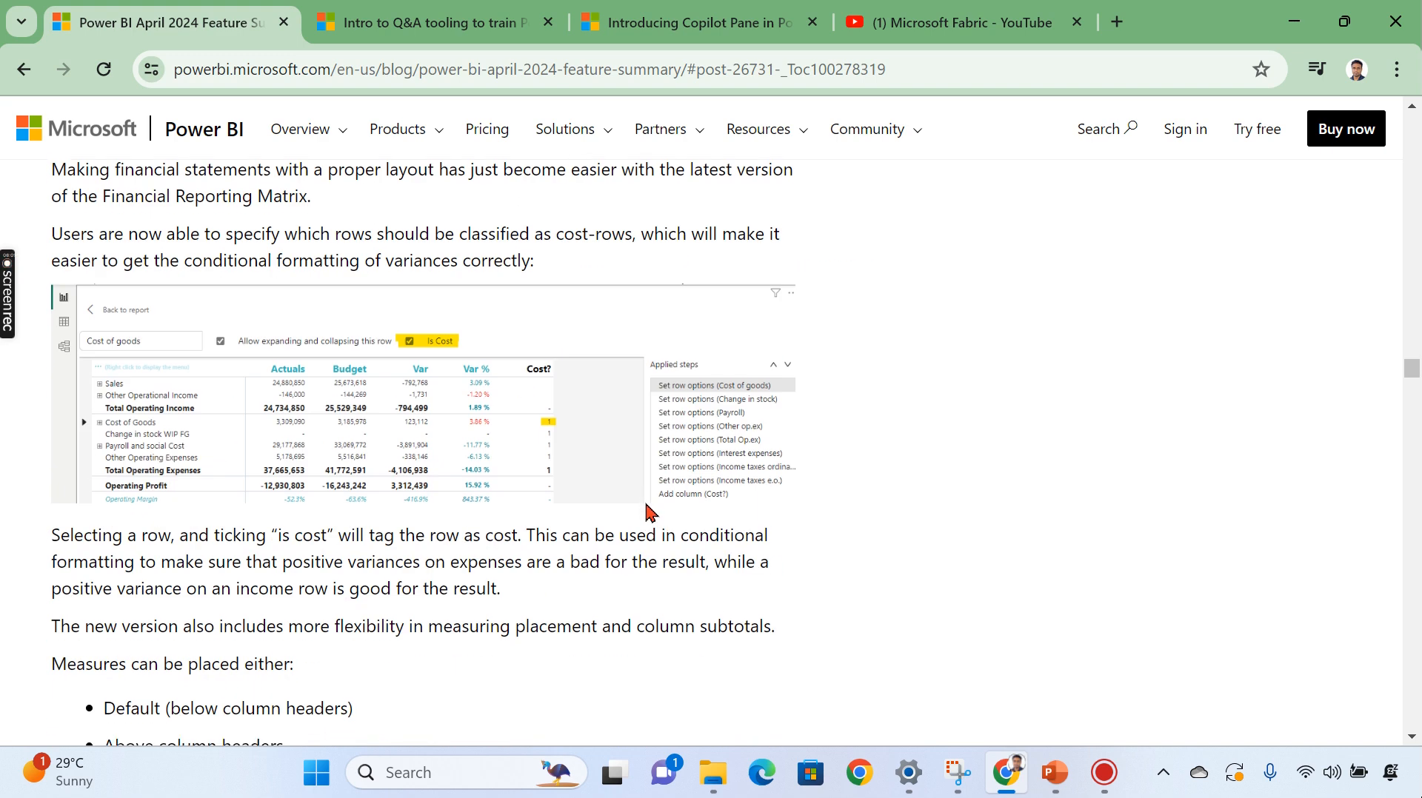
pyautogui.scroll(-3)
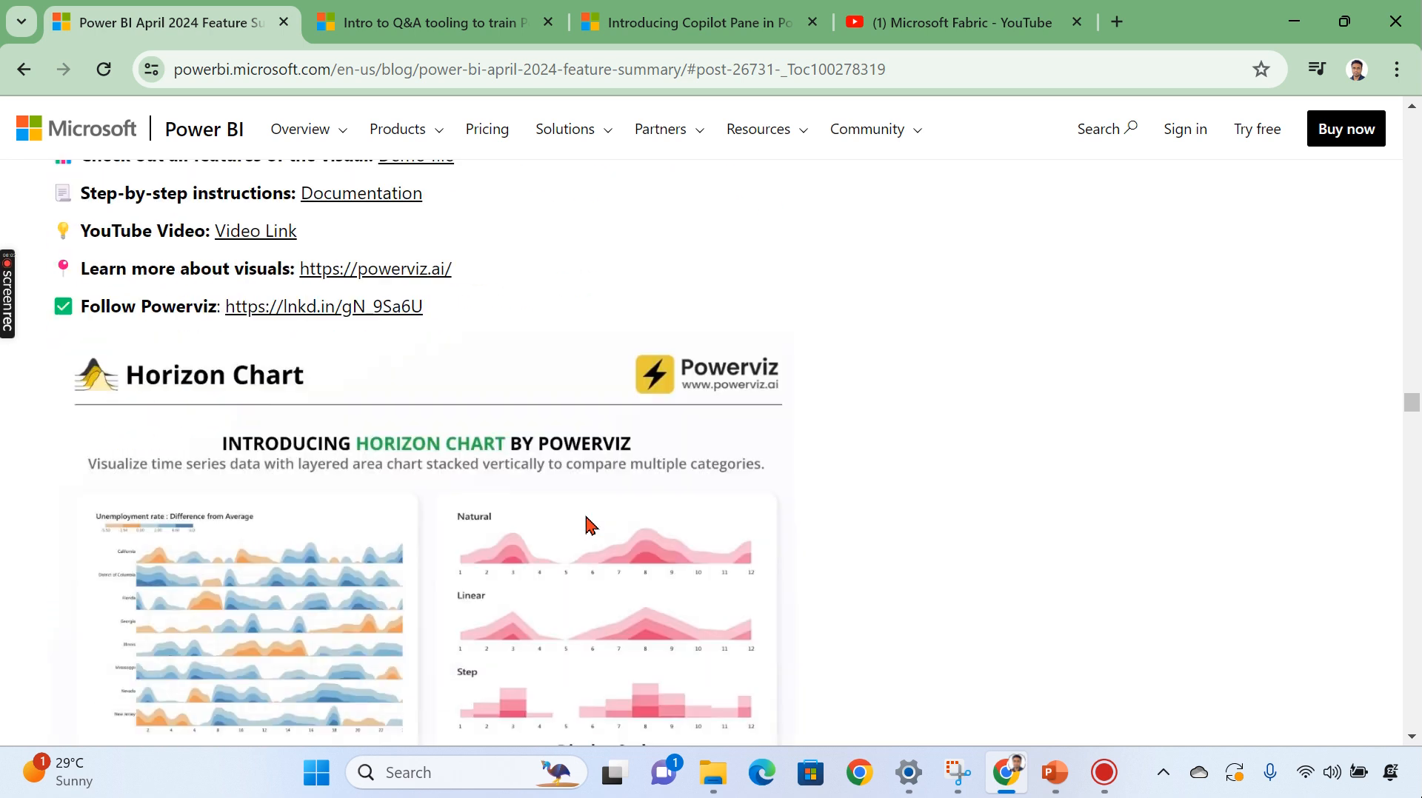
pyautogui.scroll(-3)
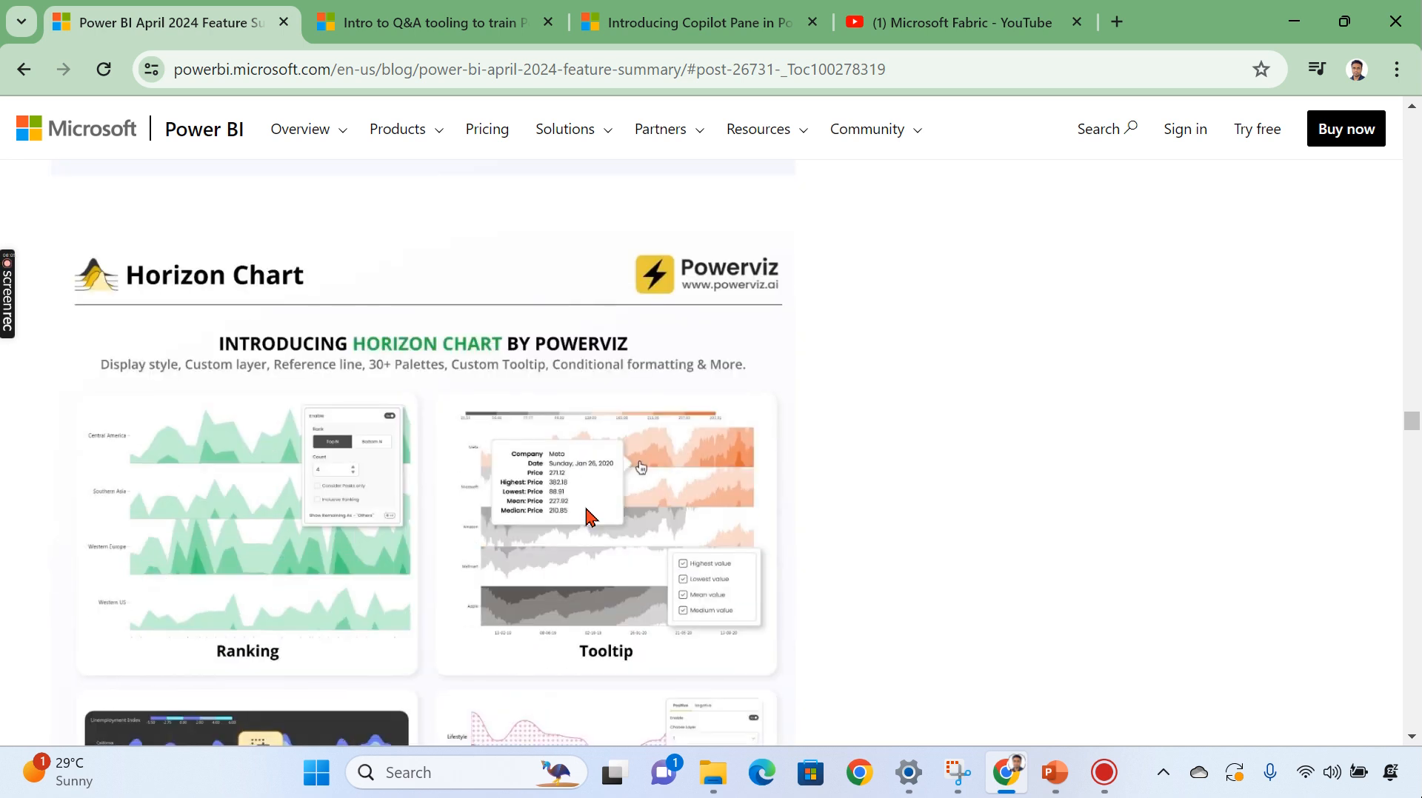
pyautogui.scroll(-3)
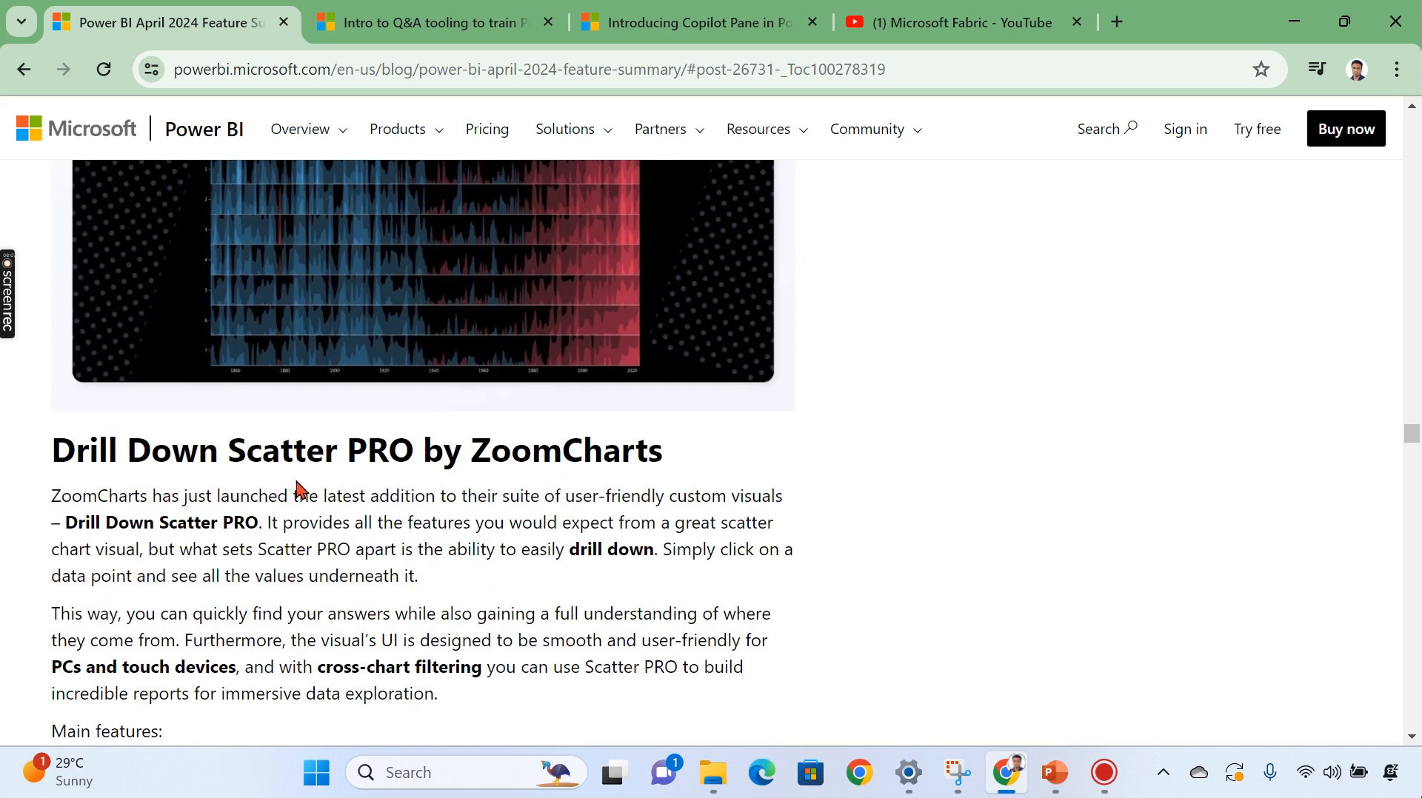
# Continue to the Analytics heading and settle on the Copilot pane in Power BI Desktop article
pyautogui.scroll(-3)
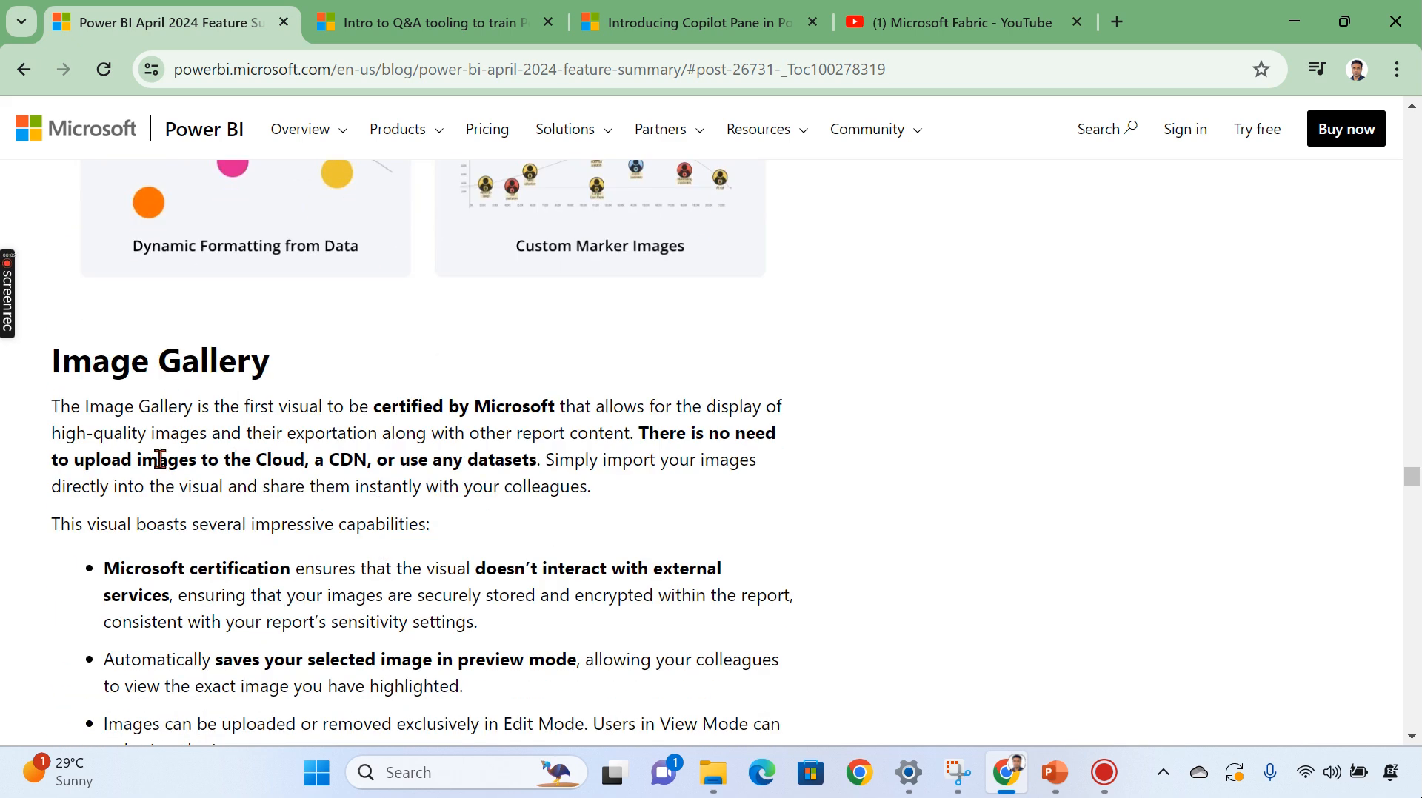
pyautogui.scroll(-3)
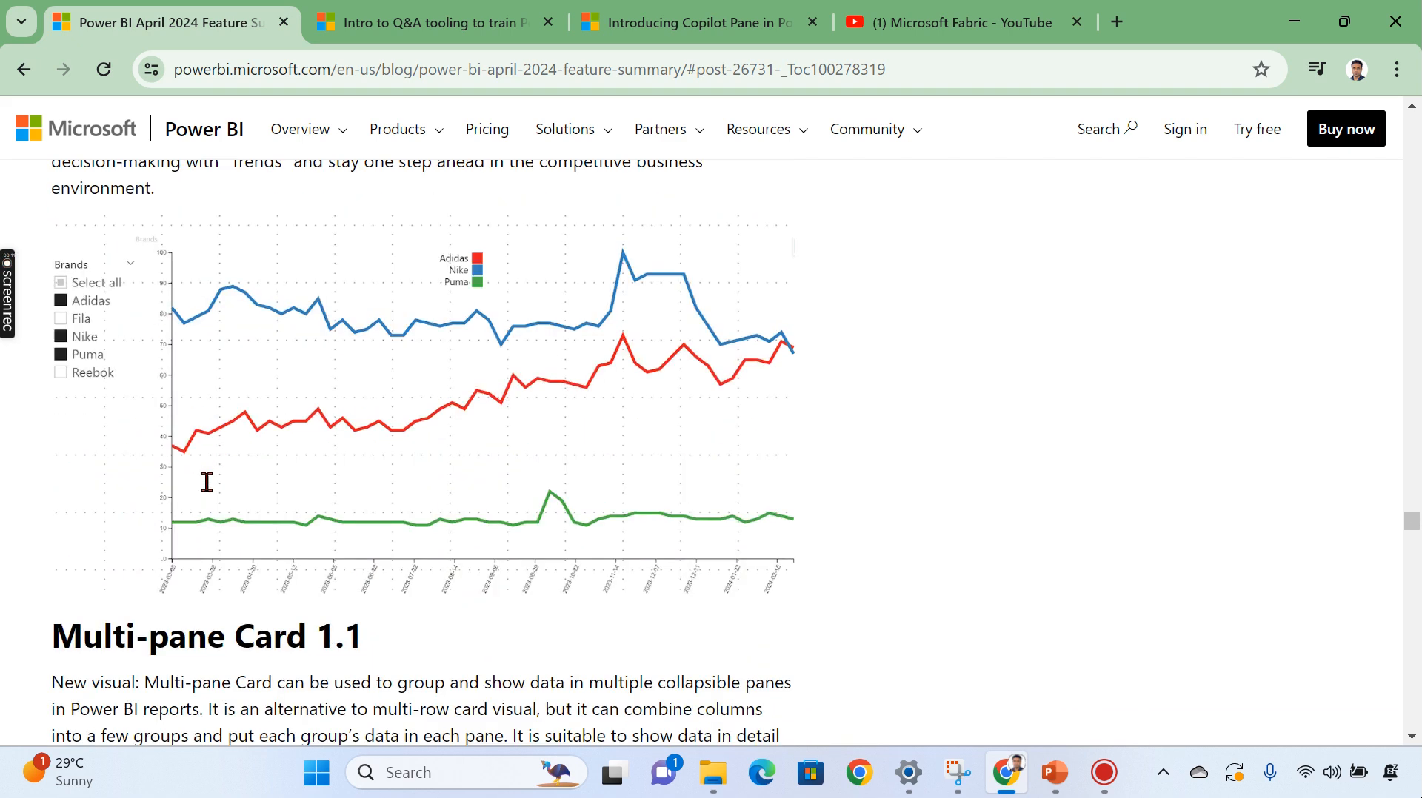
pyautogui.scroll(-3)
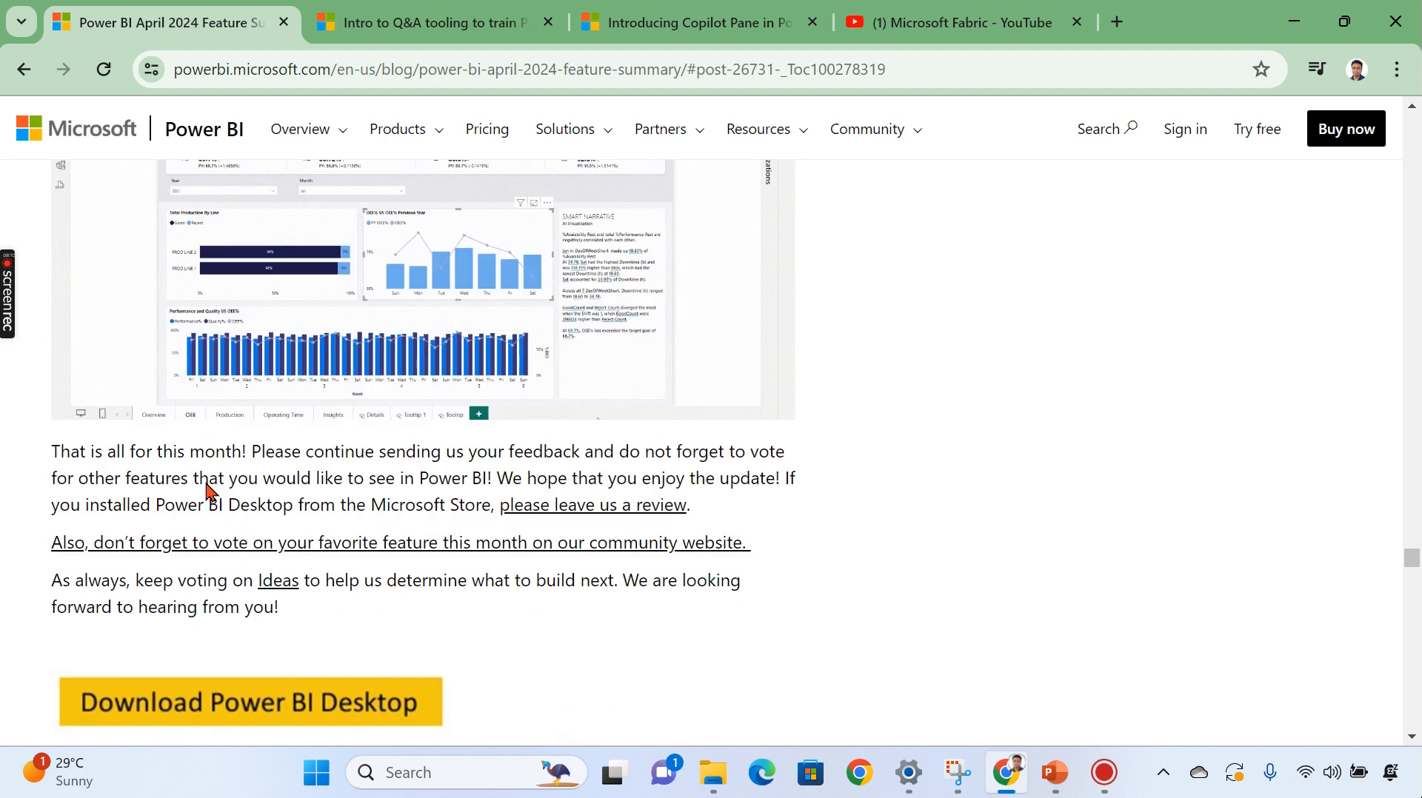
pyautogui.scroll(3)
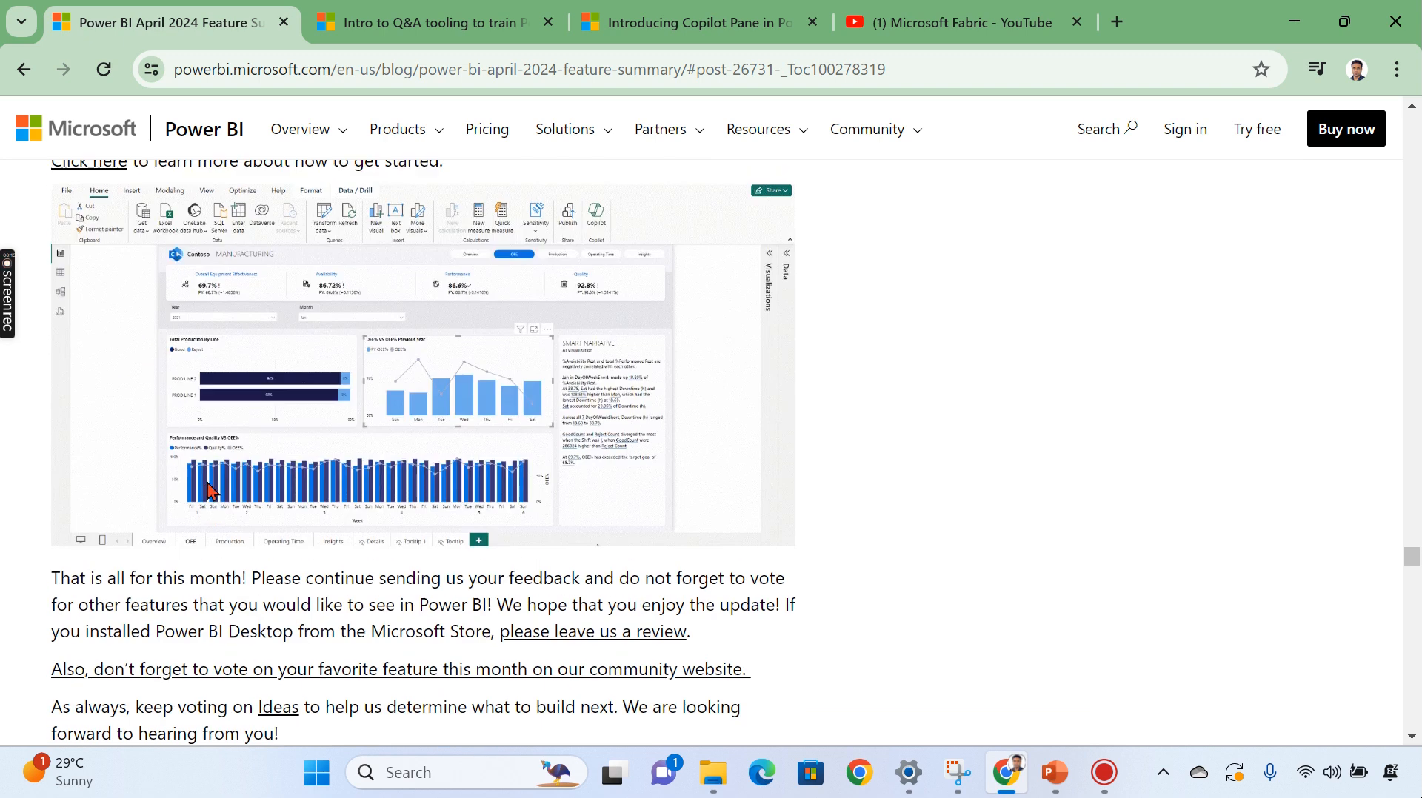
pyautogui.scroll(3)
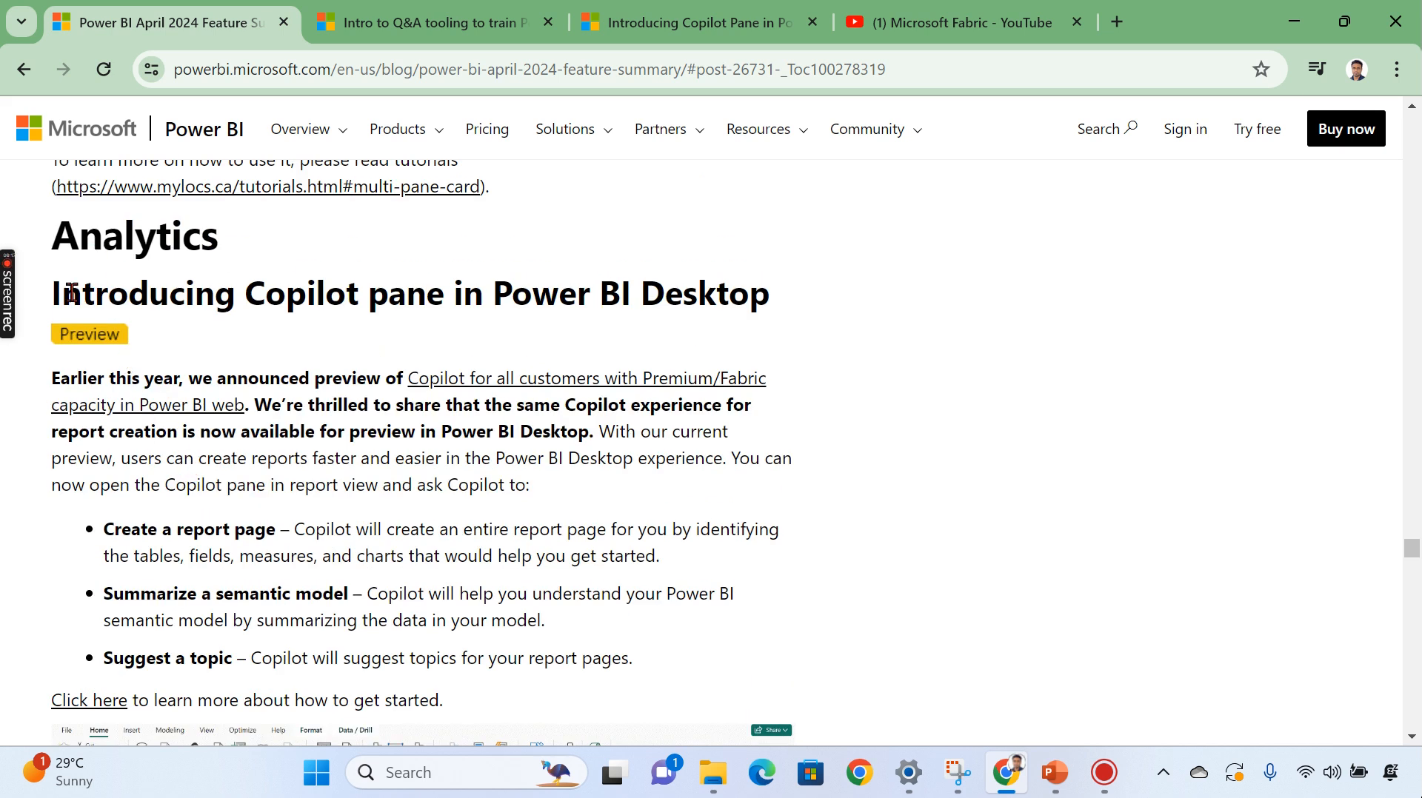
pyautogui.moveTo(463, 300)
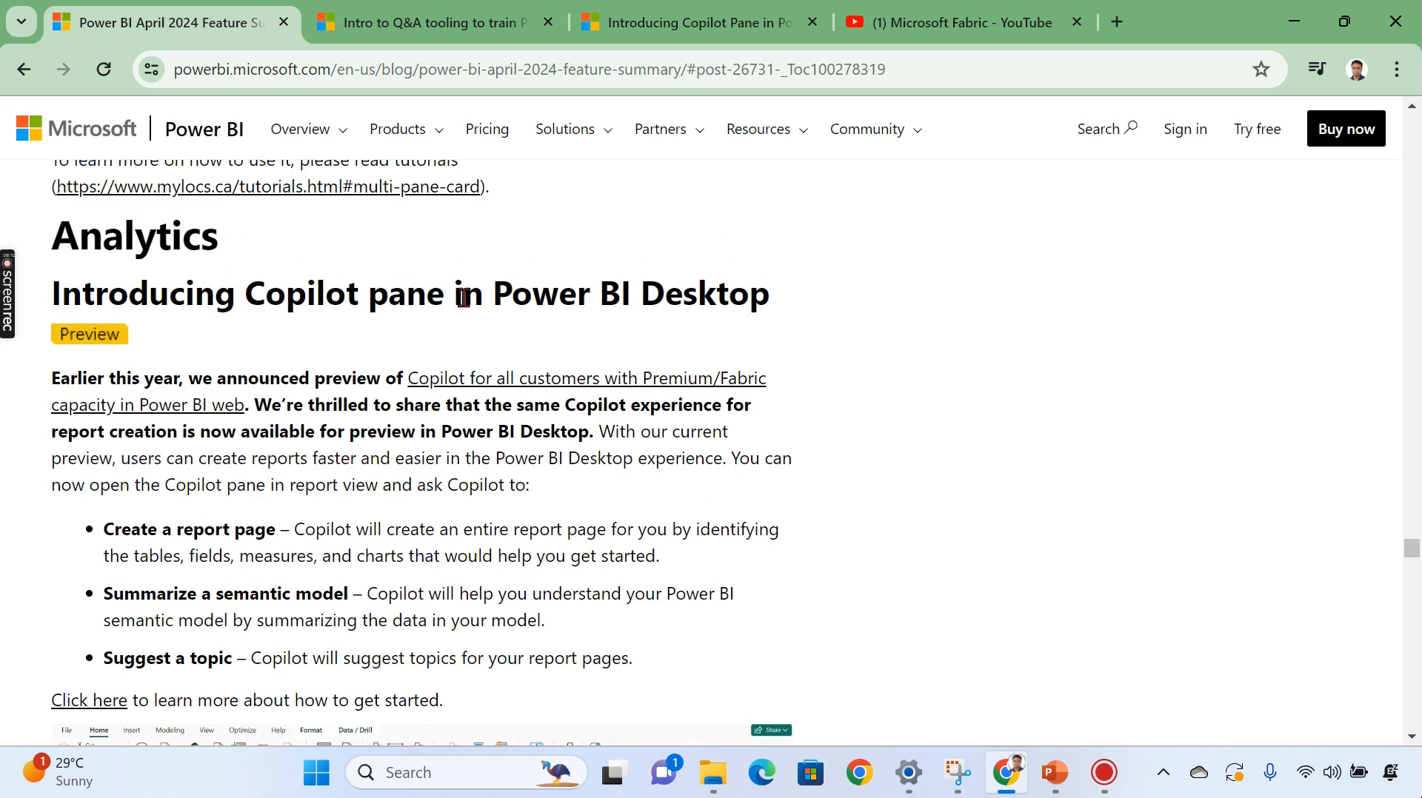
pyautogui.moveTo(862, 322)
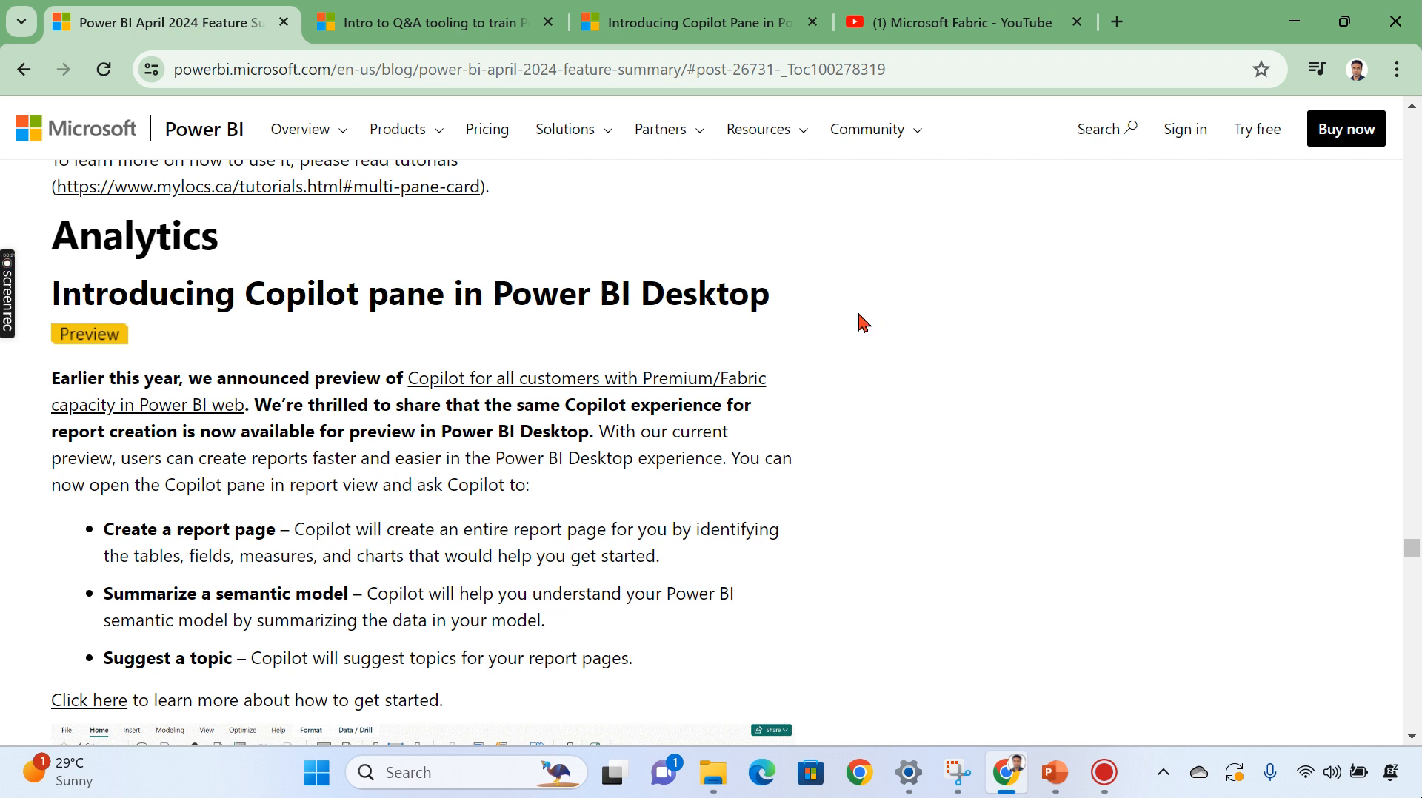
pyautogui.moveTo(323, 311)
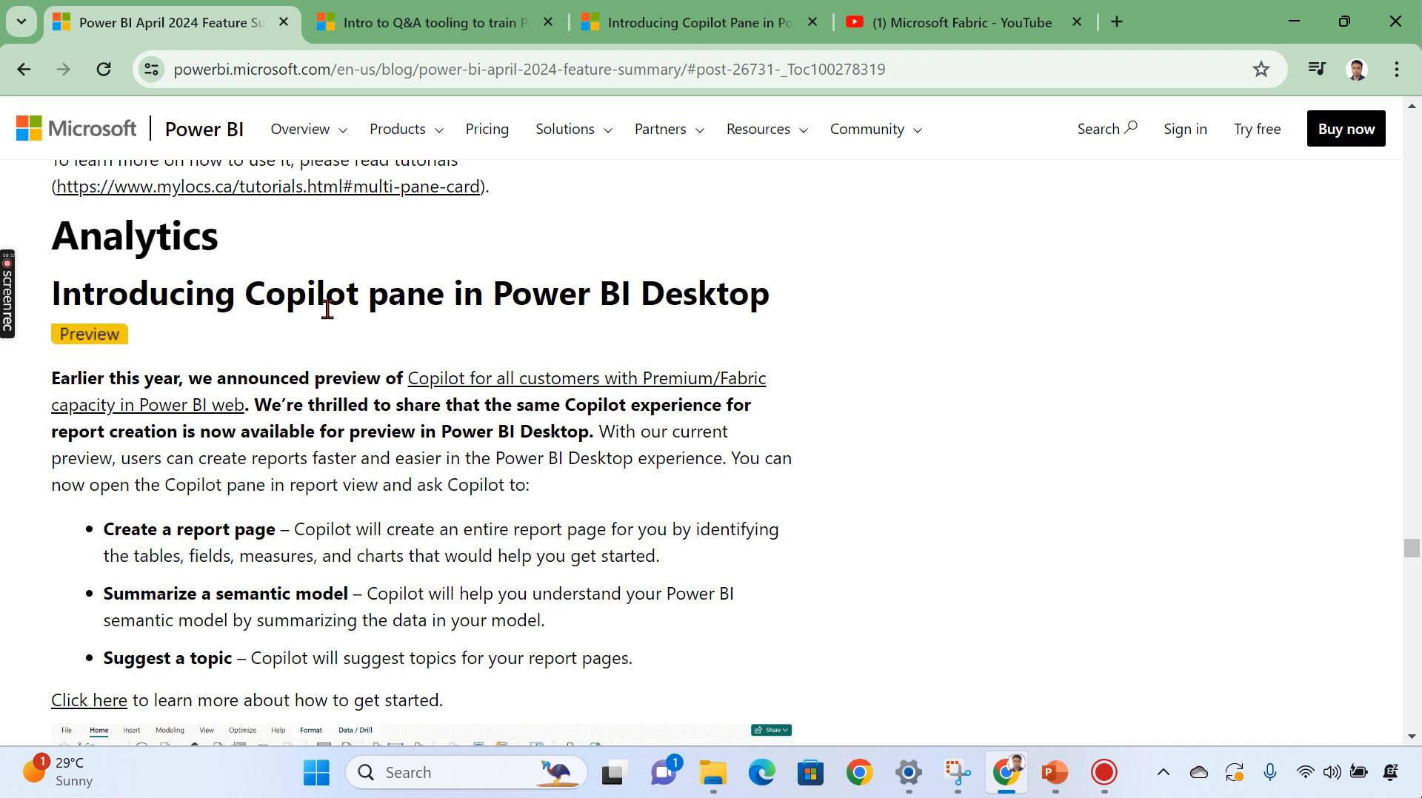
pyautogui.moveTo(453, 352)
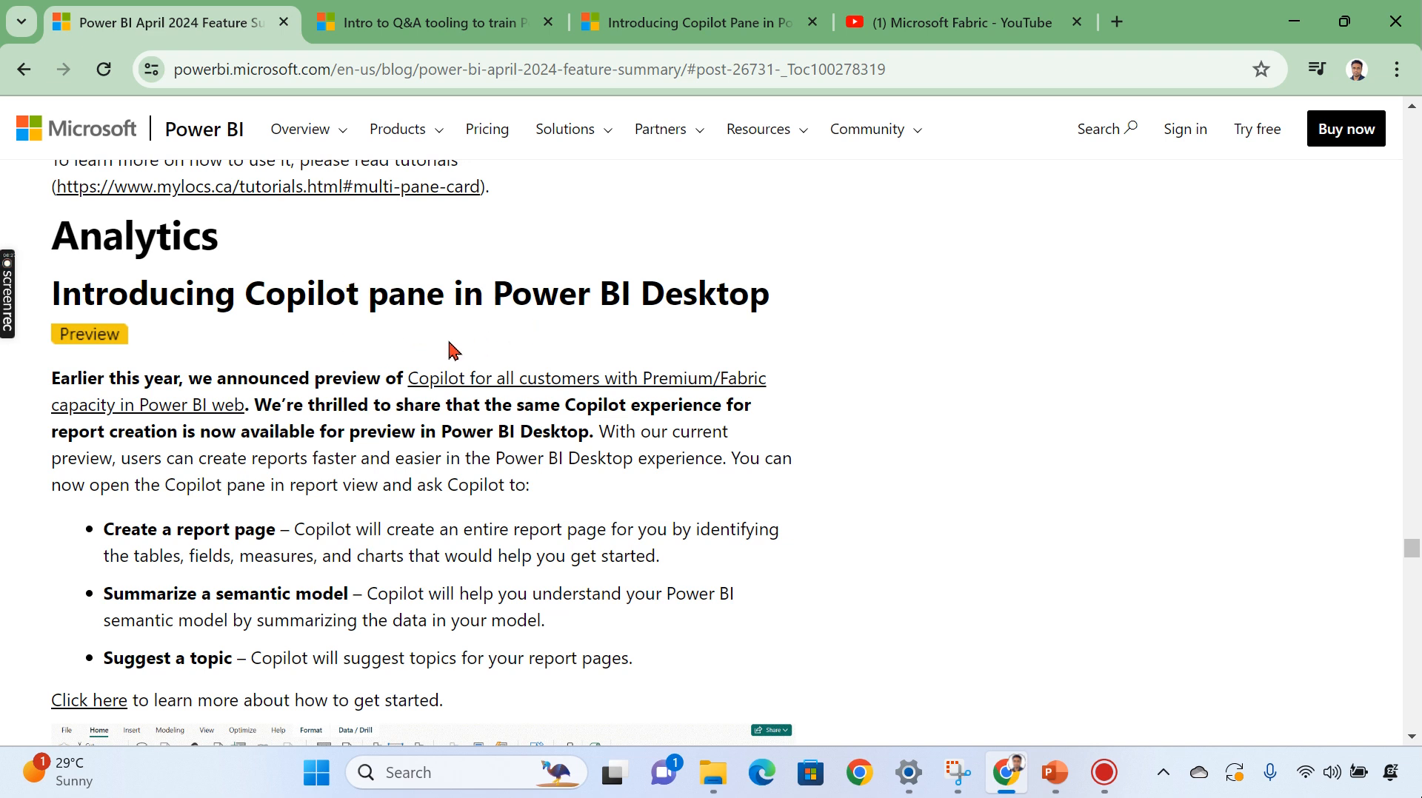
pyautogui.moveTo(421, 455)
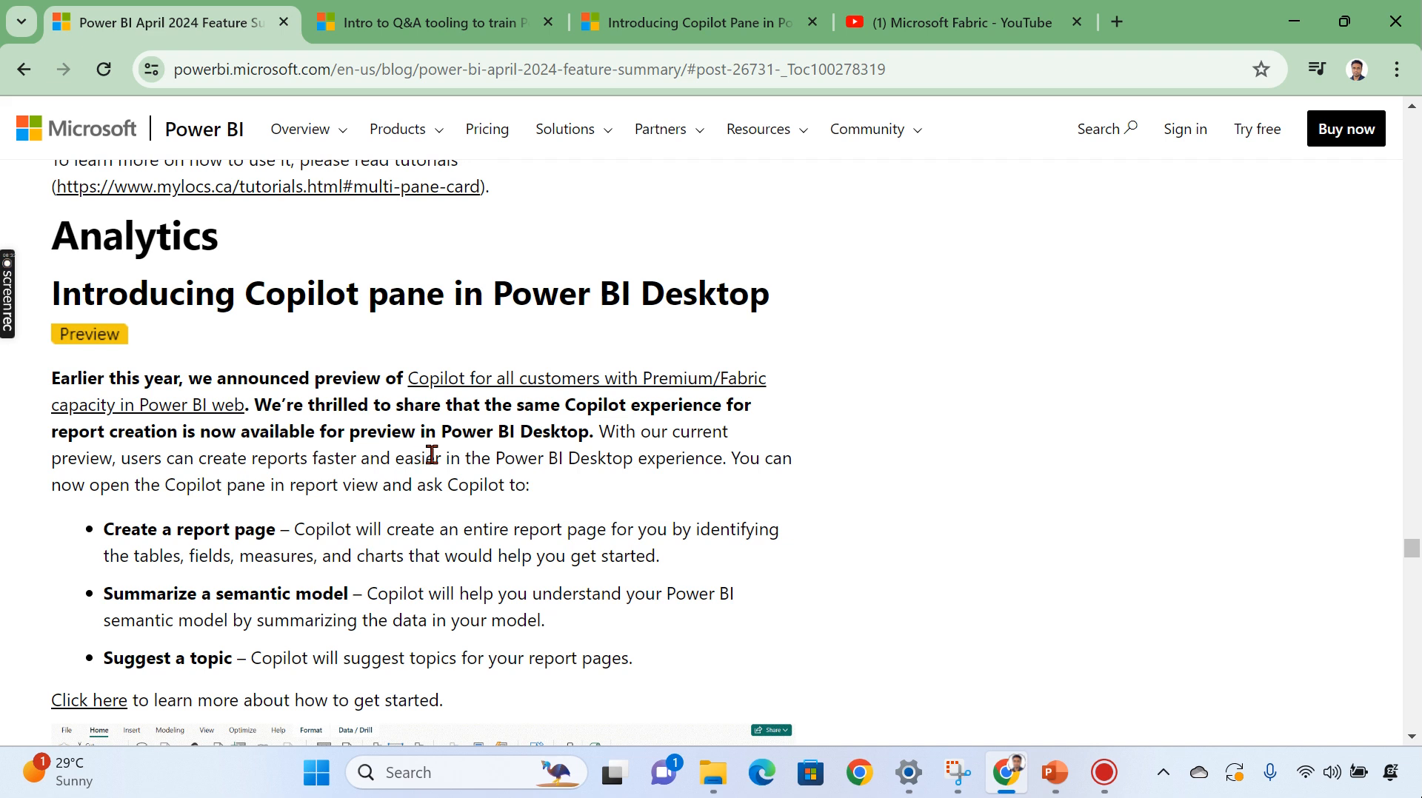
pyautogui.moveTo(261, 332)
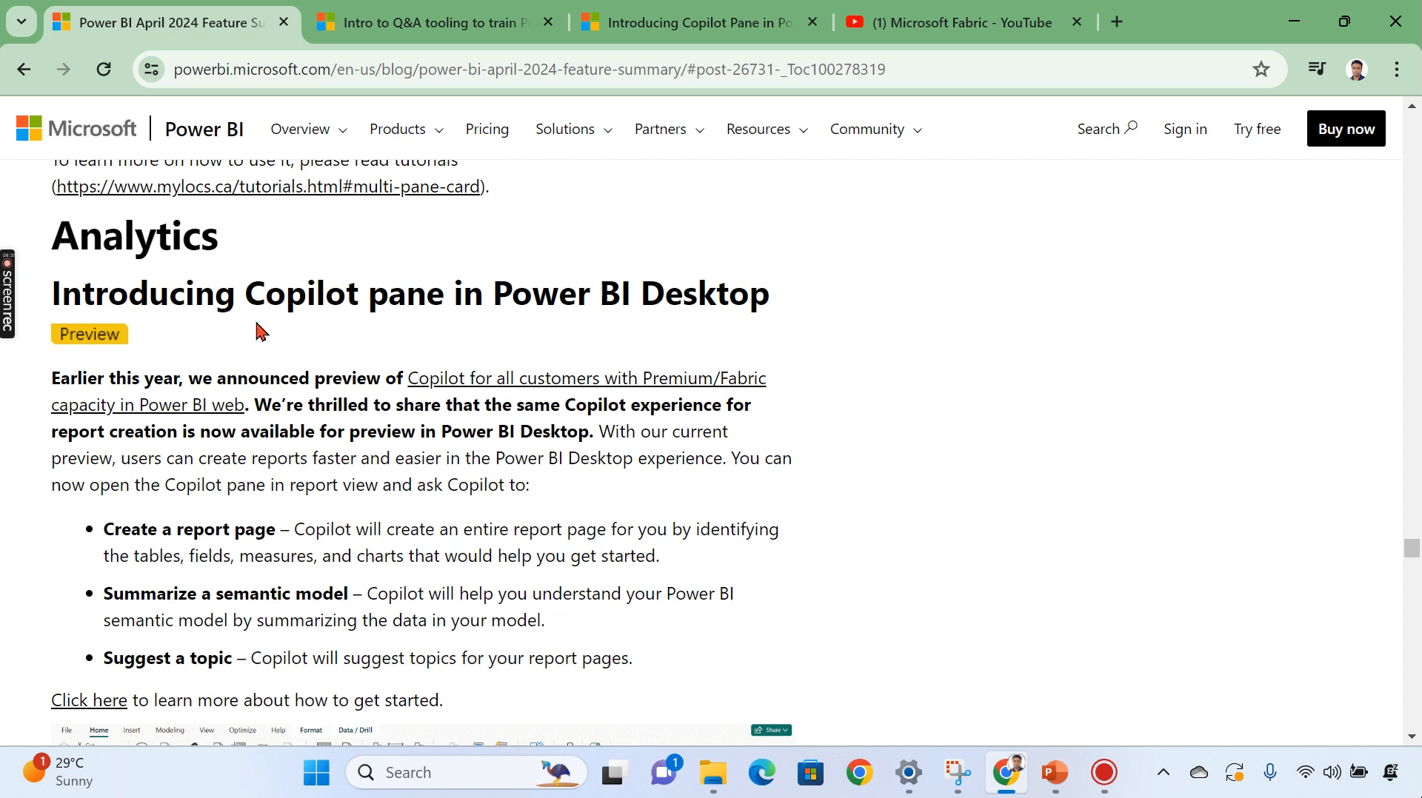
pyautogui.moveTo(366, 344)
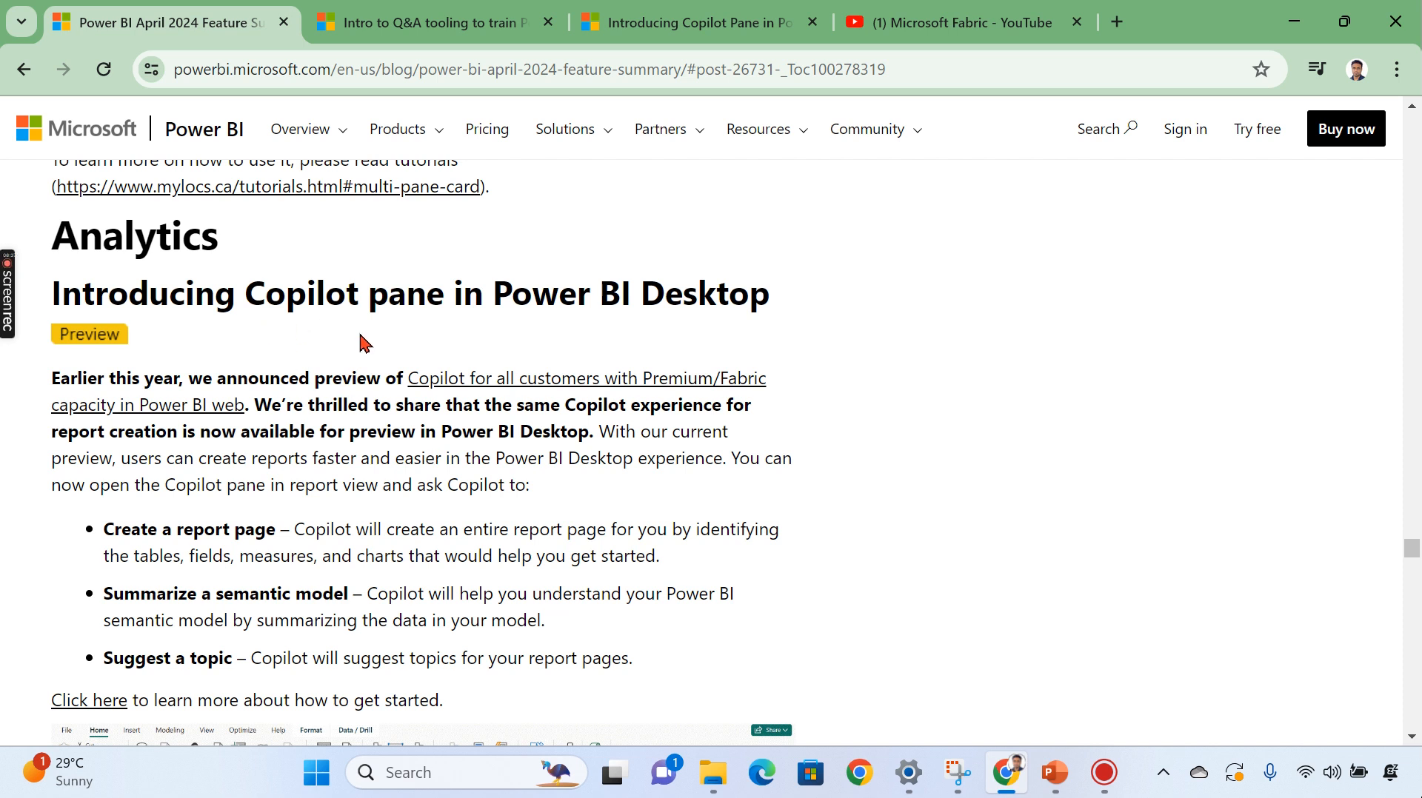
pyautogui.moveTo(490, 486)
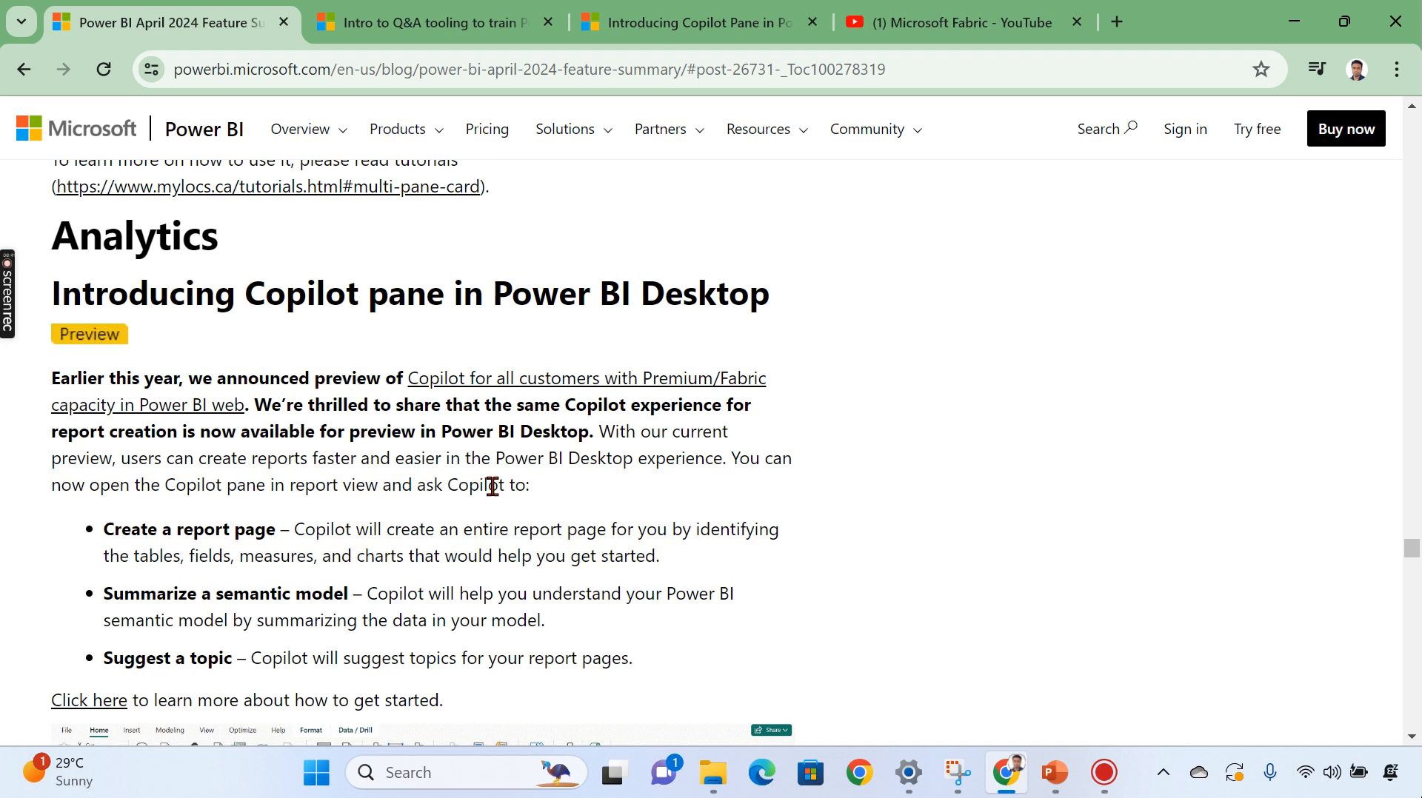
pyautogui.moveTo(615, 495)
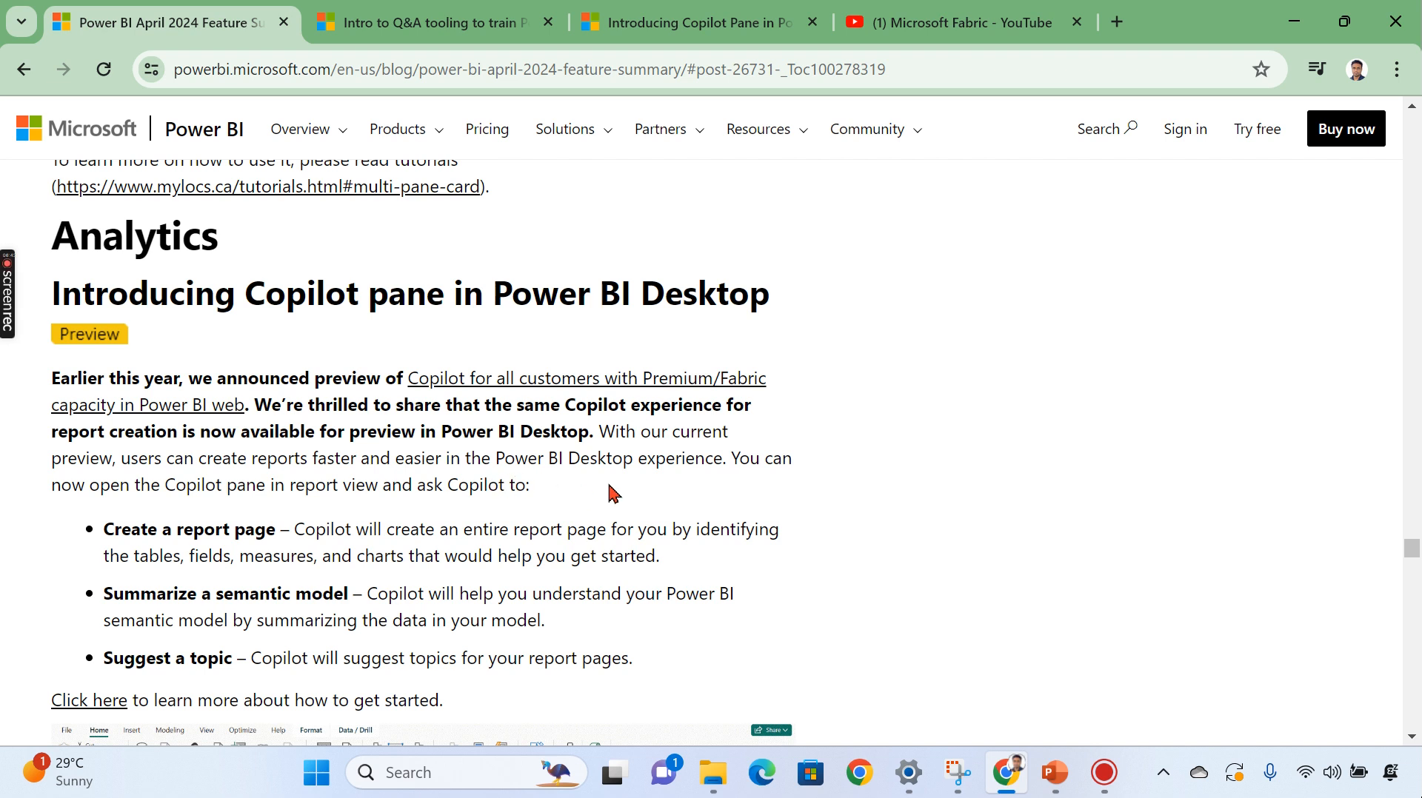
pyautogui.moveTo(364, 386)
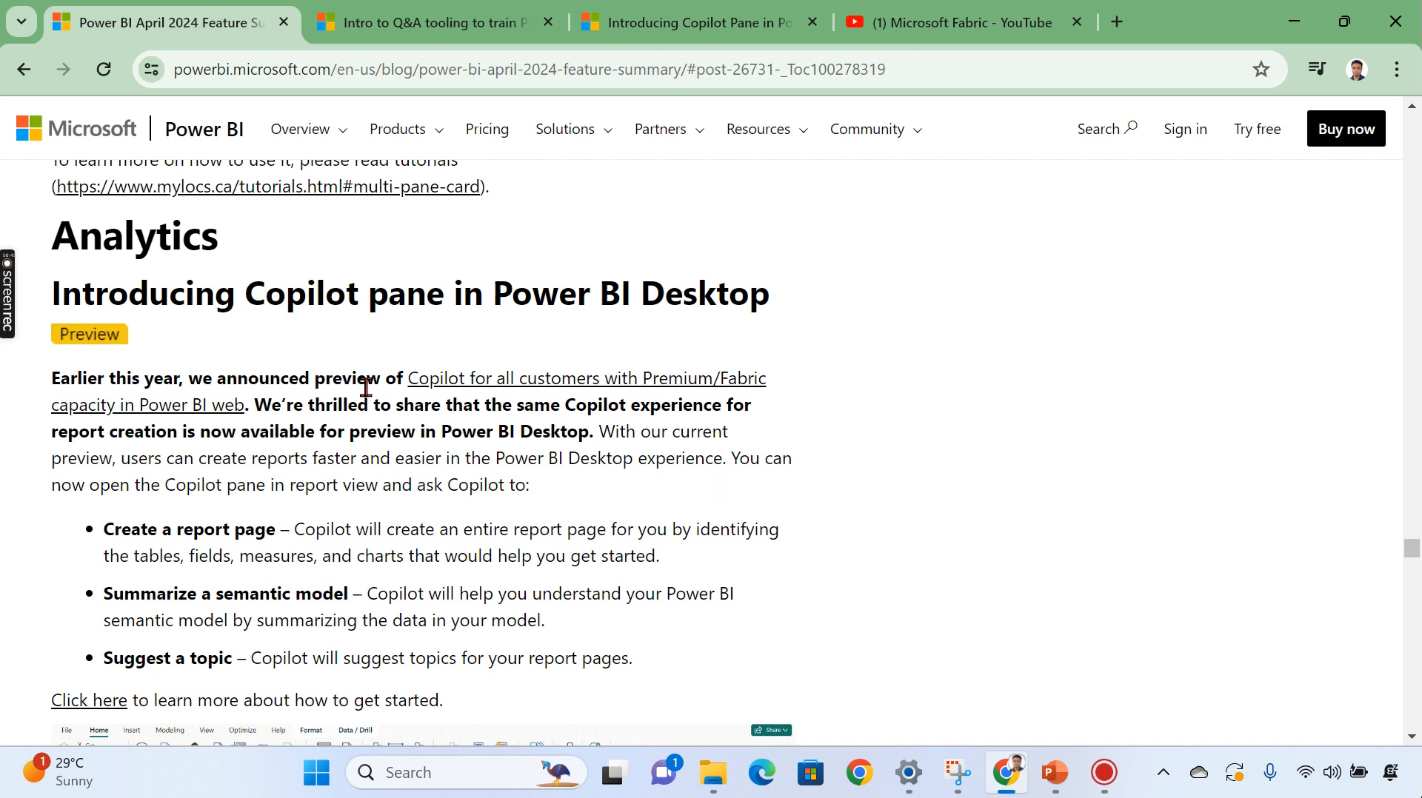
pyautogui.moveTo(403, 410)
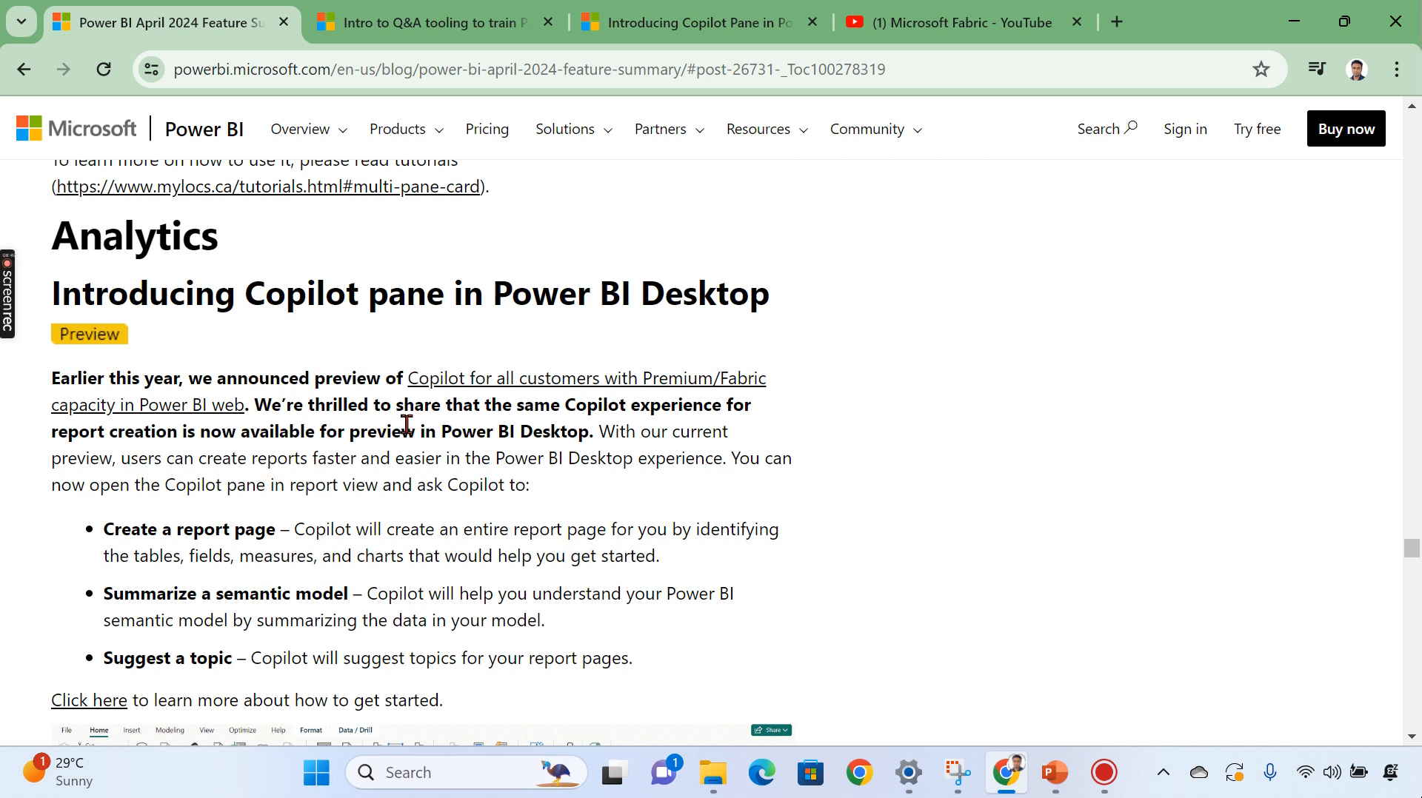
# Scroll the Copilot pane section to its list of Copilot abilities and Power BI Desktop screenshot
pyautogui.scroll(-3)
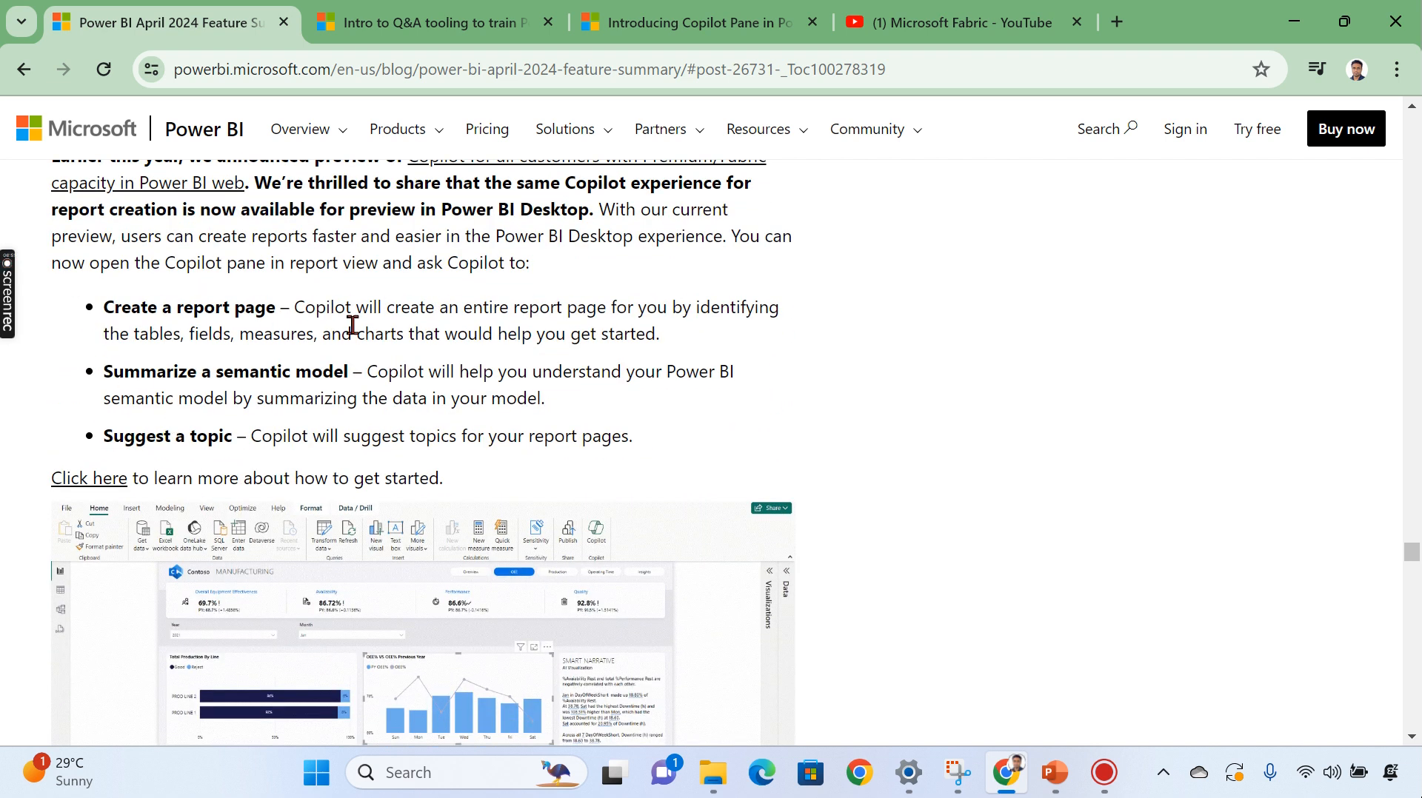
pyautogui.moveTo(111, 388)
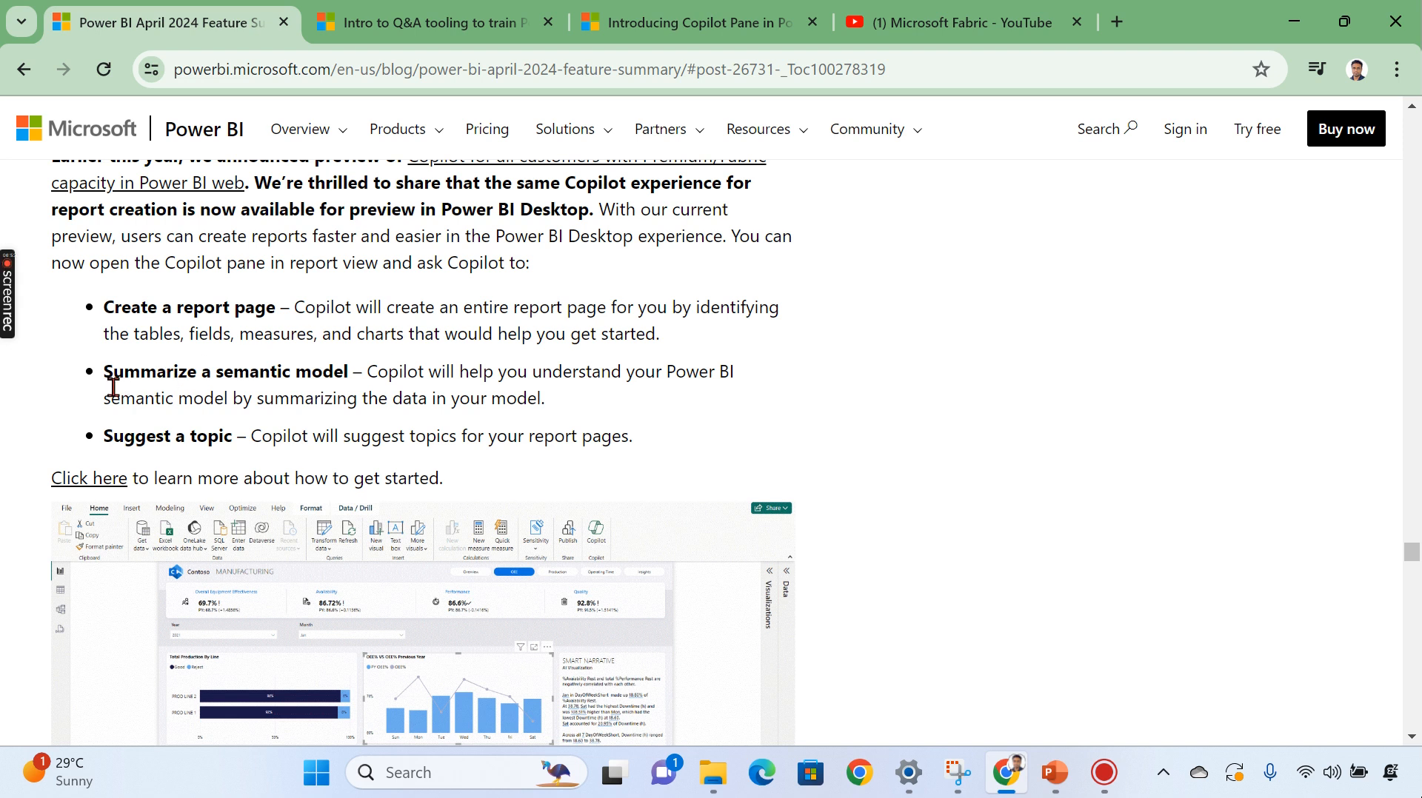
pyautogui.moveTo(418, 422)
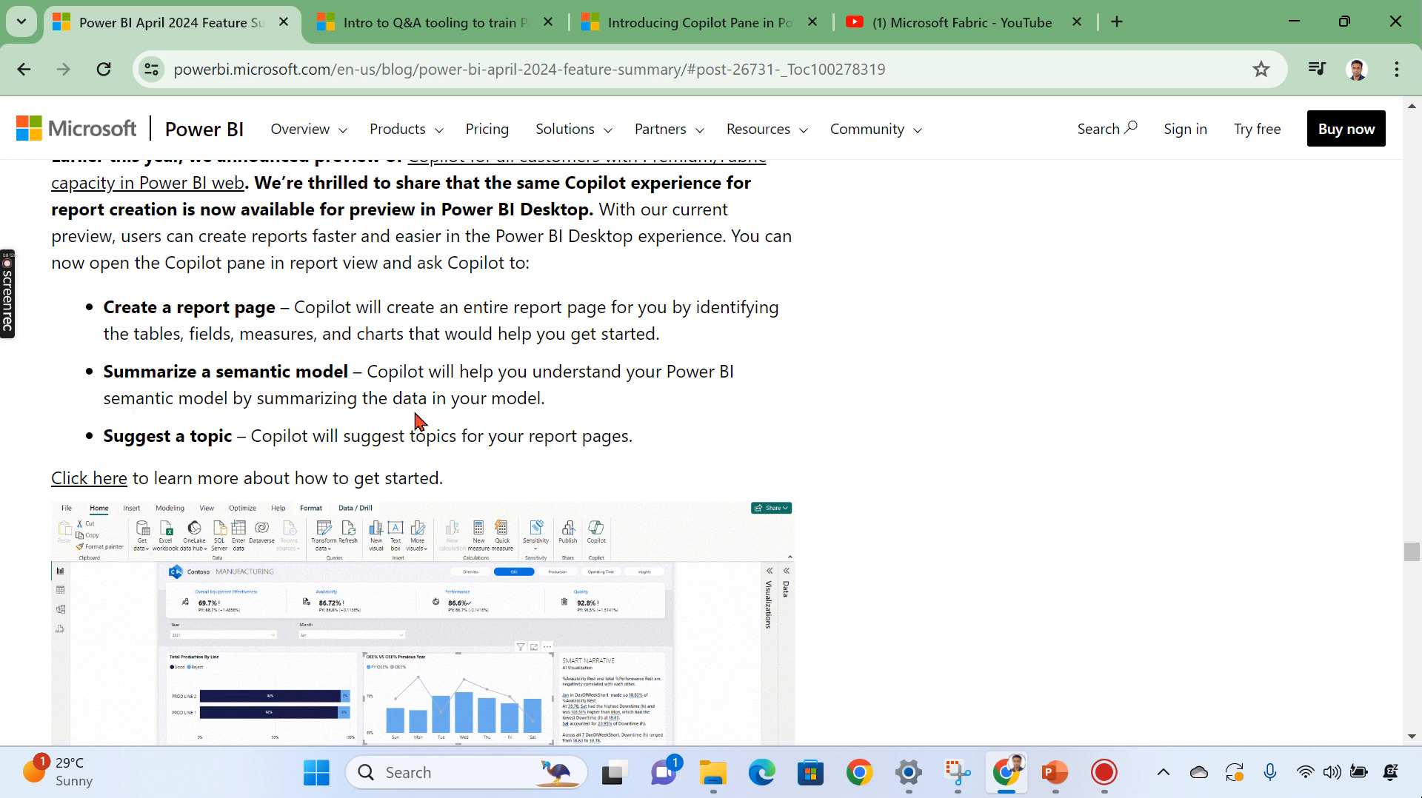
pyautogui.moveTo(152, 471)
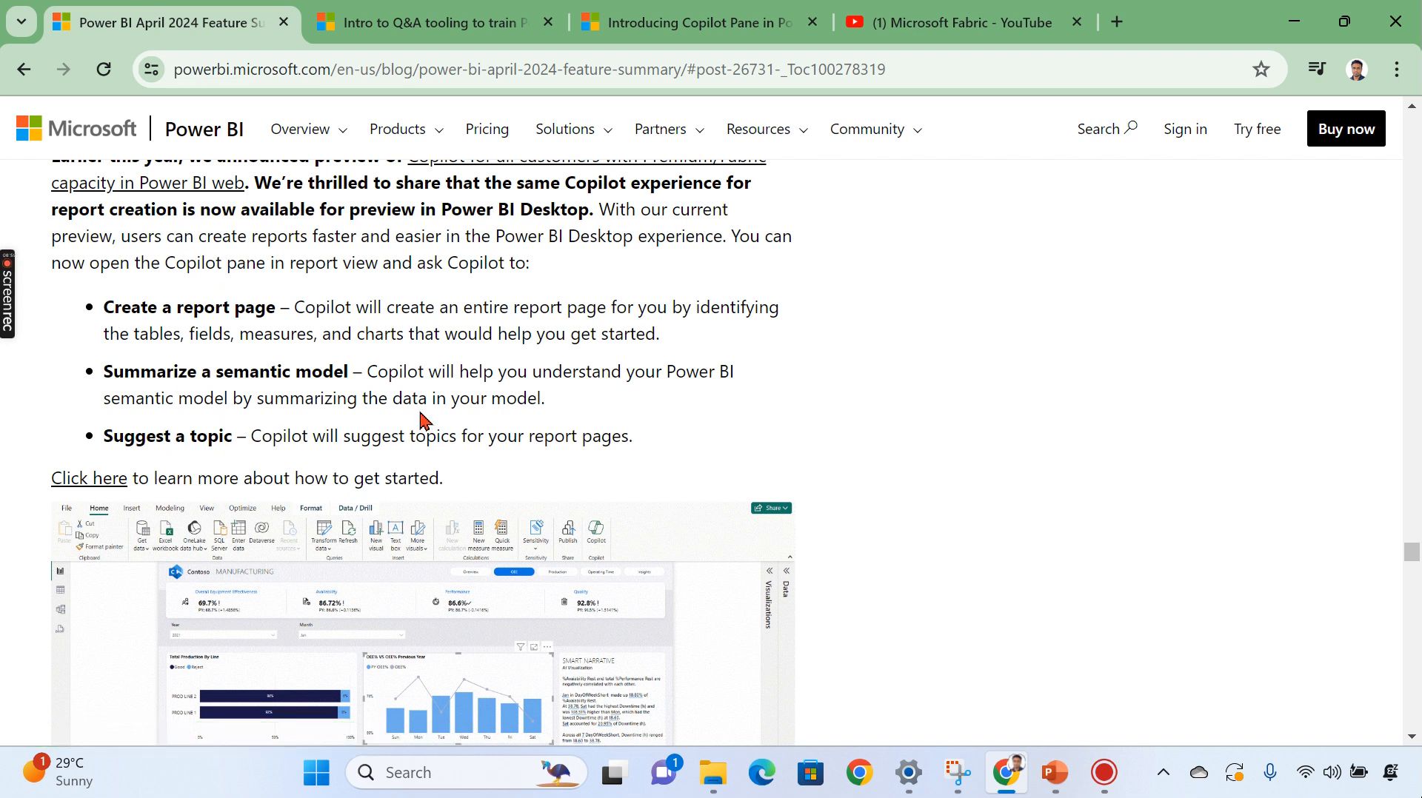
pyautogui.moveTo(386, 426)
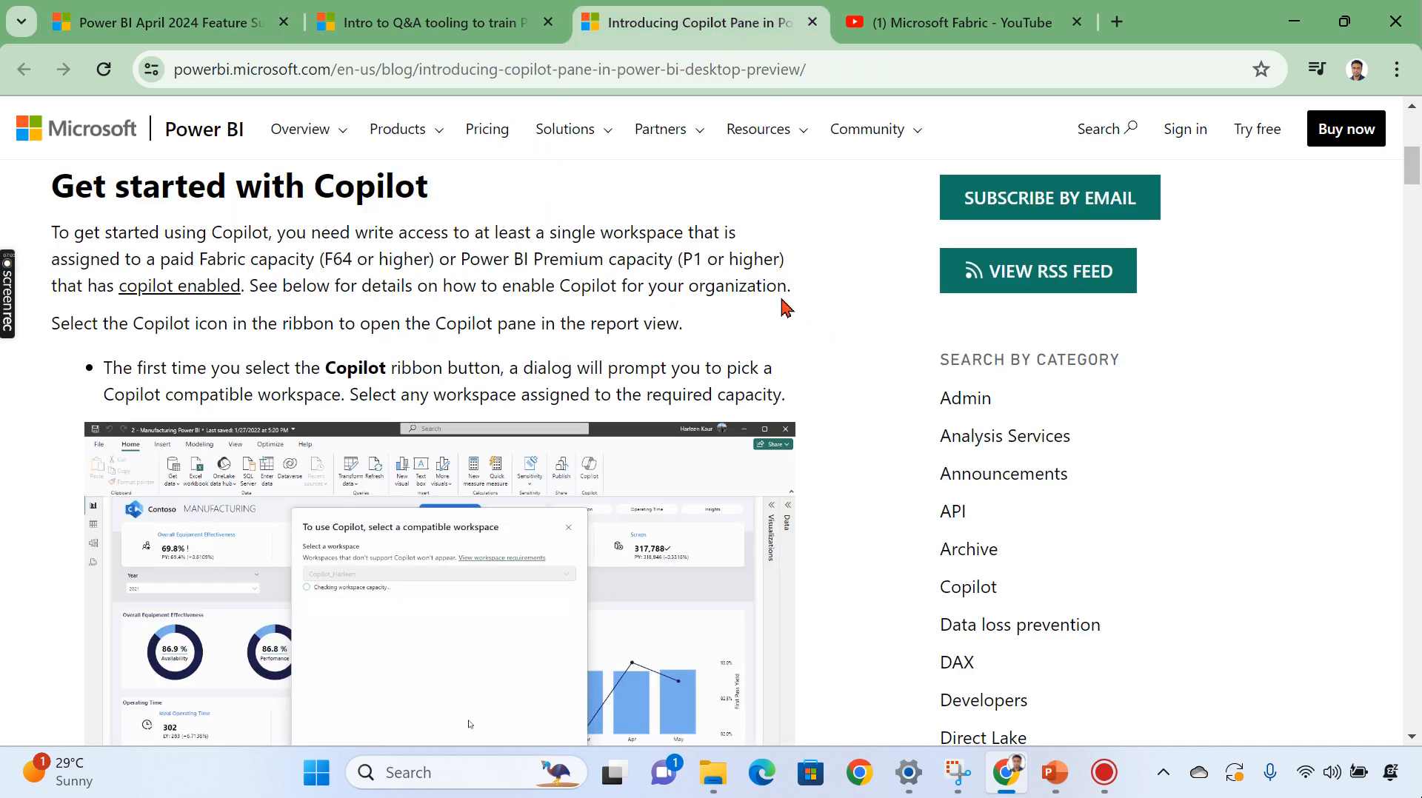
# Read down through the Copilot pane article to its end
pyautogui.scroll(3)
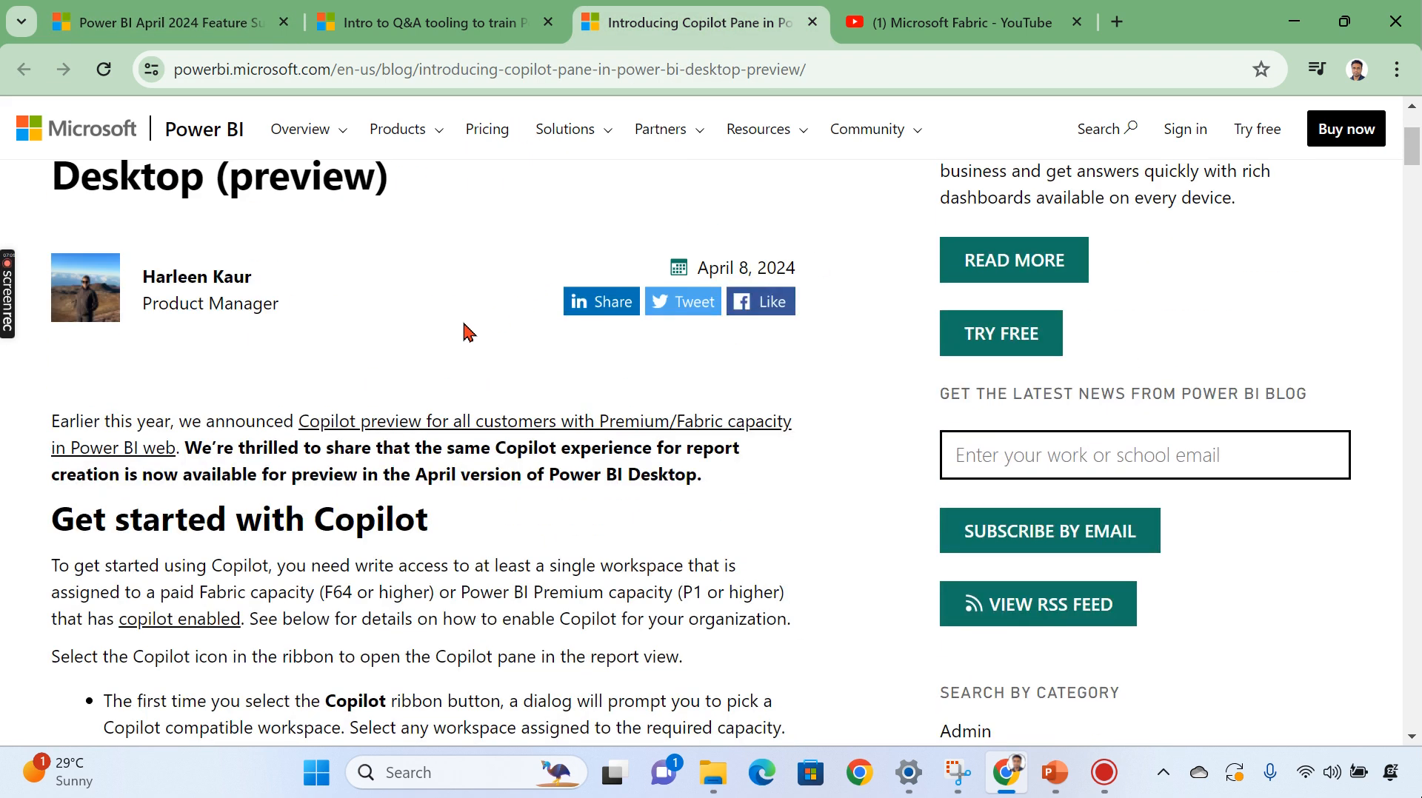
pyautogui.scroll(-3)
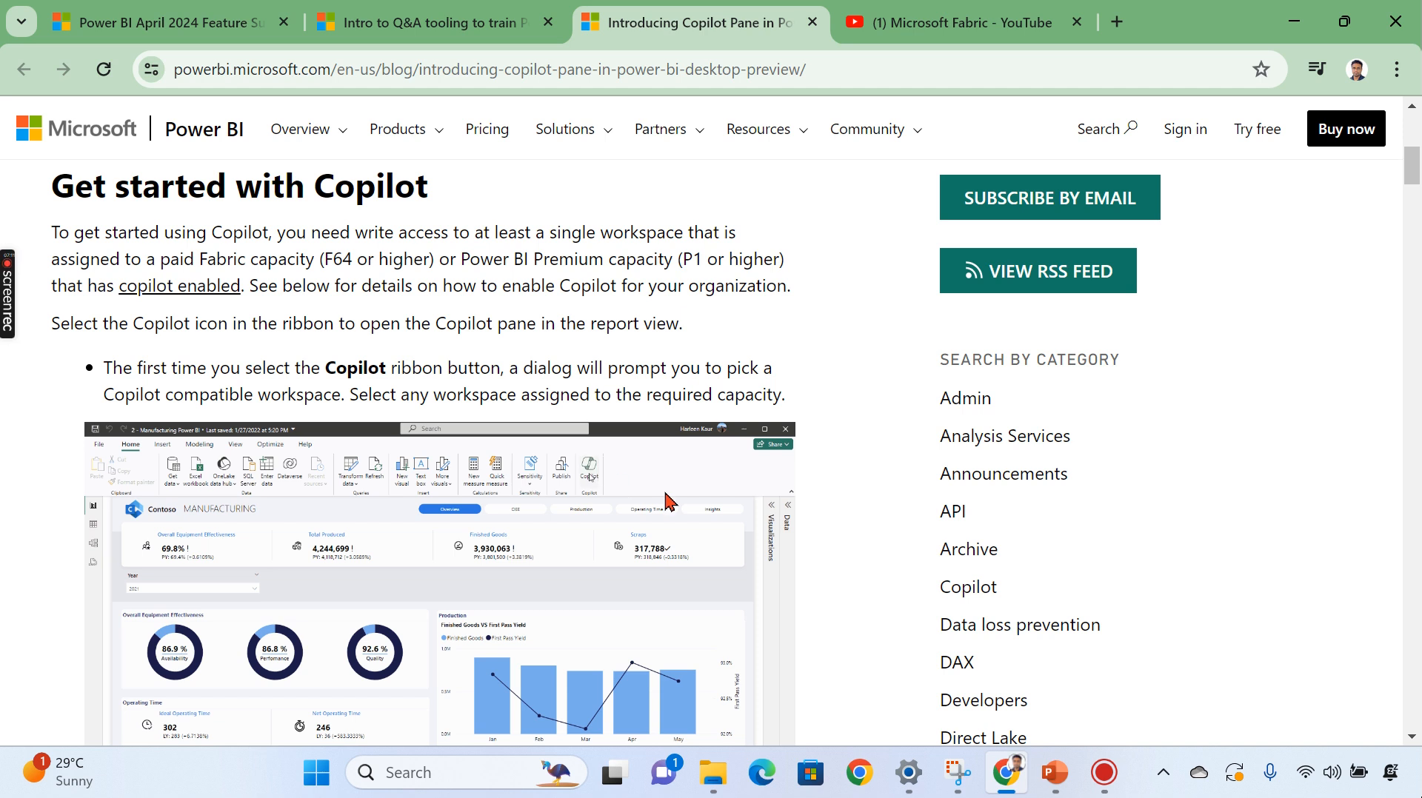
pyautogui.scroll(-3)
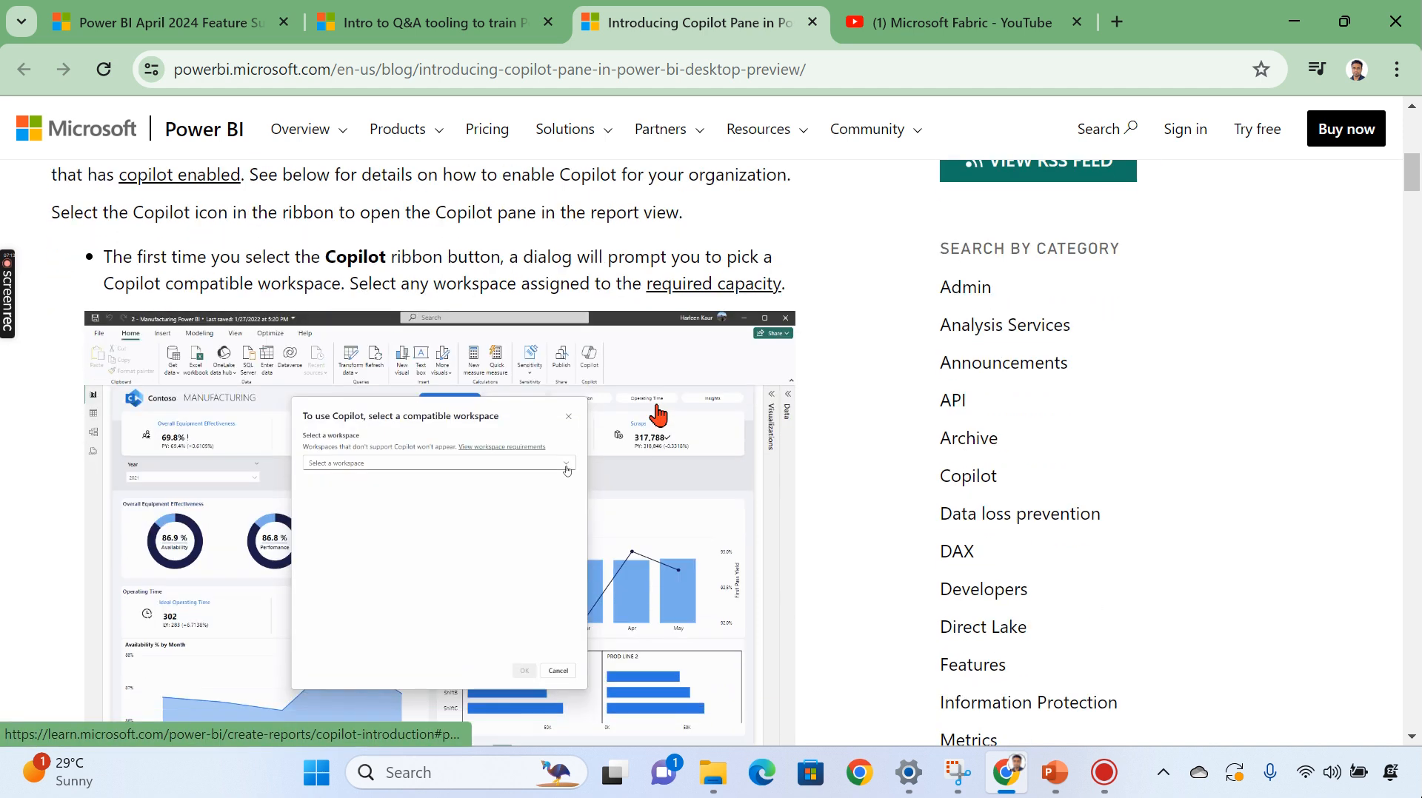
pyautogui.scroll(-3)
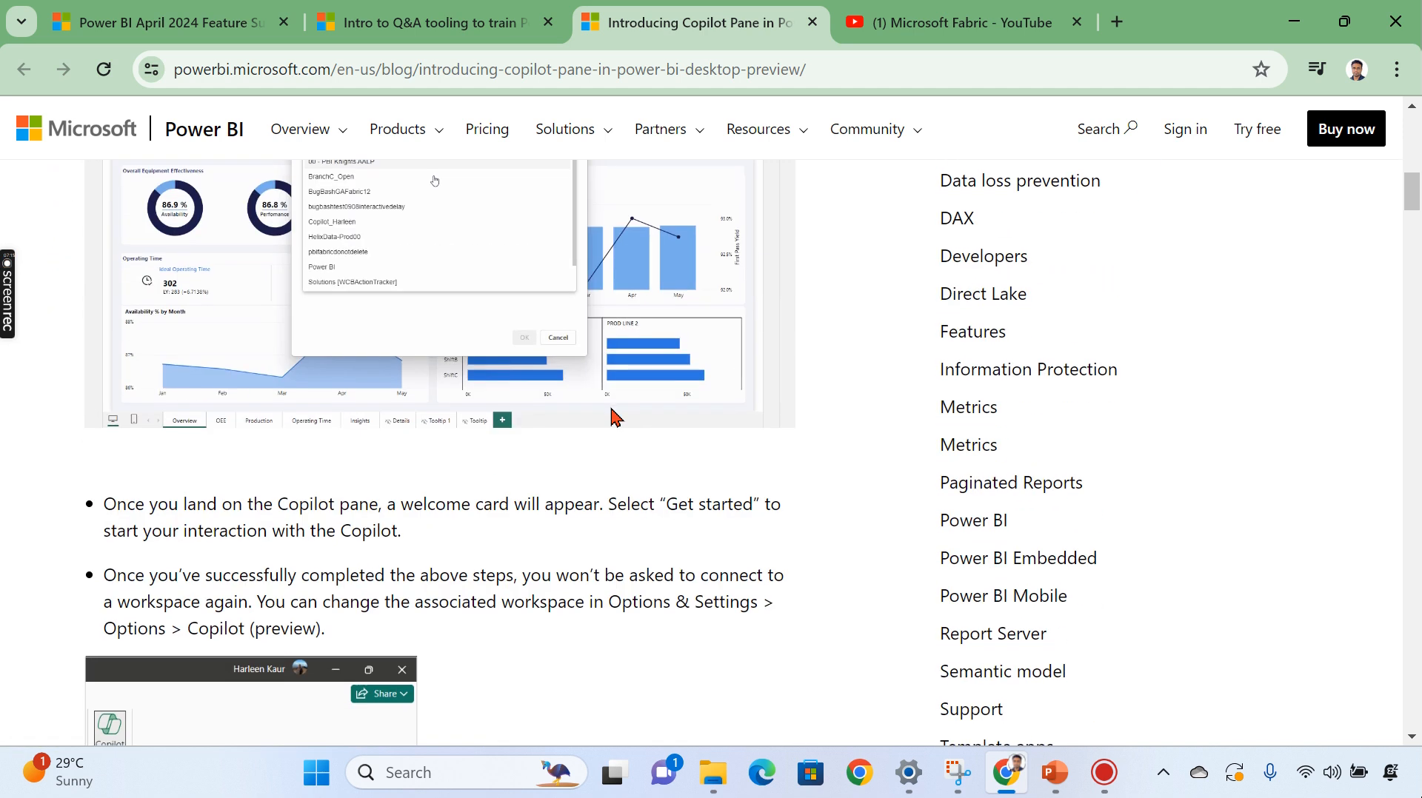
pyautogui.scroll(-3)
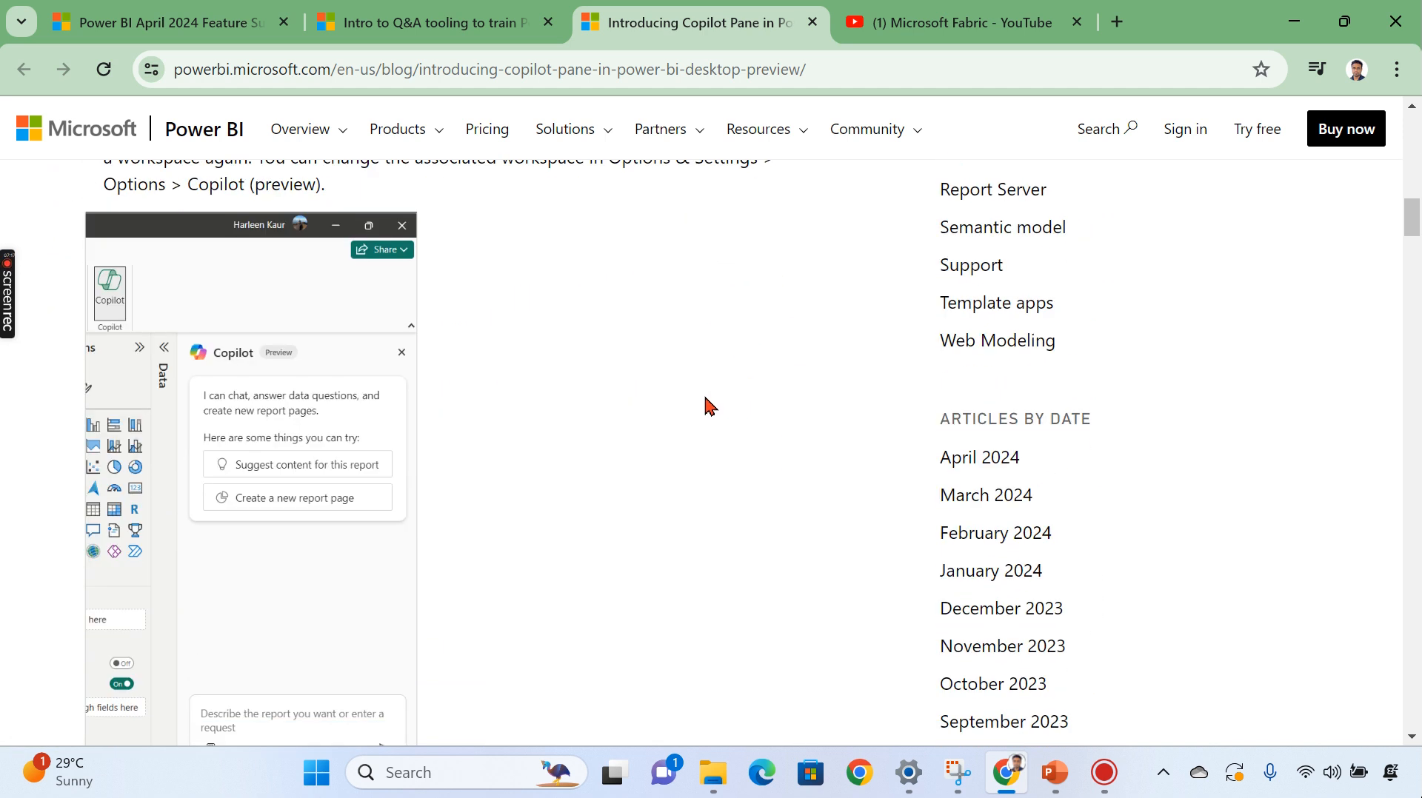
pyautogui.scroll(-3)
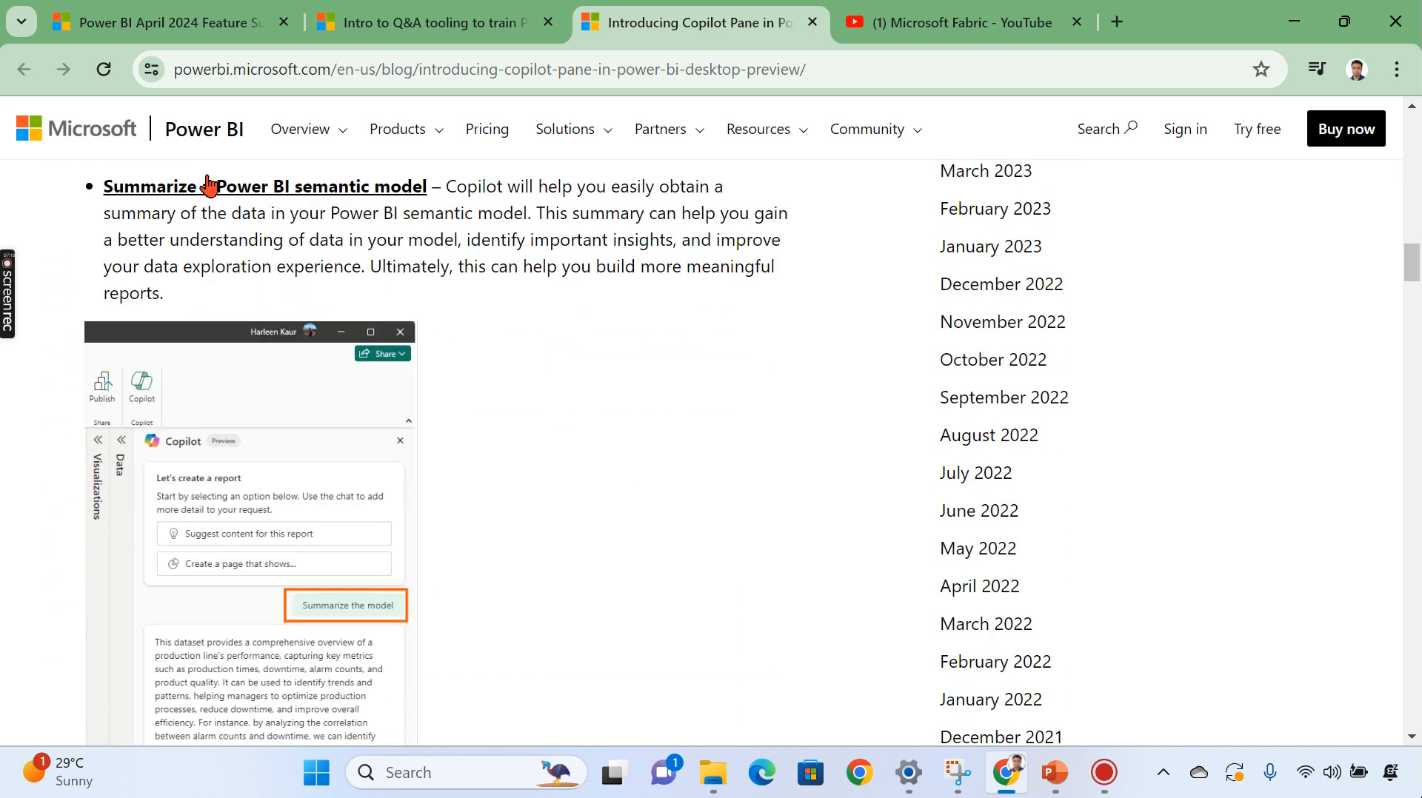
pyautogui.scroll(-3)
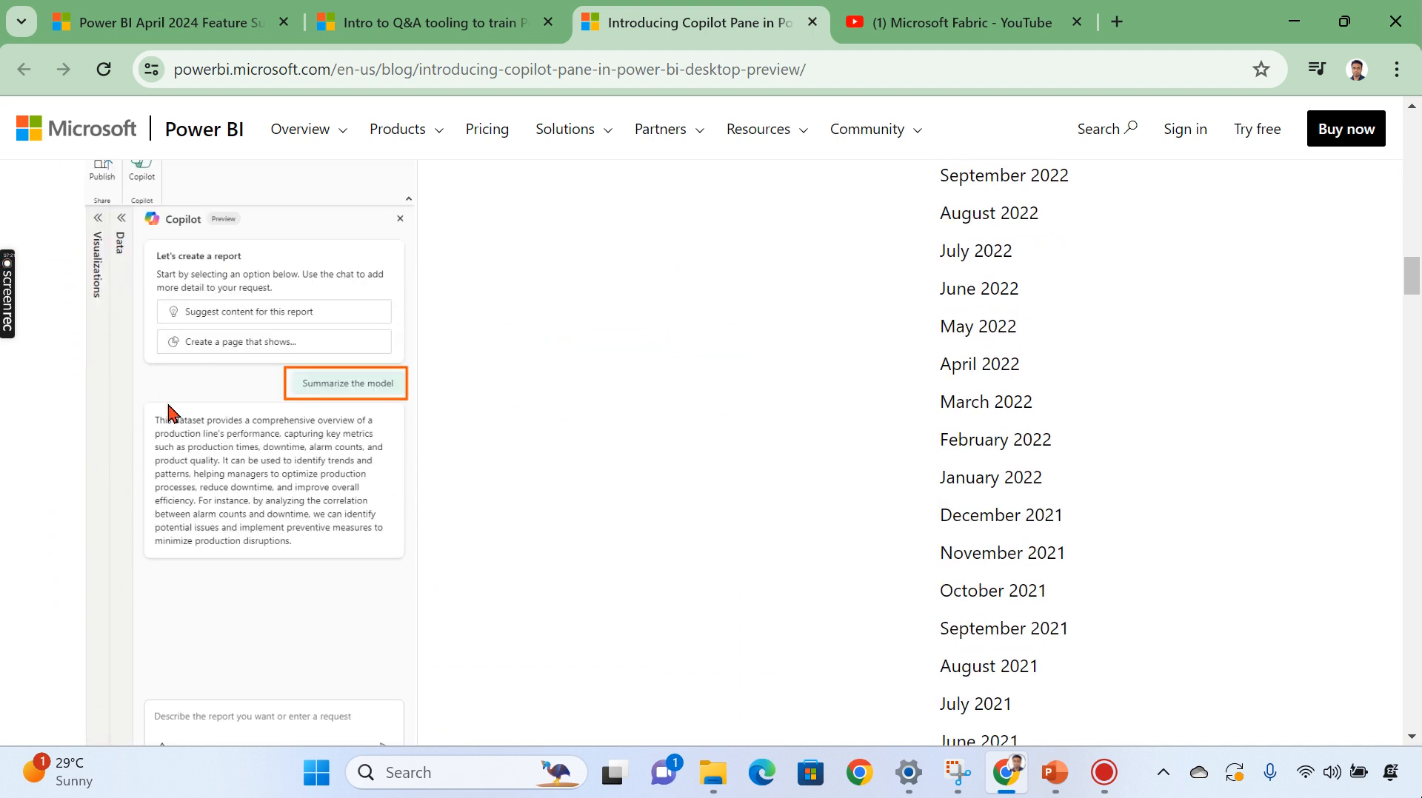
pyautogui.moveTo(299, 514)
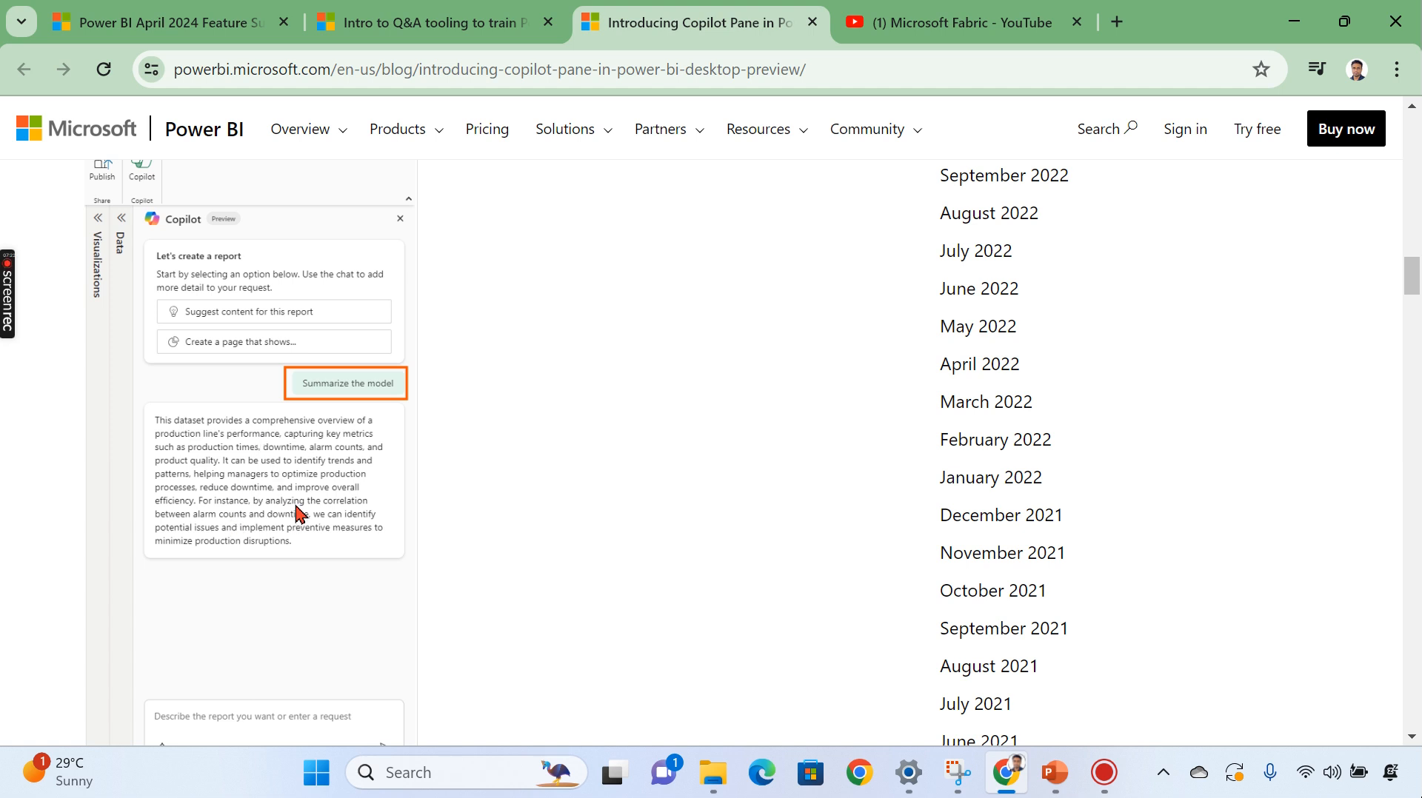
pyautogui.scroll(-3)
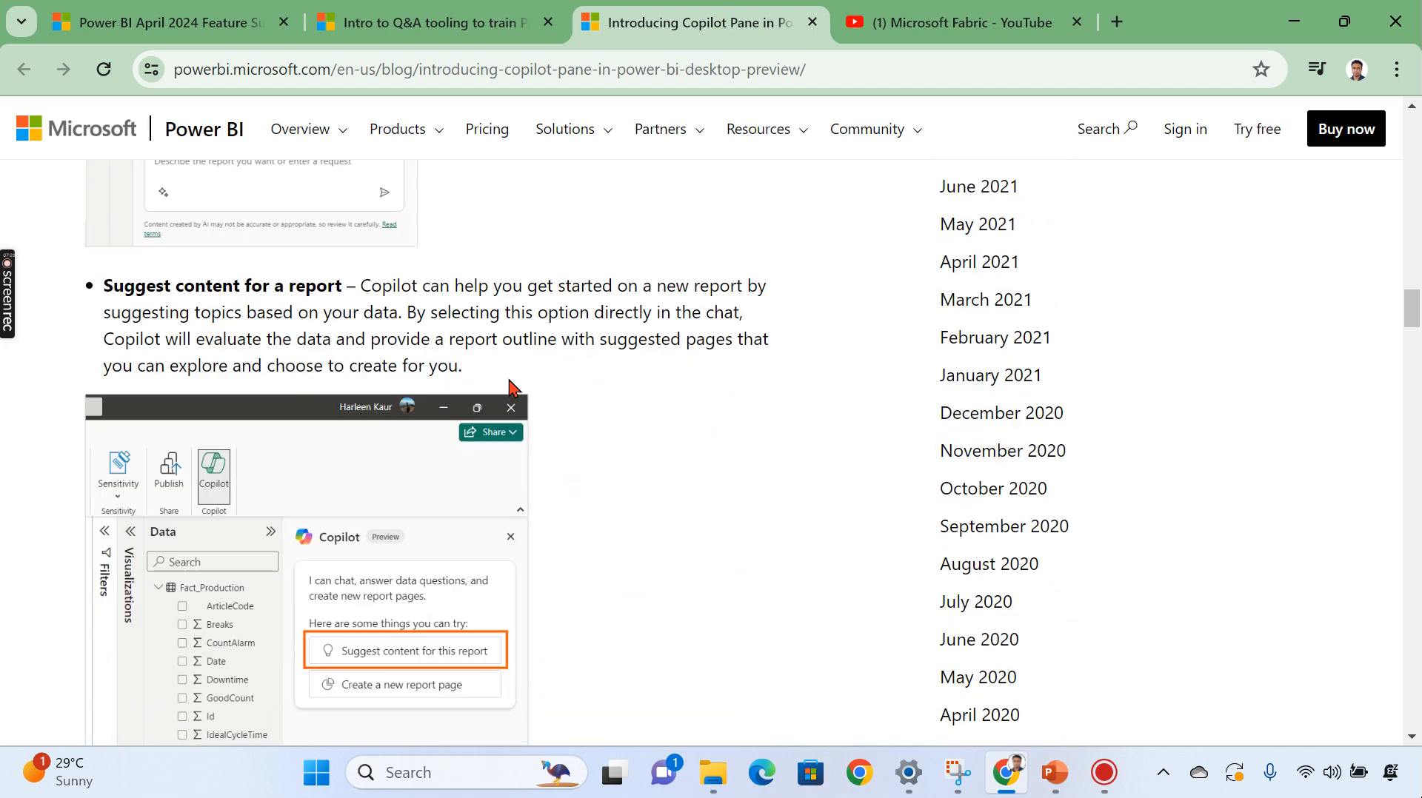
pyautogui.scroll(-3)
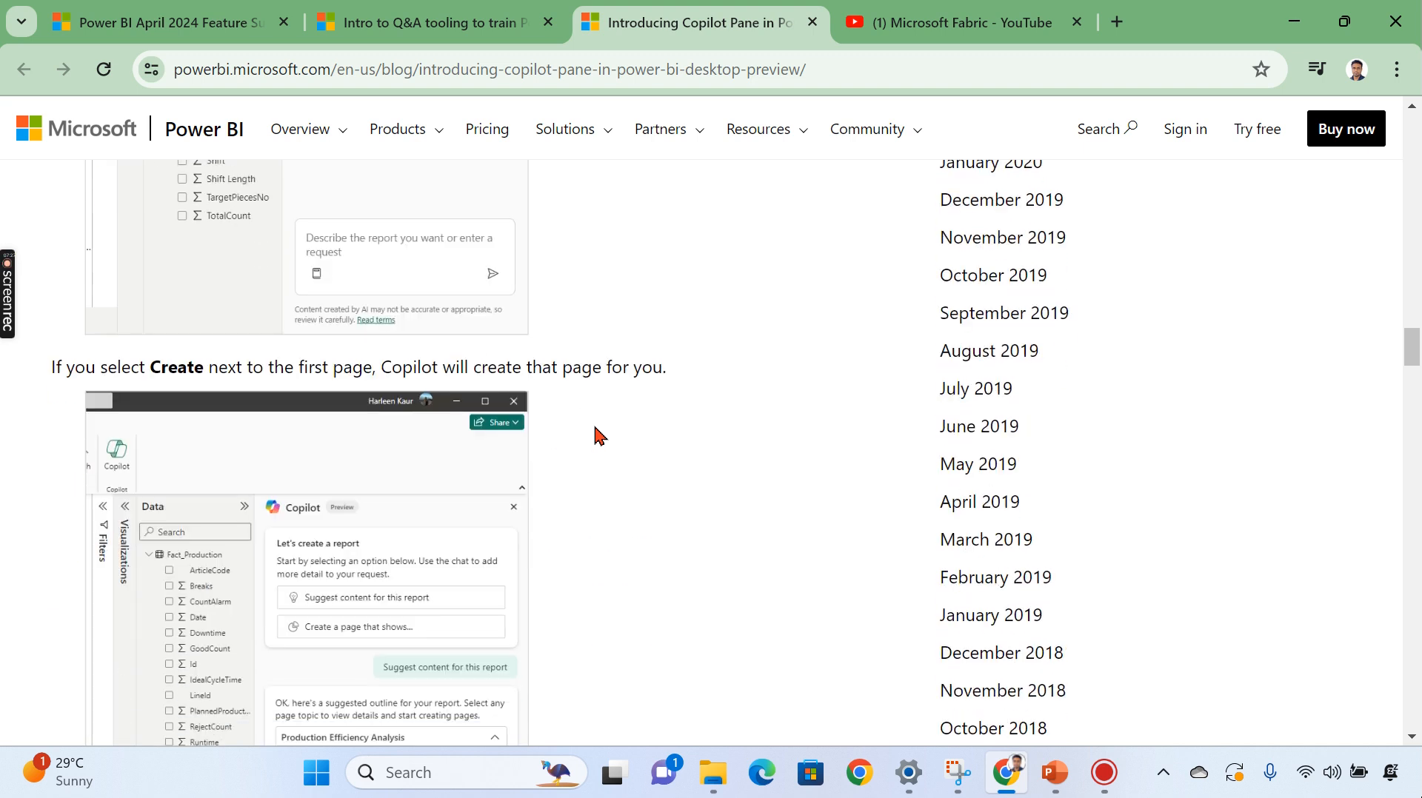
pyautogui.scroll(-3)
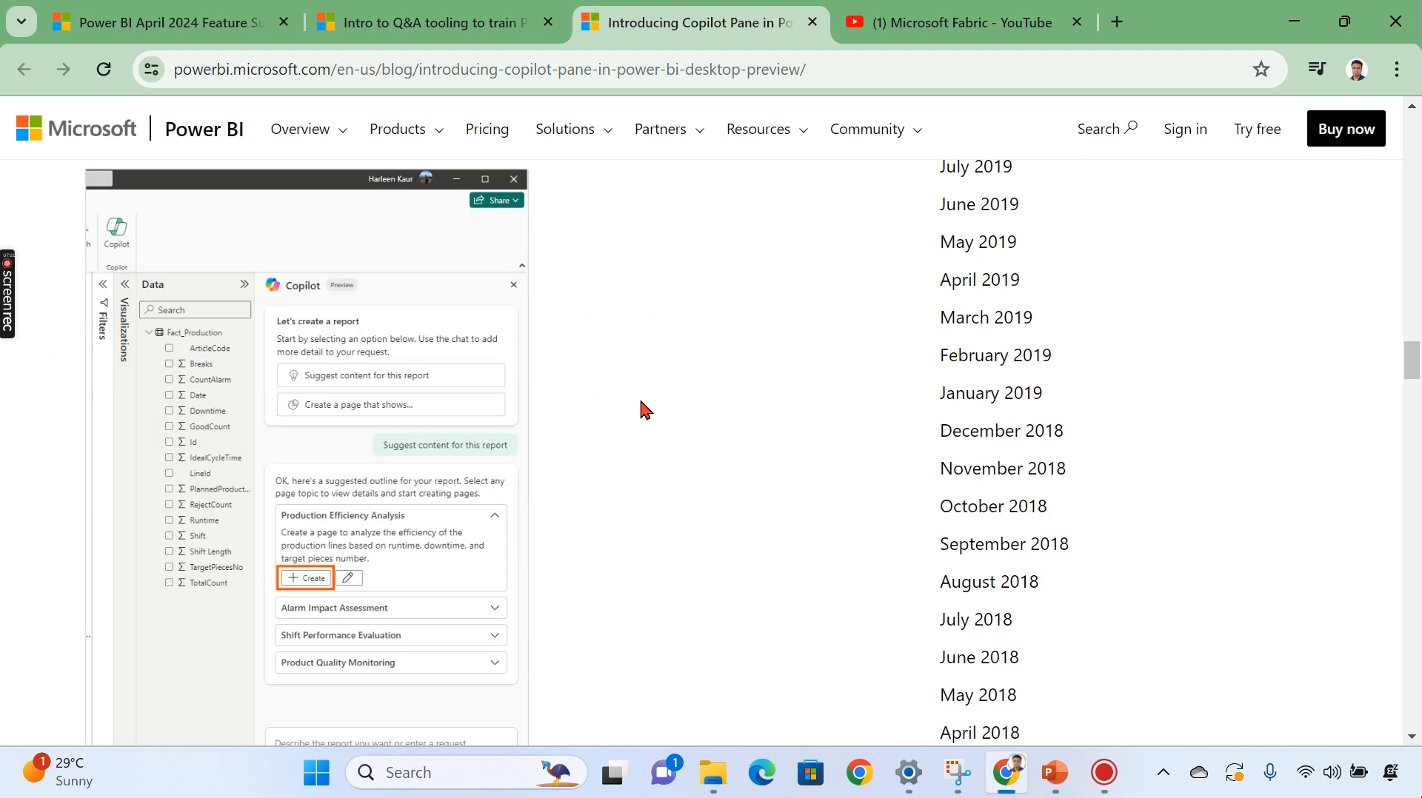
pyautogui.moveTo(640, 417)
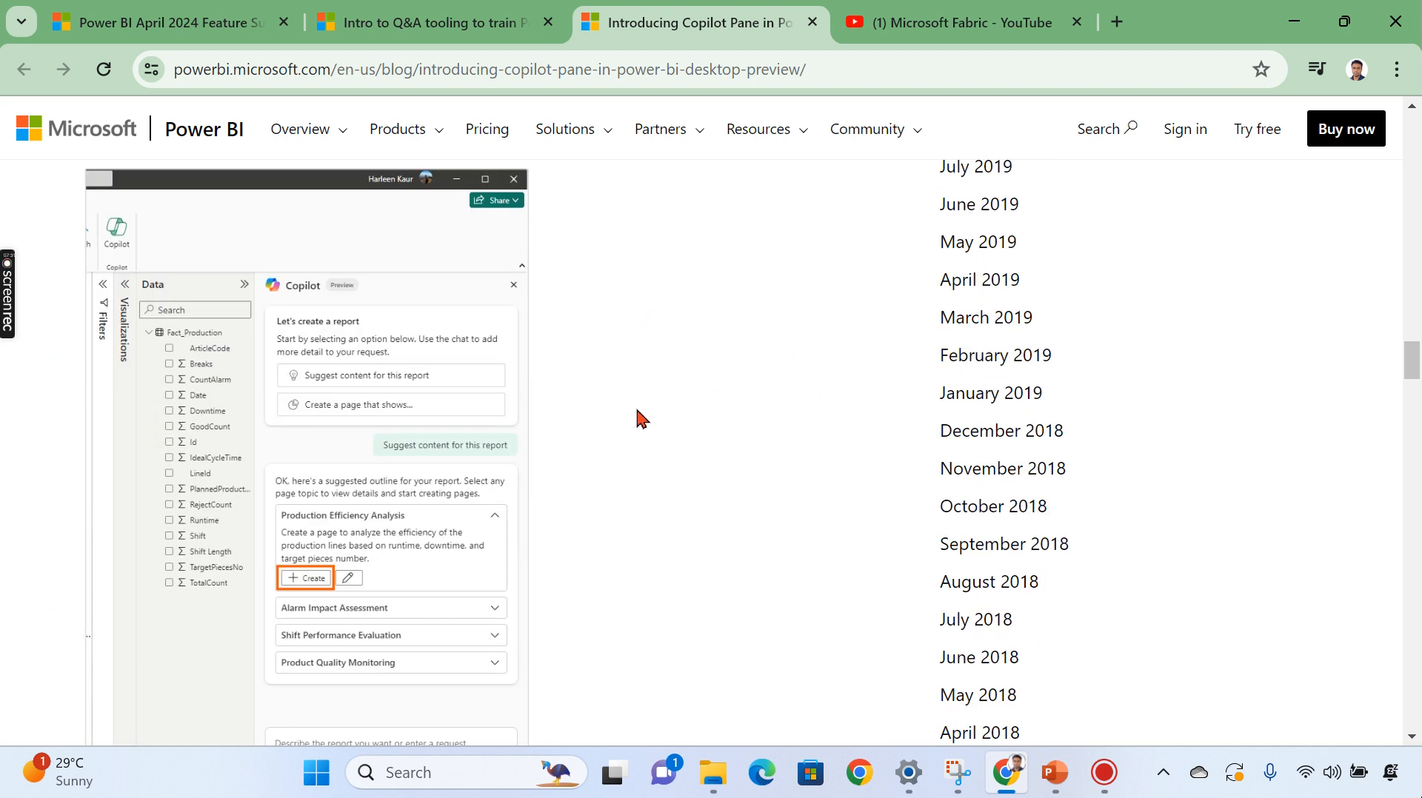
pyautogui.scroll(-3)
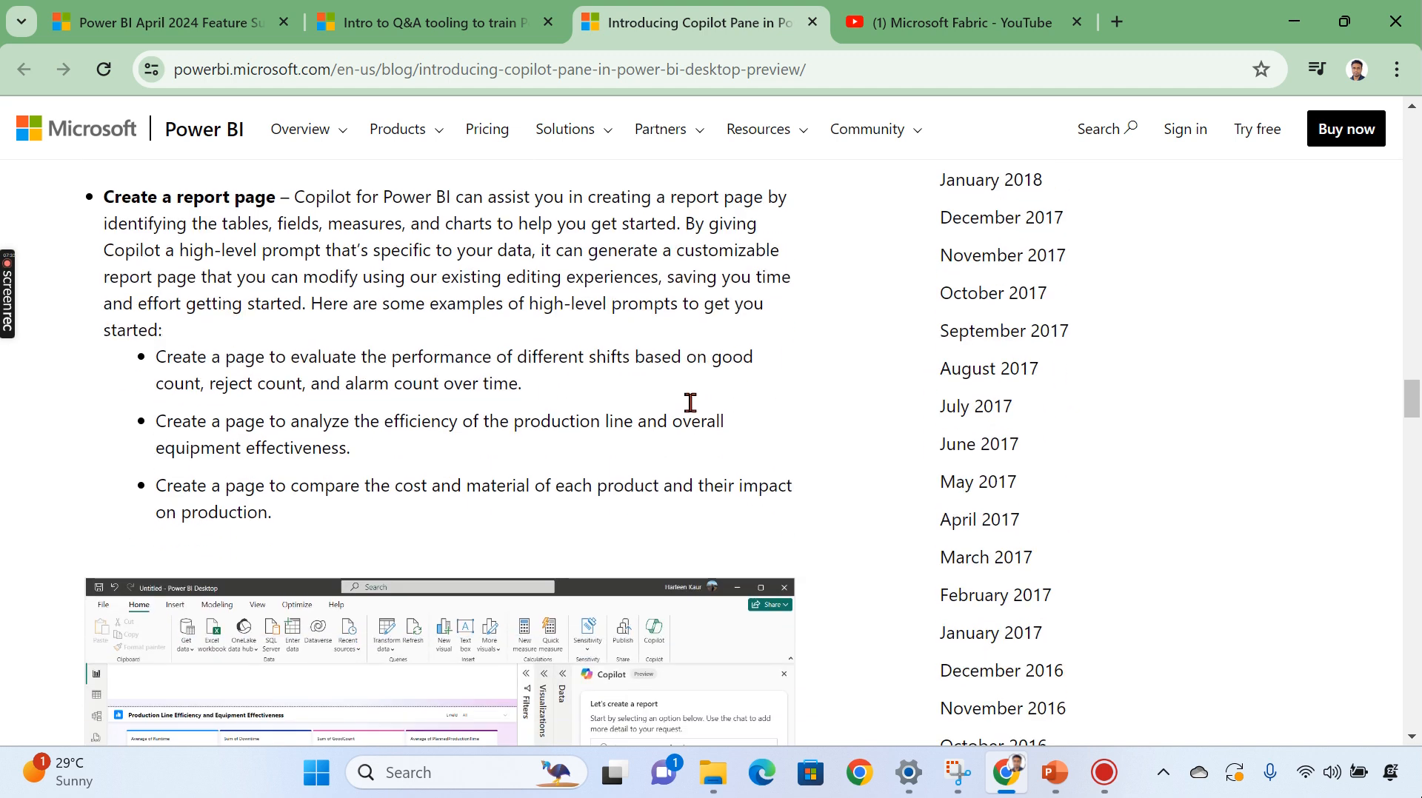
pyautogui.scroll(-3)
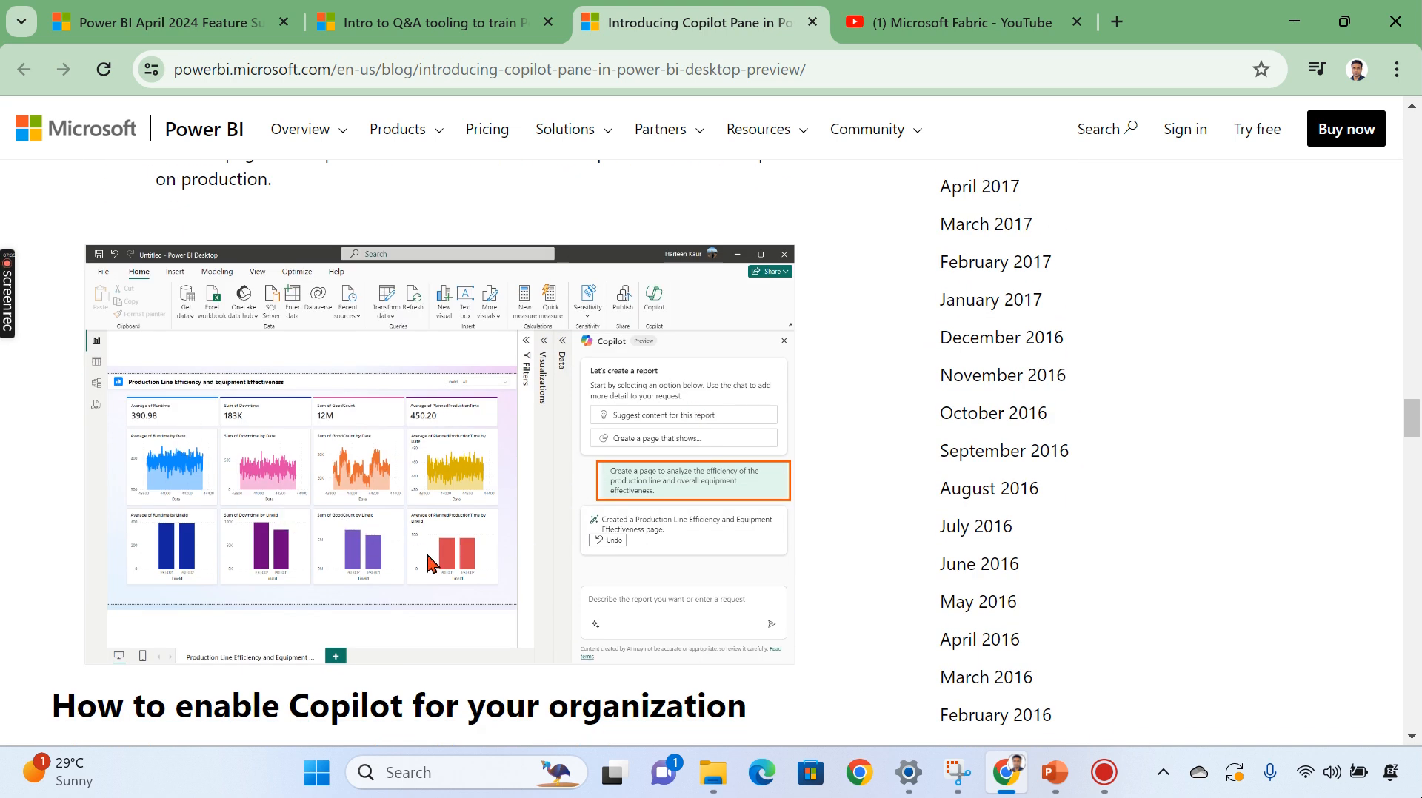
pyautogui.scroll(-3)
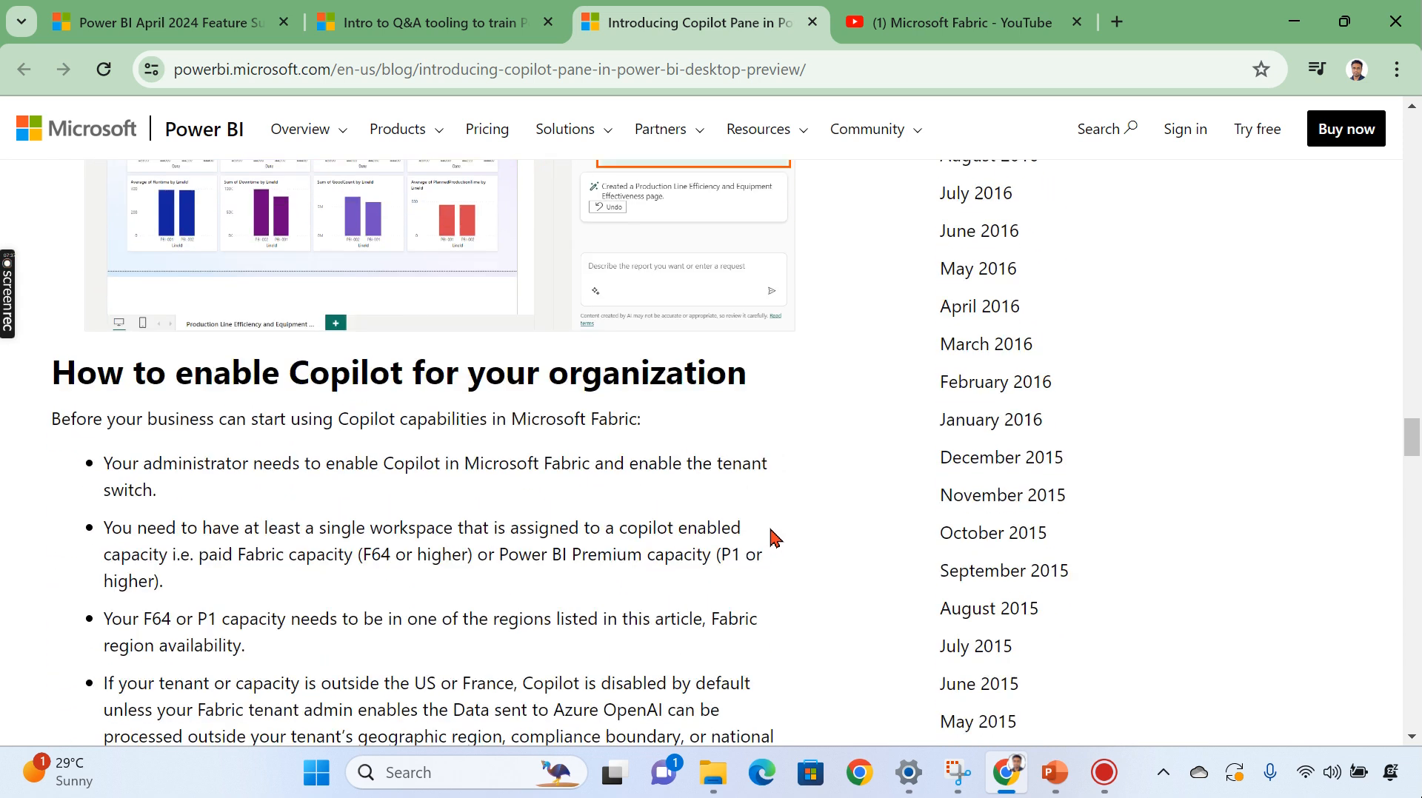
pyautogui.scroll(-3)
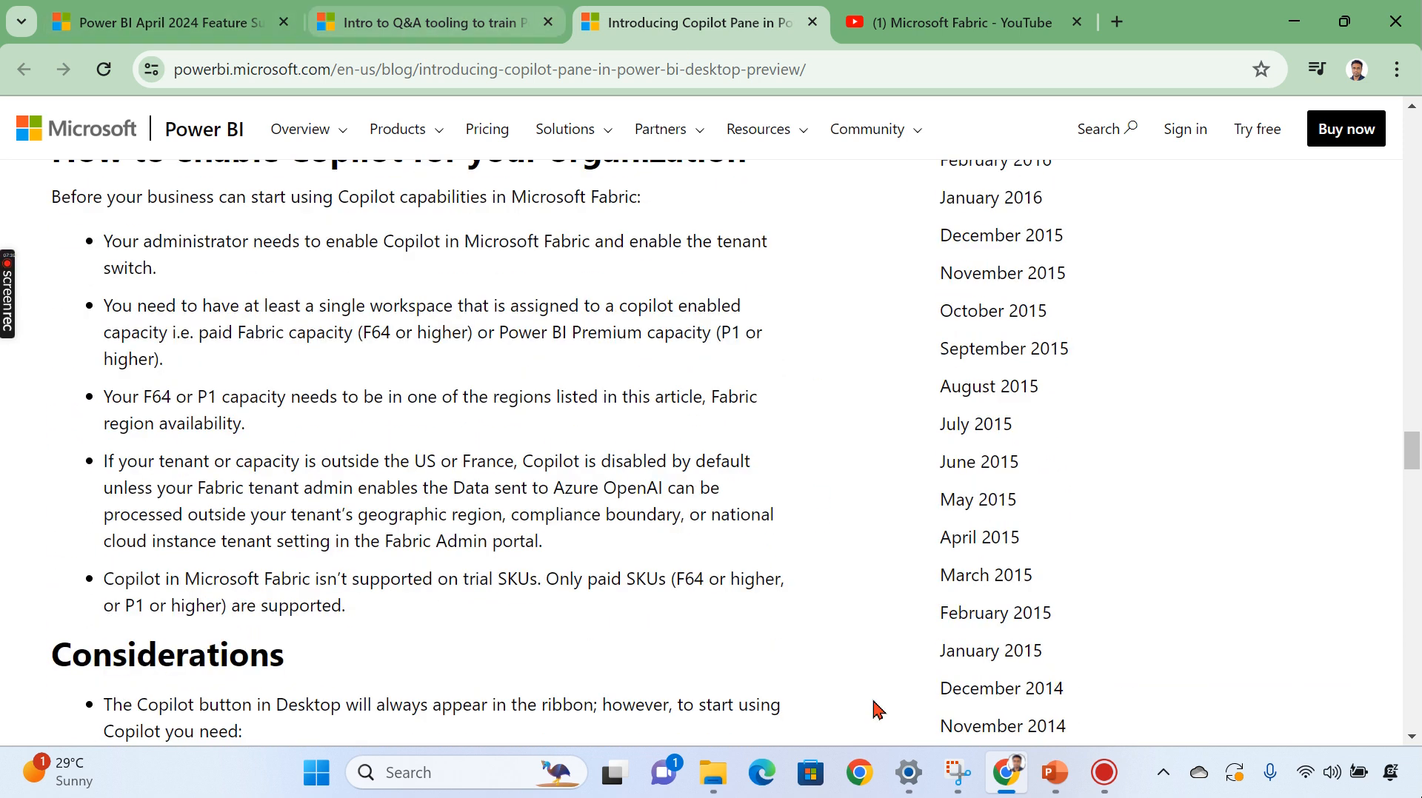
# Check the 'Features I like' slide in the April 2024 deck, then return to the feature summary post
pyautogui.click(1052, 773)
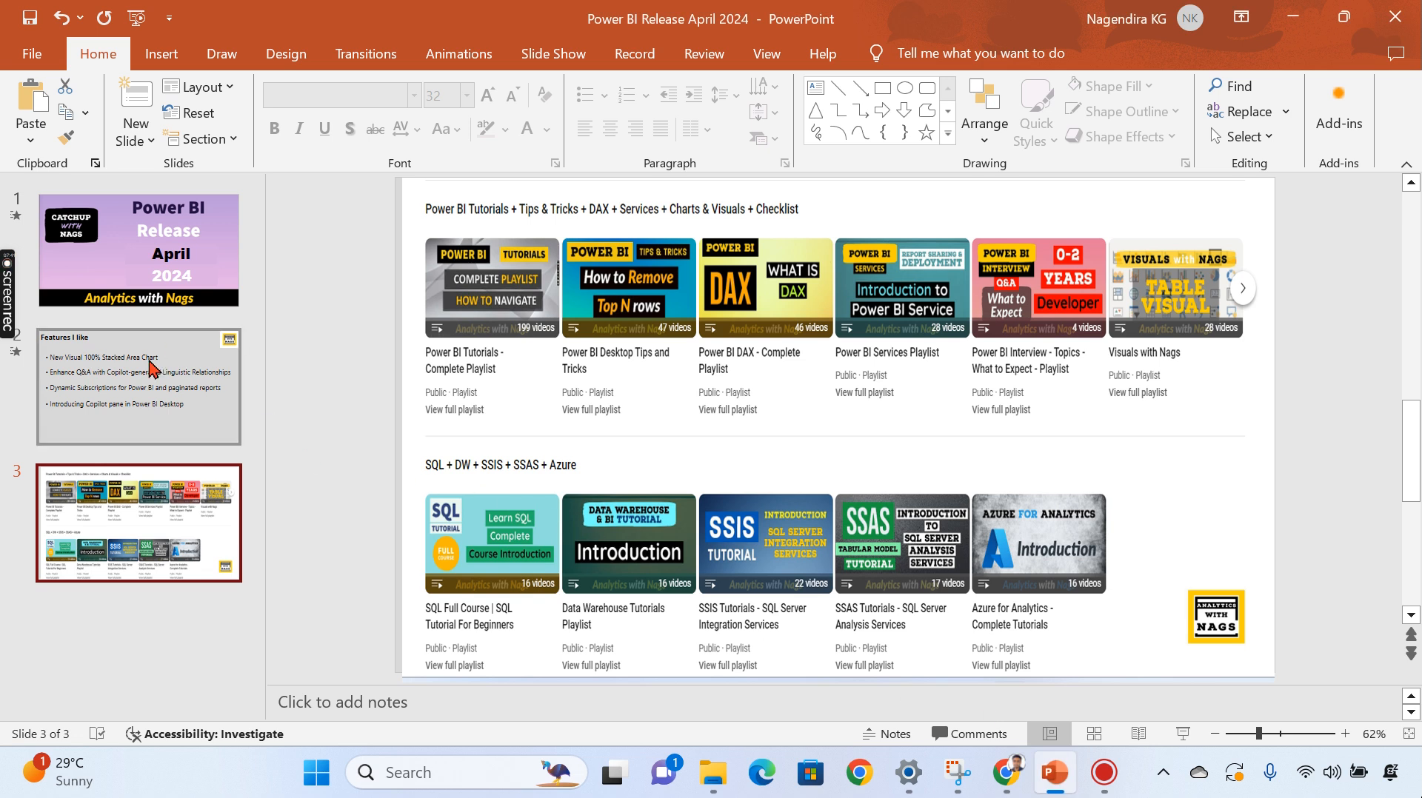
pyautogui.click(137, 389)
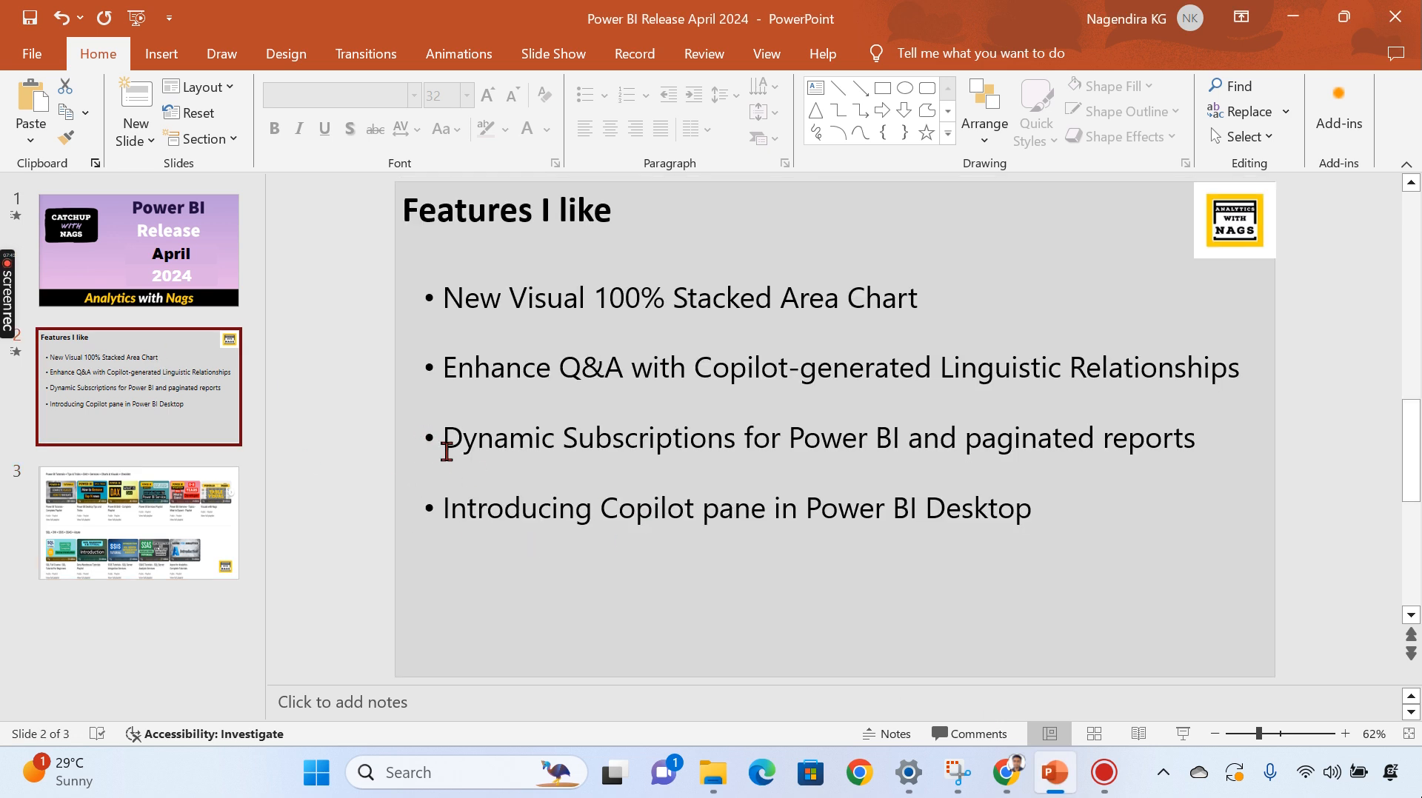
pyautogui.click(1005, 773)
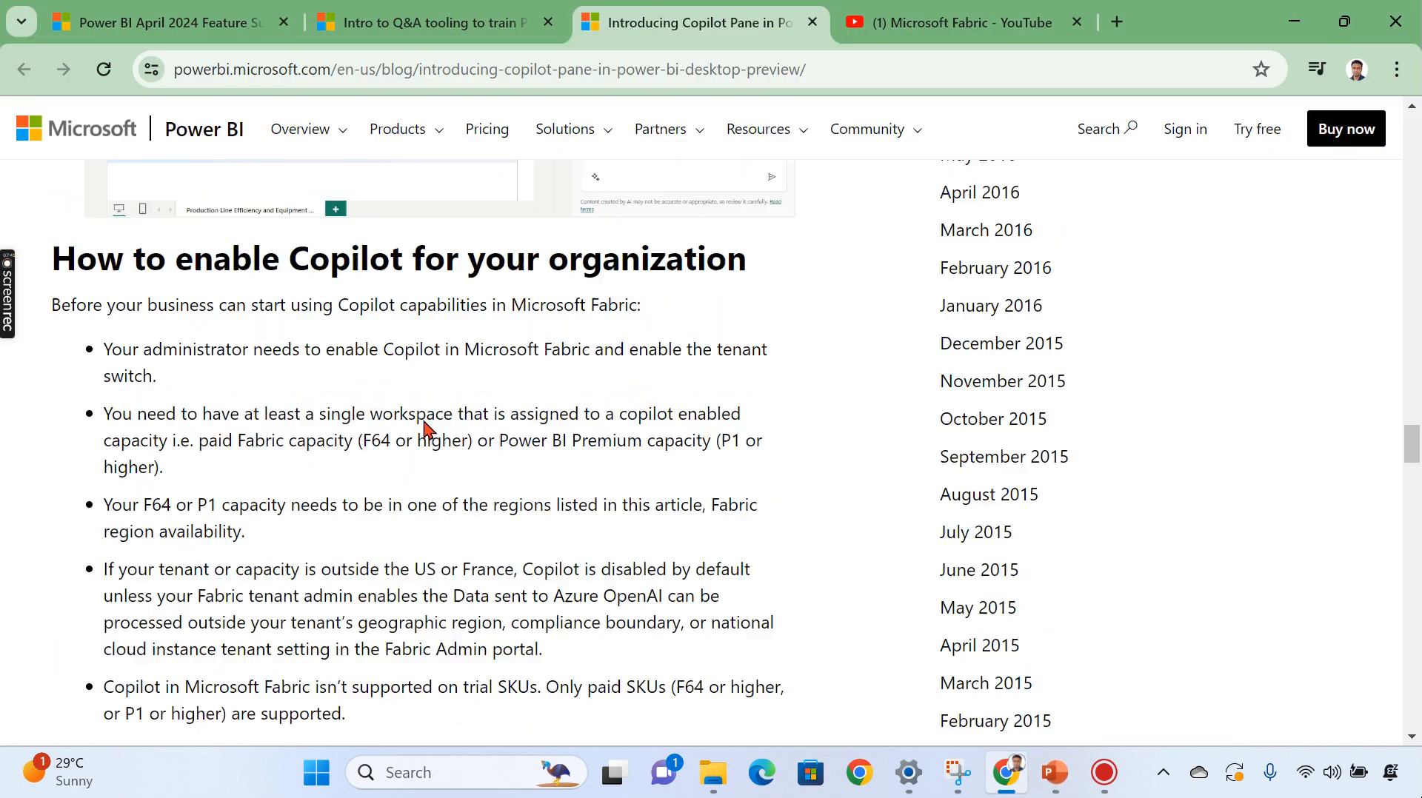
pyautogui.scroll(3)
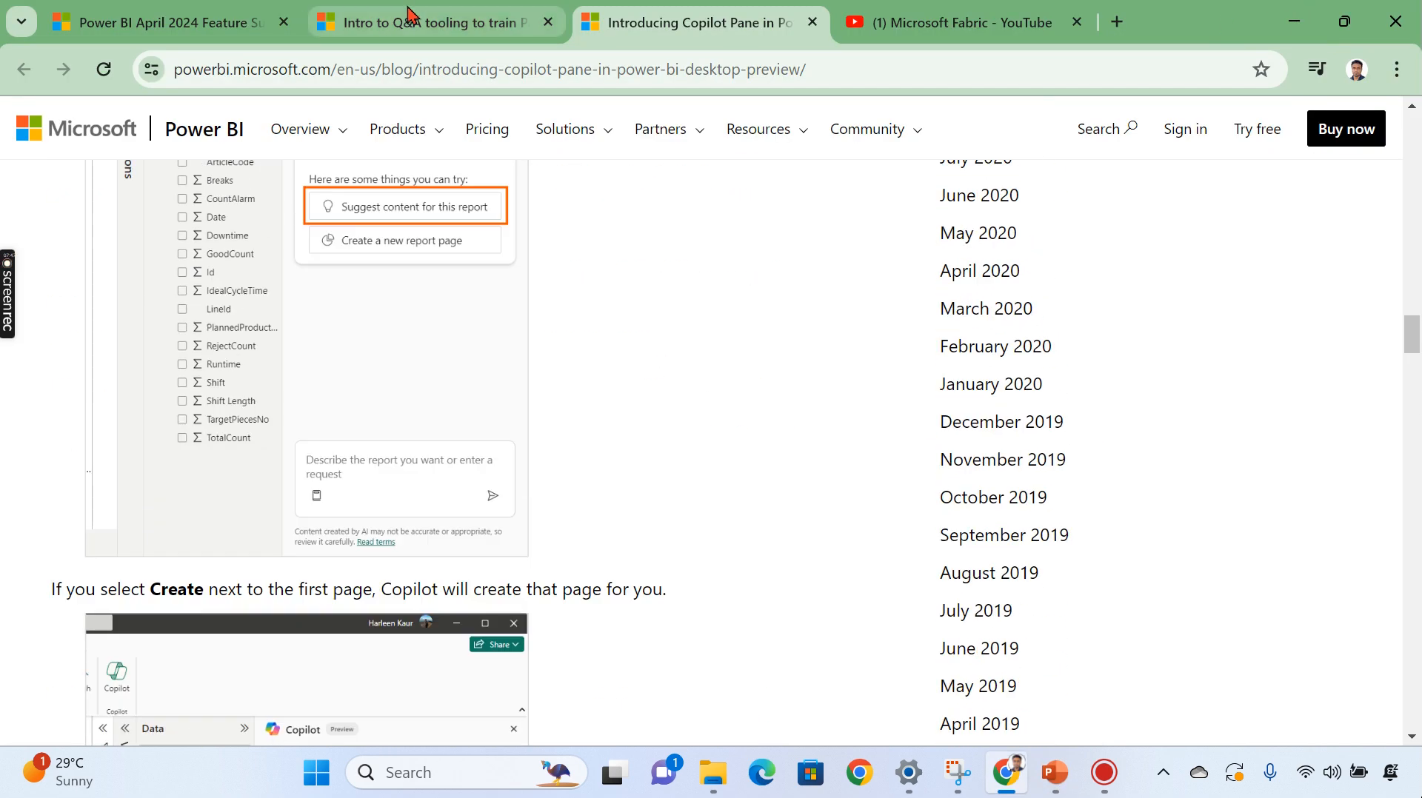
pyautogui.click(163, 23)
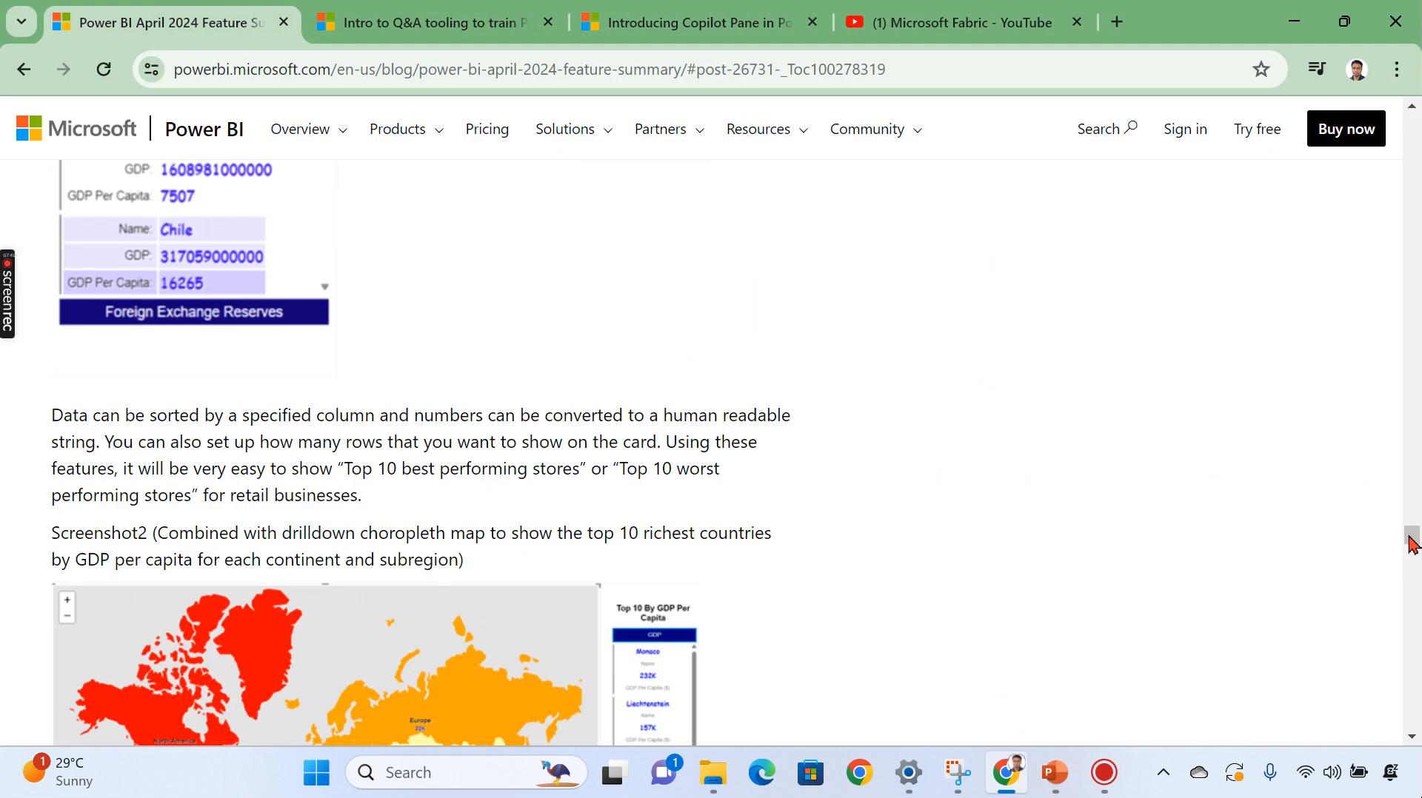
# Scroll the feature summary to the Dynamic Subscriptions for Power BI and paginated reports heading
pyautogui.scroll(-3)
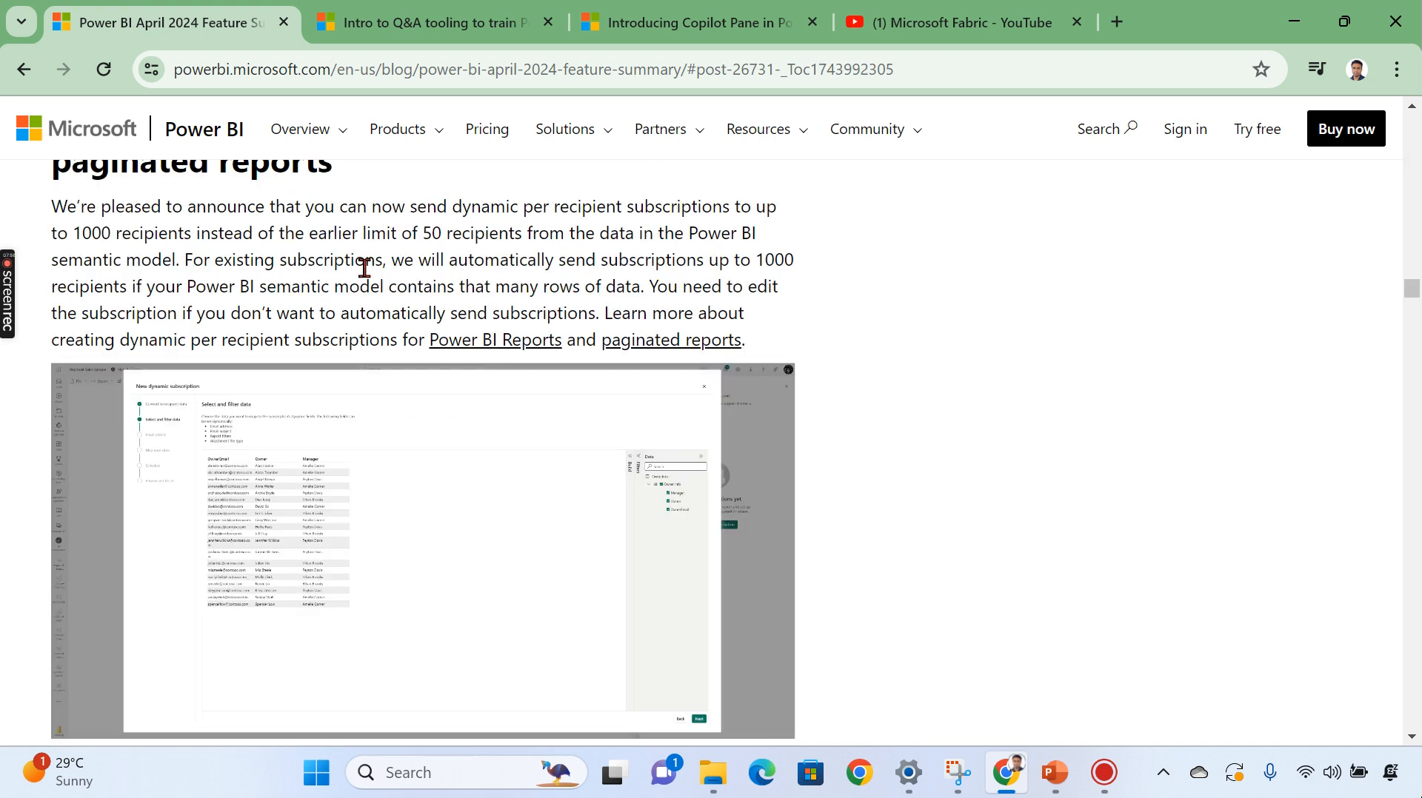
pyautogui.scroll(3)
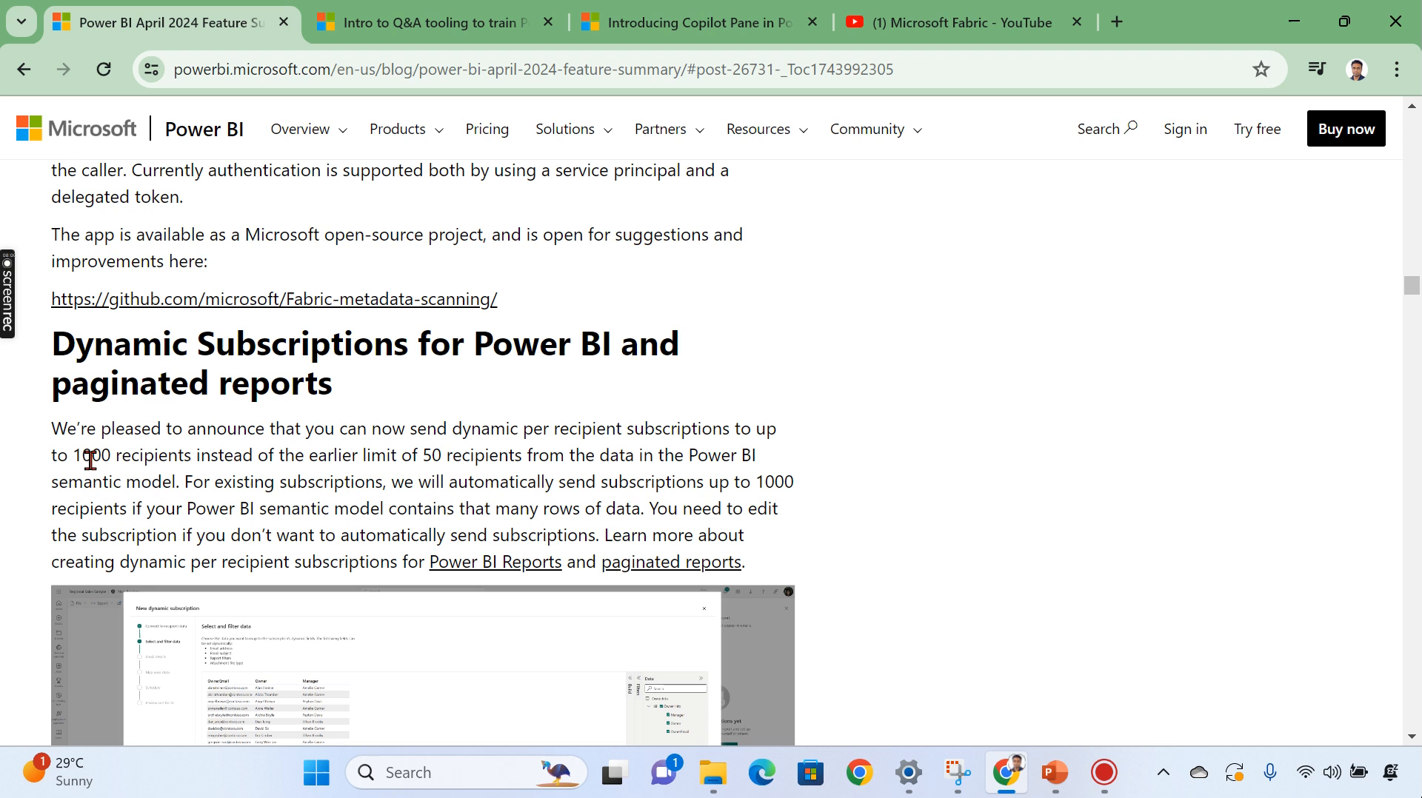
pyautogui.moveTo(218, 470)
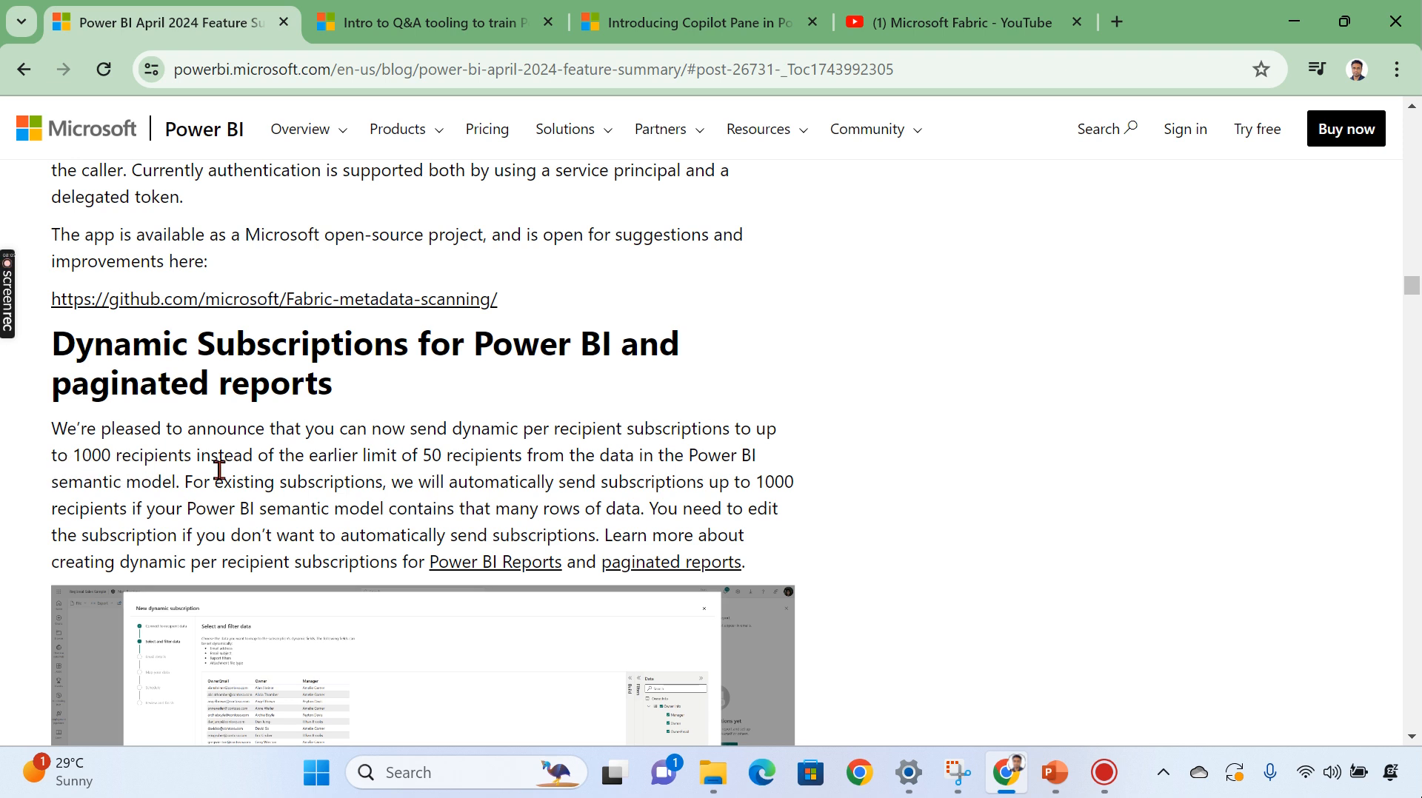
pyautogui.moveTo(1081, 765)
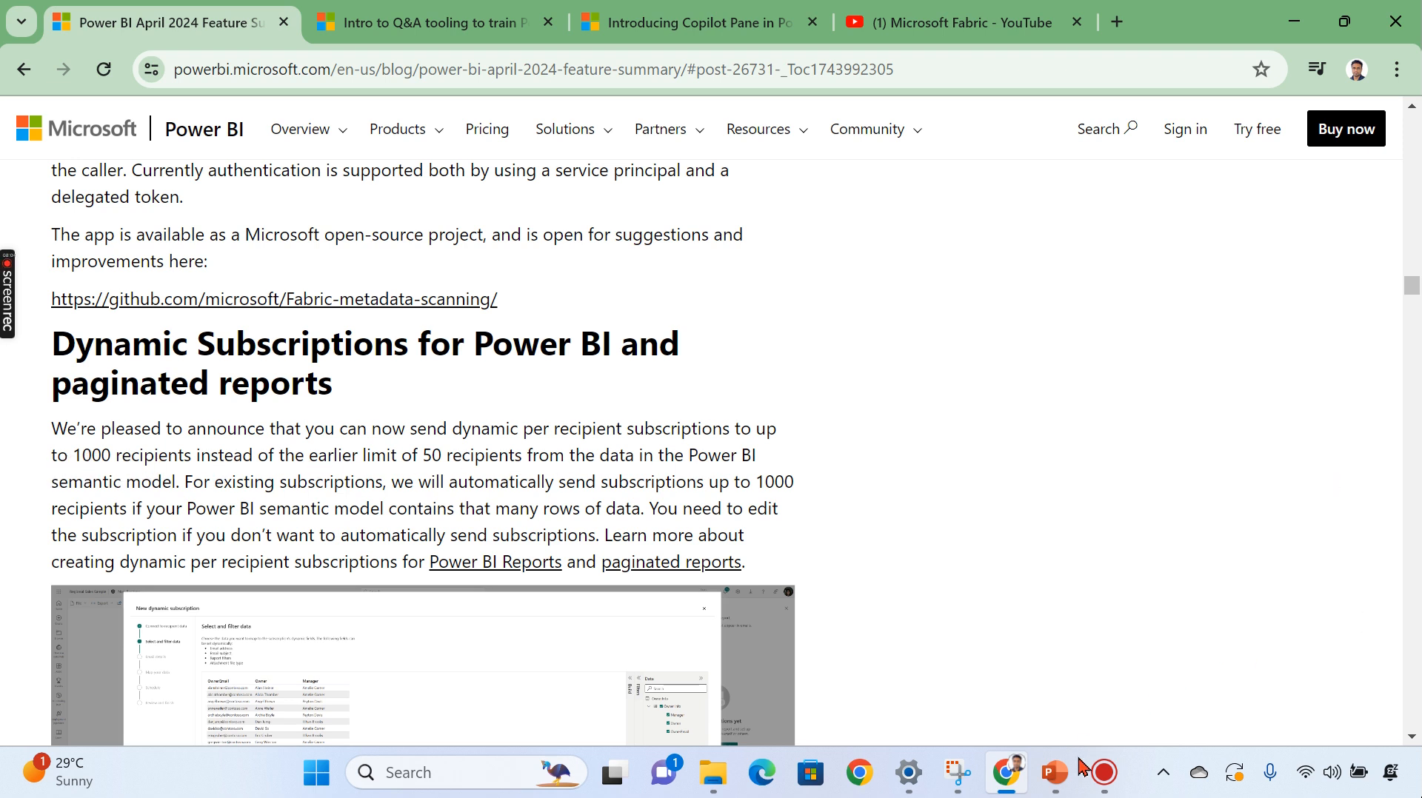
pyautogui.moveTo(1019, 478)
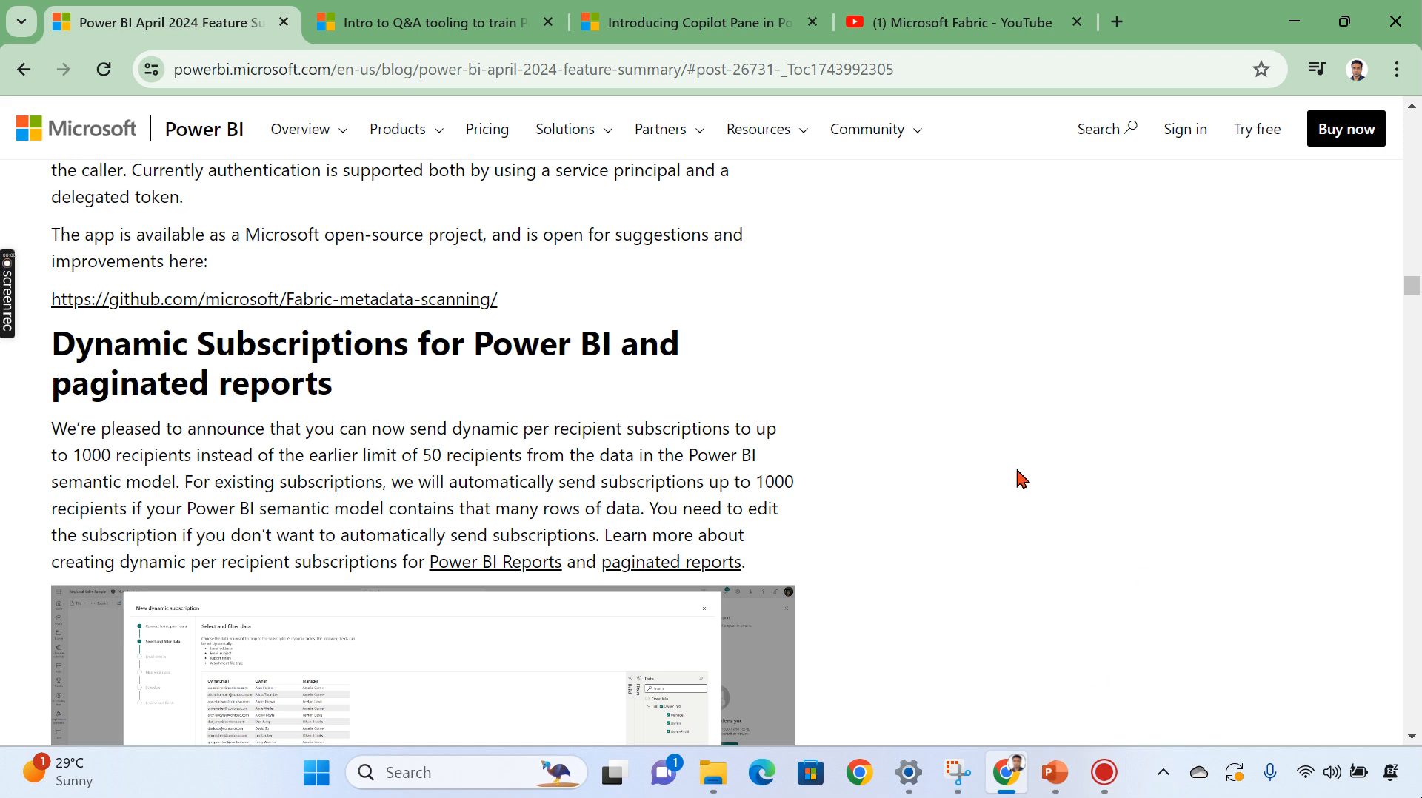
pyautogui.moveTo(882, 440)
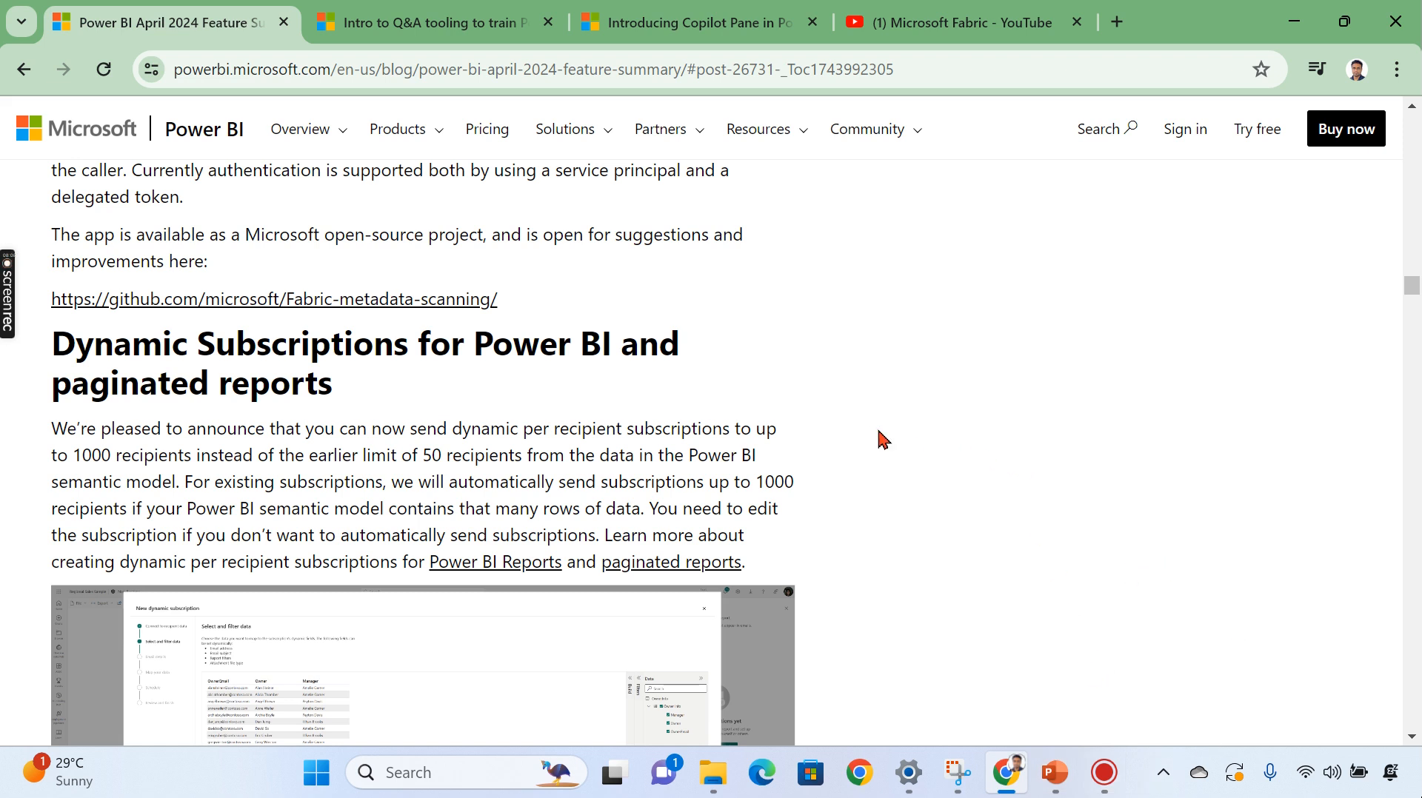
pyautogui.moveTo(870, 435)
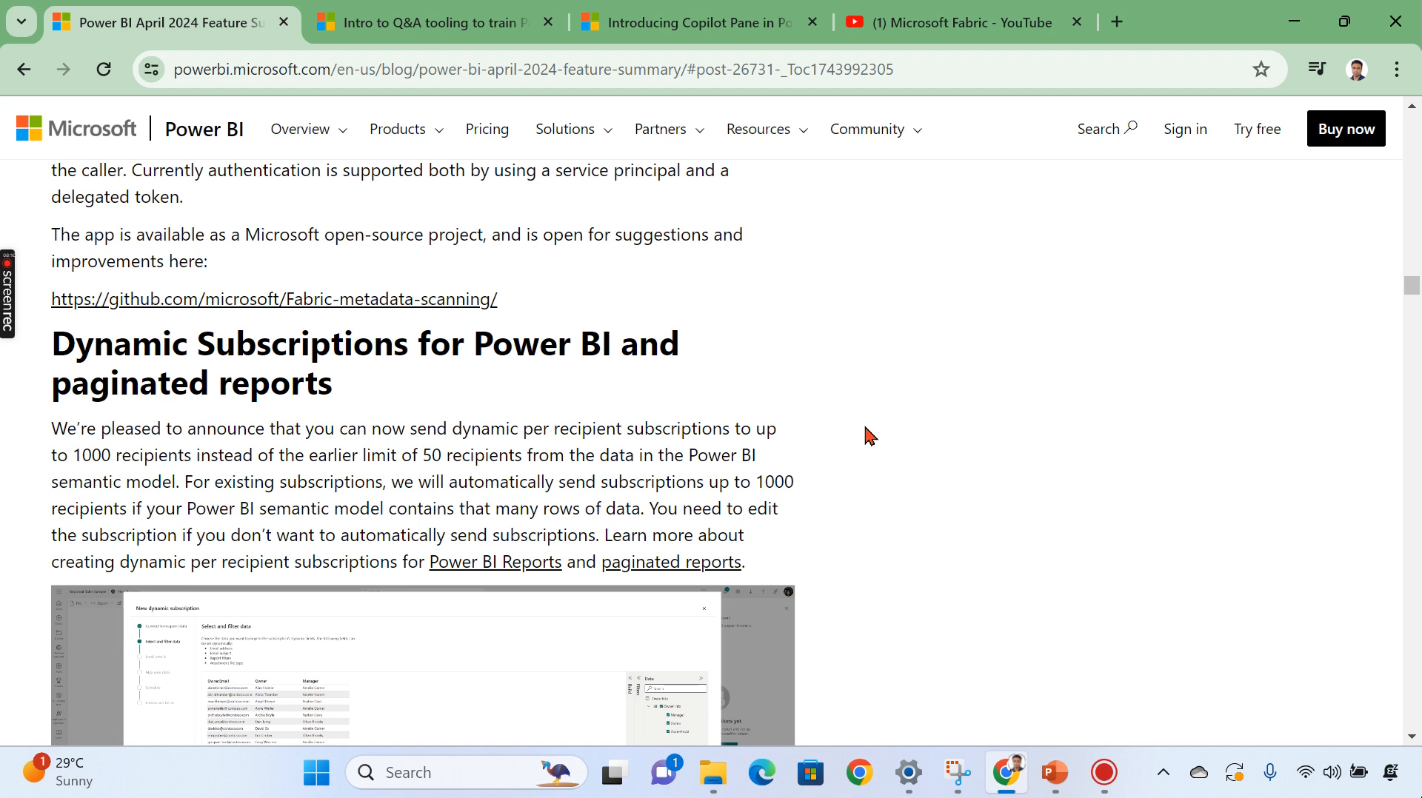
pyautogui.moveTo(1008, 539)
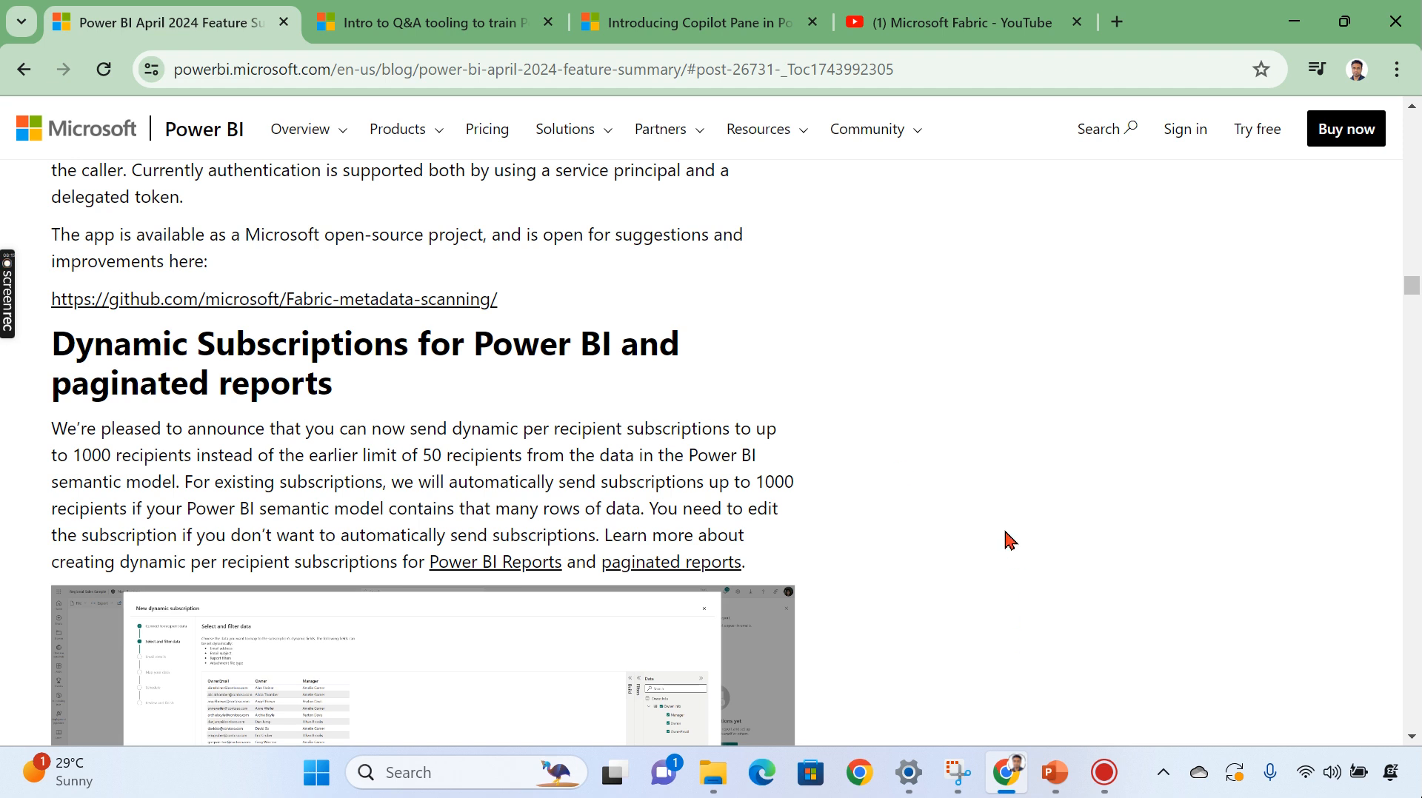